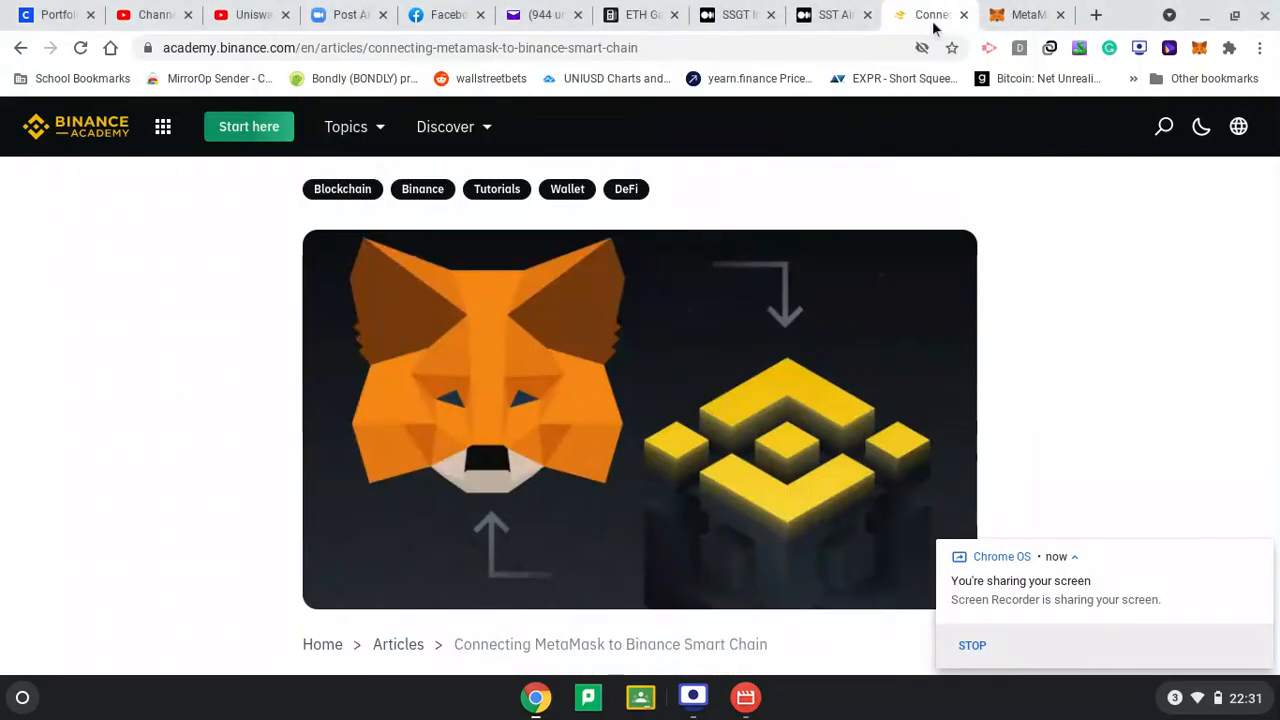
mouse_move(540, 318)
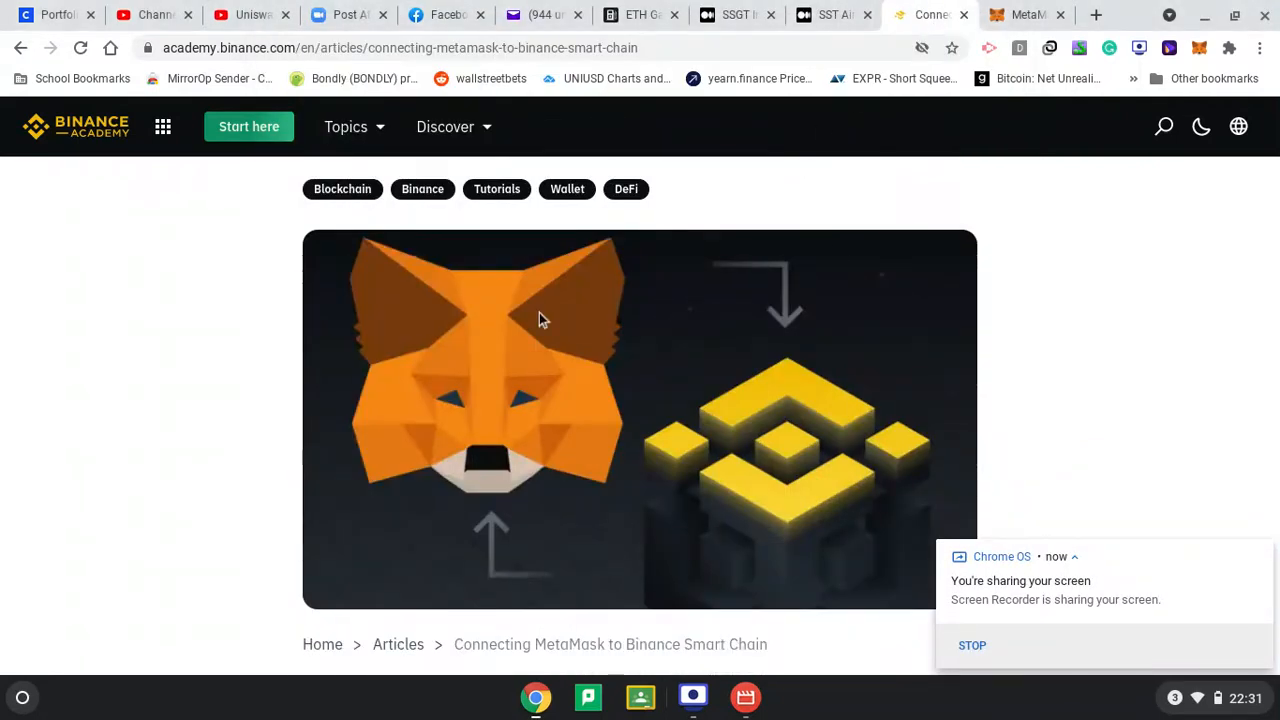
mouse_move(640, 415)
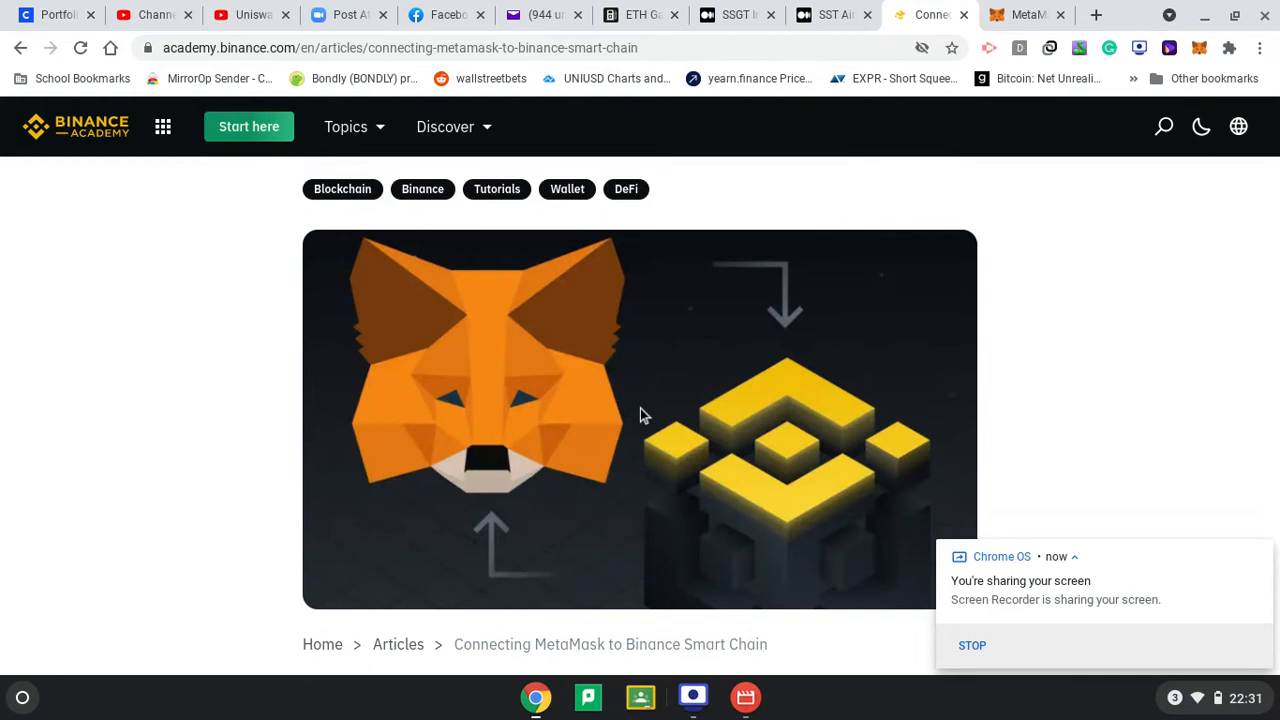
In MetaMask's network list, choose Custom RPC to open a blank new-network form
click(972, 645)
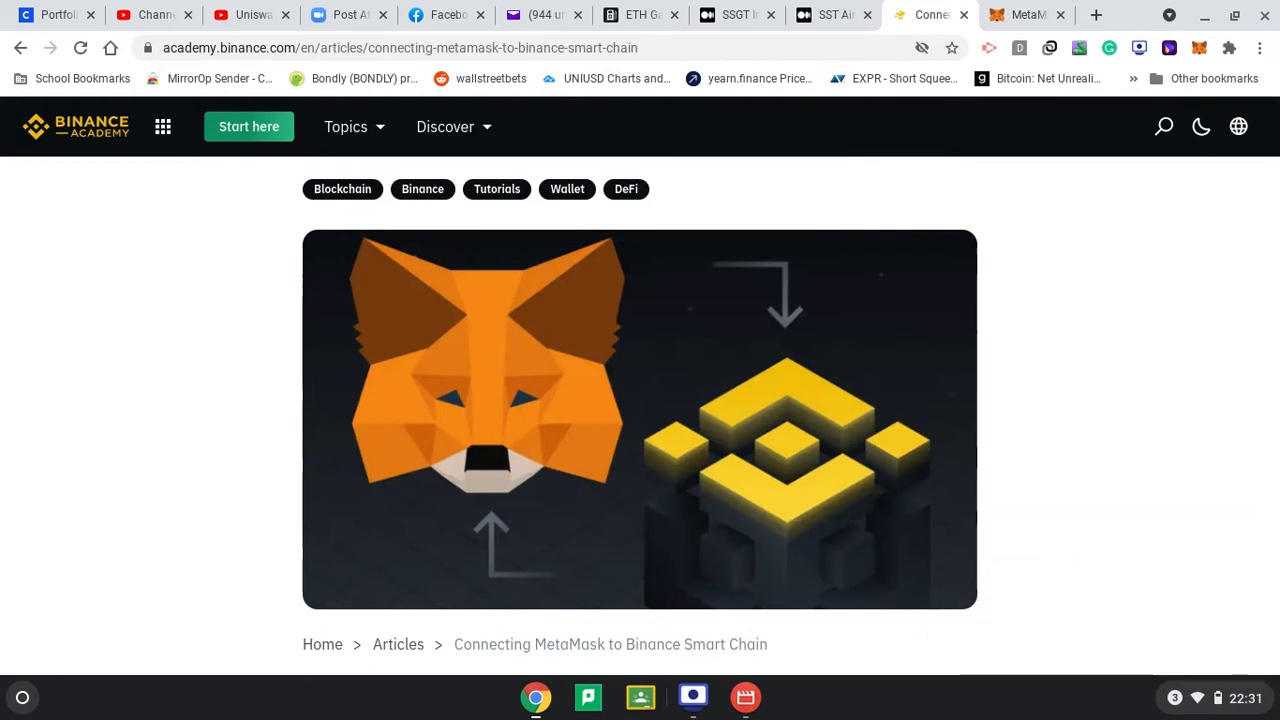
mouse_move(1025, 15)
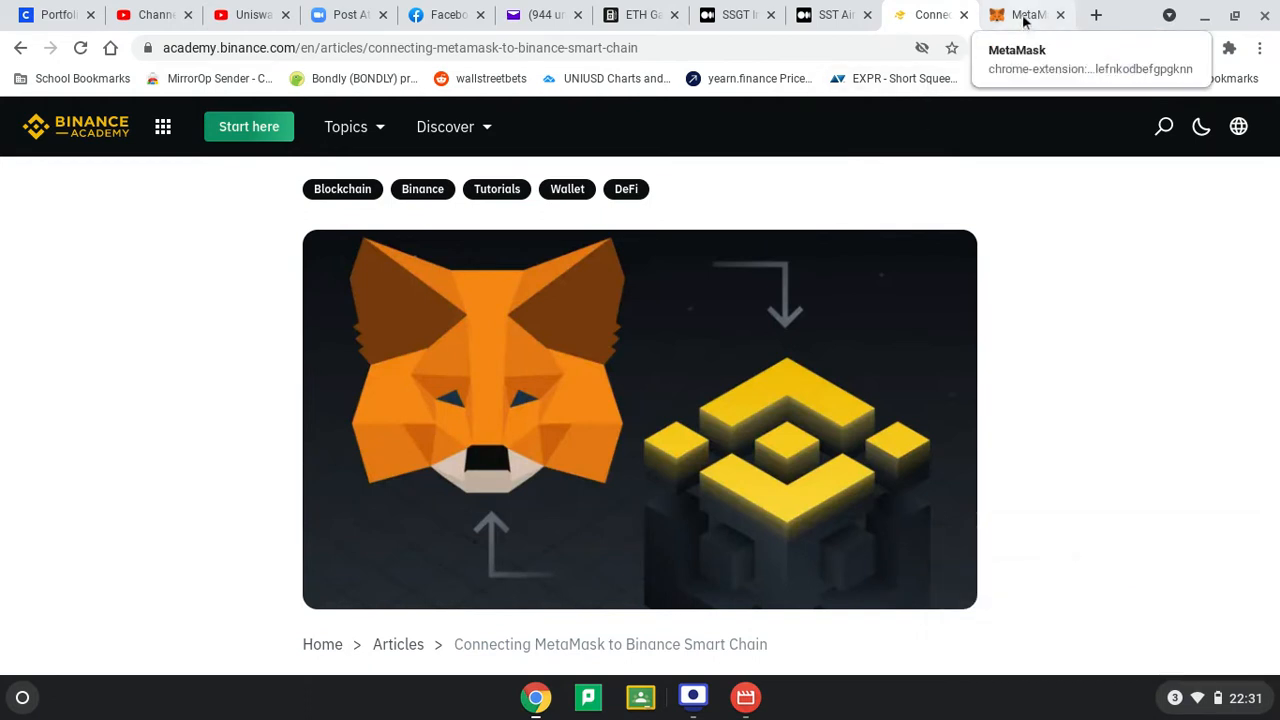
click(1025, 14)
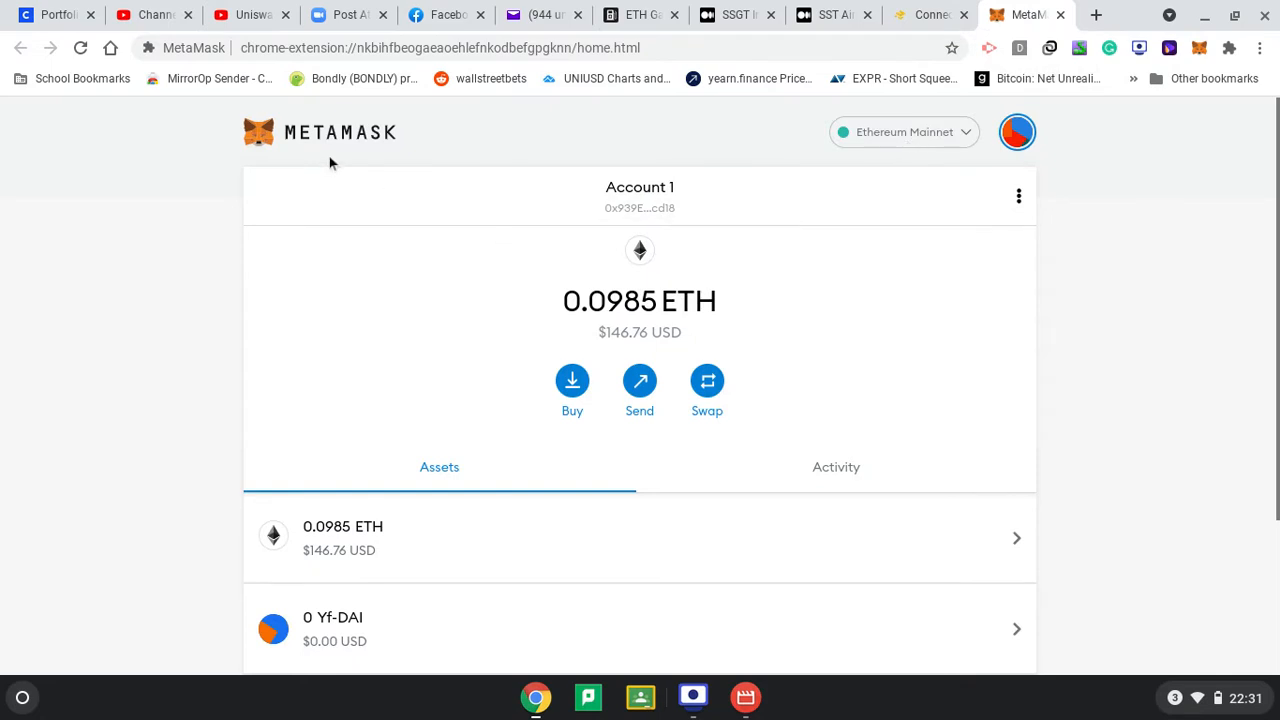
mouse_move(977, 142)
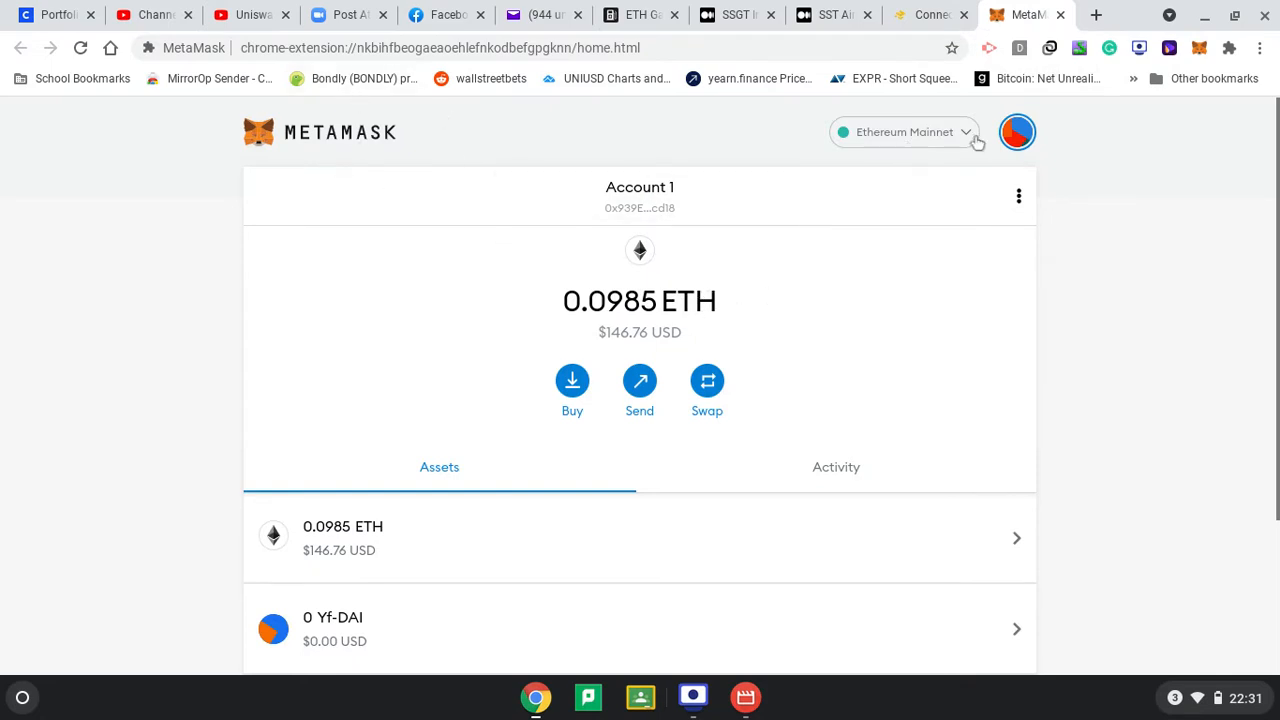
click(903, 131)
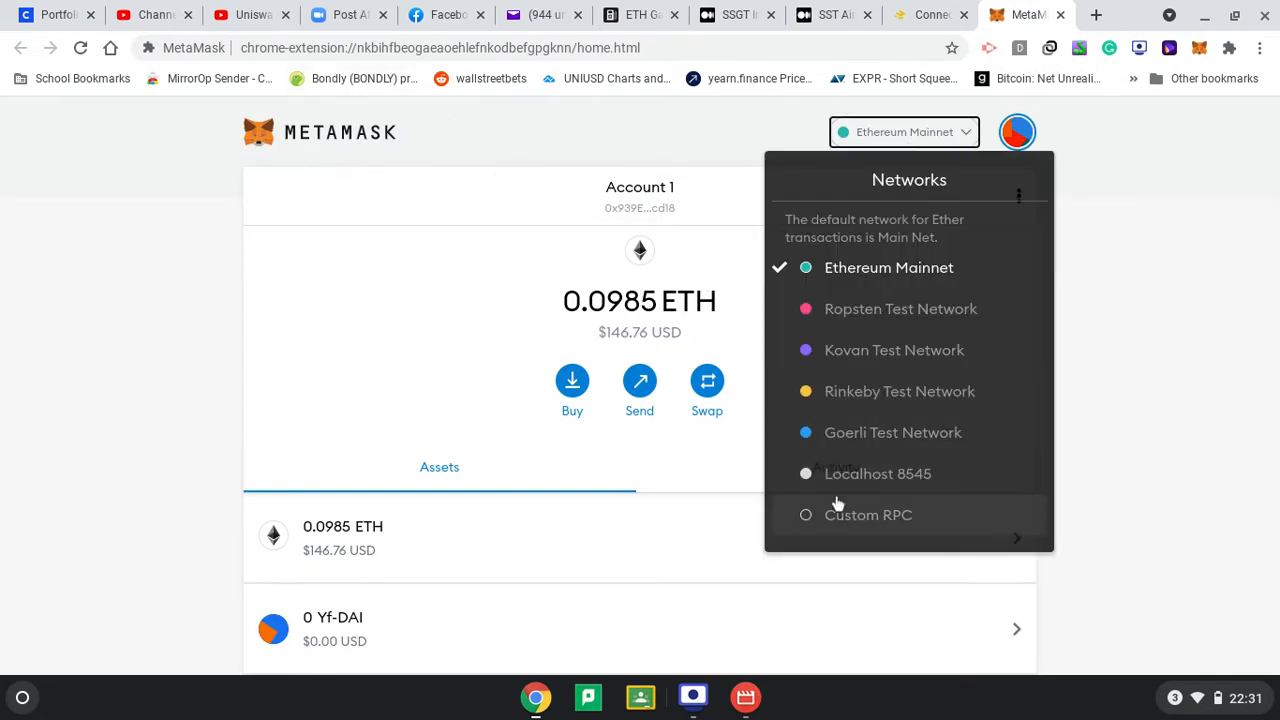
click(867, 514)
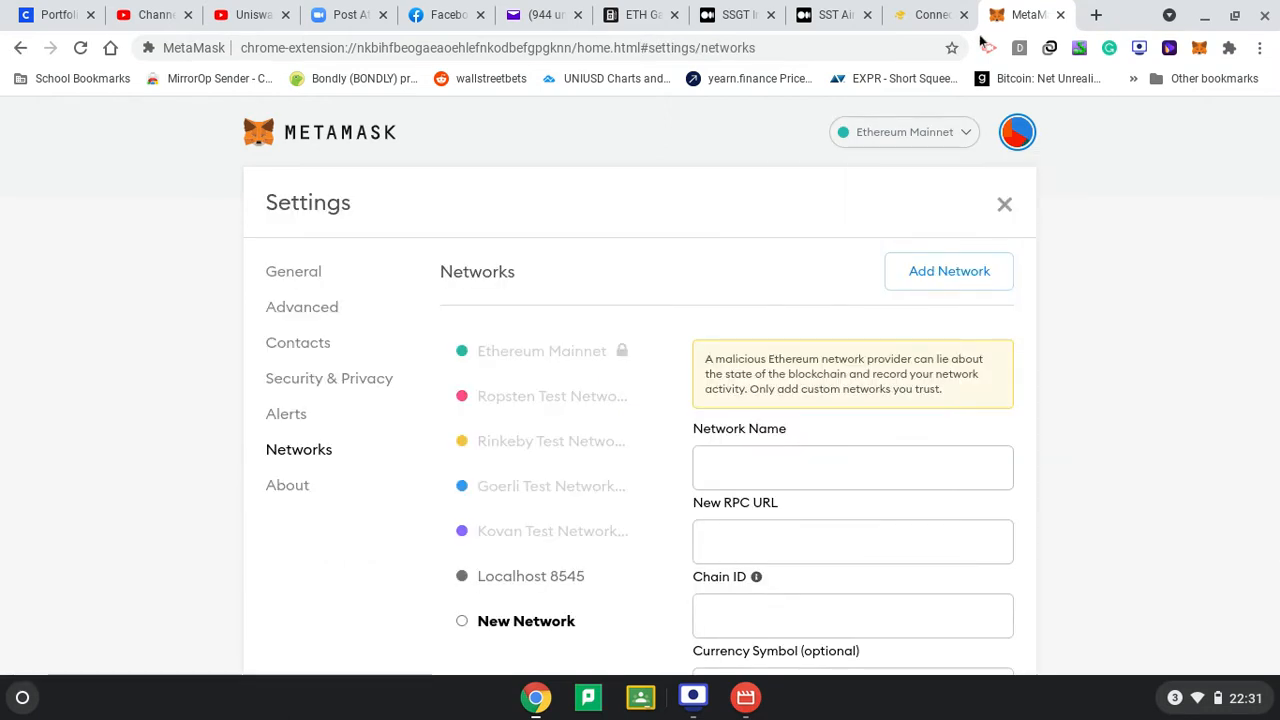
click(930, 14)
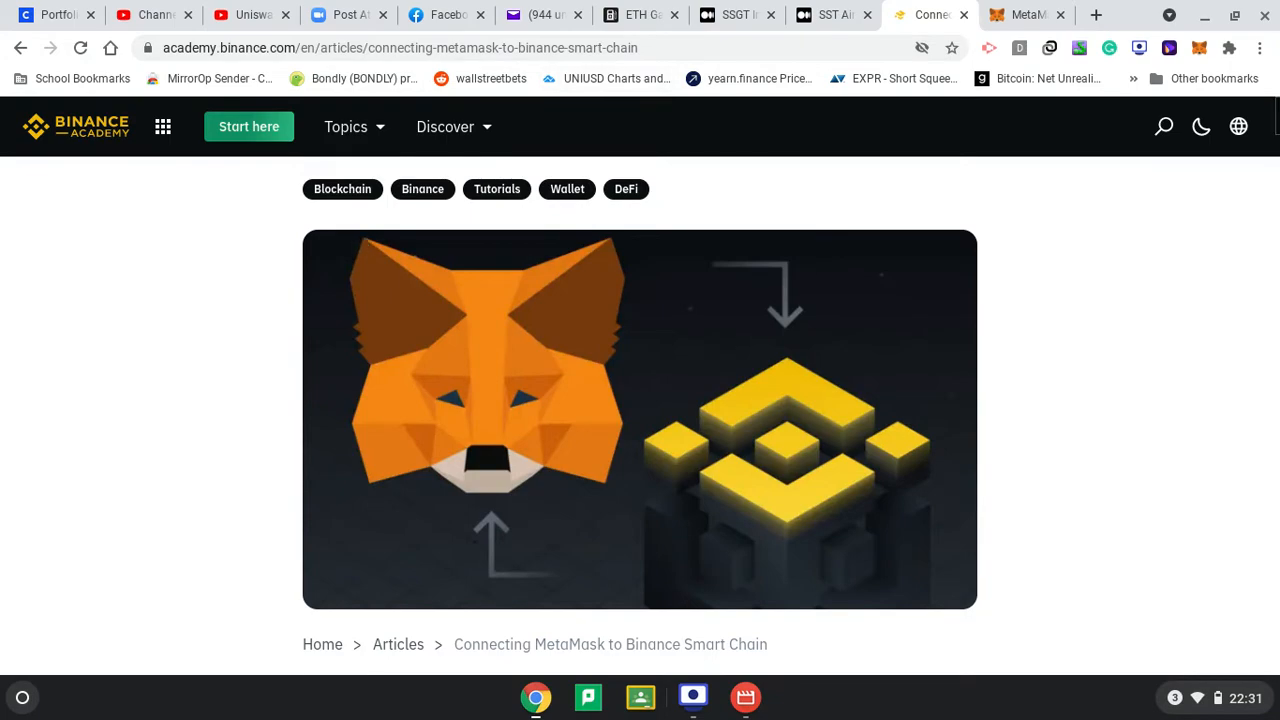
Scroll the Binance Academy guide to the Mainnet parameters and select 'Smart Chain'
scroll(down, 3)
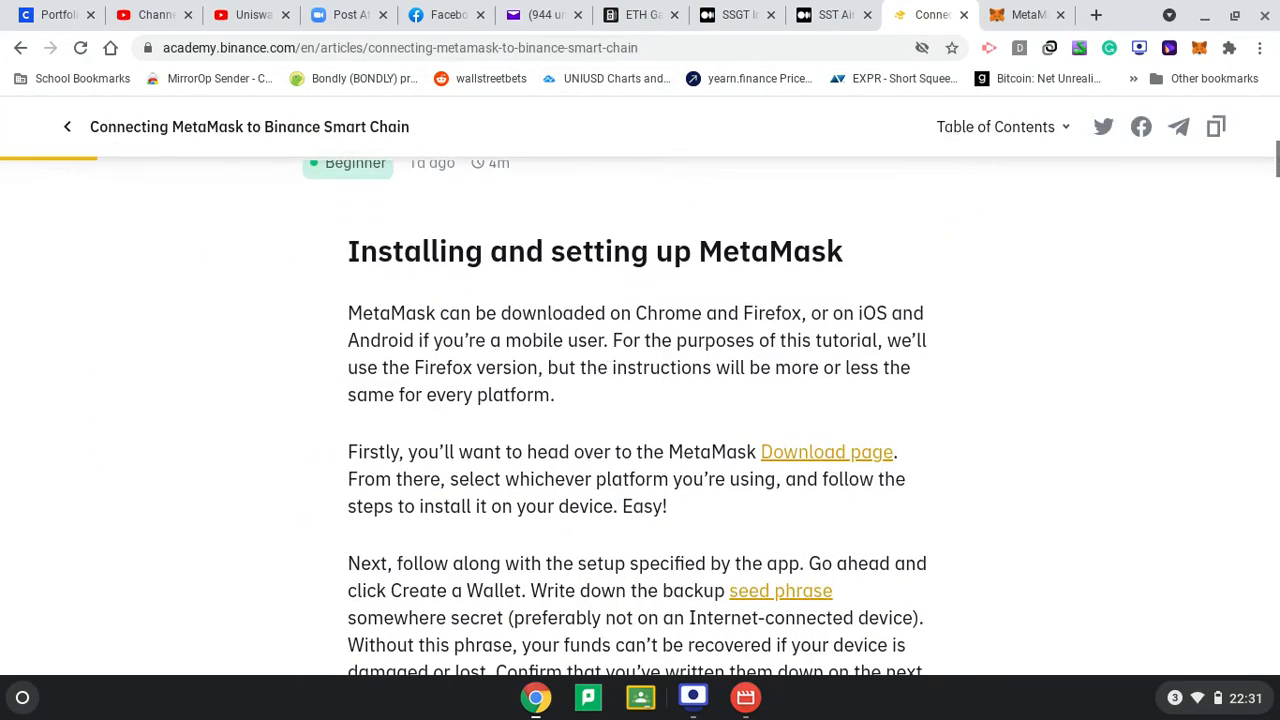
scroll(down, 3)
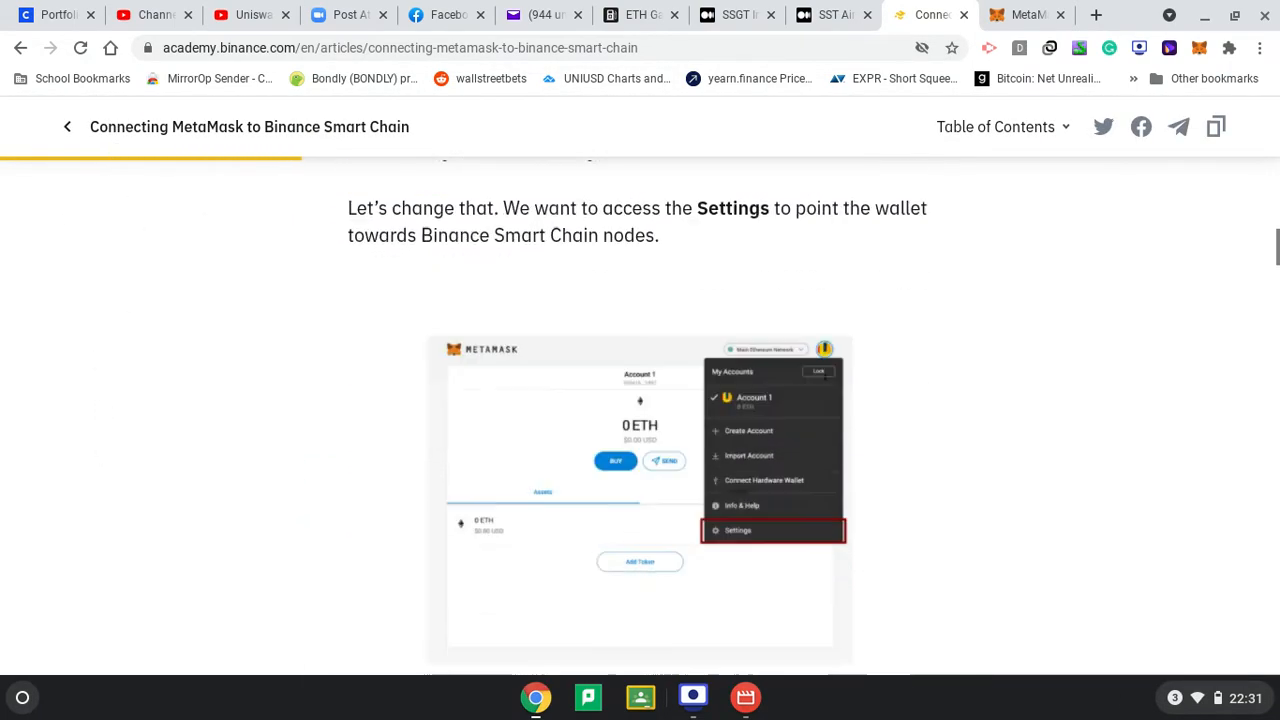
scroll(down, 3)
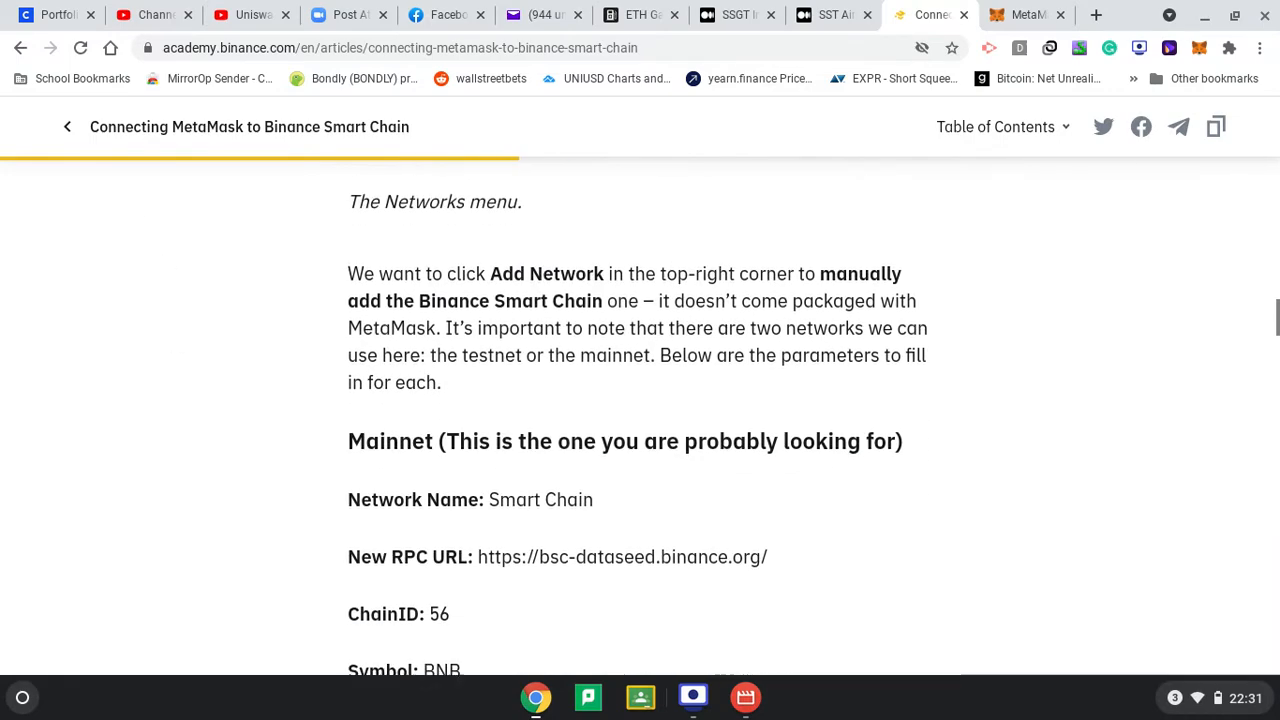
scroll(down, 3)
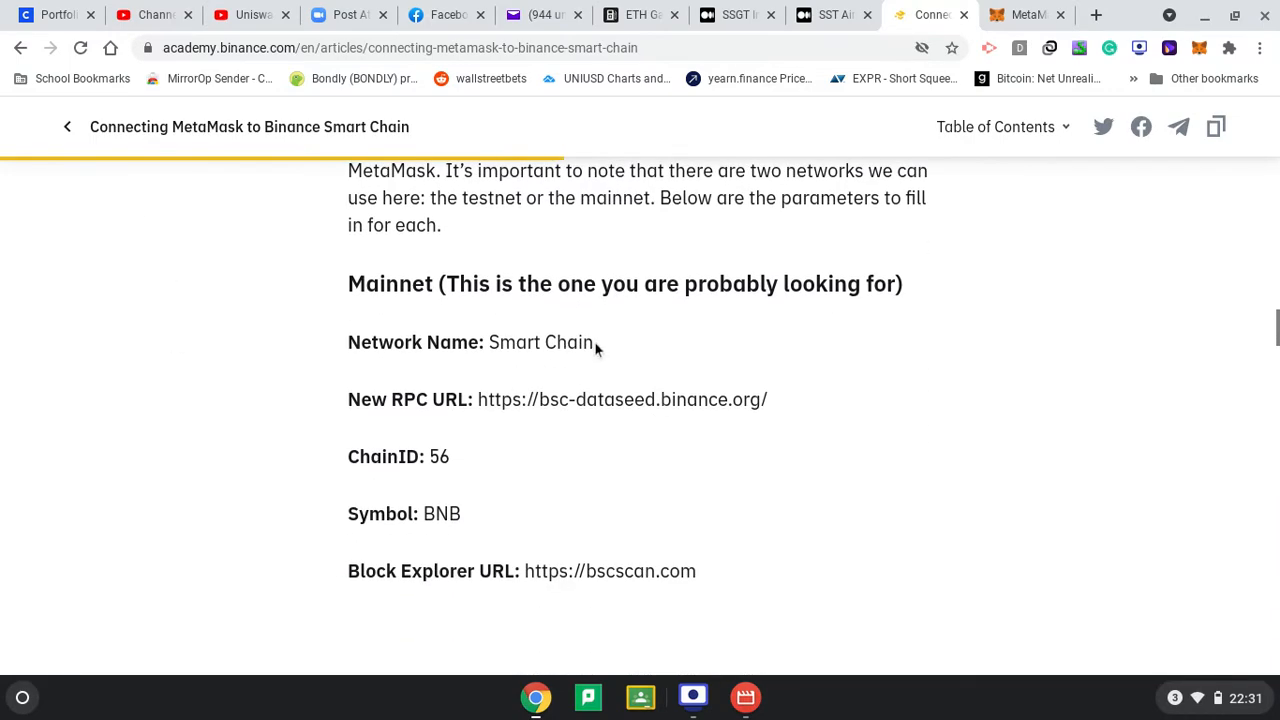
double_click(540, 342)
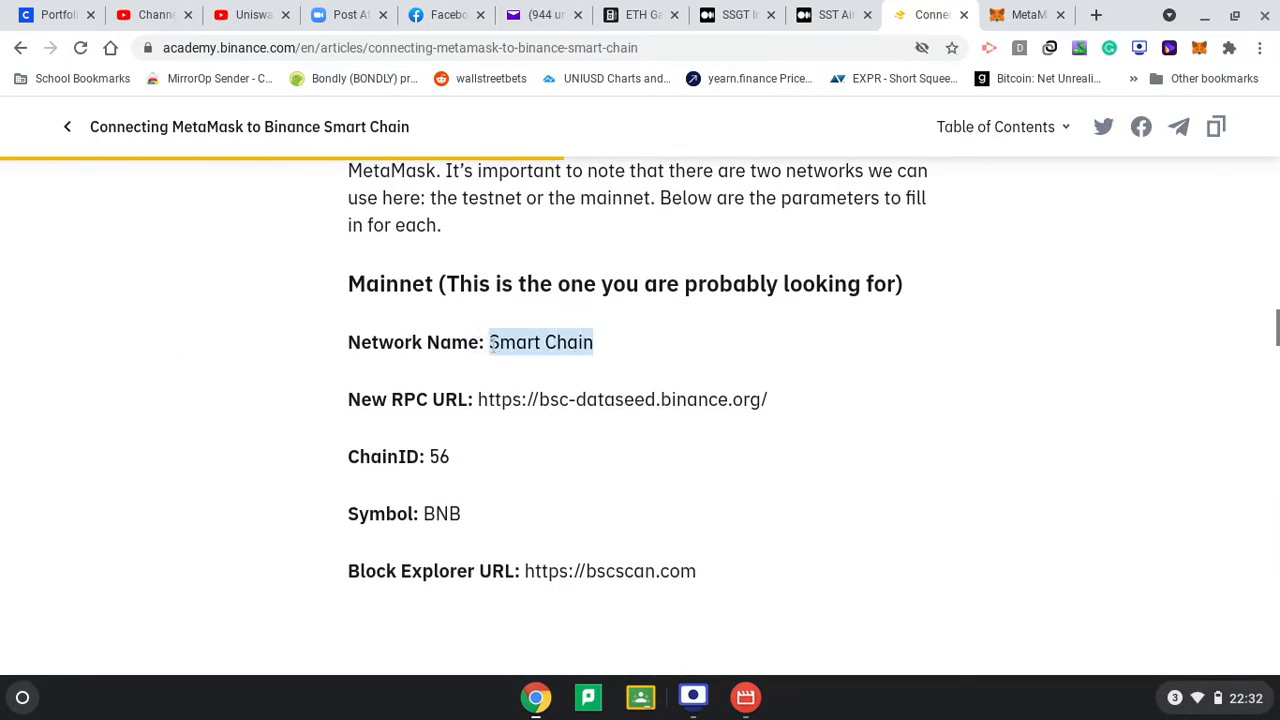
Enter 'Smart Chain' as the new network's name
click(1025, 14)
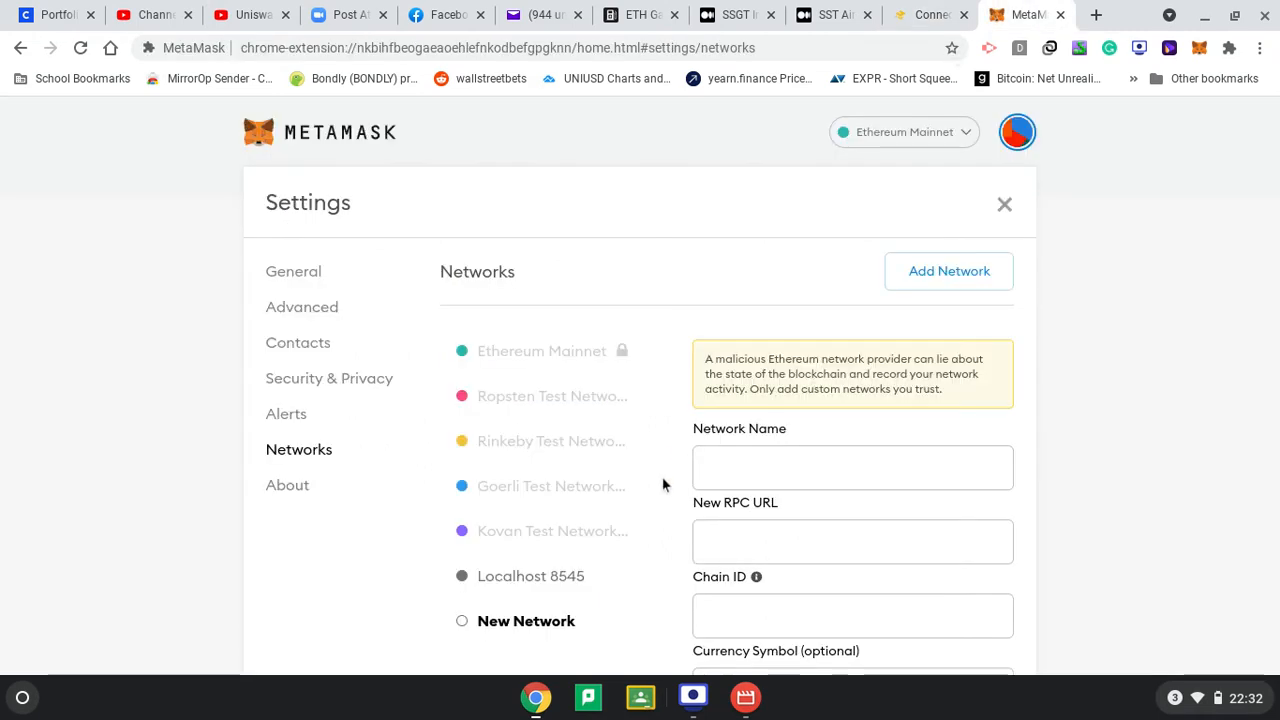
text(Smart Chain)
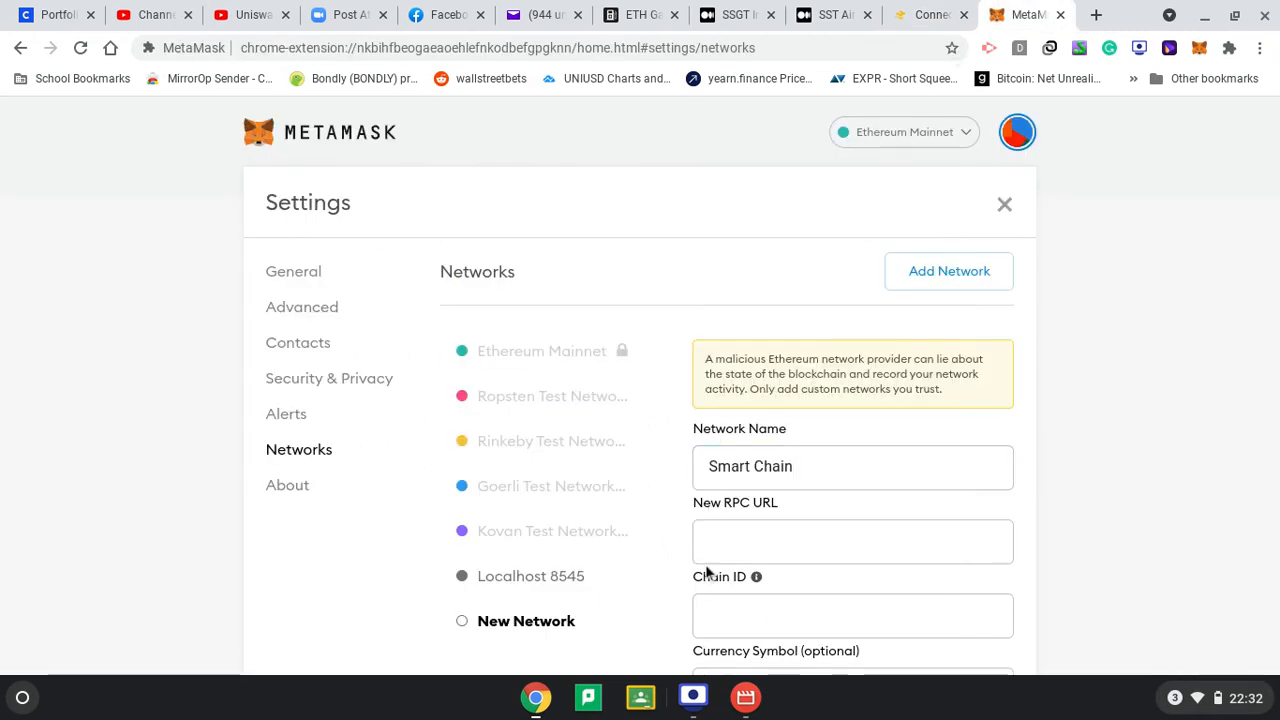
click(852, 541)
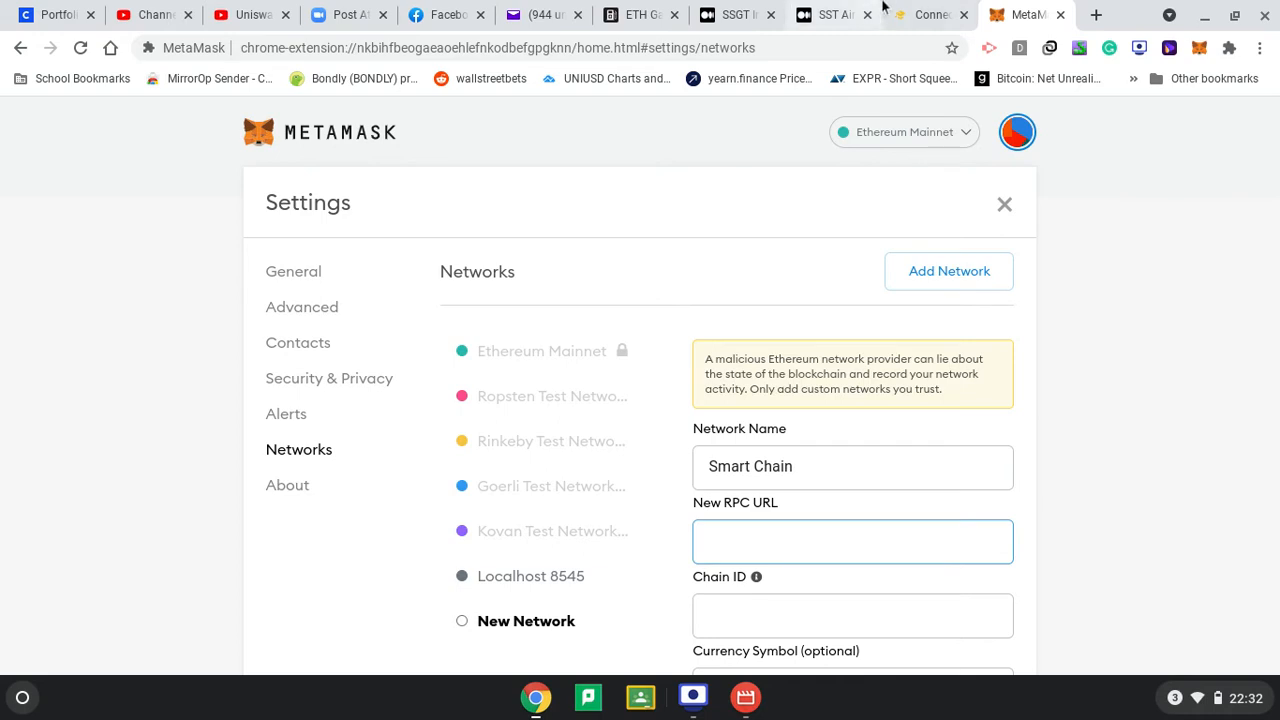
click(928, 14)
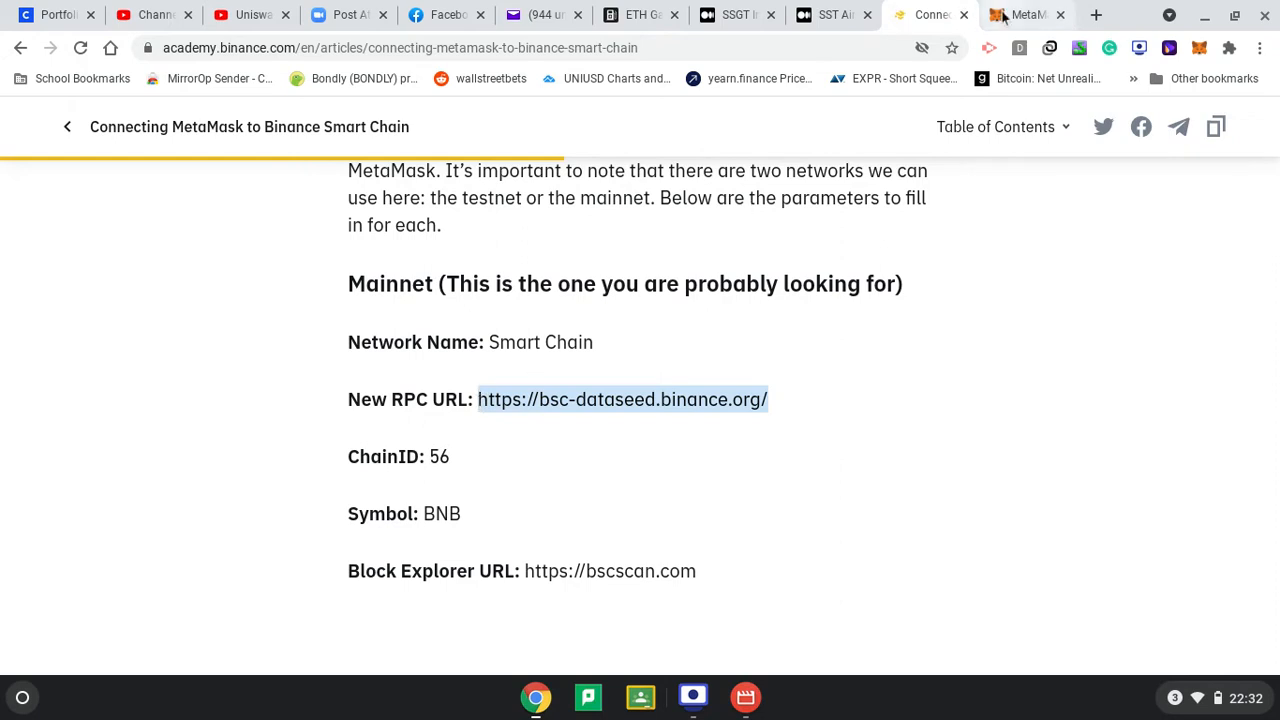
click(1024, 14)
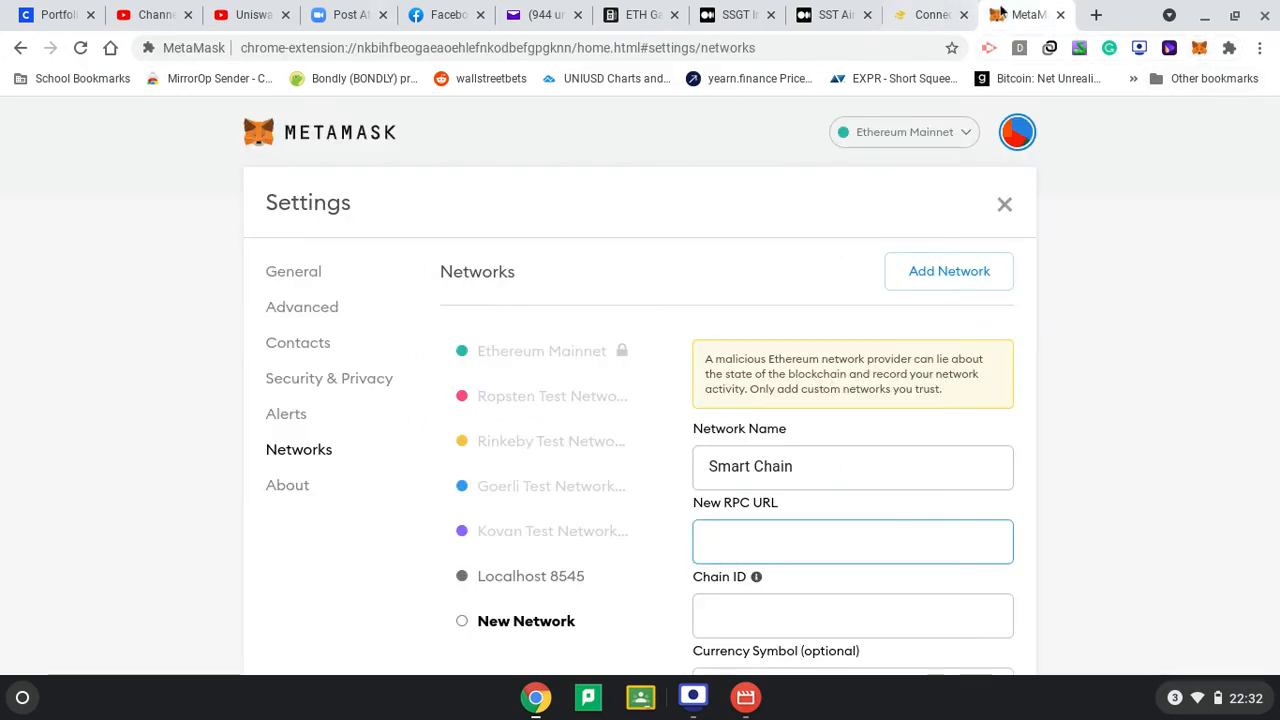
mouse_move(970, 234)
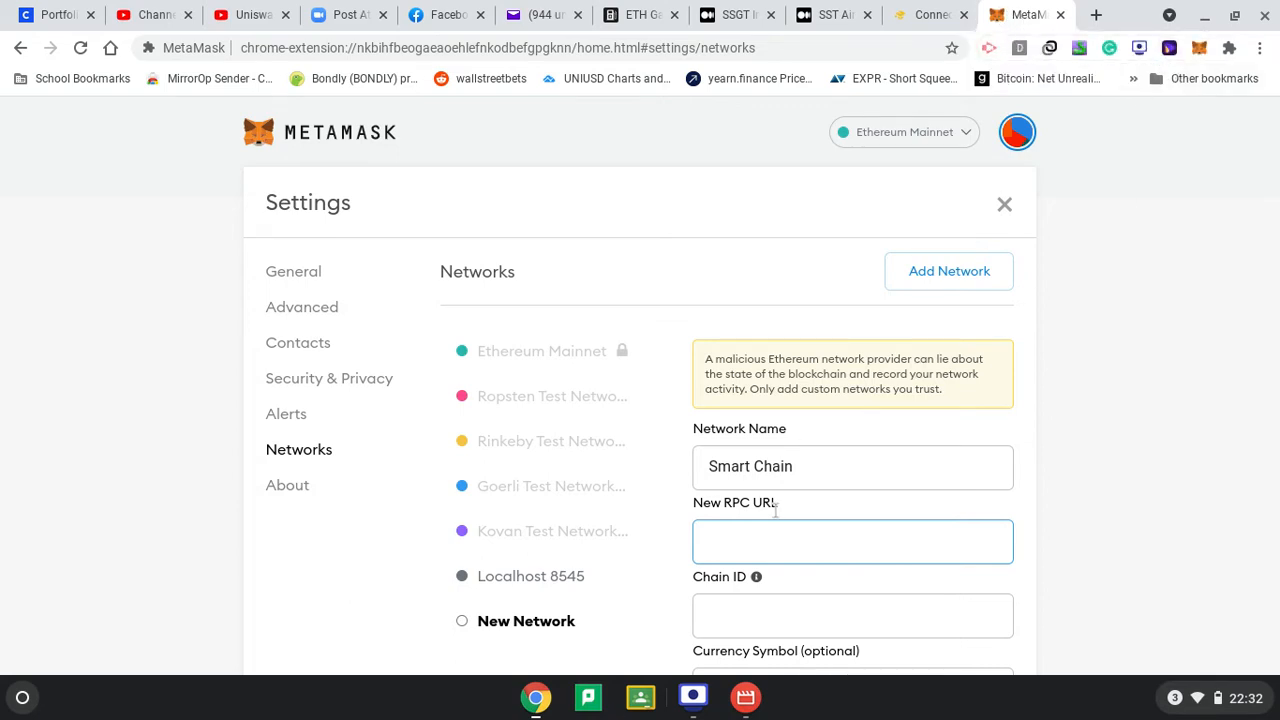
text(https://bsc-dataseed.binance.org/)
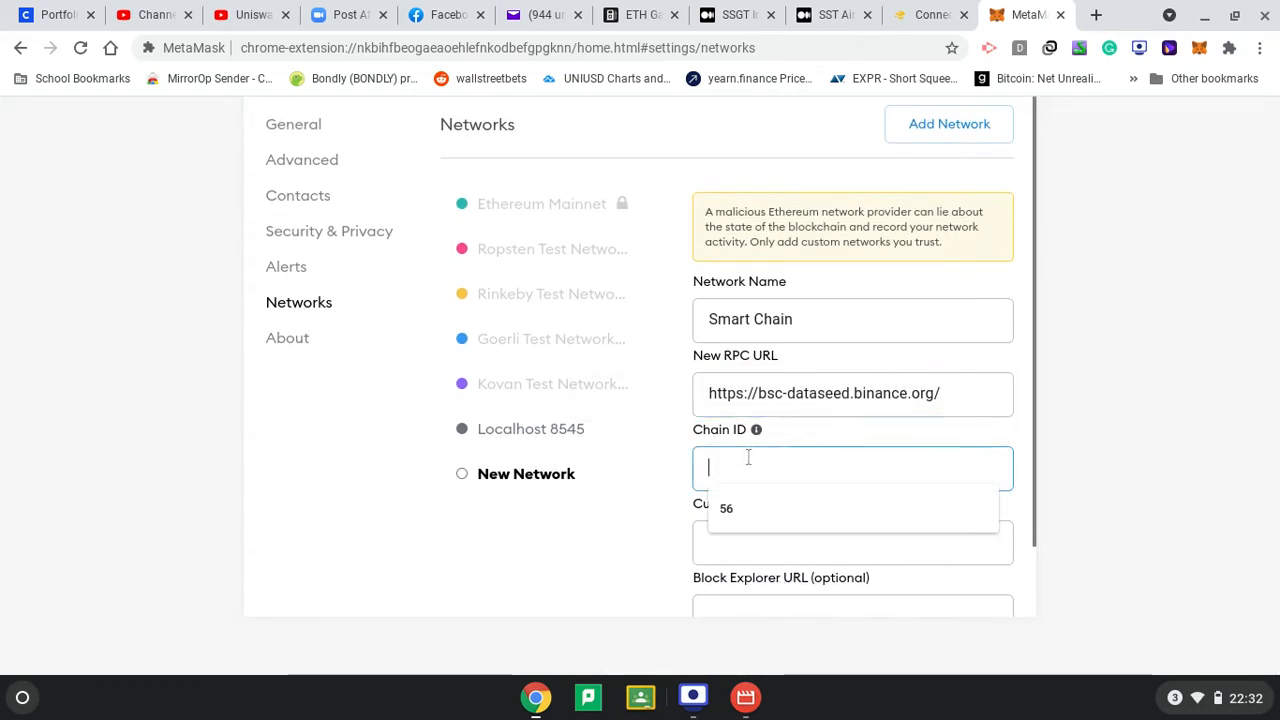
mouse_move(1022, 7)
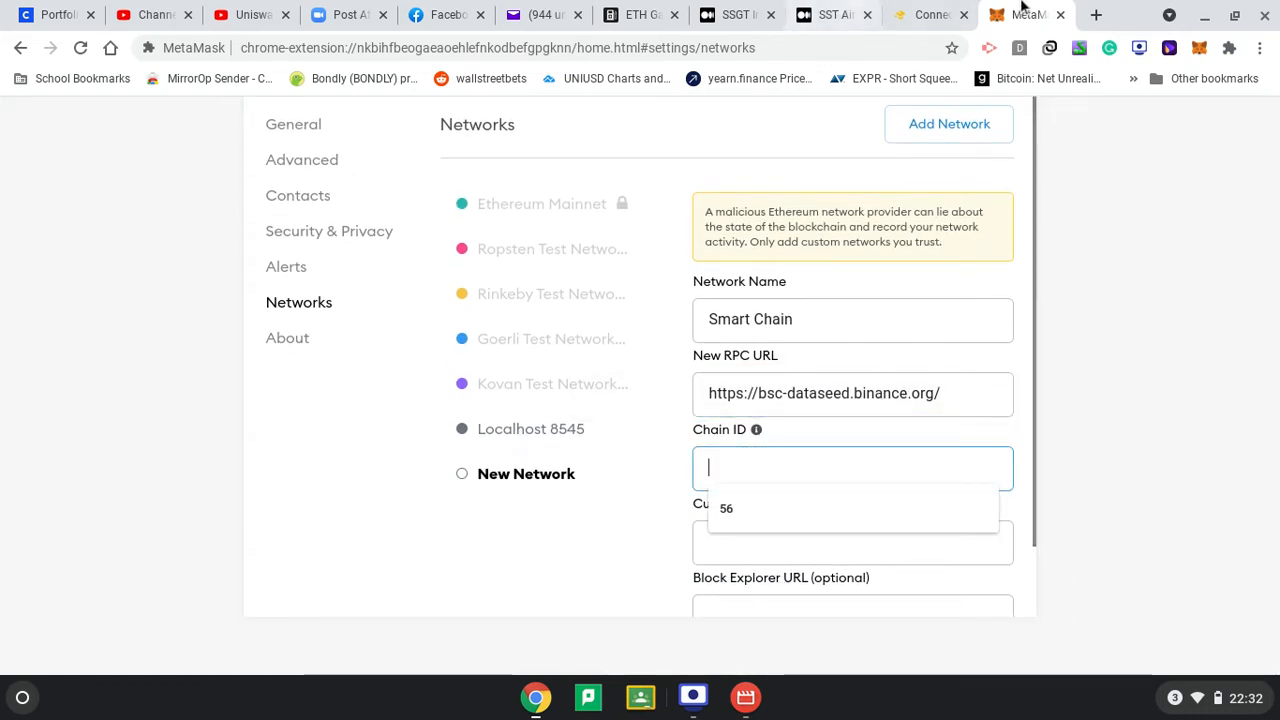
click(925, 14)
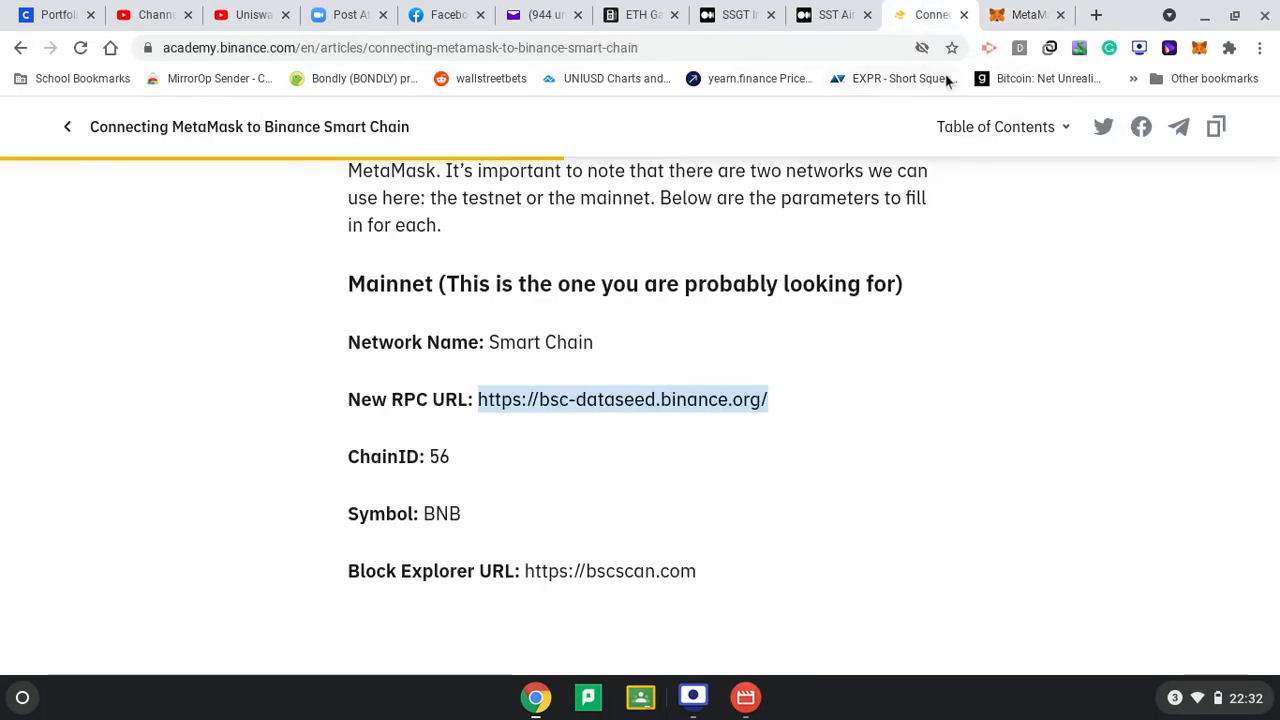
click(1020, 14)
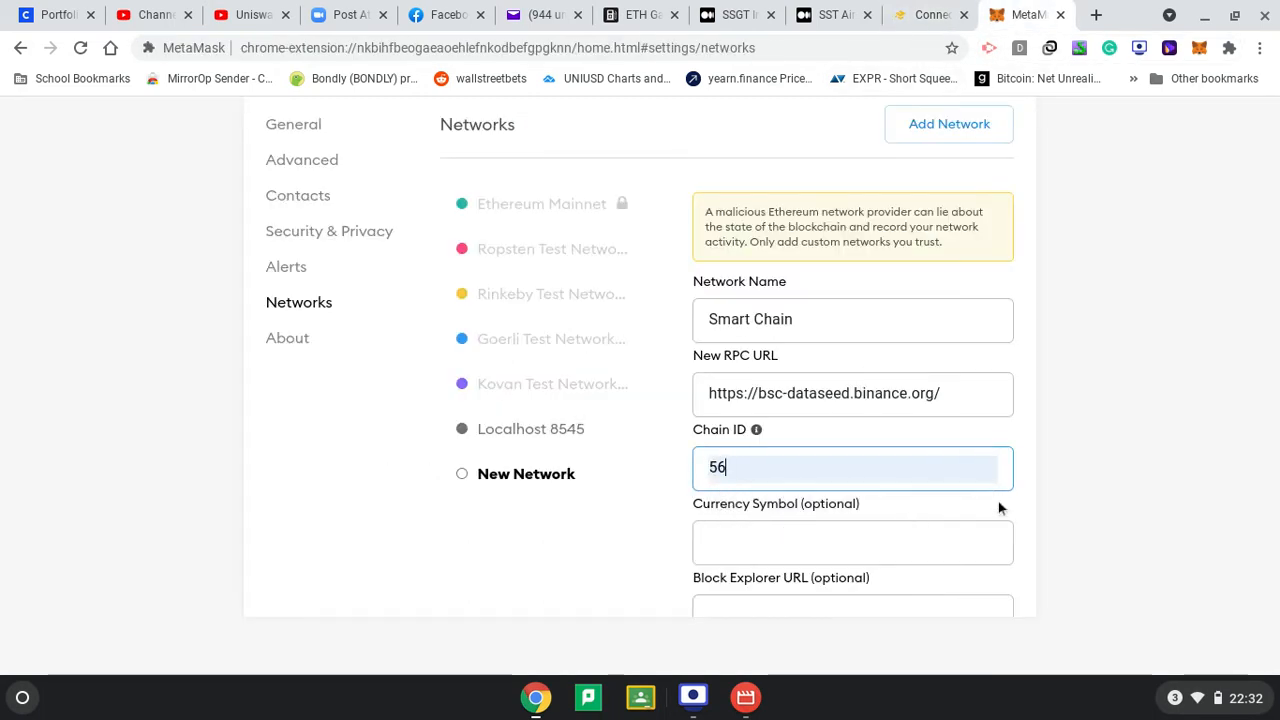
scroll(down, 3)
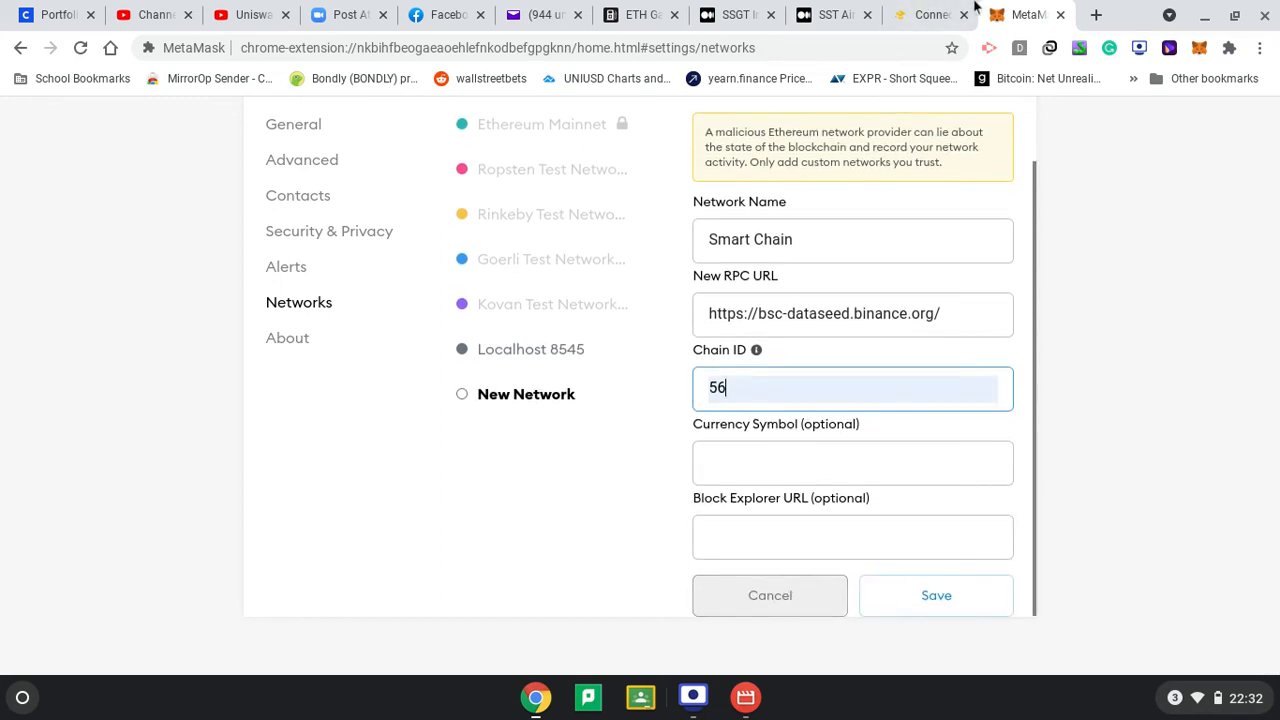
click(928, 14)
text(B)
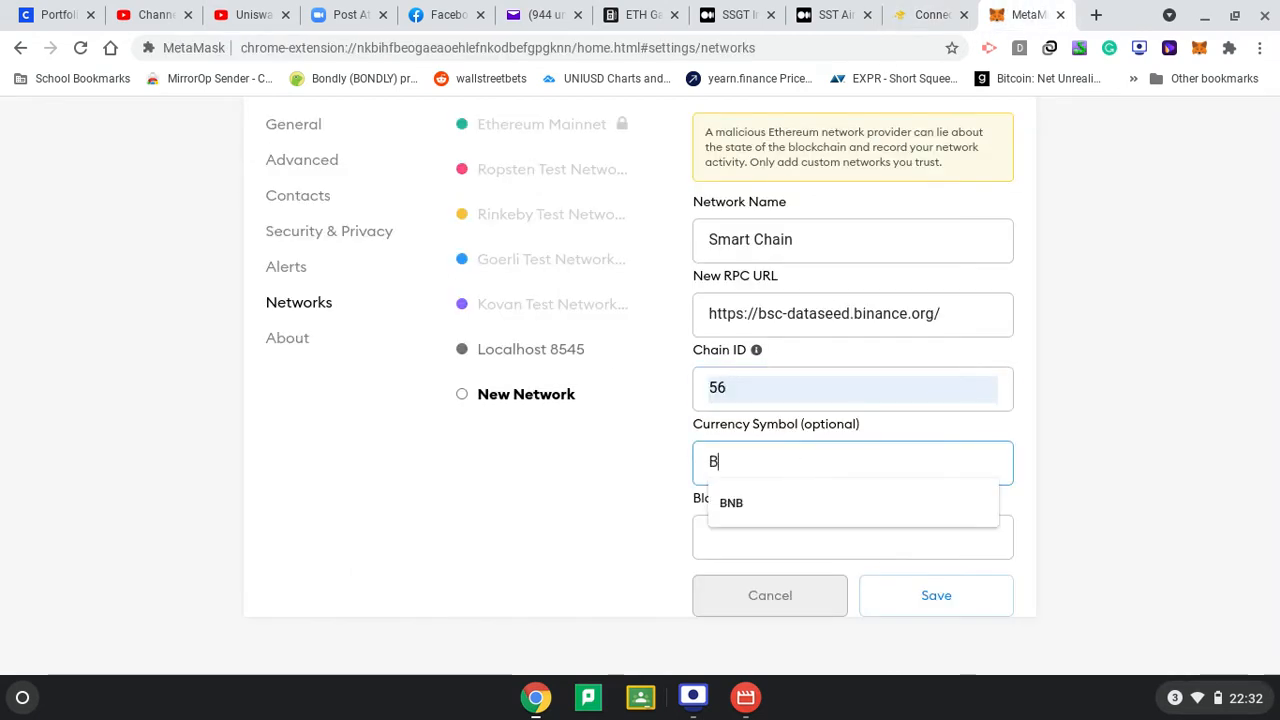
click(731, 502)
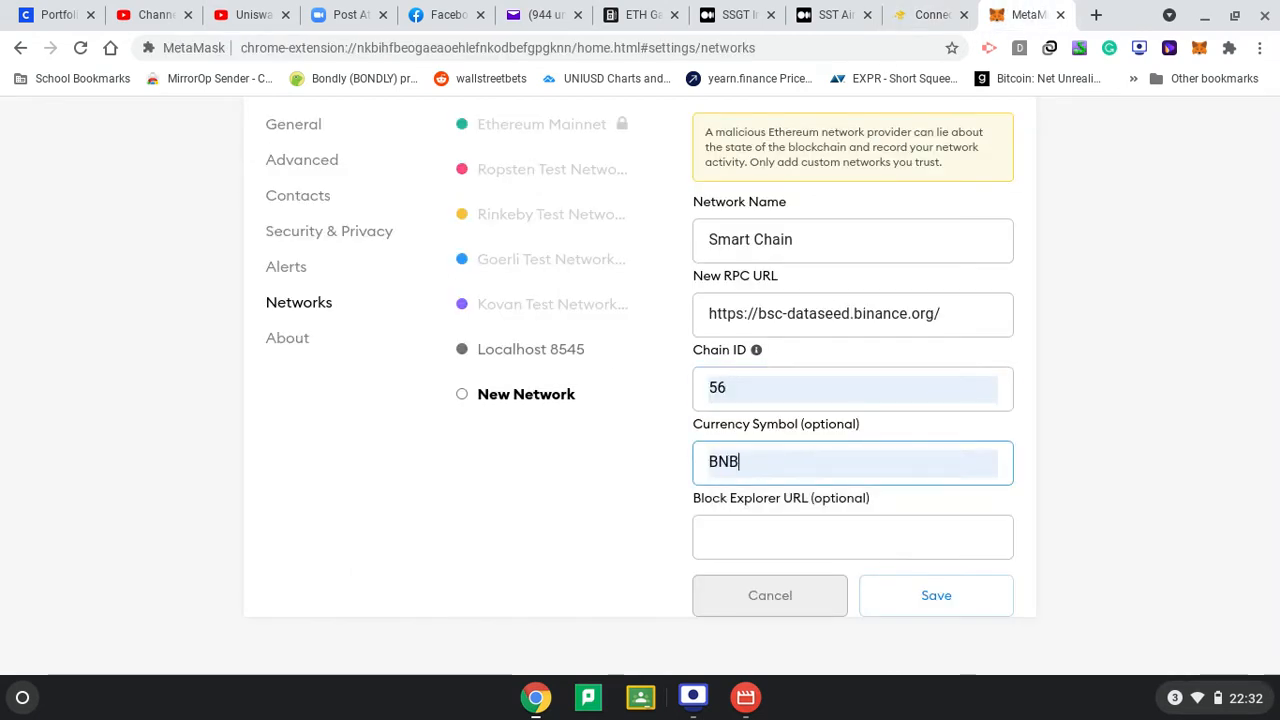
click(852, 537)
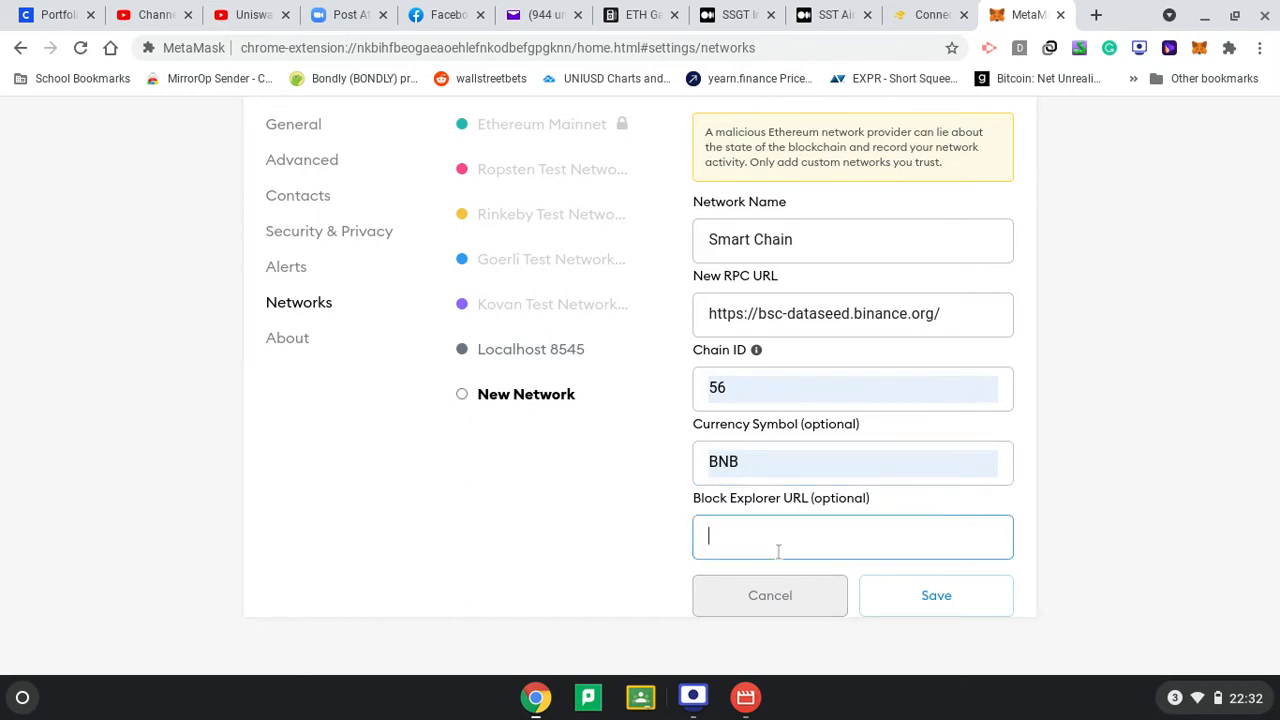
text(https://bscscan.com)
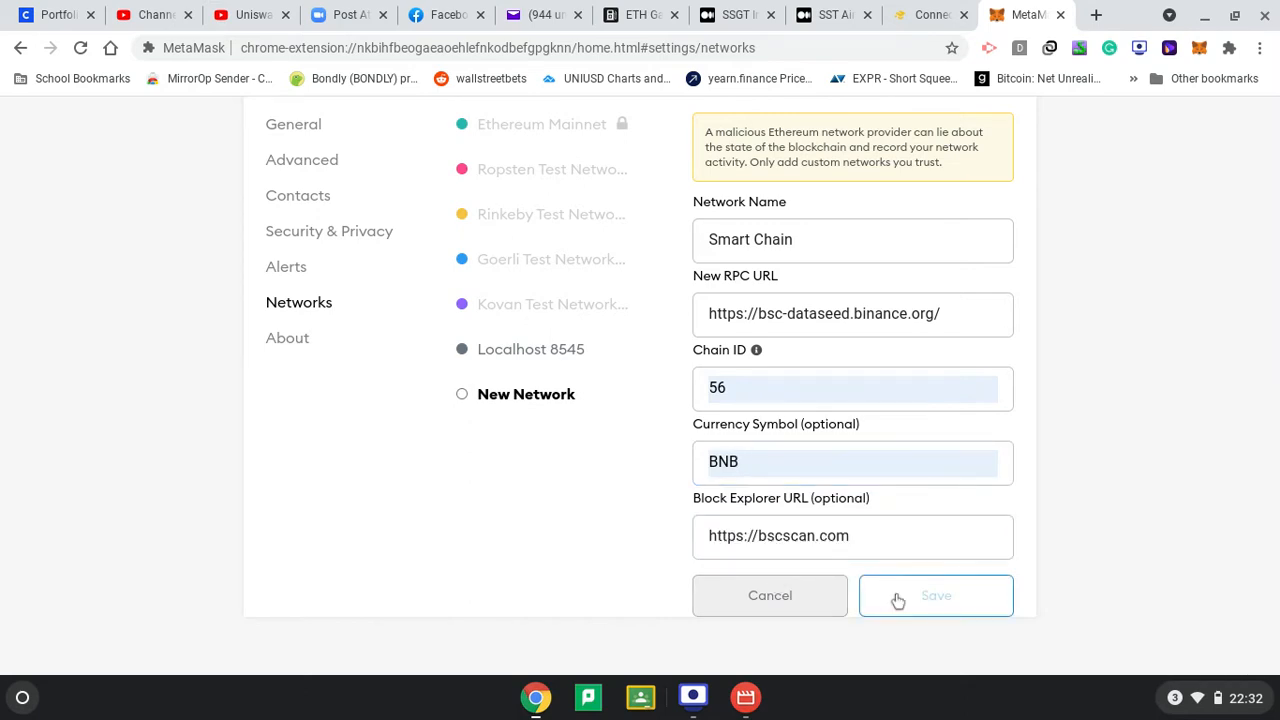
click(935, 595)
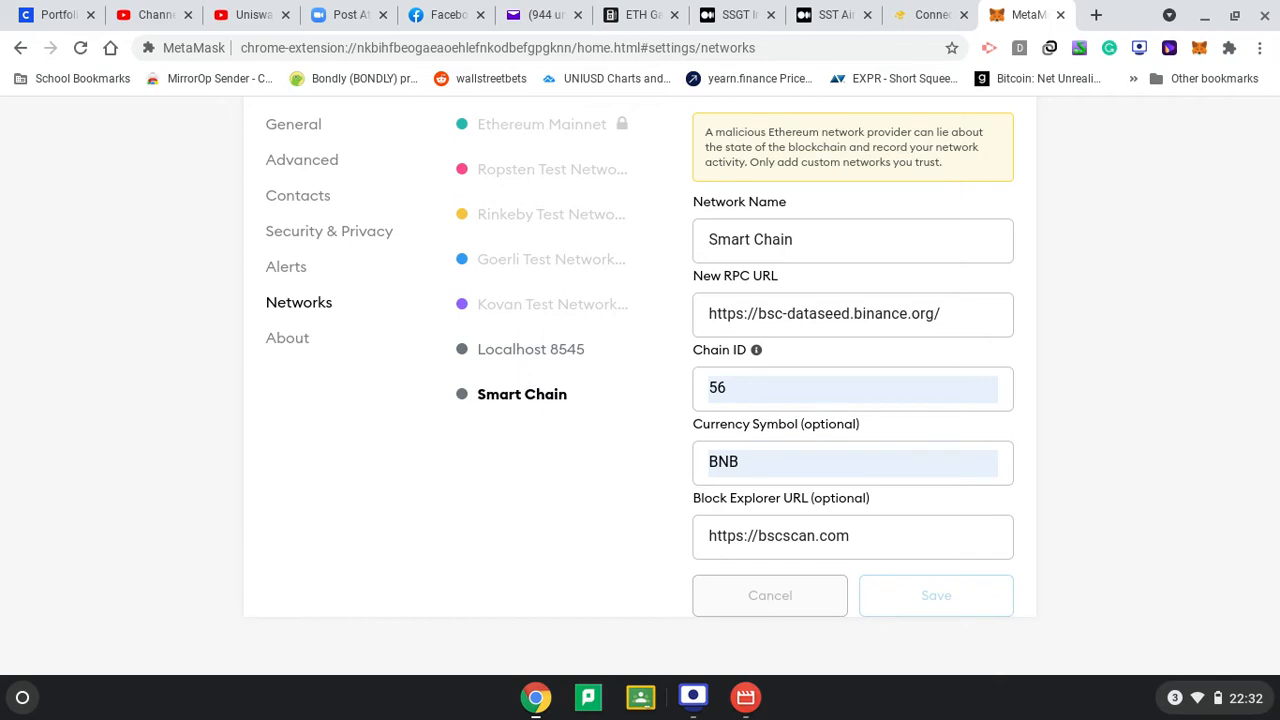
mouse_move(1219, 320)
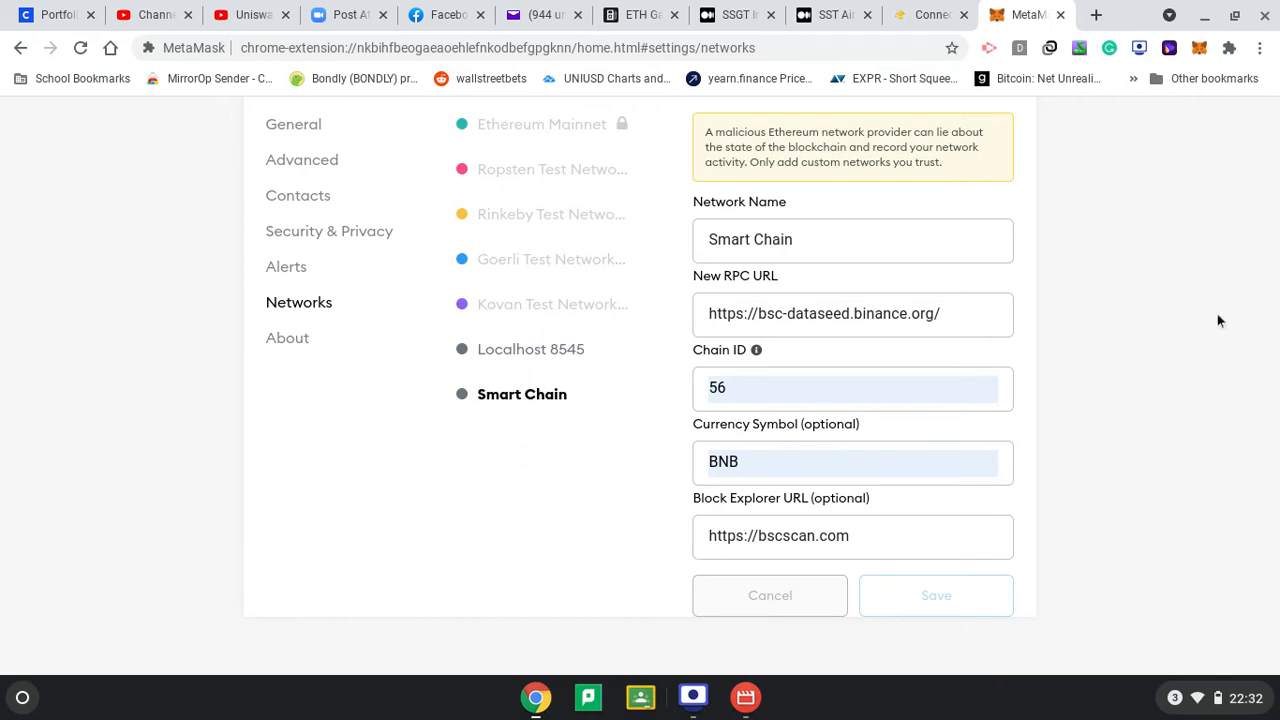
scroll(up, 3)
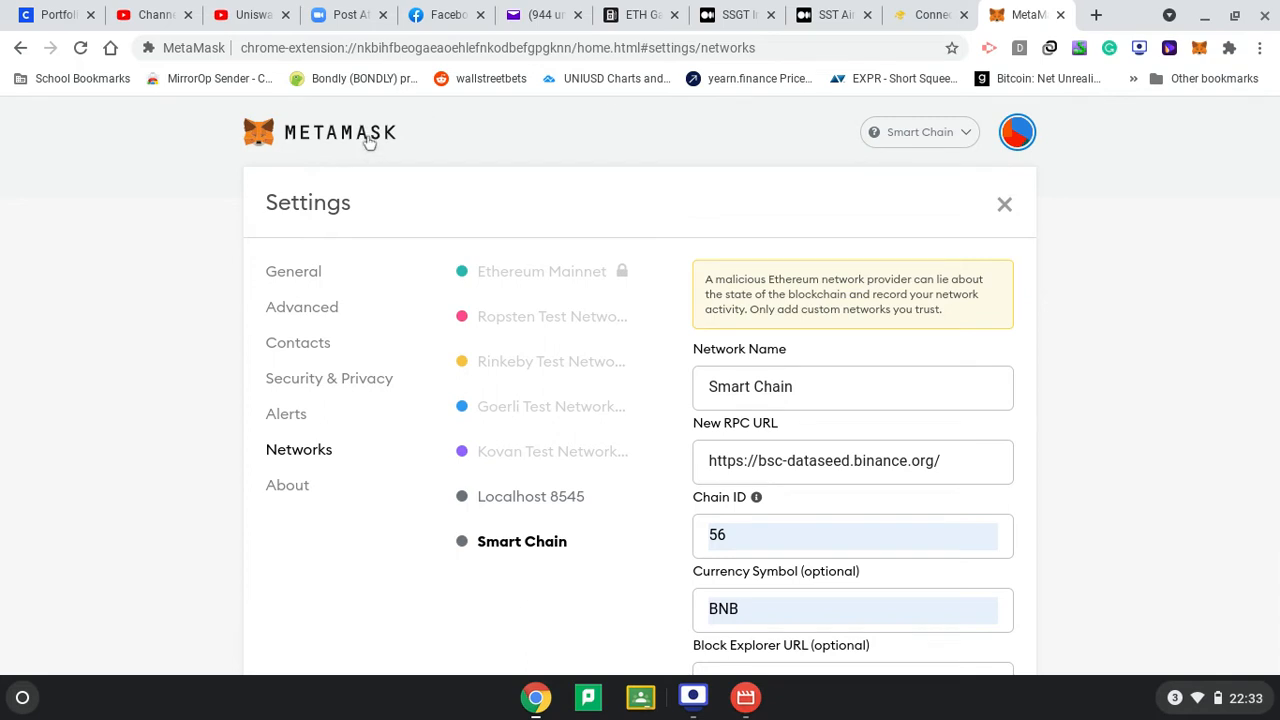
click(1004, 204)
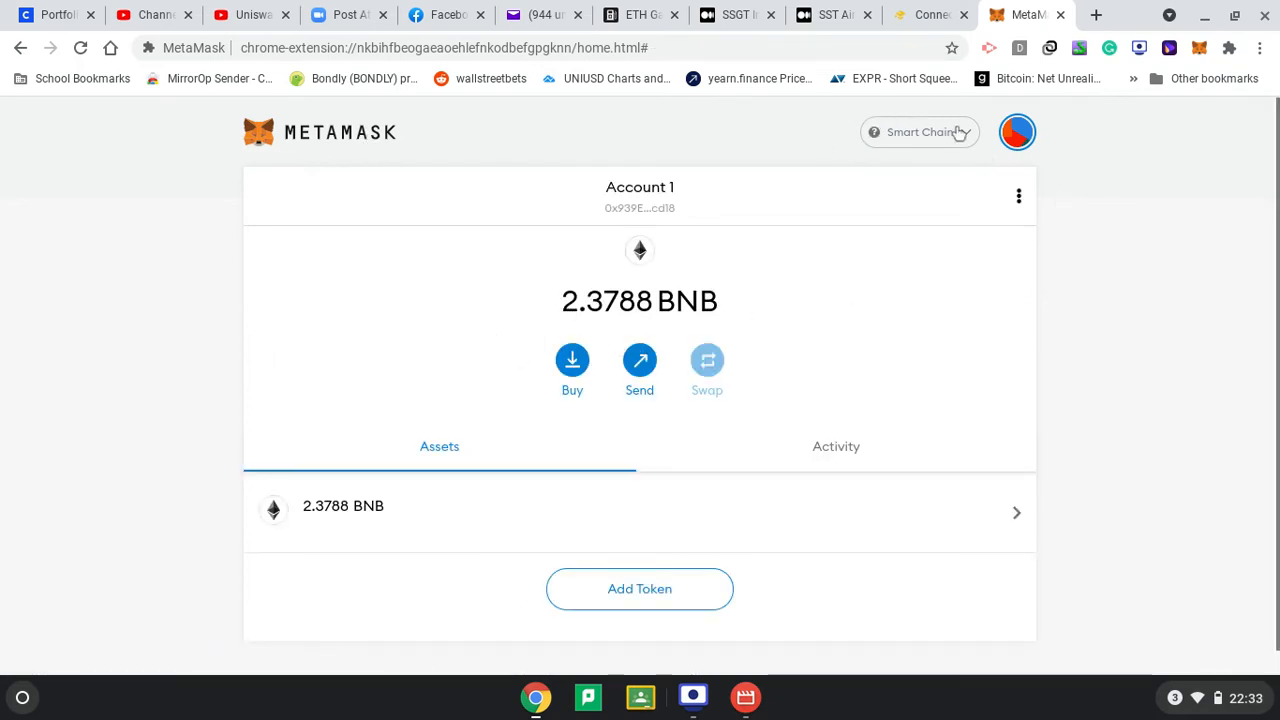
Switch to Ethereum Mainnet and back to Smart Chain, then open Add Token
click(918, 131)
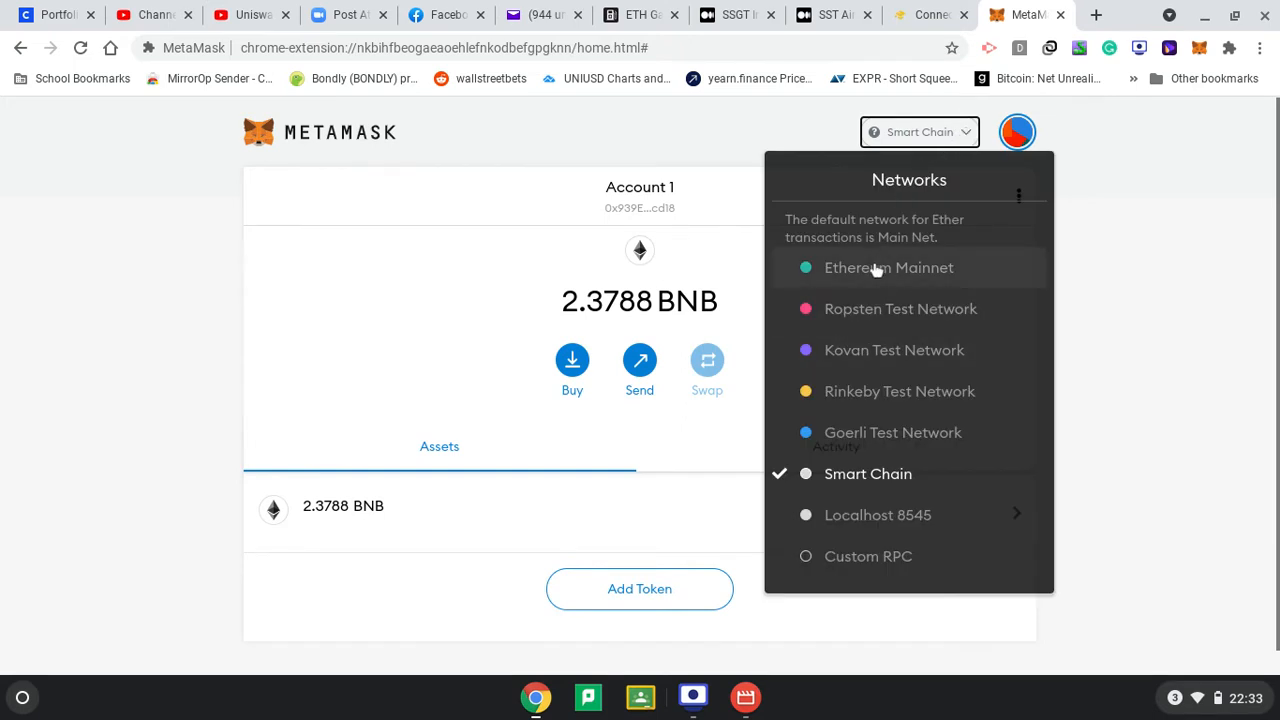
click(888, 267)
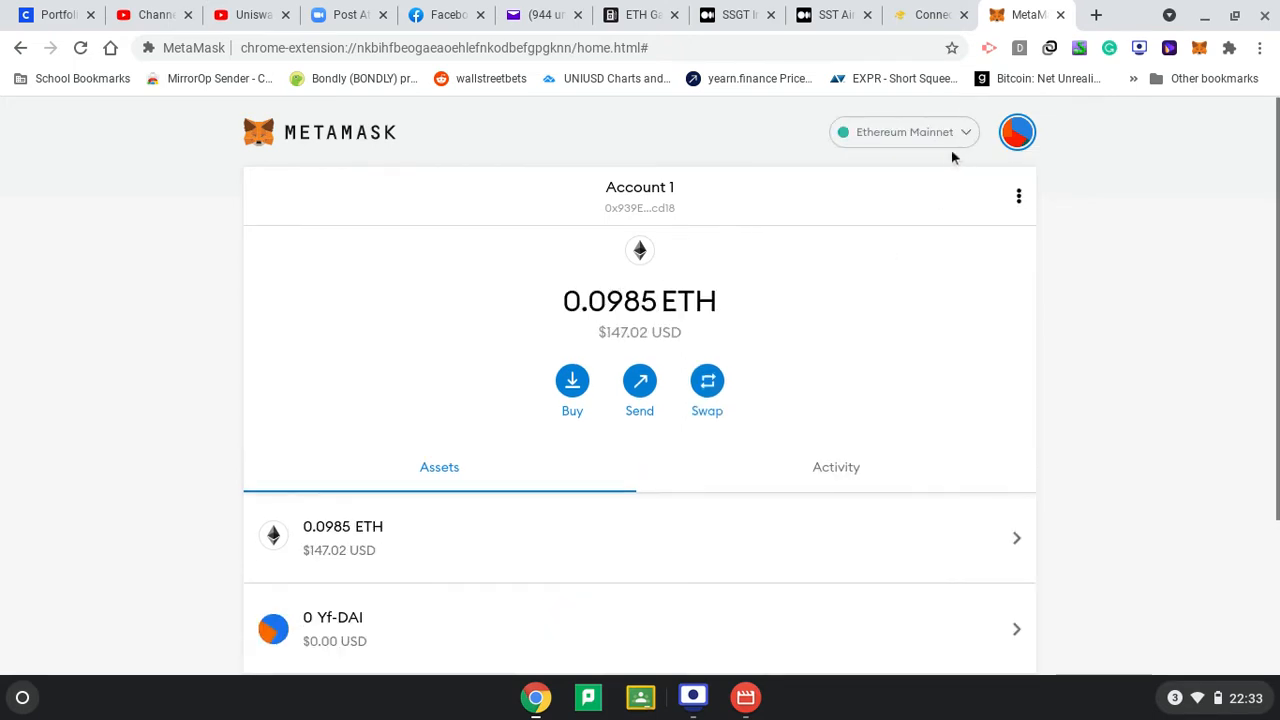
click(903, 131)
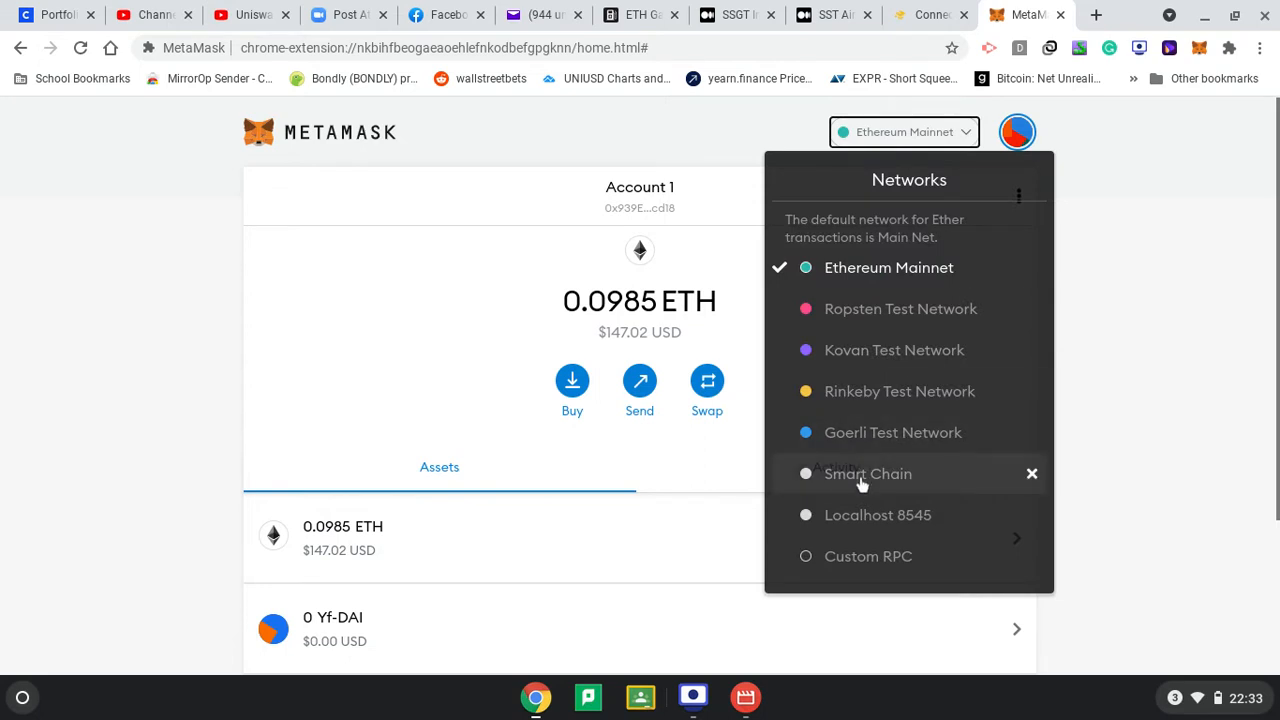
click(867, 473)
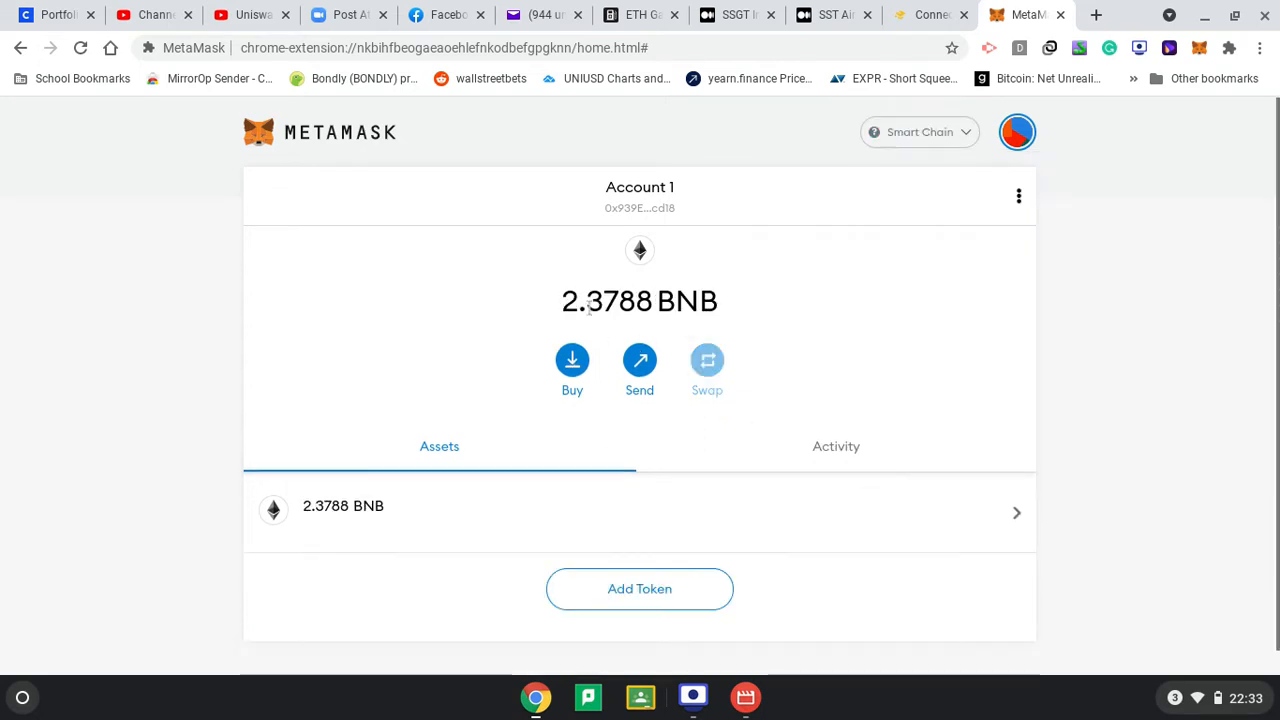
mouse_move(758, 529)
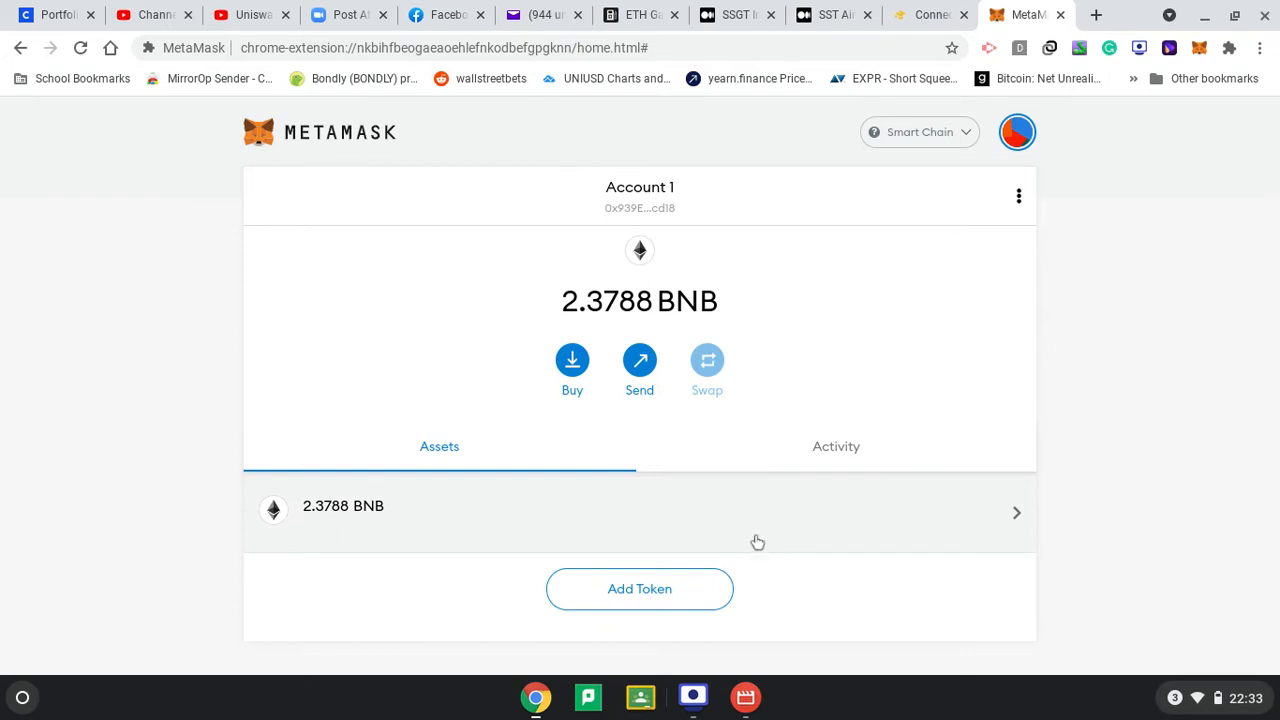
mouse_move(773, 514)
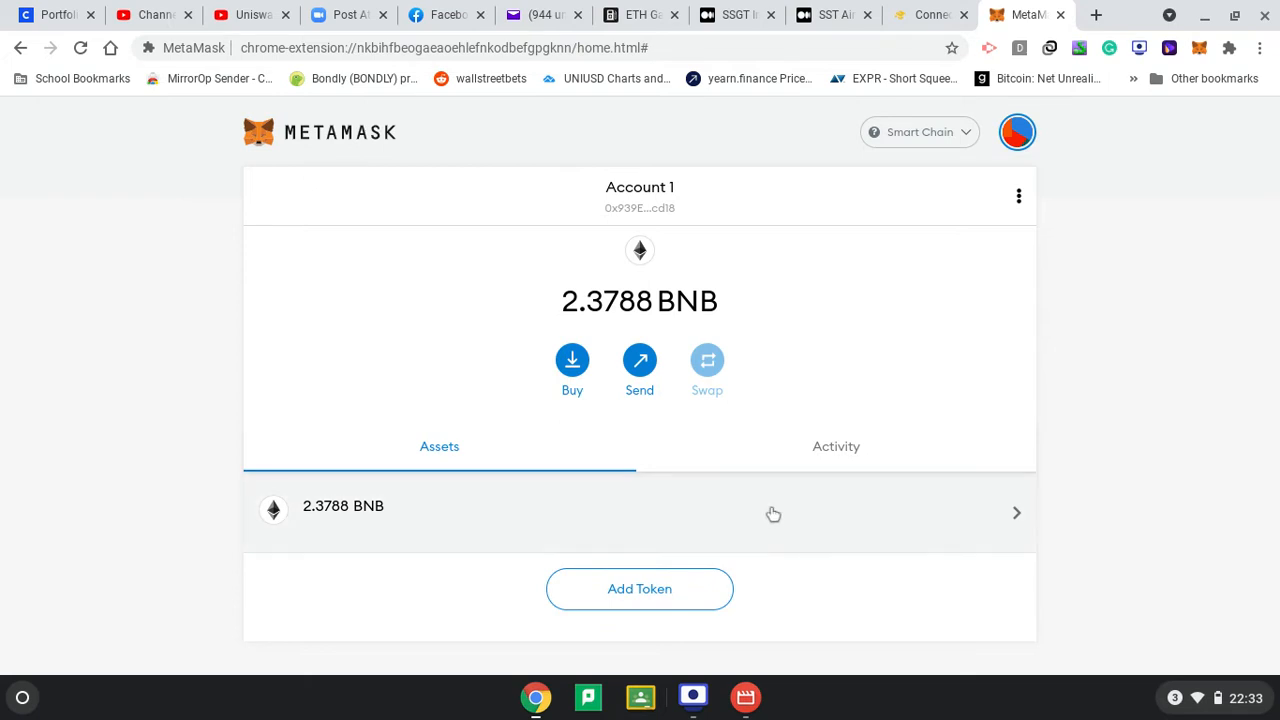
mouse_move(810, 456)
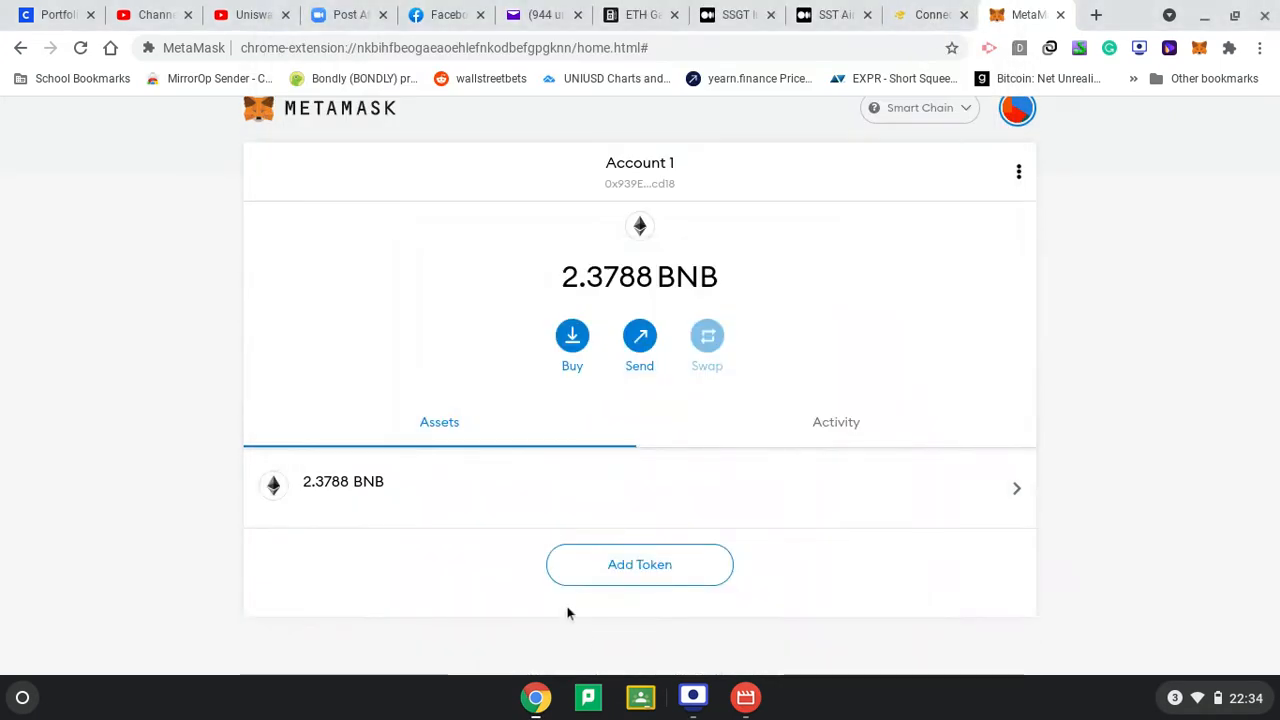
mouse_move(280, 490)
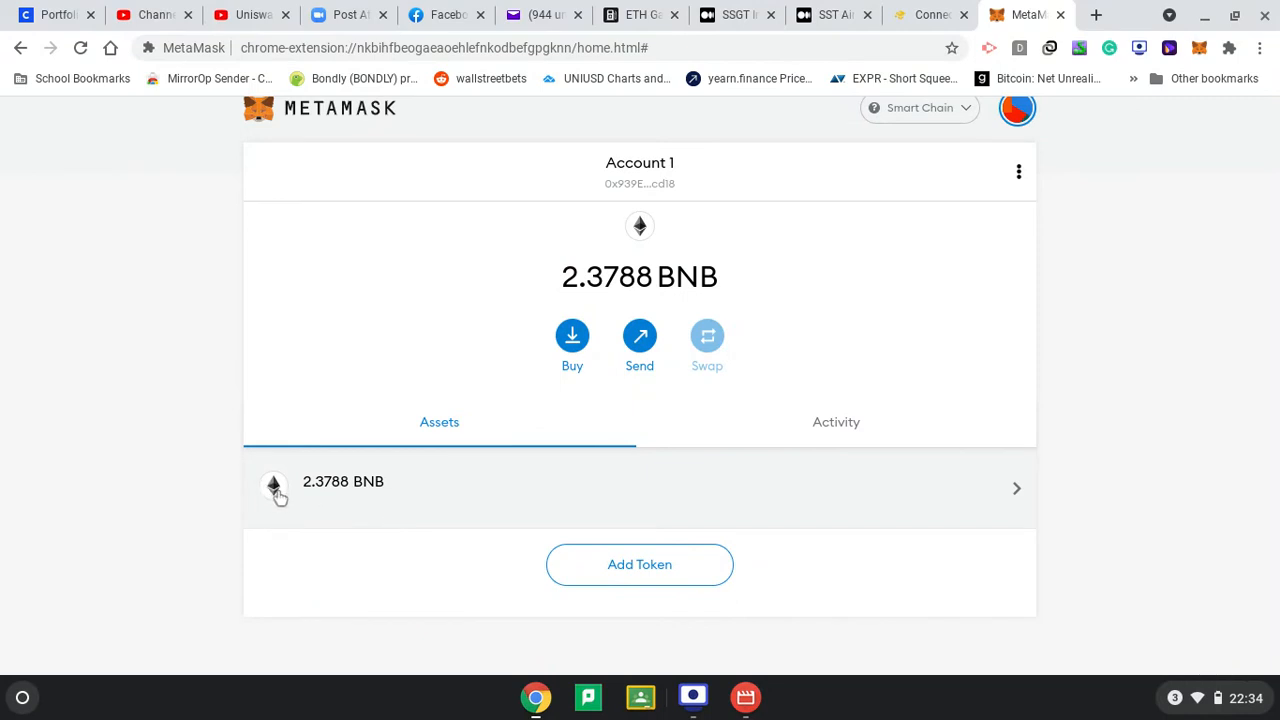
mouse_move(335, 513)
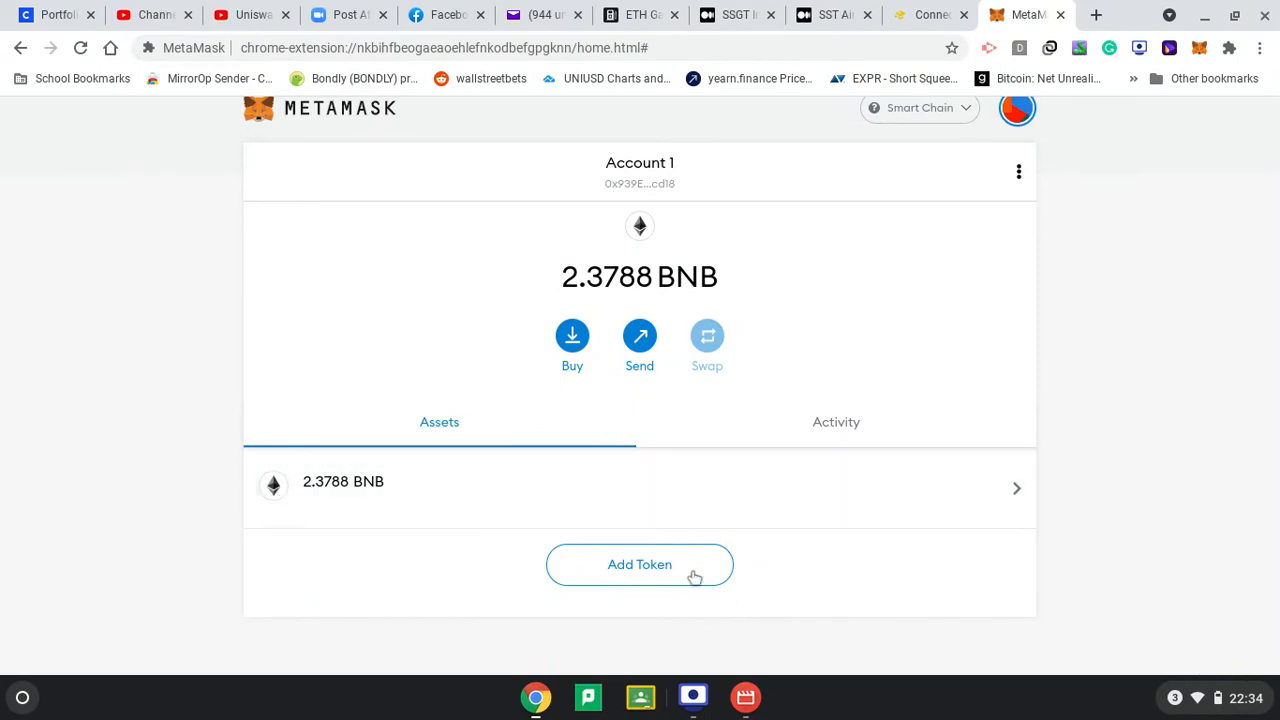
click(639, 564)
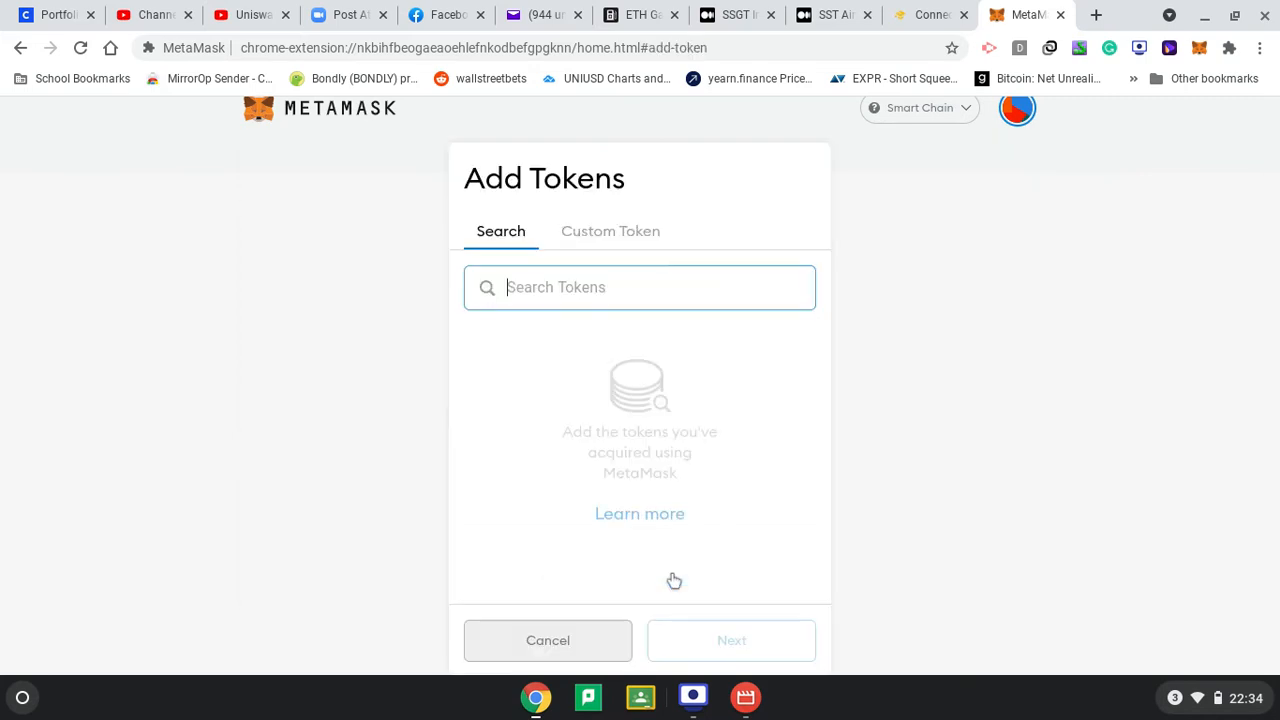
mouse_move(865, 204)
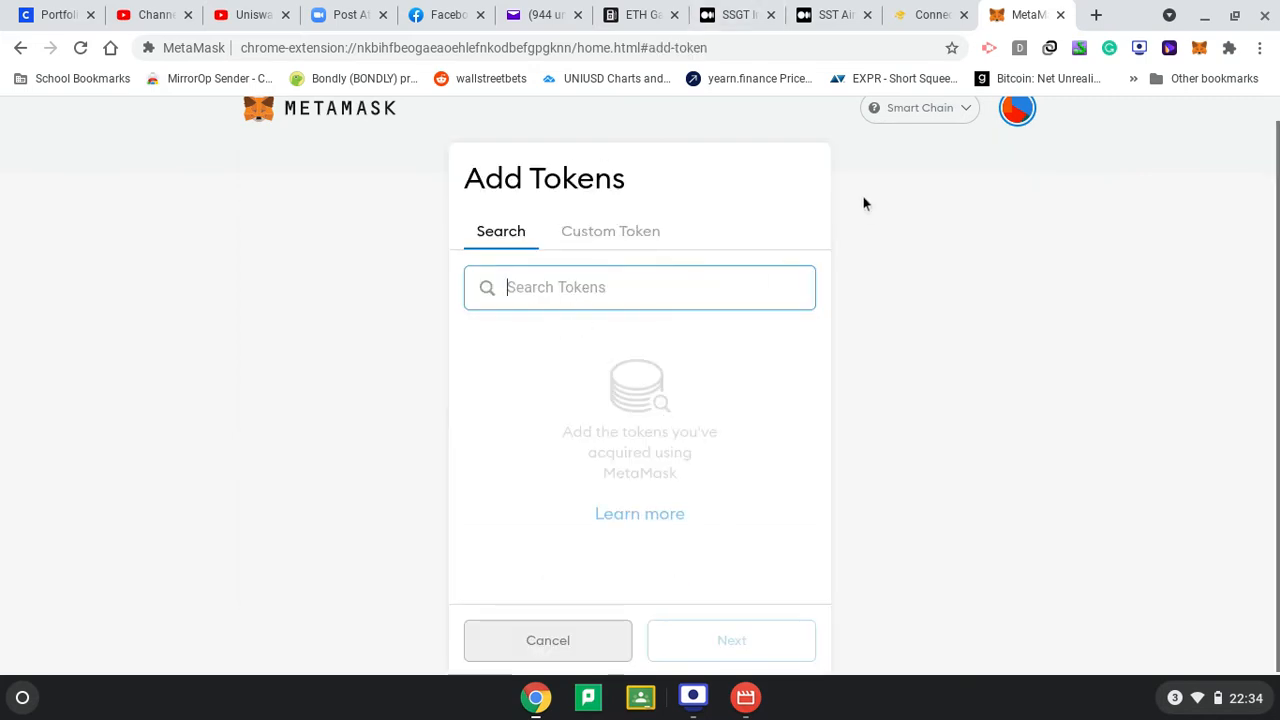
click(1095, 14)
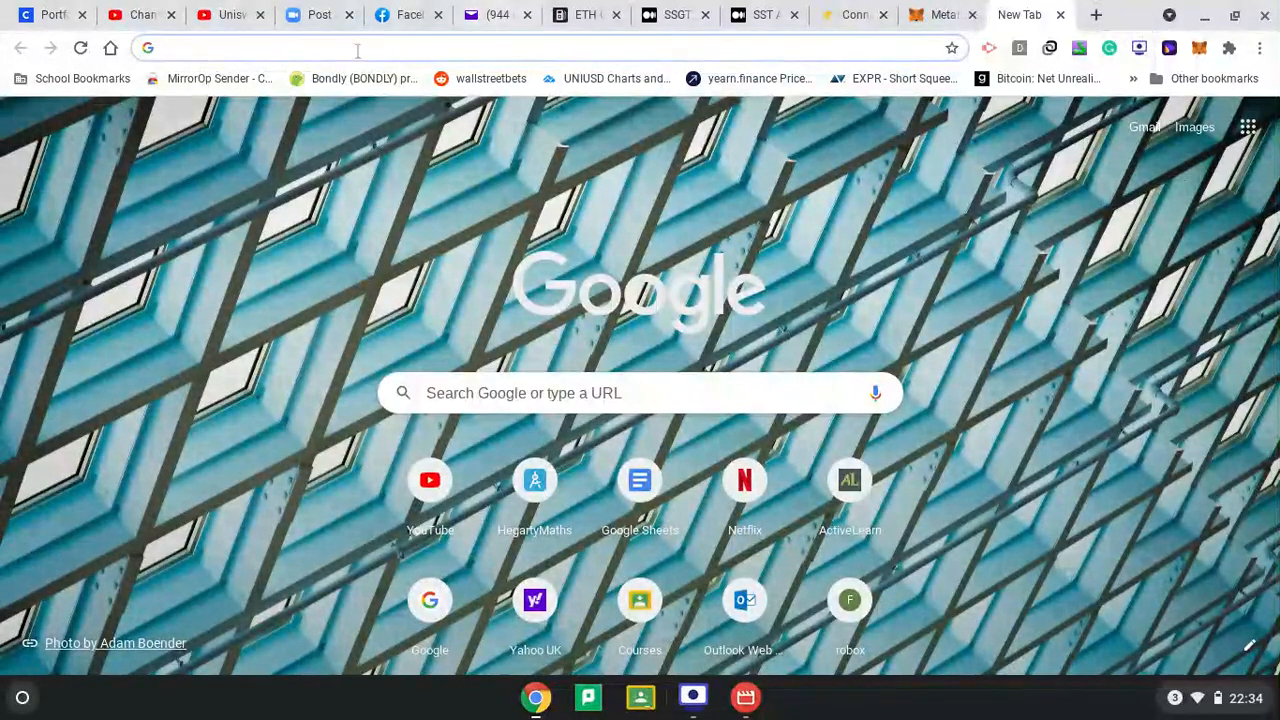
Open CoinGecko and search for 'pancake' to list PancakeSwap (CAKE)
click(355, 78)
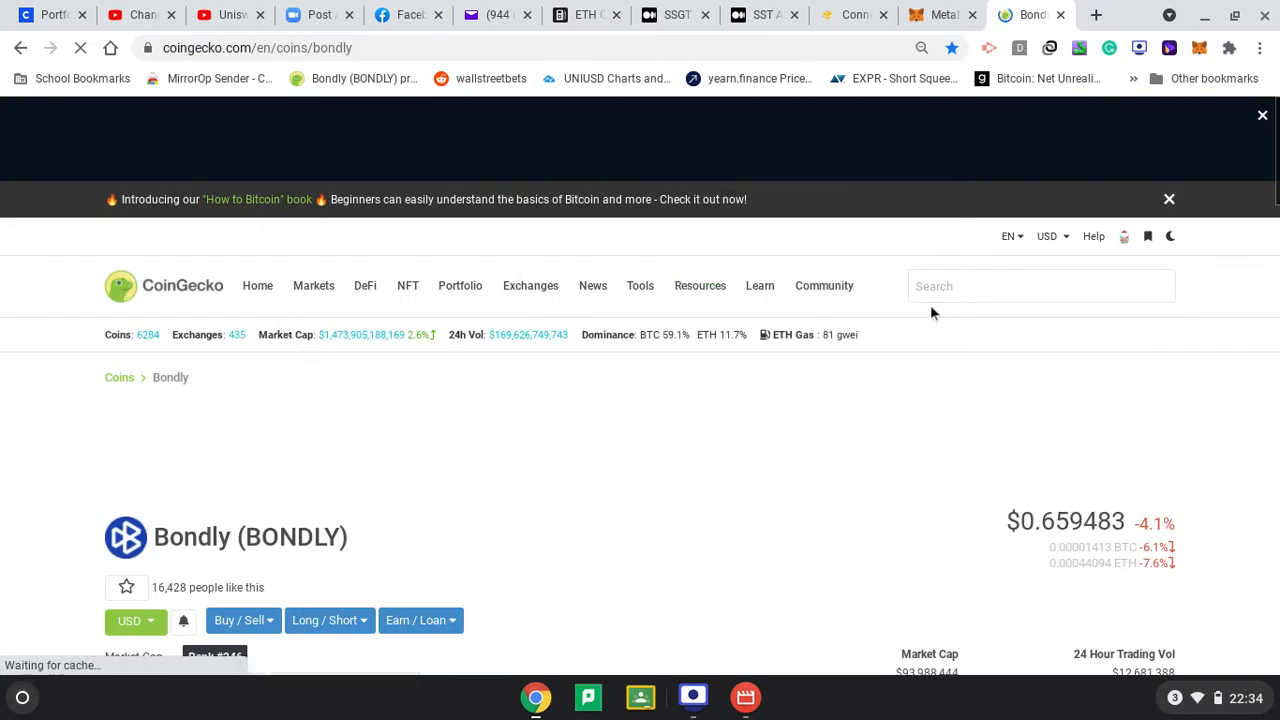
text(swap)
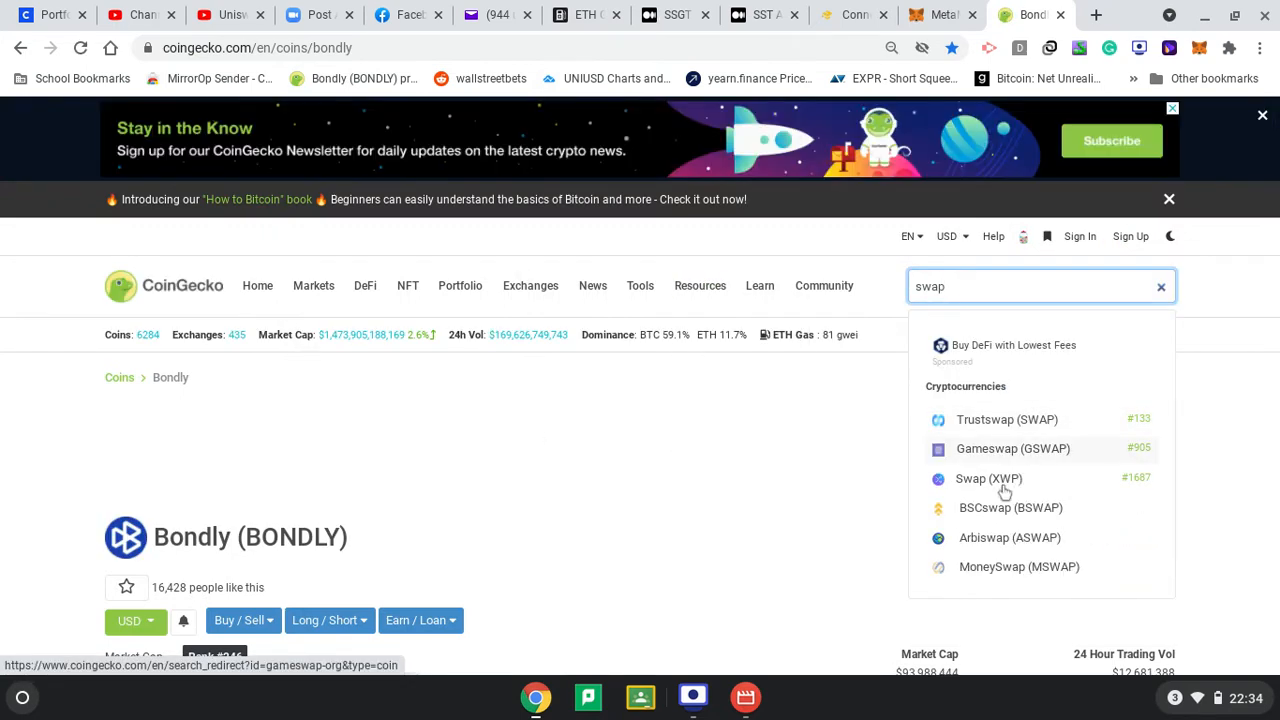
key(Backspace)
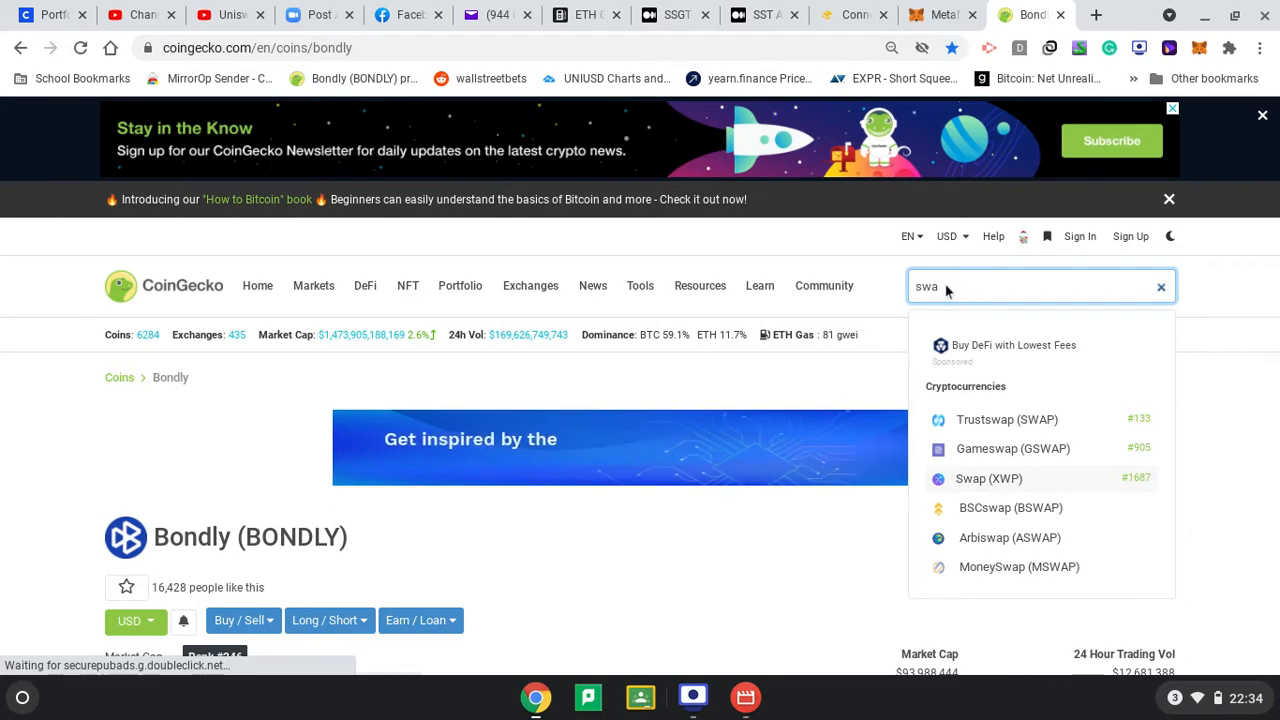
click(1161, 287)
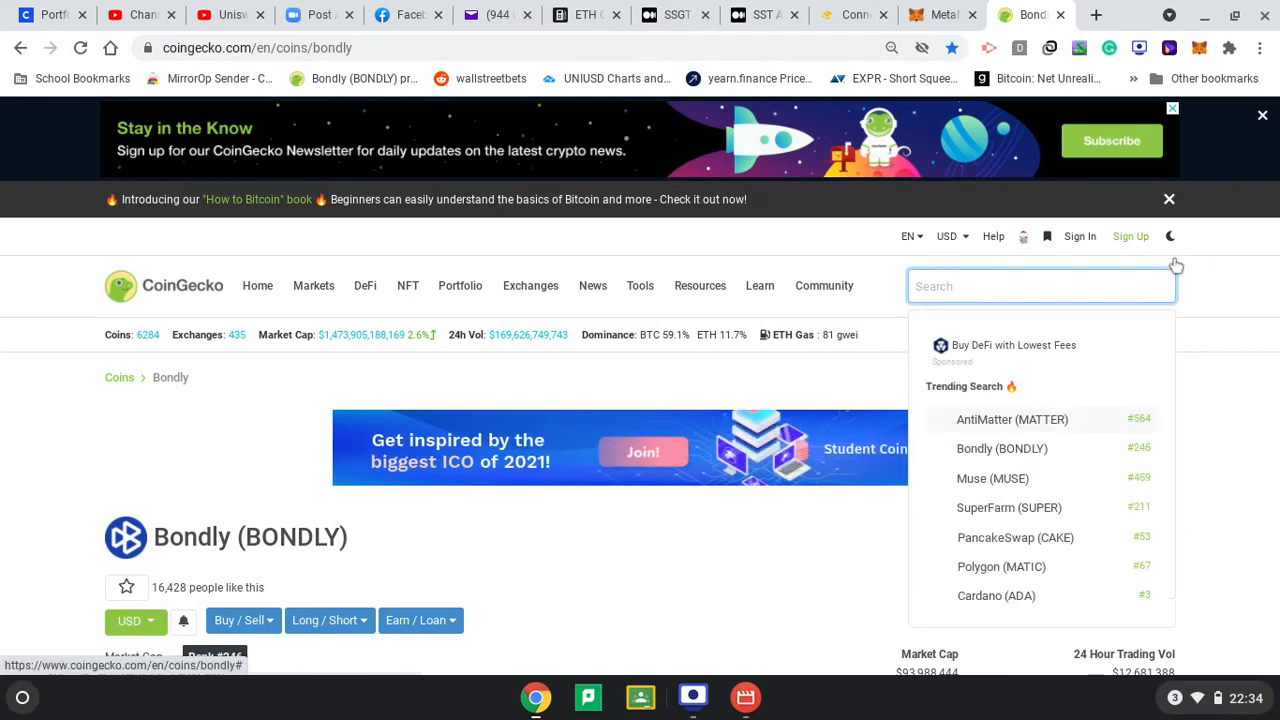
text(pancake)
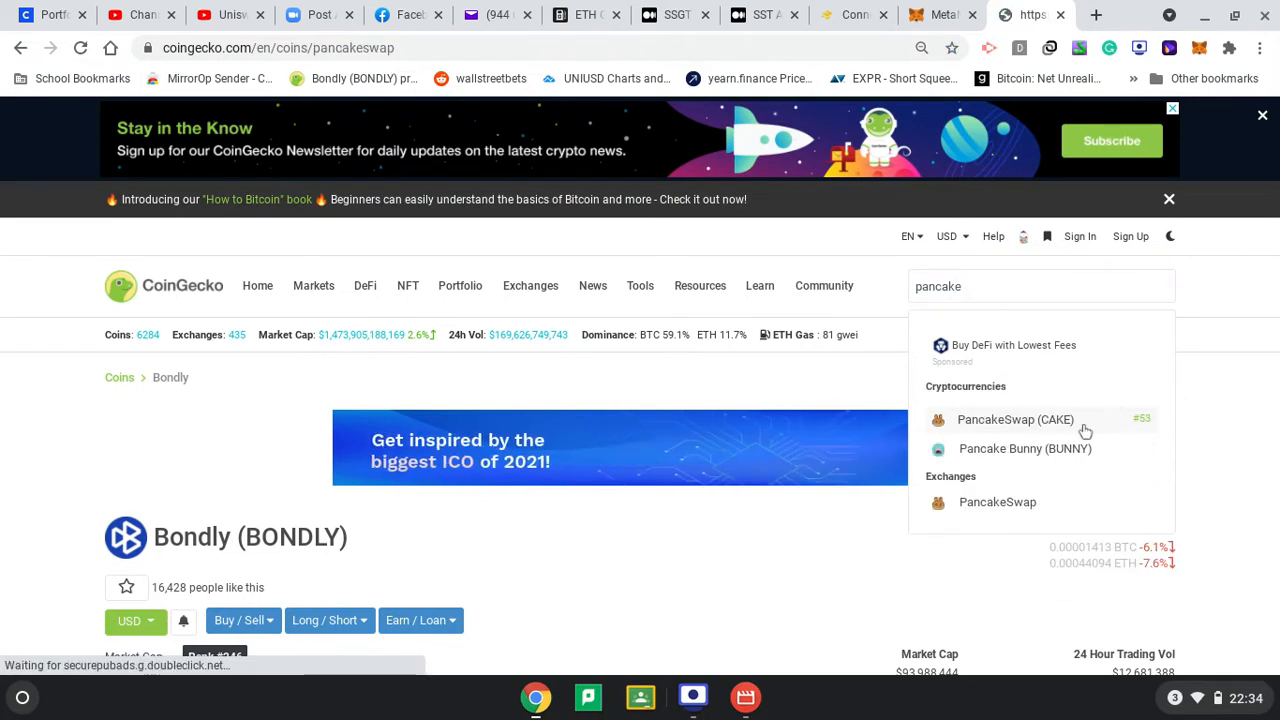
Open PancakeSwap (CAKE) on CoinGecko, copy its contract, and add CAKE to MetaMask
click(1015, 419)
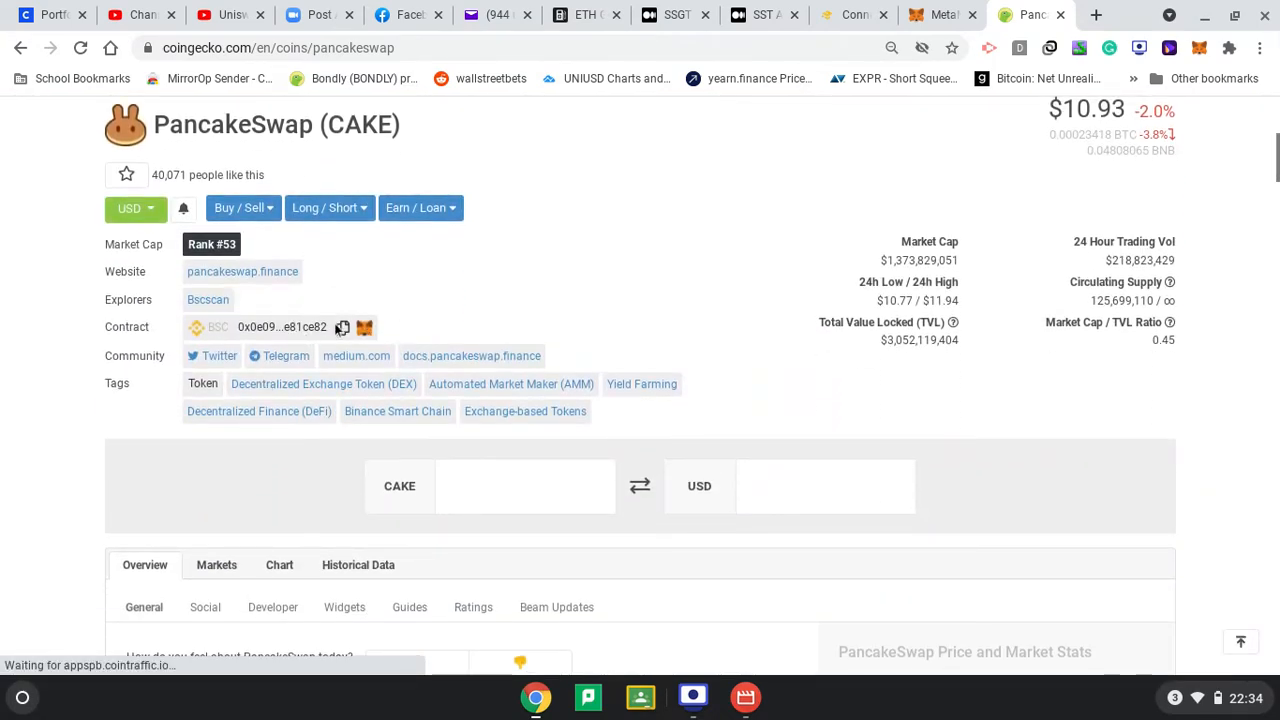
click(342, 327)
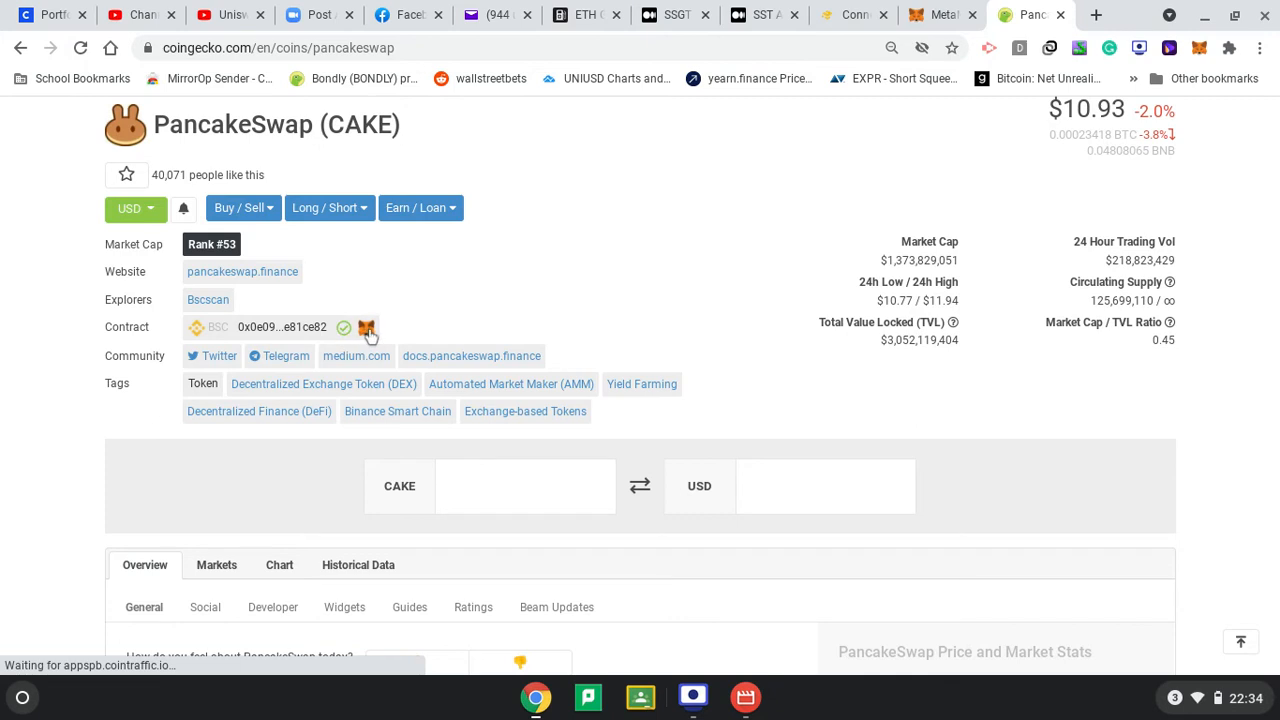
click(367, 327)
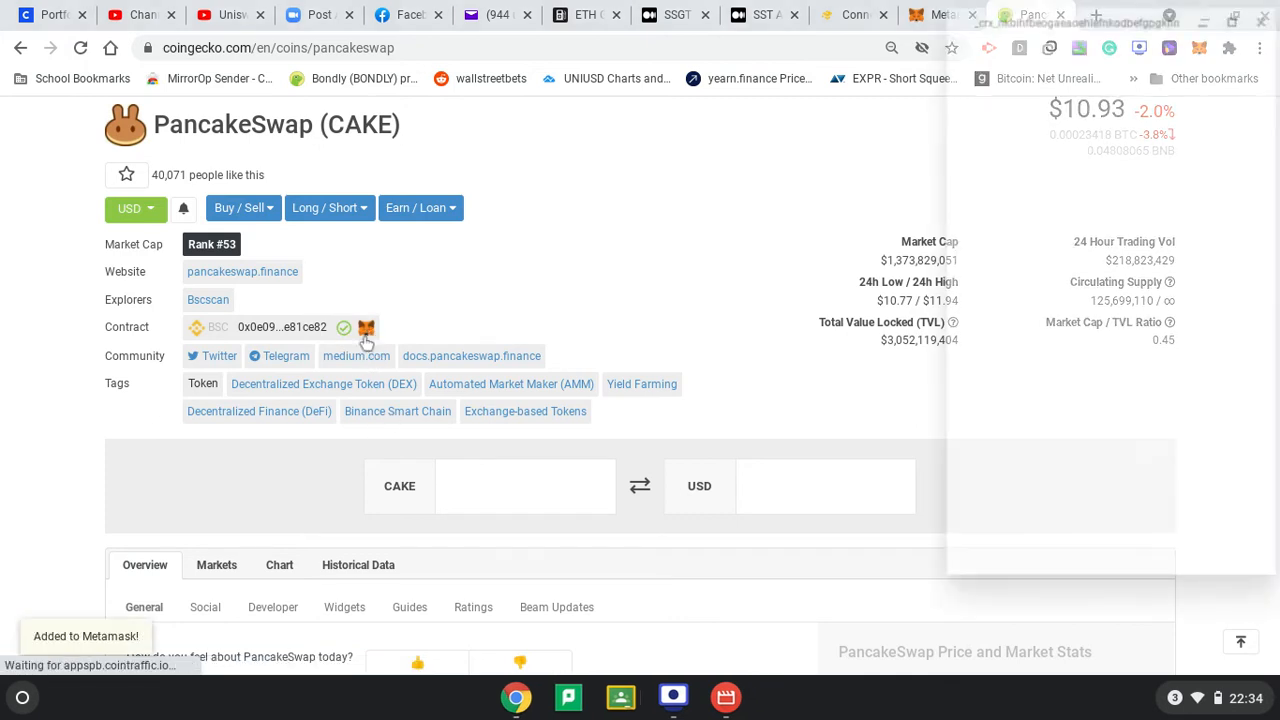
click(366, 328)
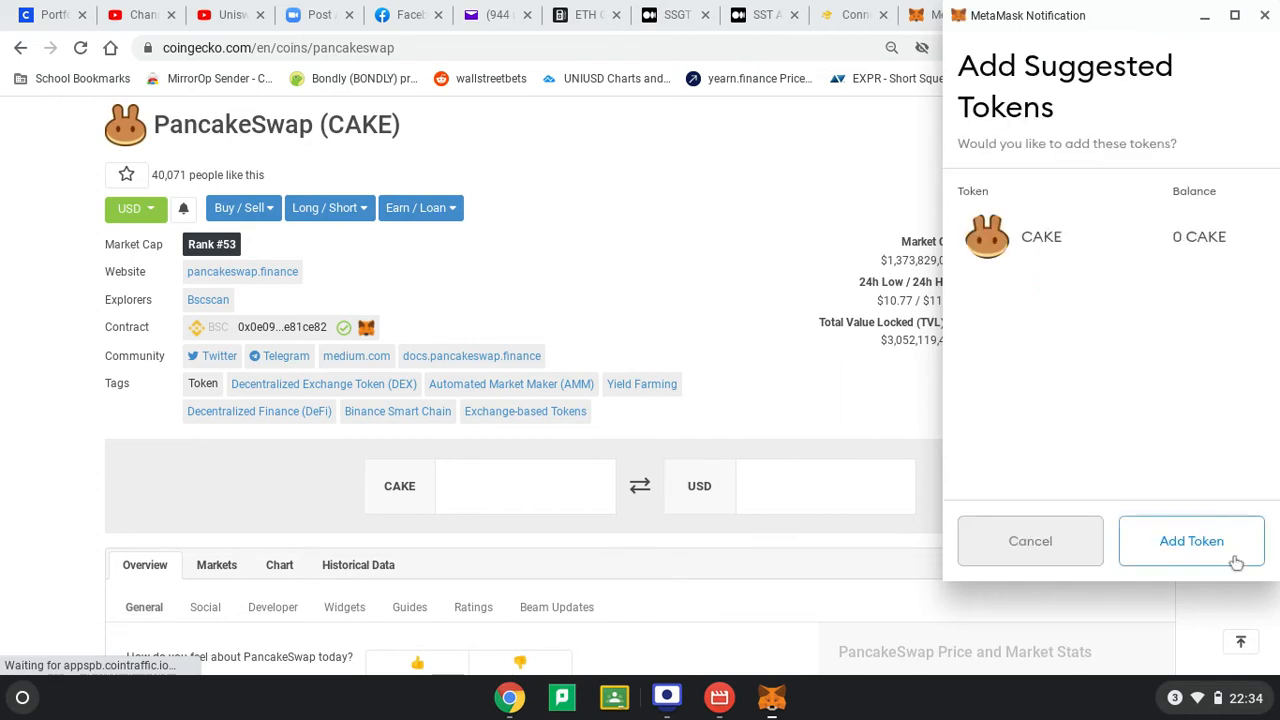
click(1191, 540)
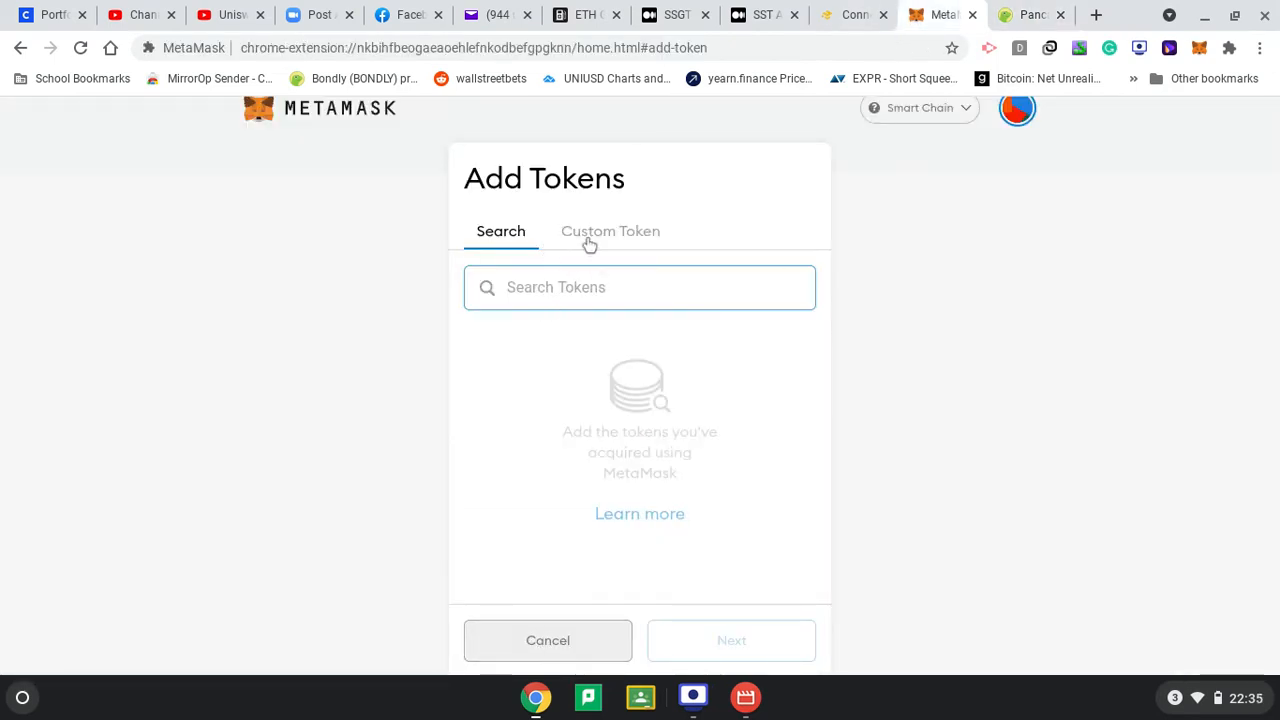
View the Custom Token fields on Add Tokens, then cancel without adding
click(610, 231)
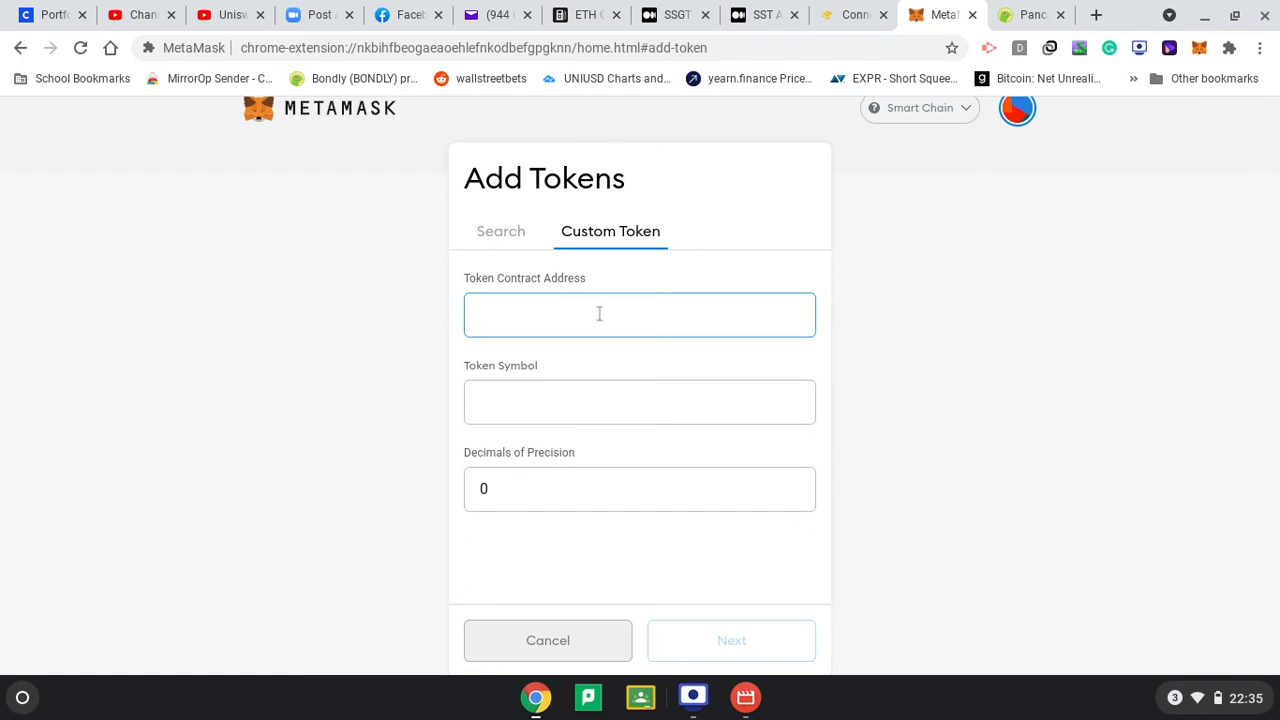
mouse_move(548, 640)
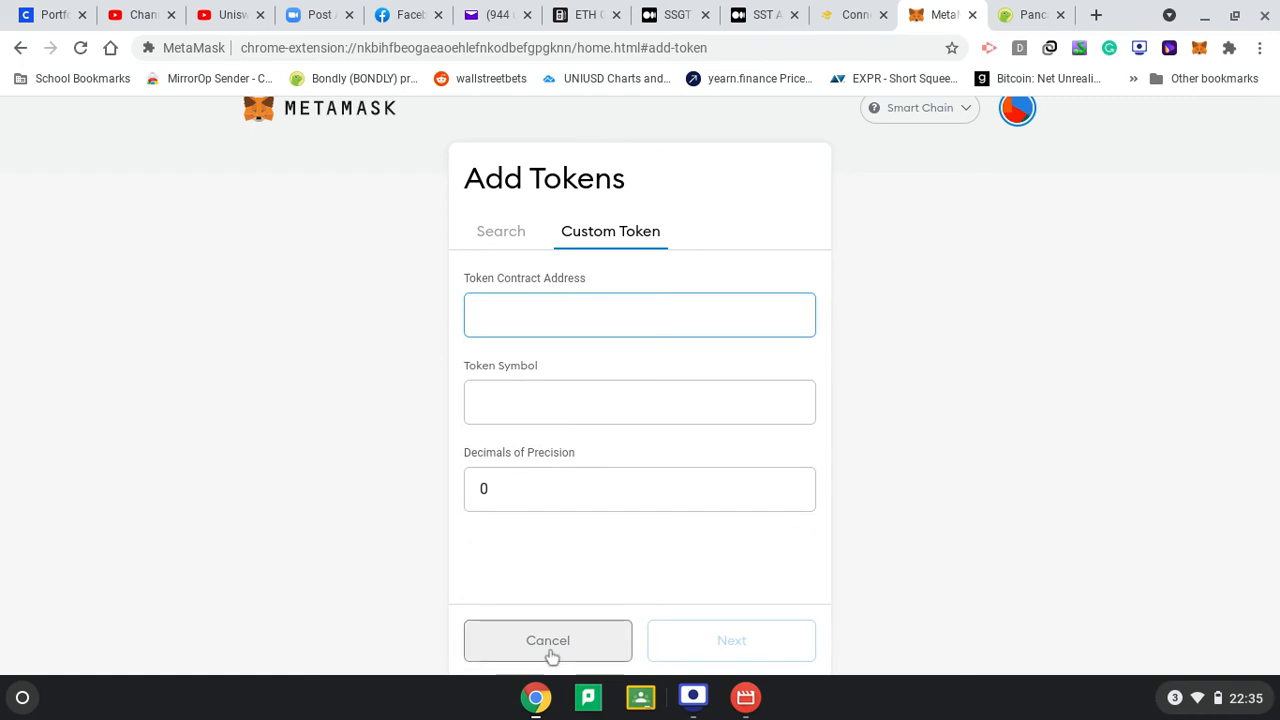
click(547, 640)
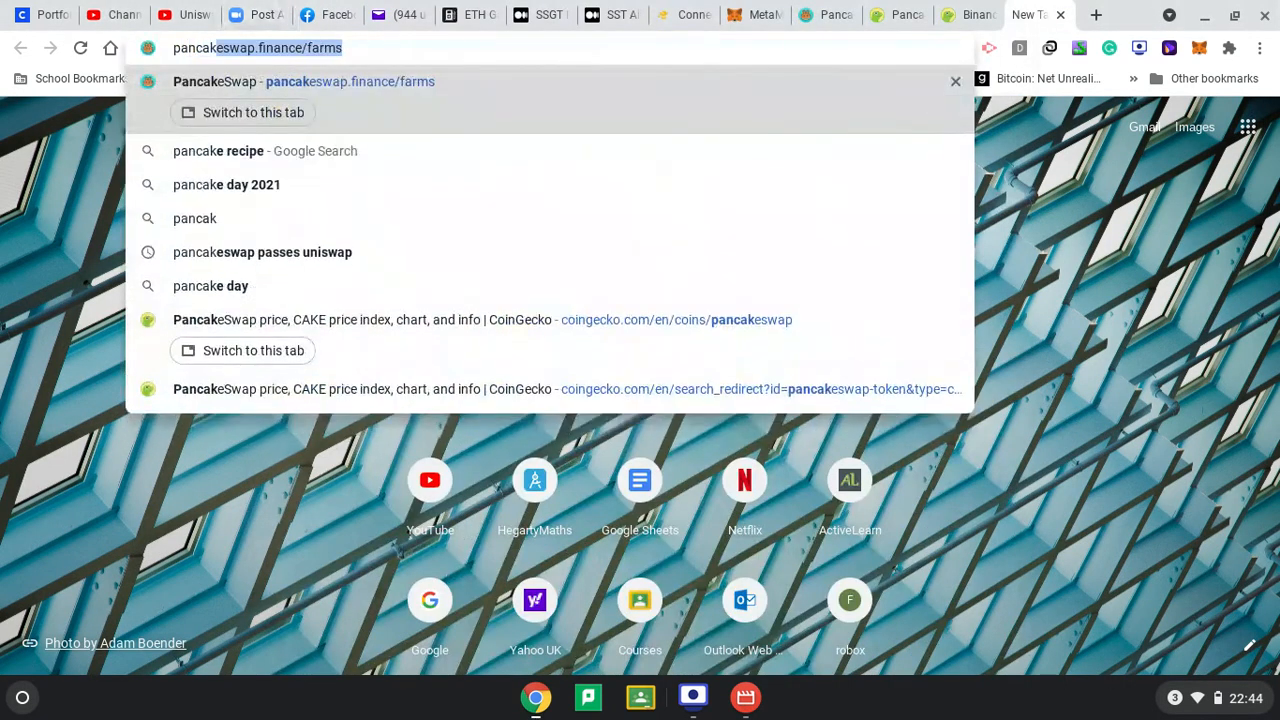
Search Google for 'pancake swap exchange' and open the PancakeSwap result
text(pancake swap)
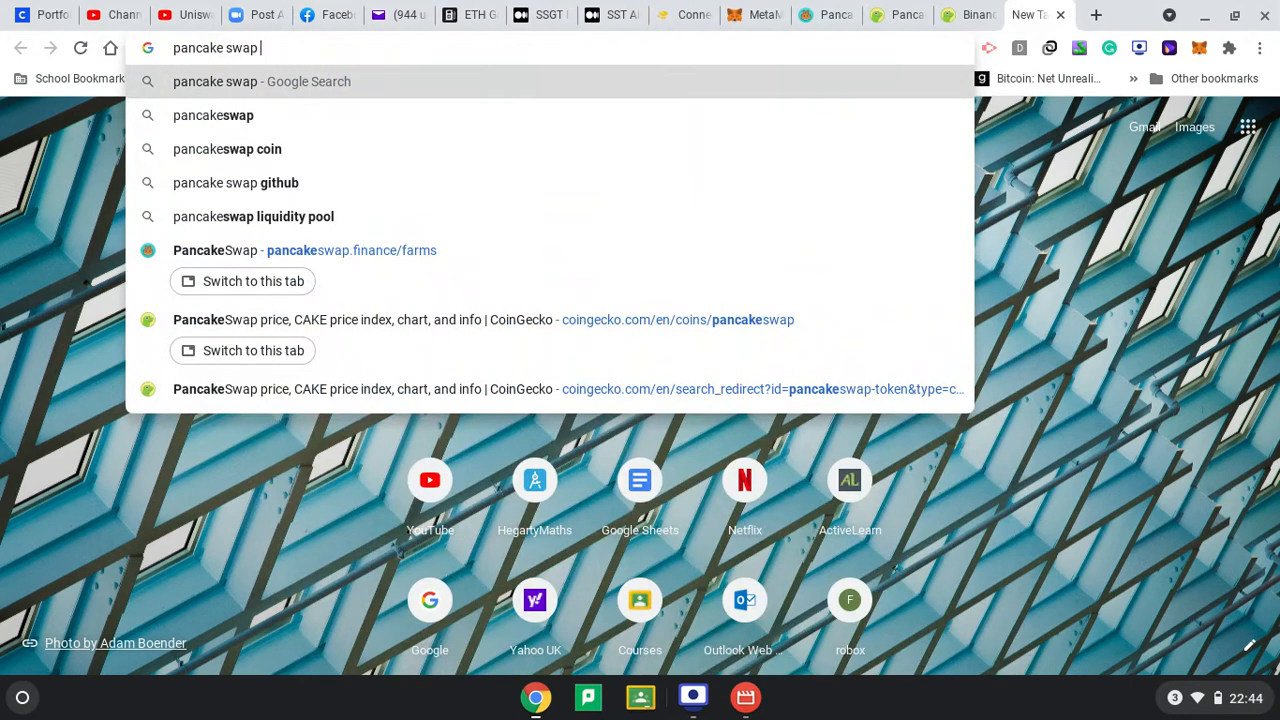
text(exchange&rlz=1CATAVM_enGB893GB893&oq=pancake+swap+exchange&aqs=chro...)
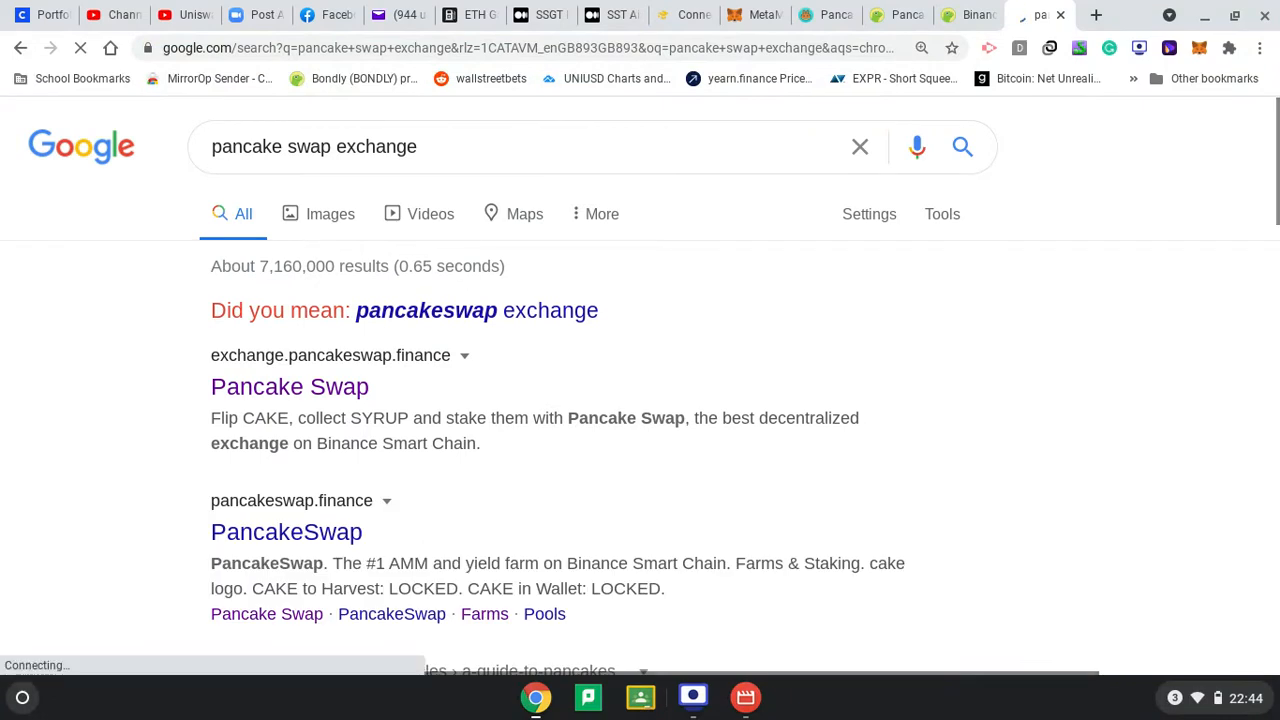
click(289, 386)
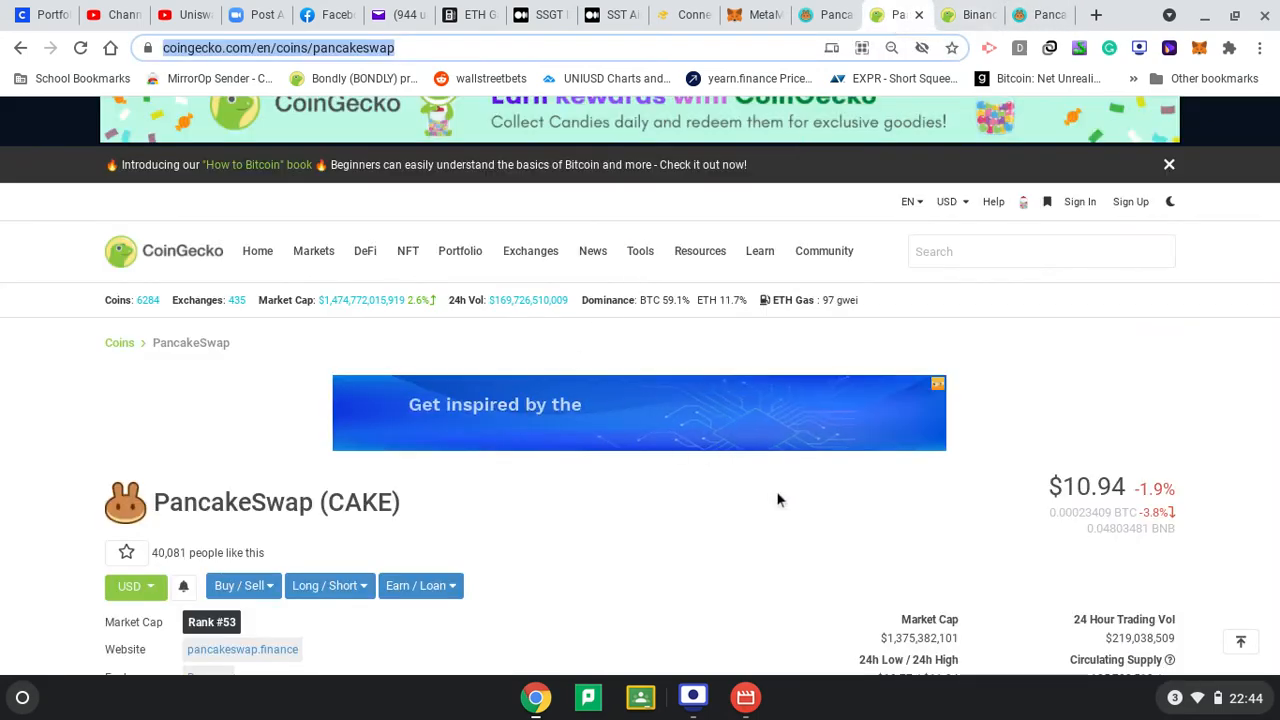
Review CAKE's market stats on CoinGecko, then check Binance Coin's $227.78 price
scroll(down, 3)
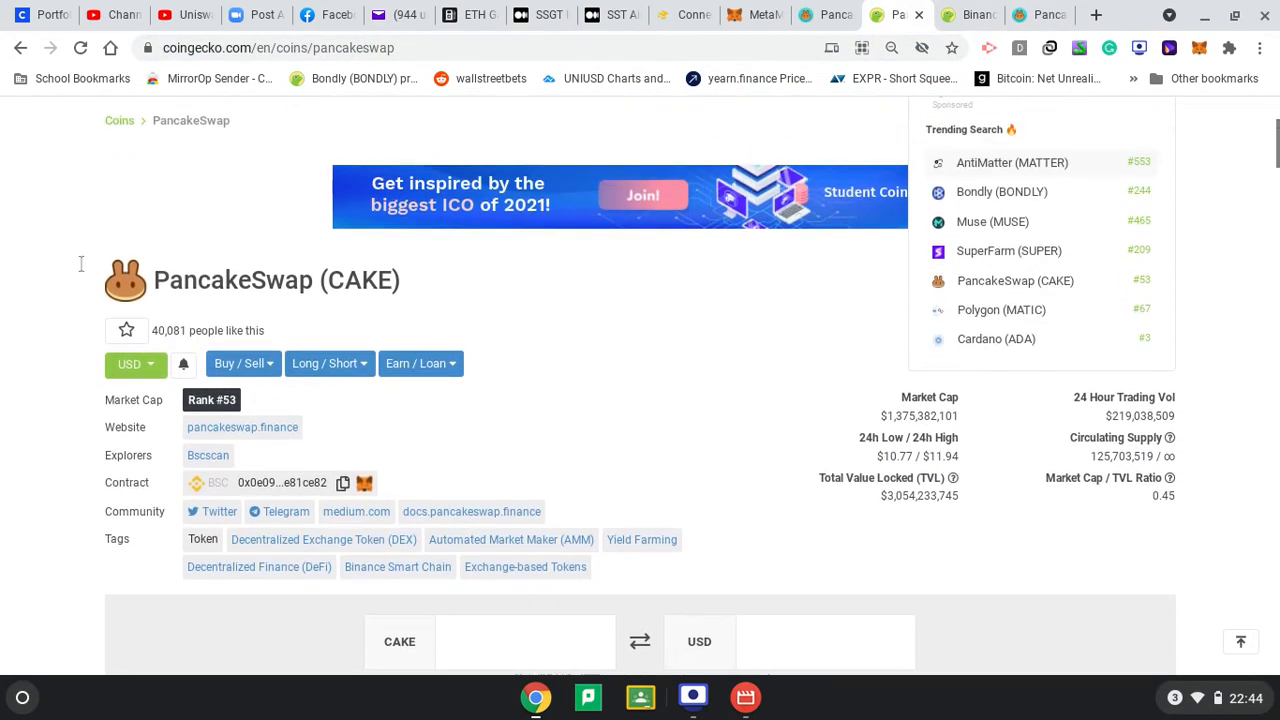
scroll(down, 3)
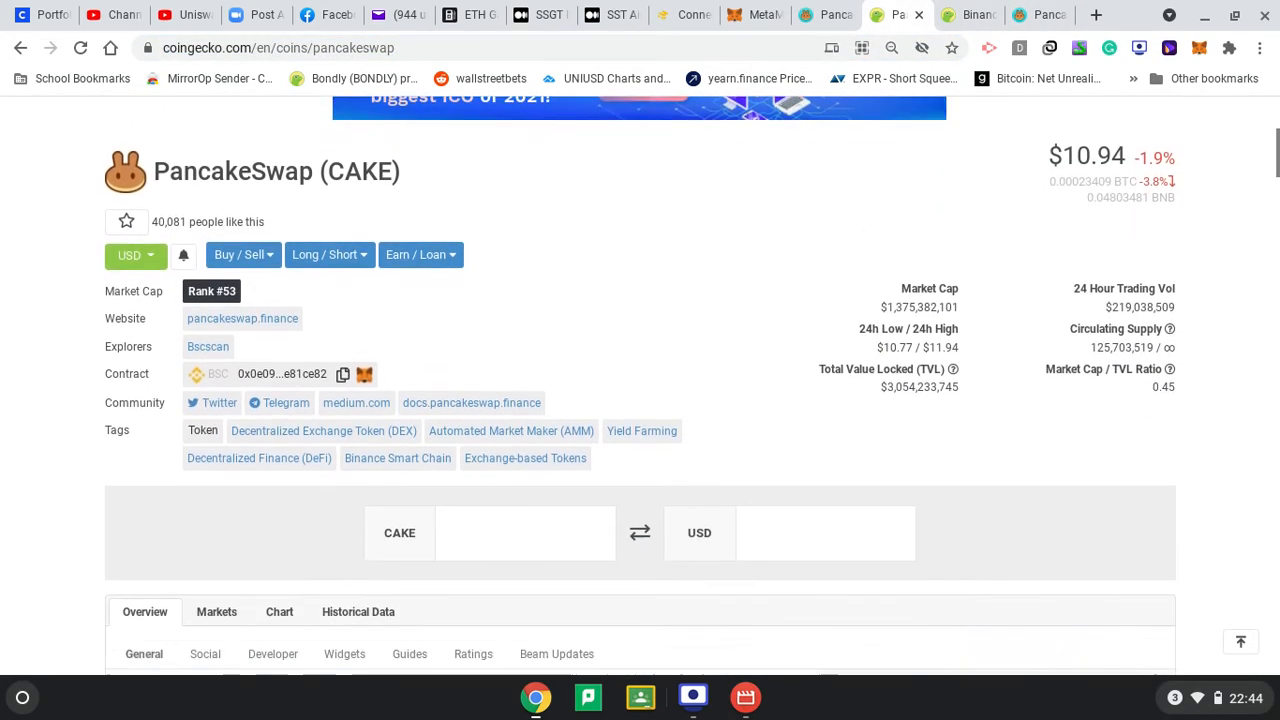
scroll(down, 3)
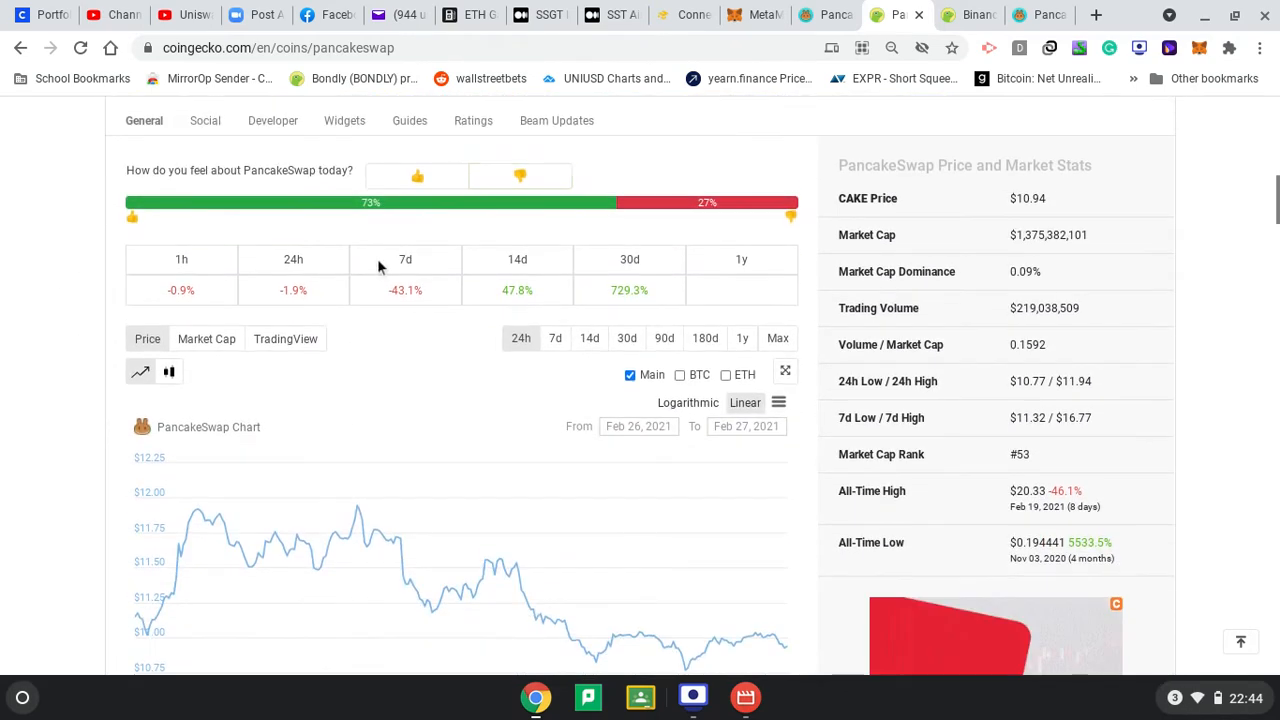
mouse_move(910, 434)
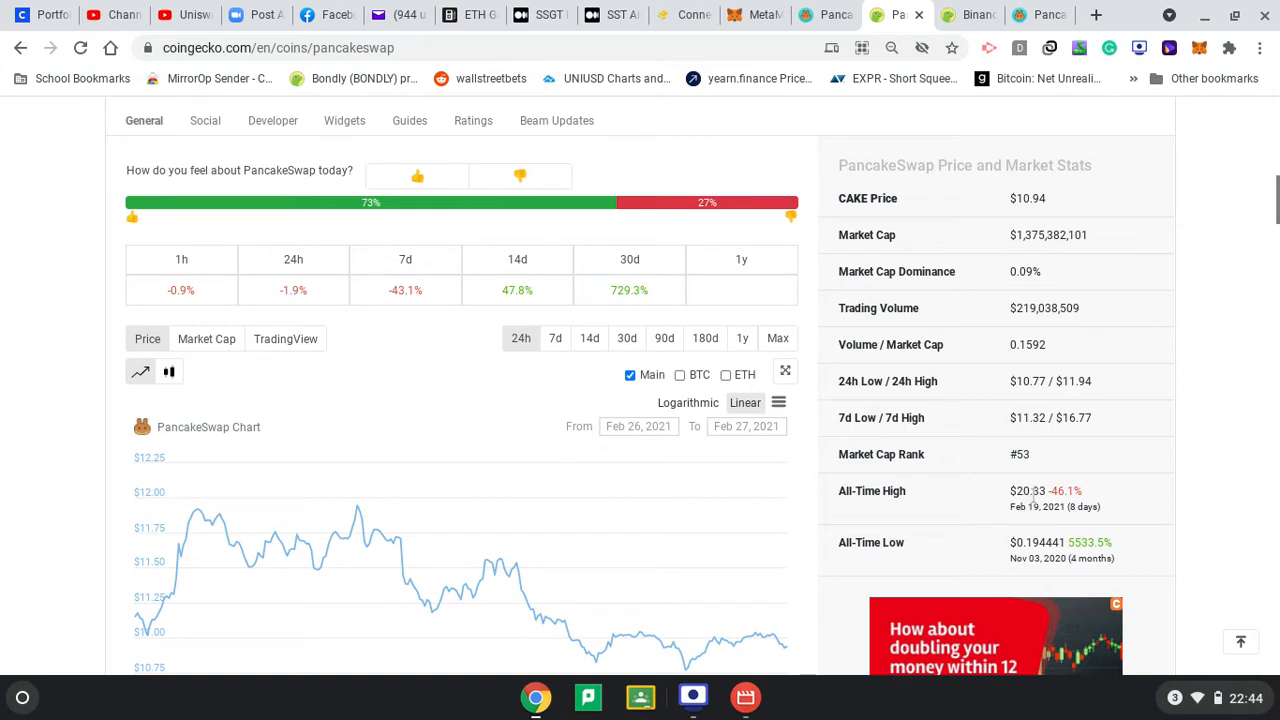
mouse_move(657, 333)
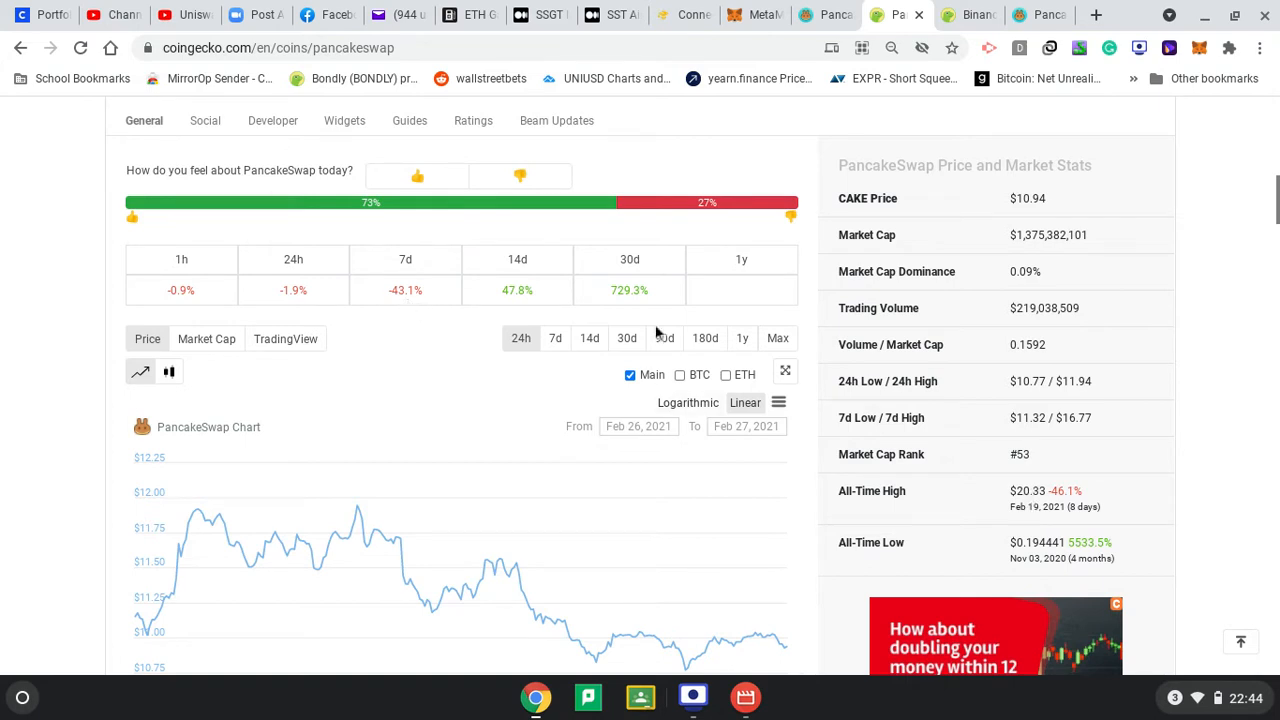
scroll(up, 3)
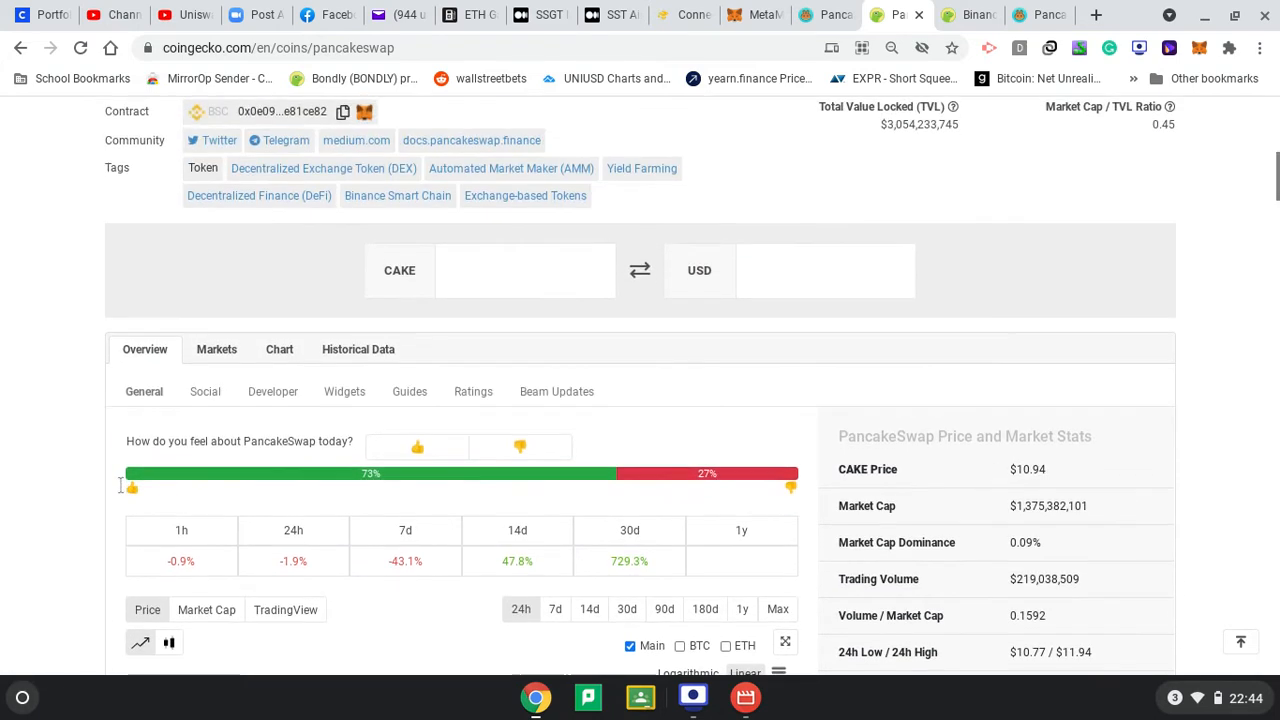
scroll(up, 3)
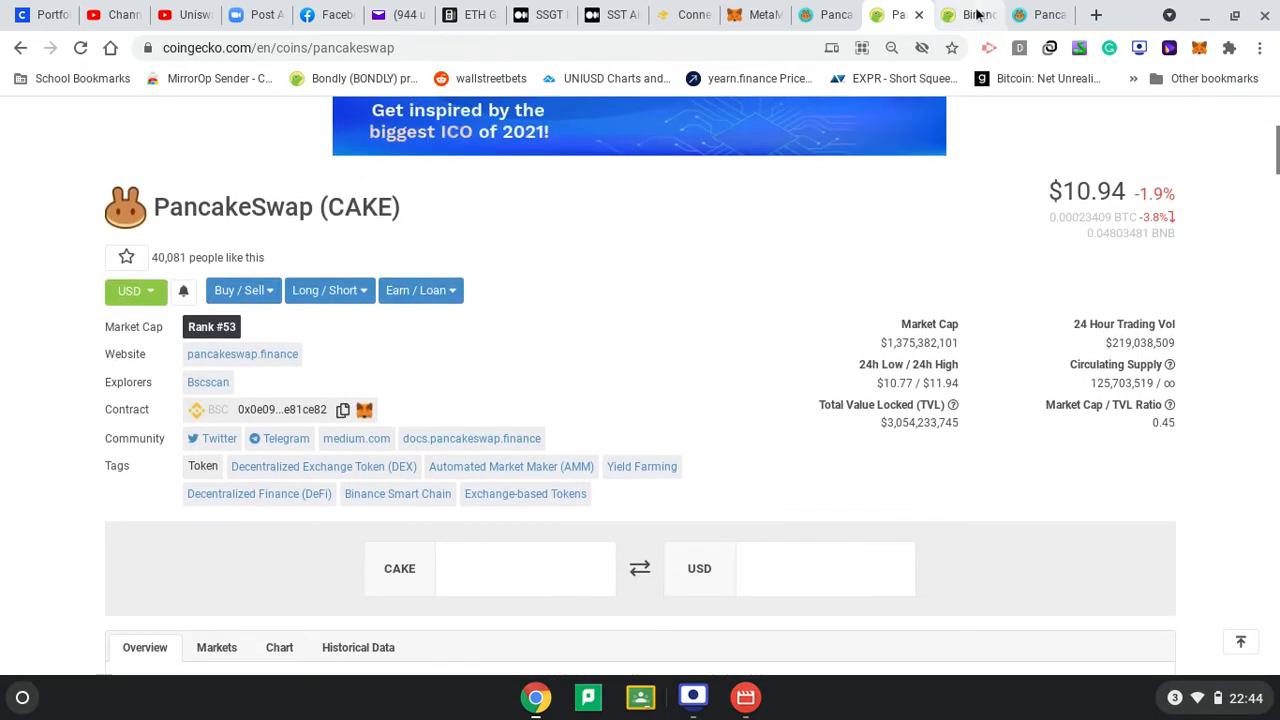
click(968, 14)
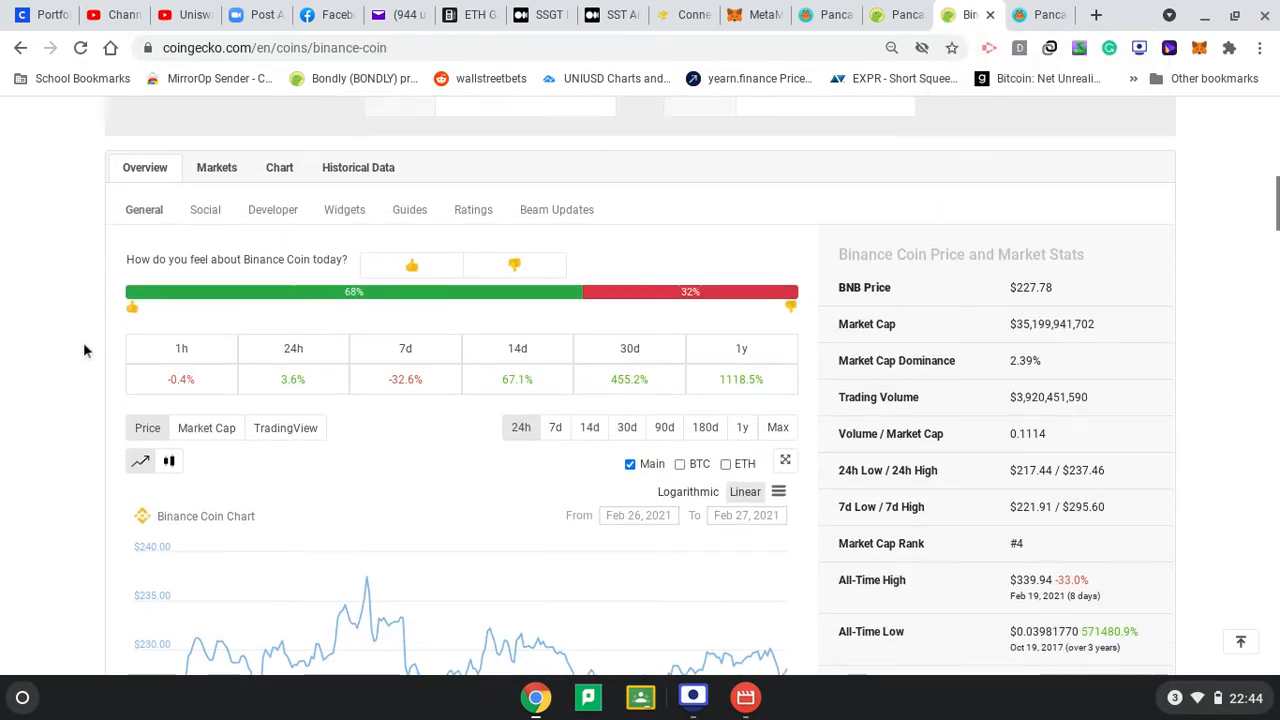
scroll(down, 3)
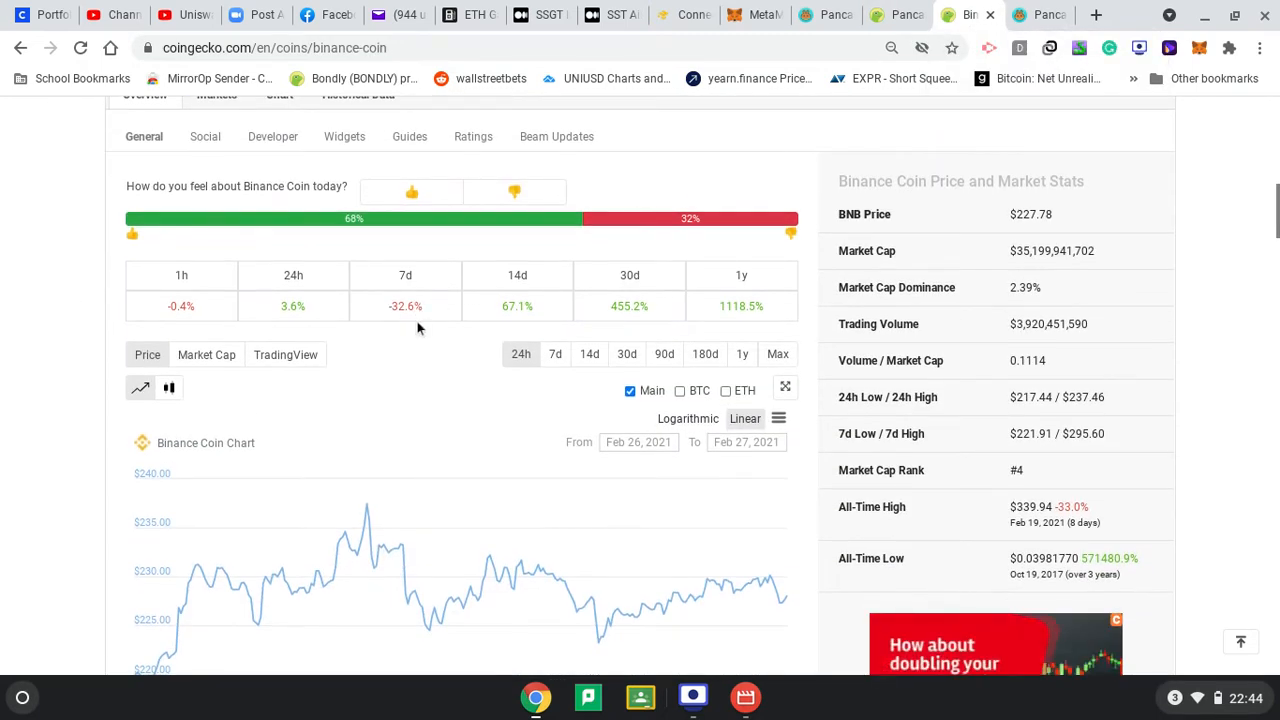
mouse_move(323, 301)
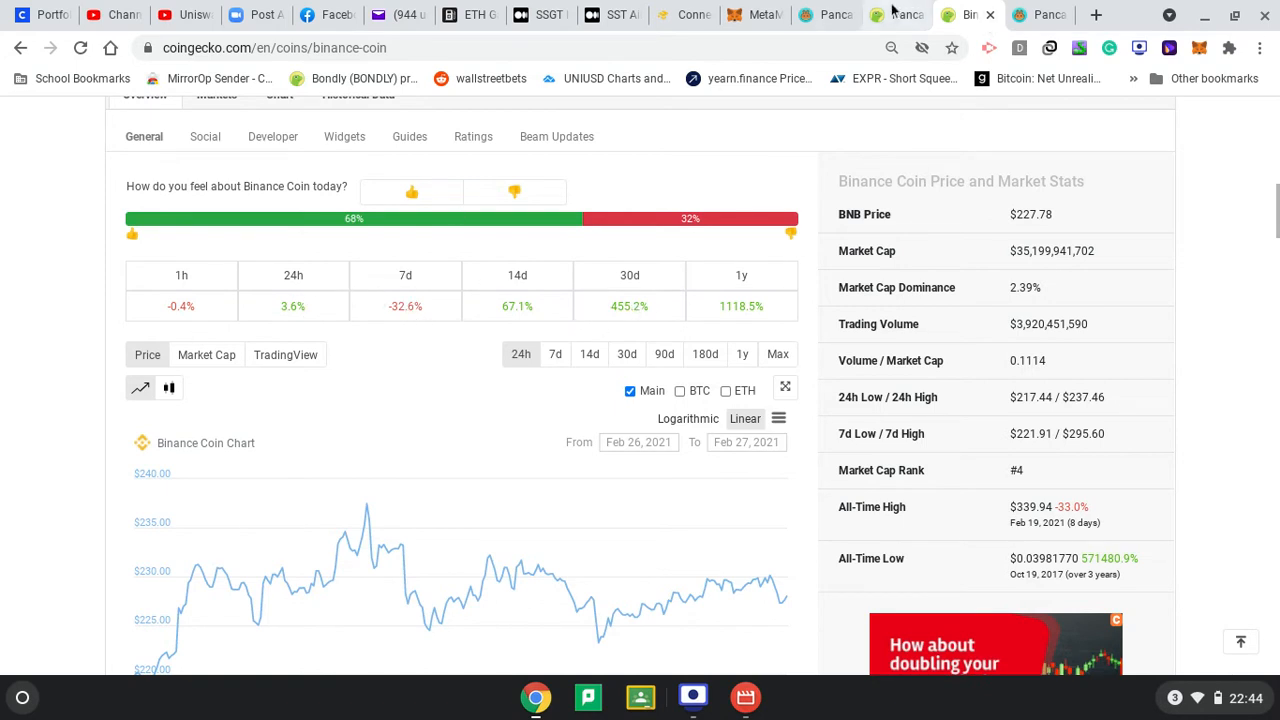
click(1040, 14)
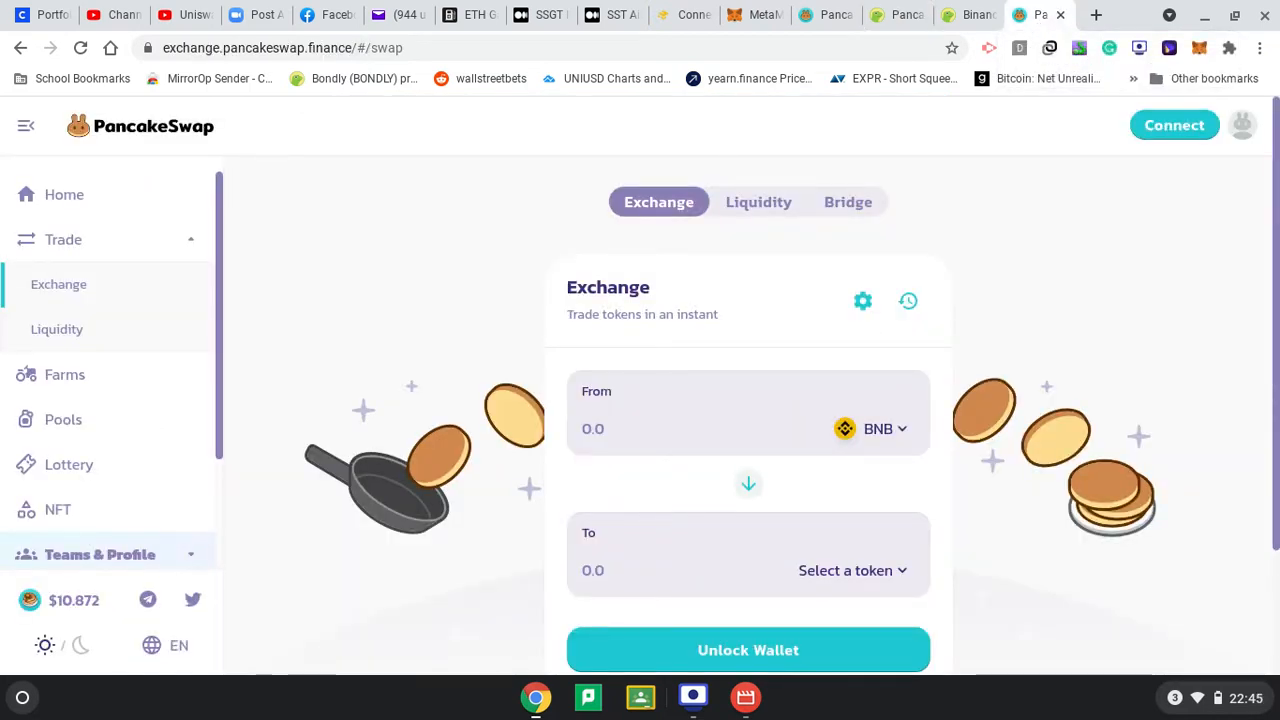
mouse_move(970, 14)
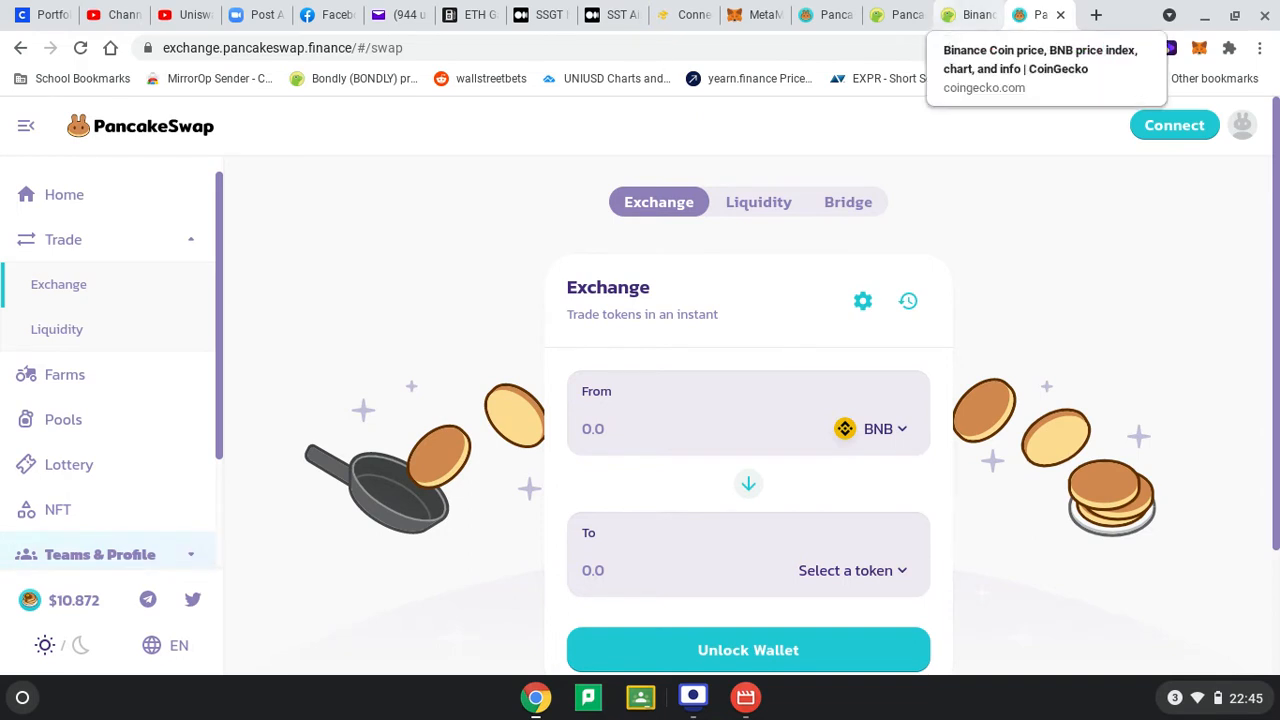
scroll(down, 3)
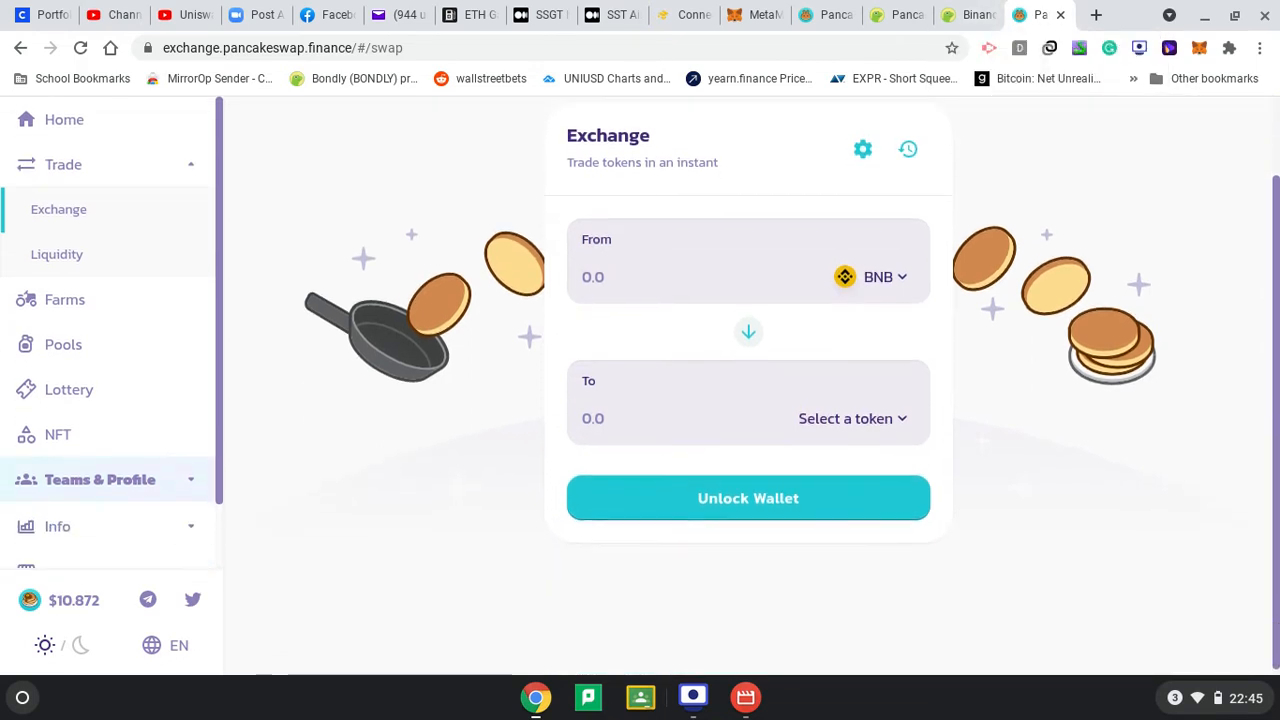
scroll(up, 3)
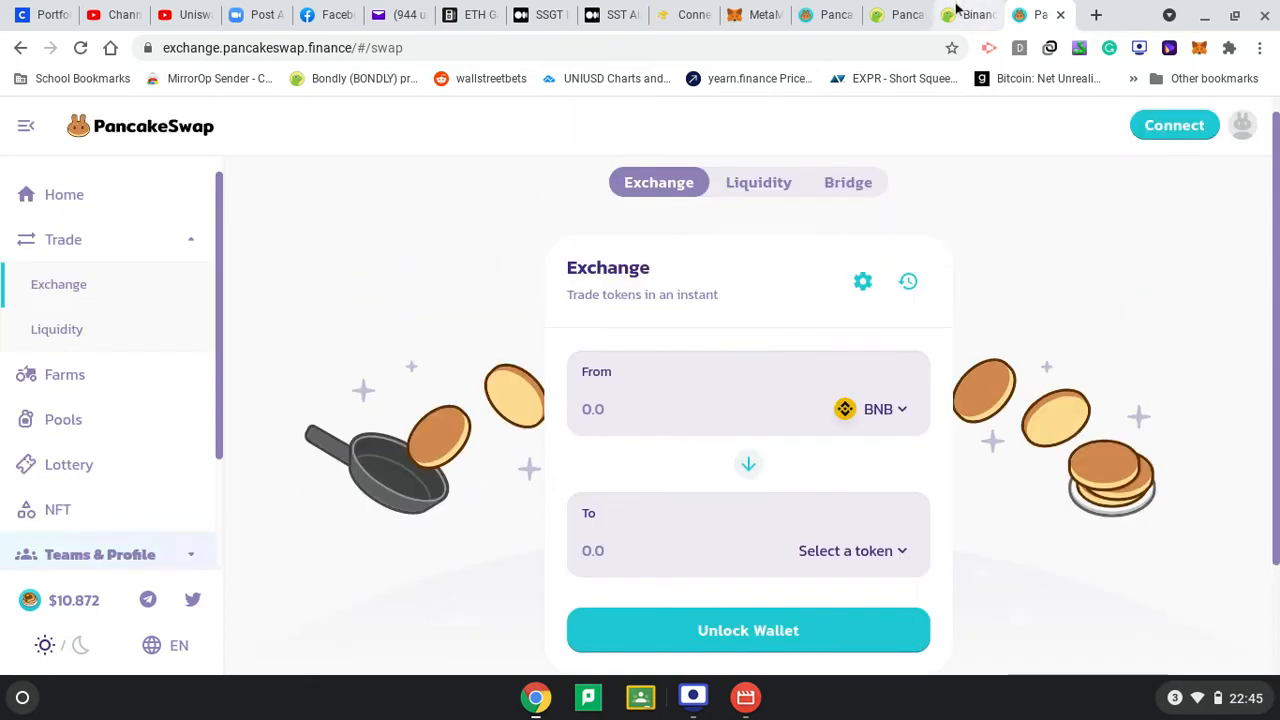
mouse_move(969, 14)
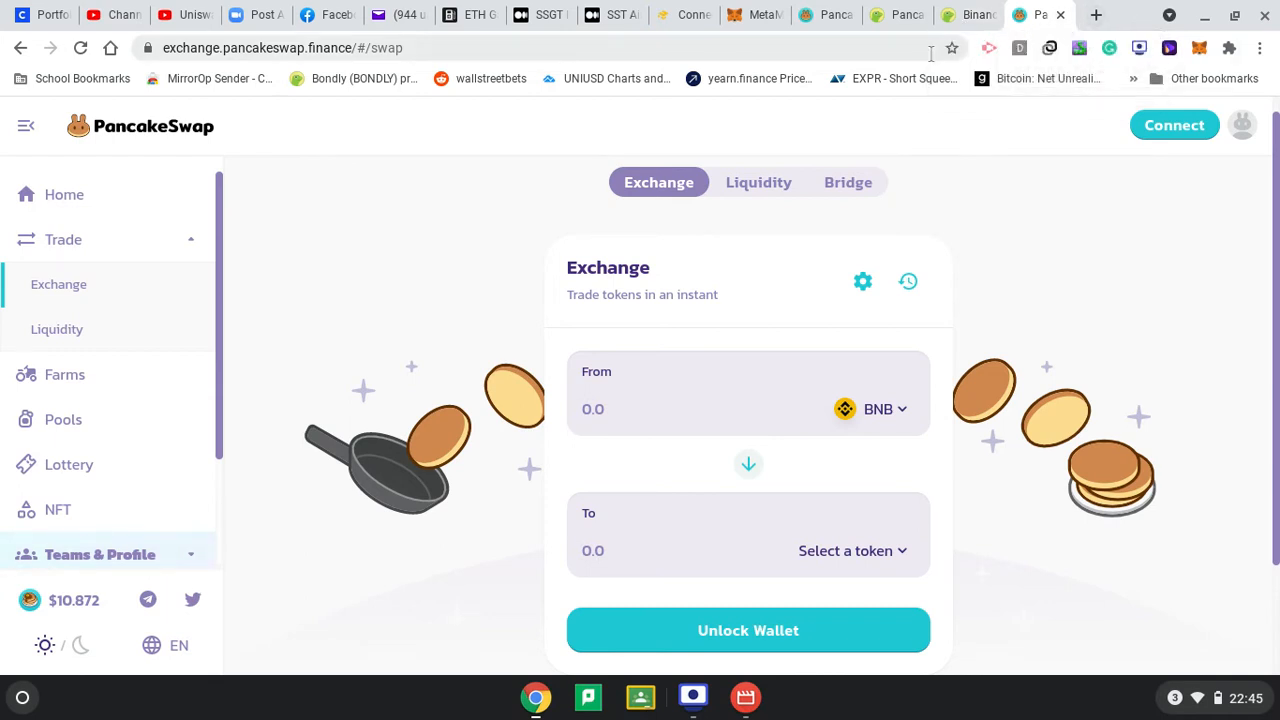
scroll(down, 3)
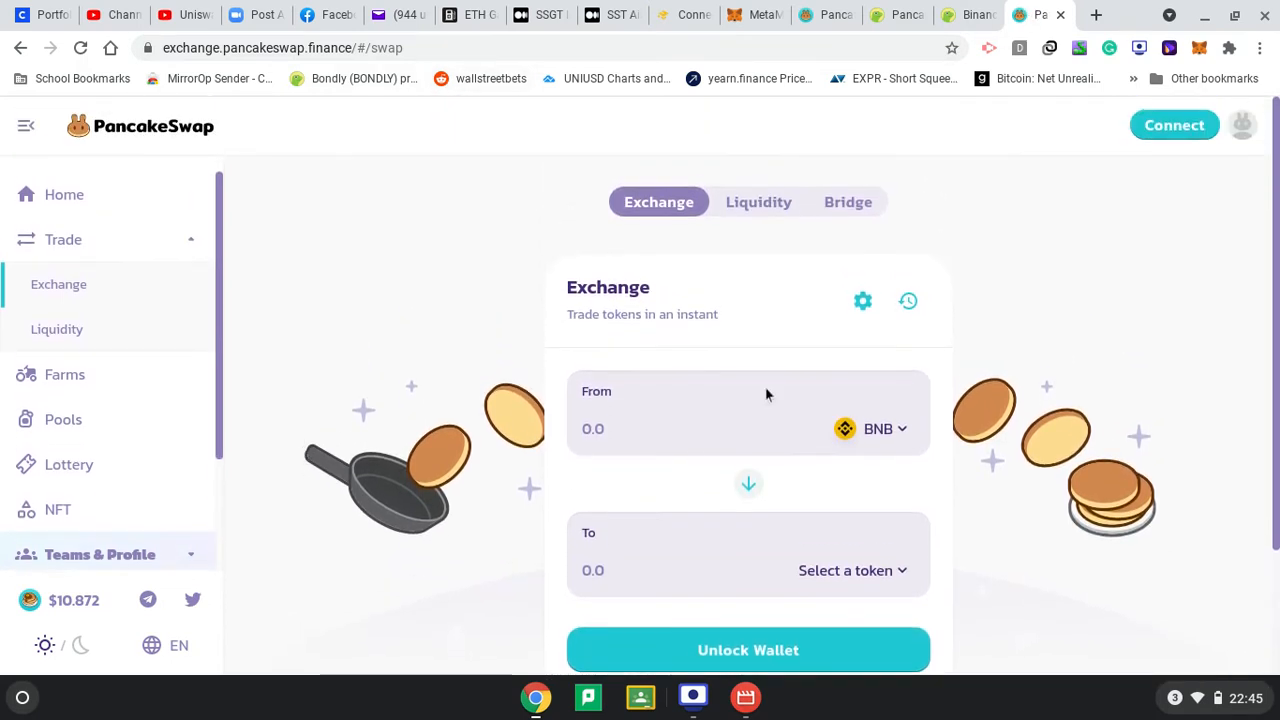
mouse_move(1156, 147)
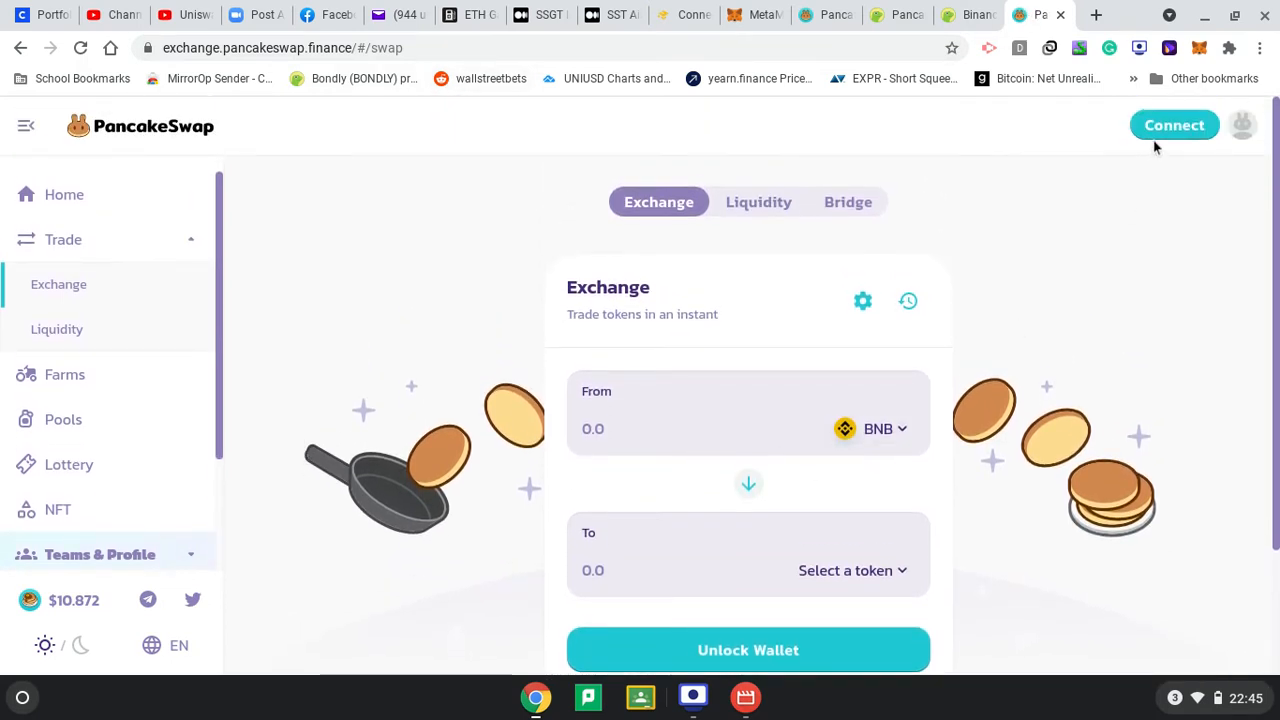
Connect MetaMask to PancakeSwap using Account 1, which holds 2.378825 BNB
click(1174, 125)
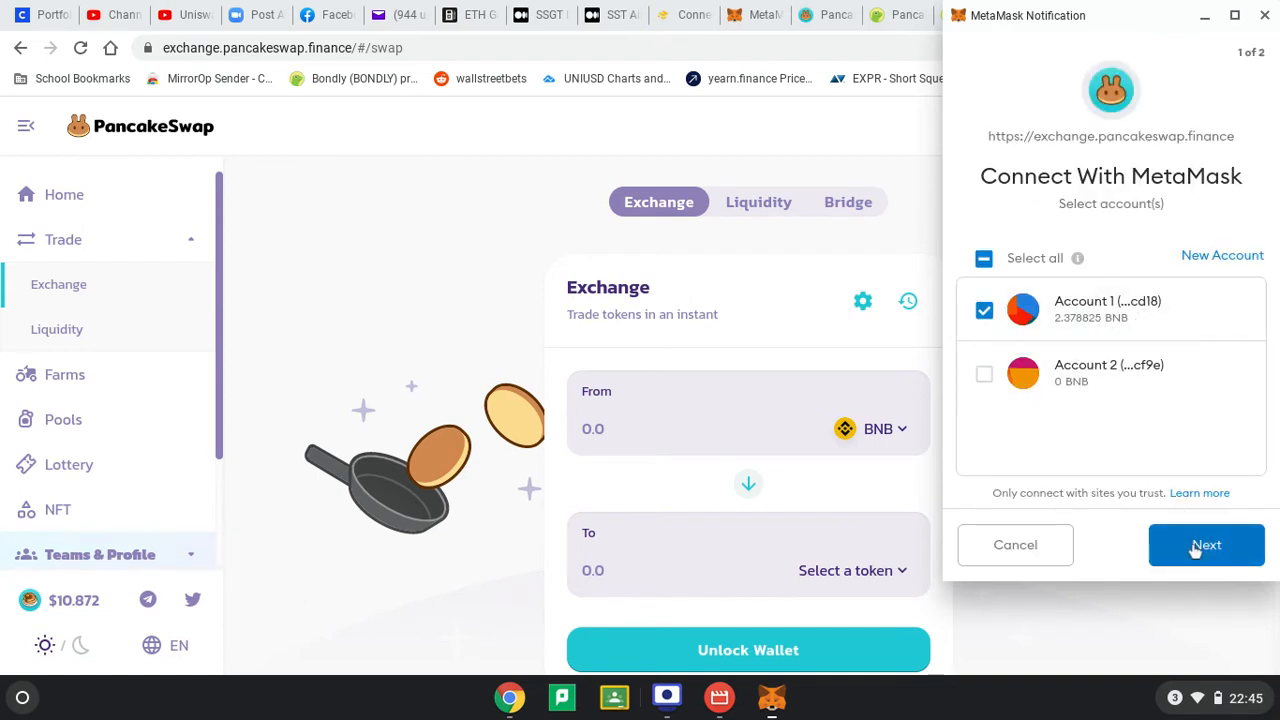
click(1206, 544)
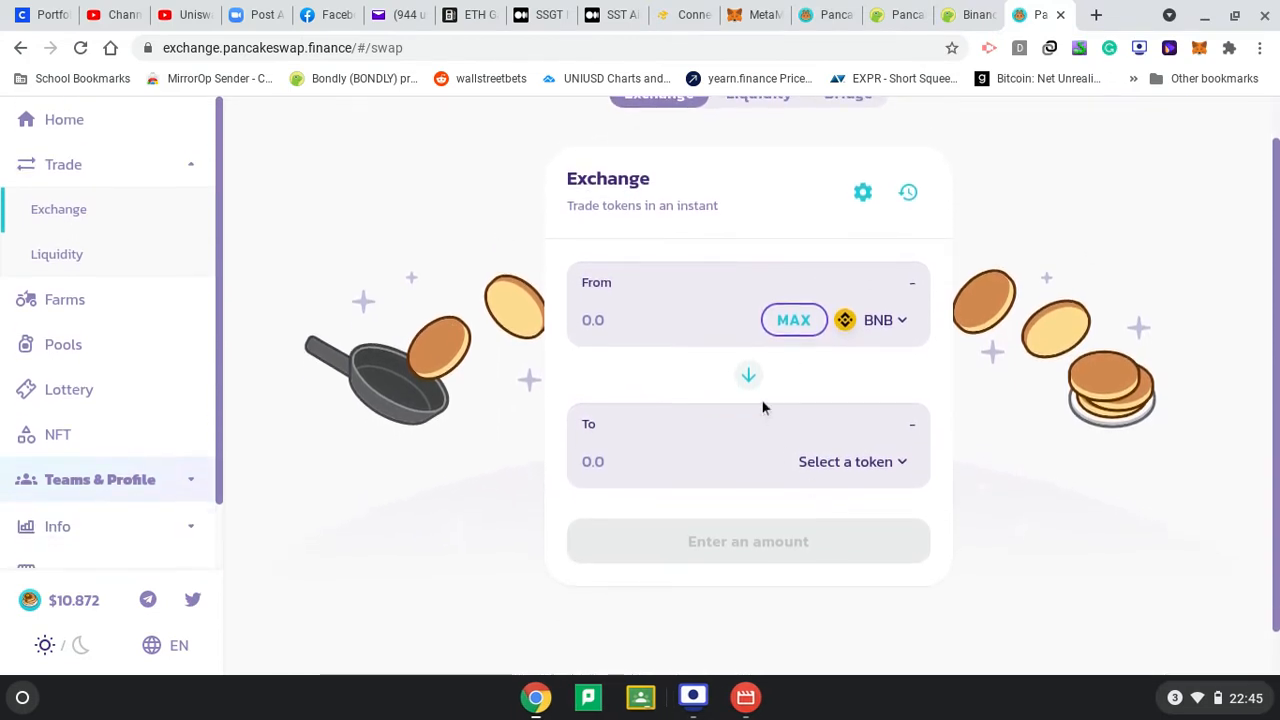
mouse_move(700, 238)
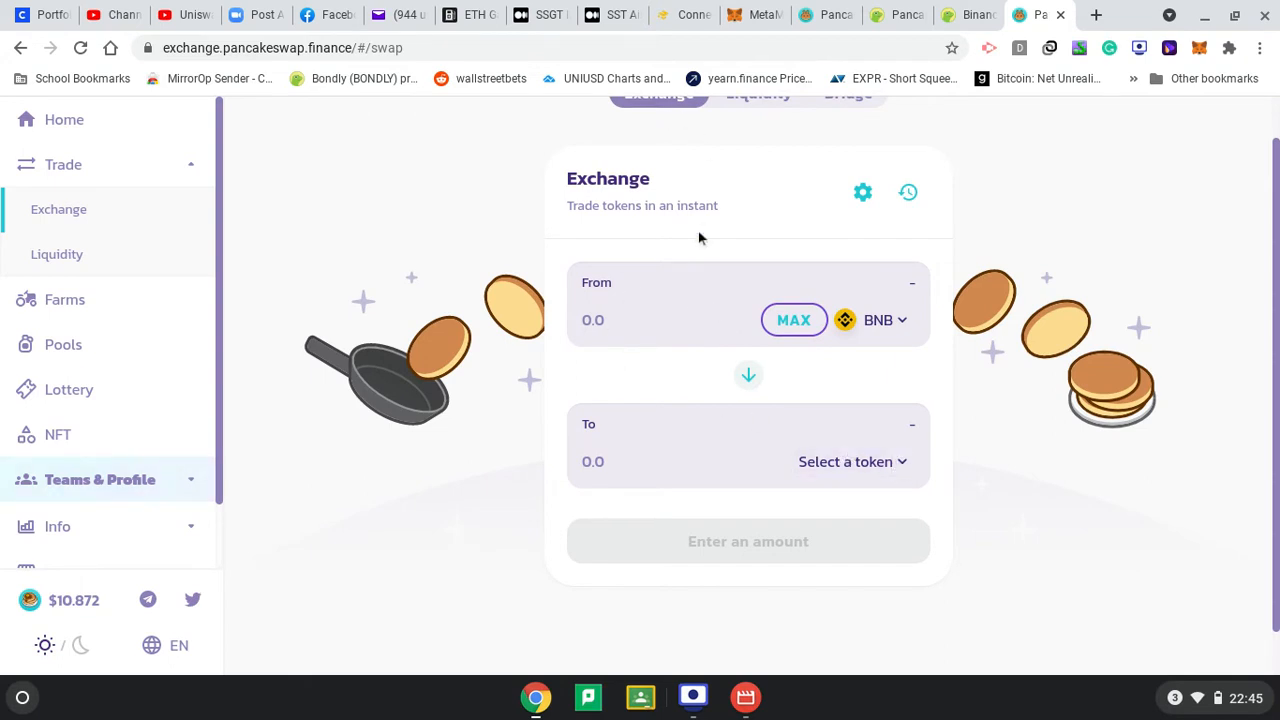
Fill the From field with the 2.37882 BNB maximum, then change it to 1
scroll(up, 3)
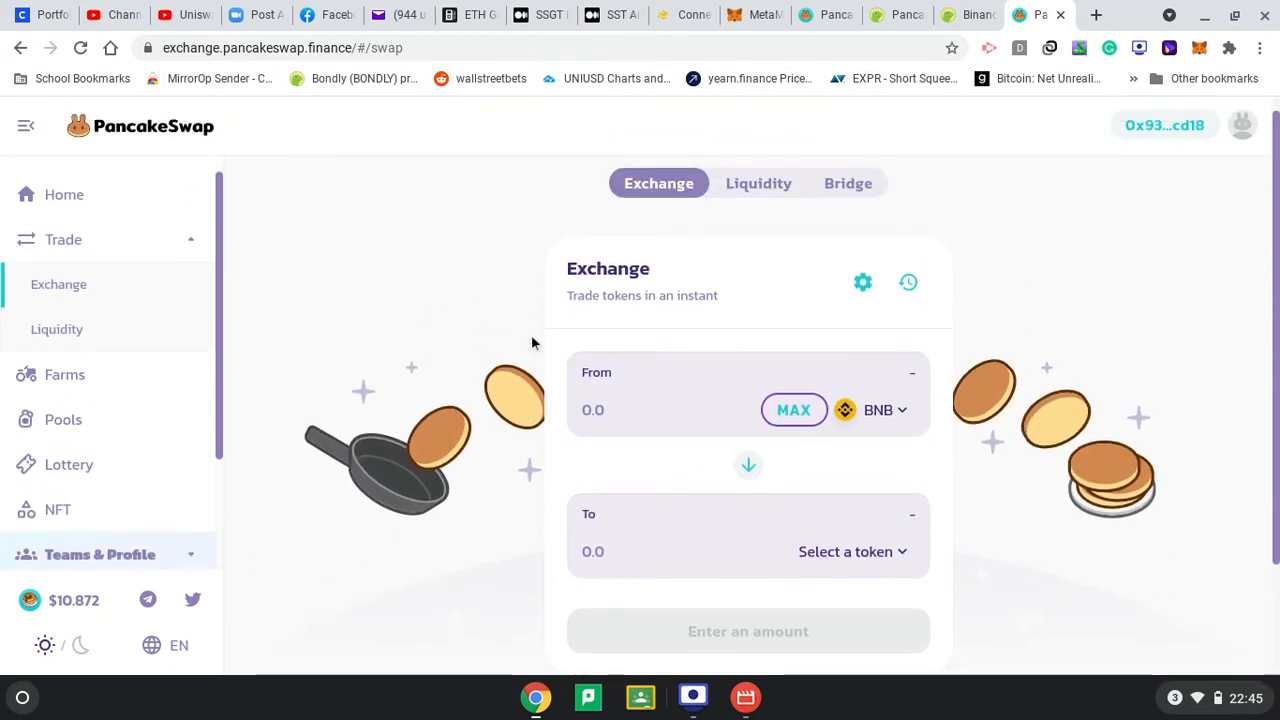
click(793, 410)
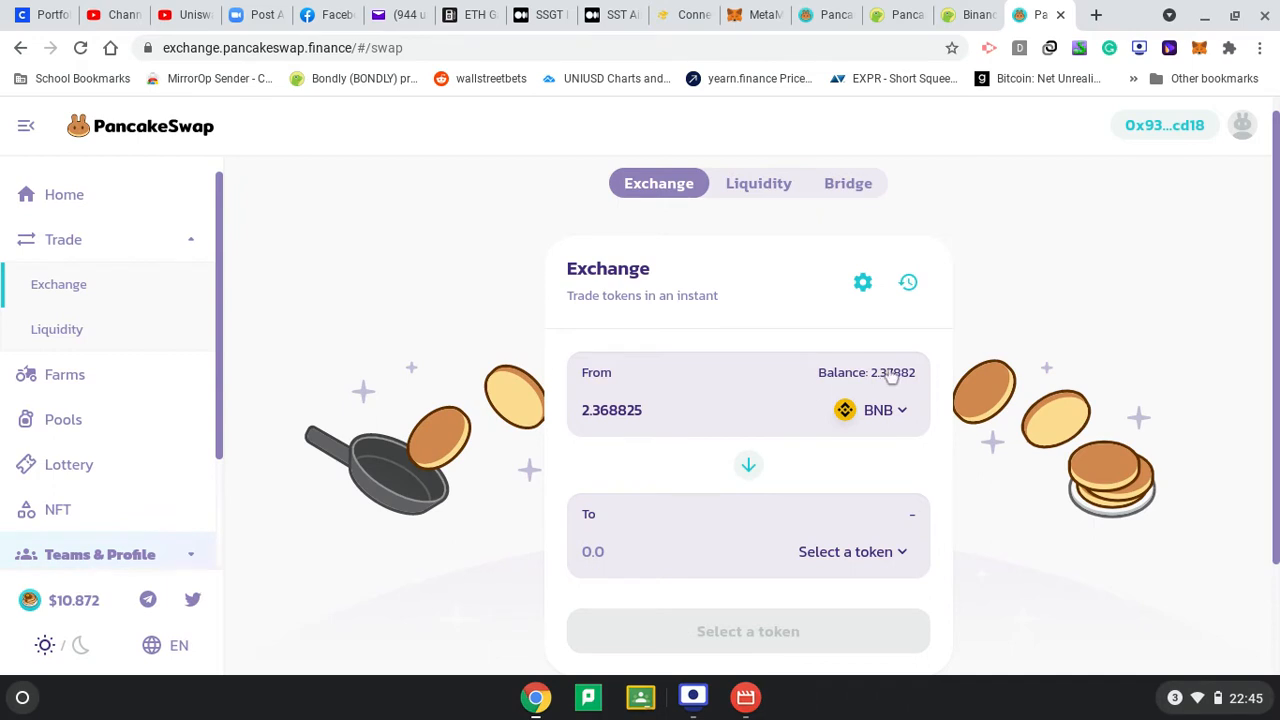
click(630, 410)
text(1)
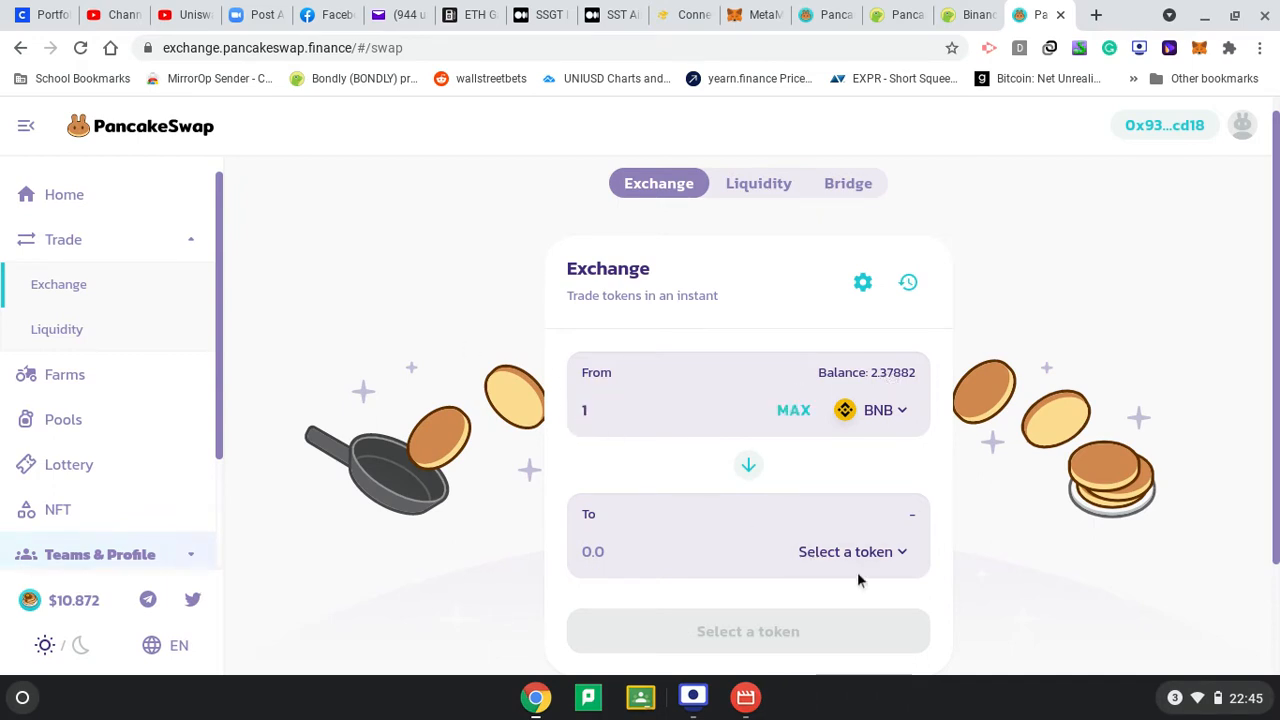
Select CAKE as the receiving token for the 1 BNB swap
click(851, 551)
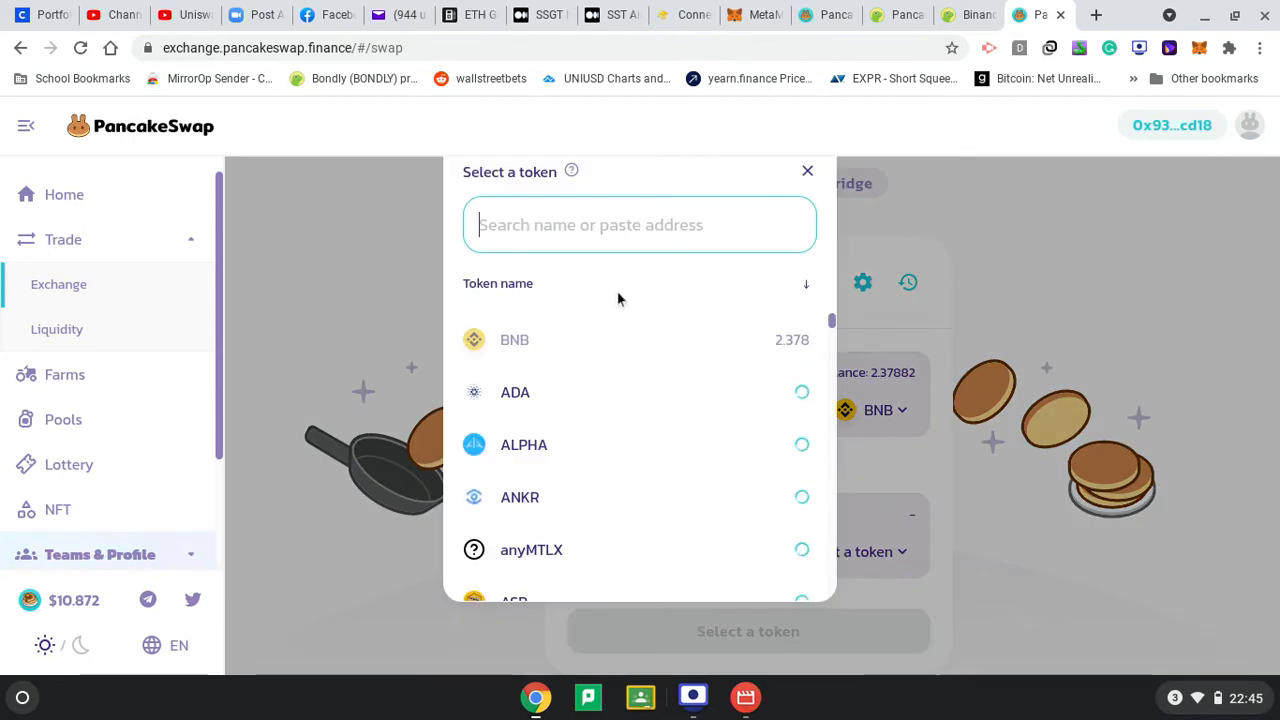
text(swap)
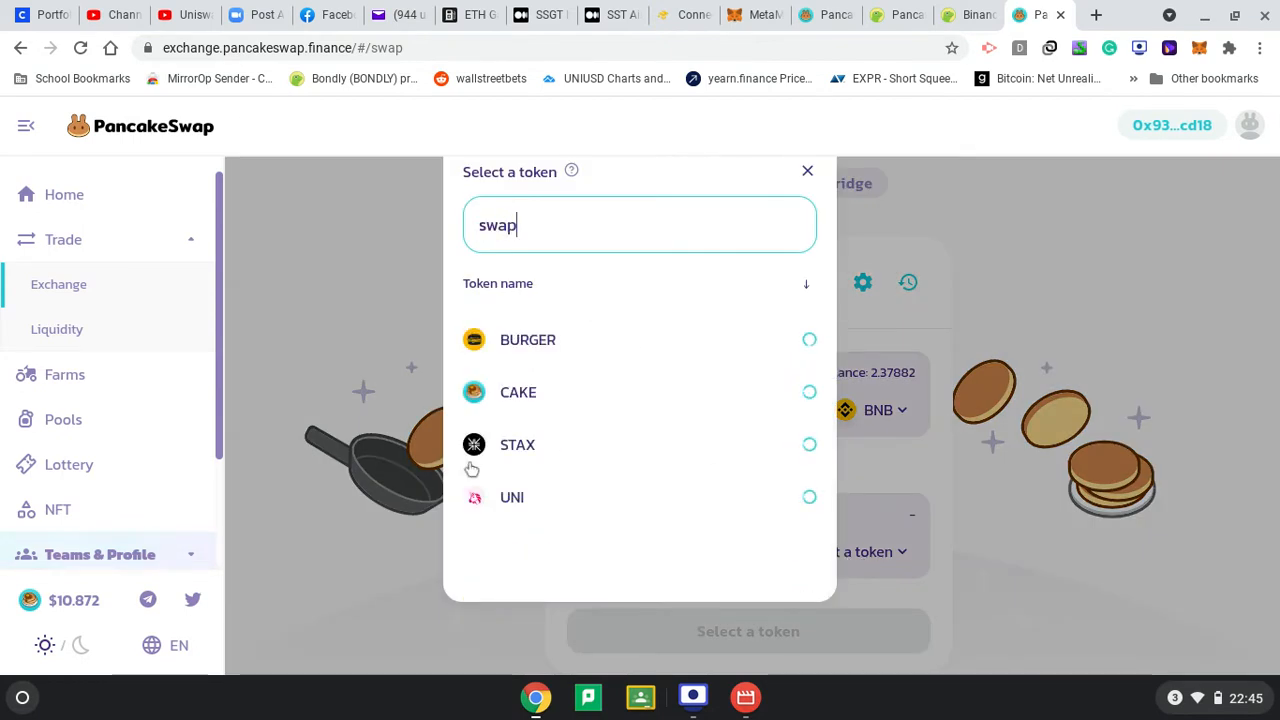
click(518, 392)
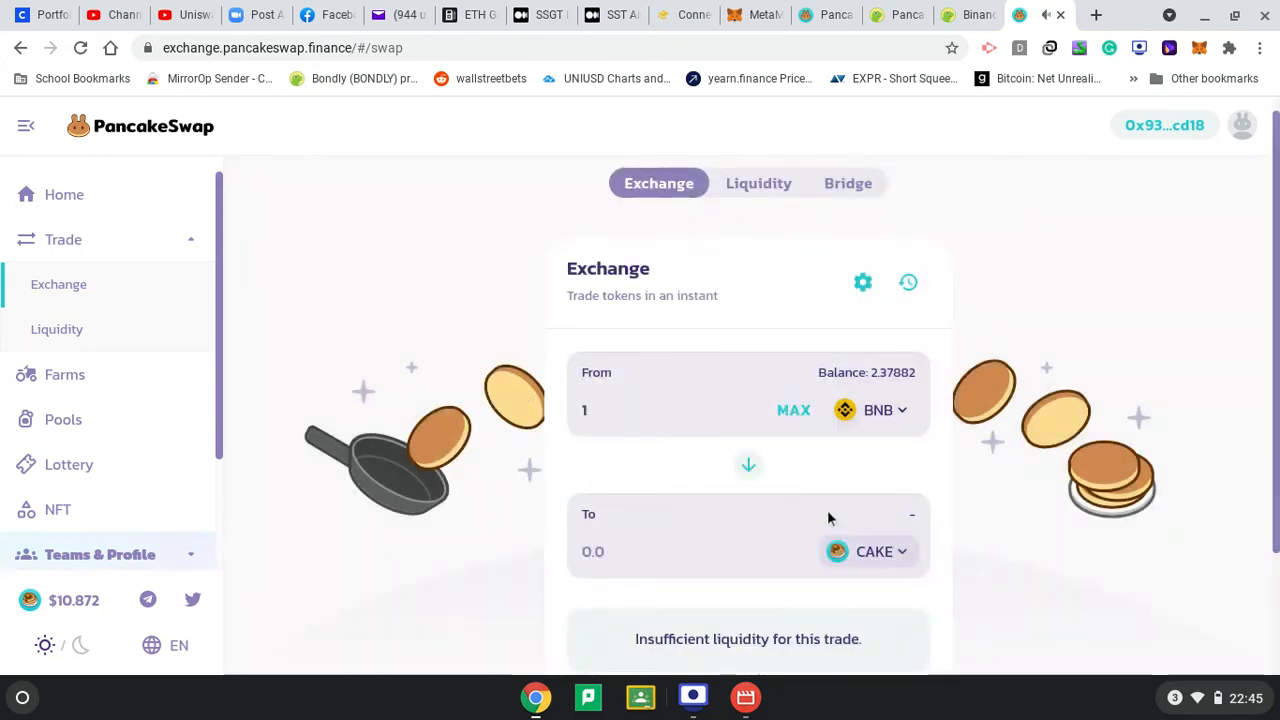
mouse_move(680, 527)
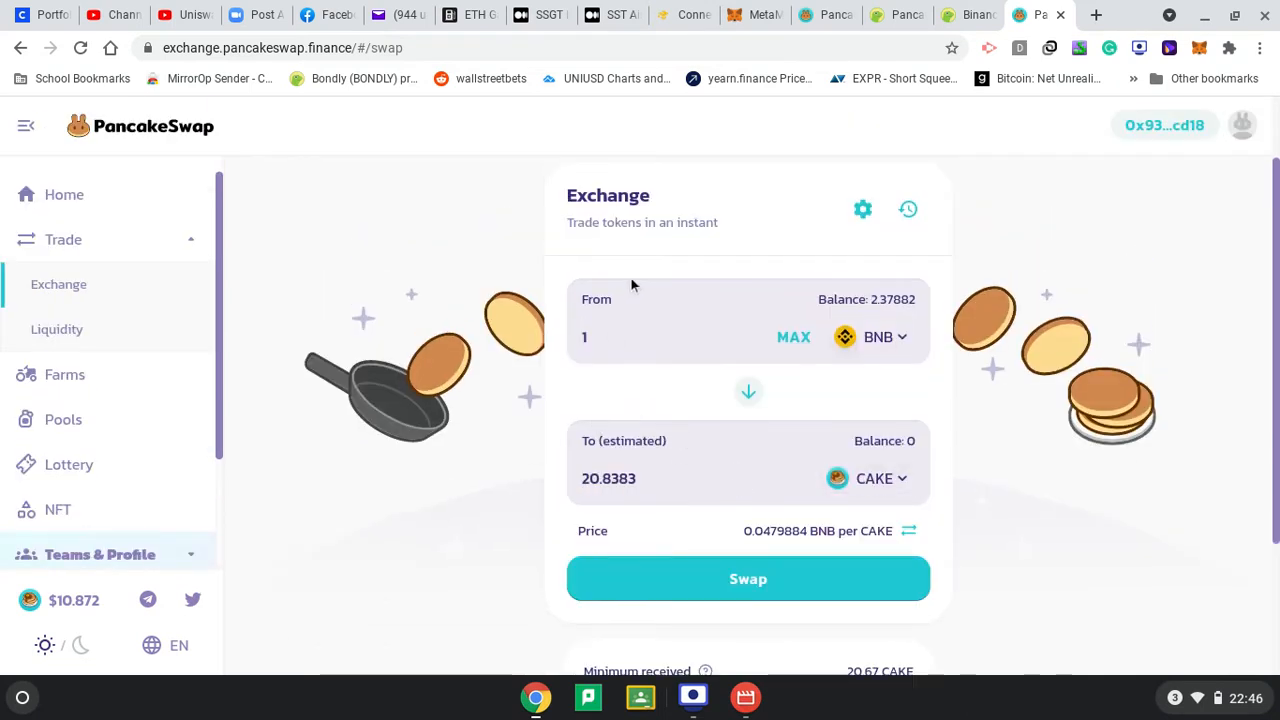
mouse_move(800, 380)
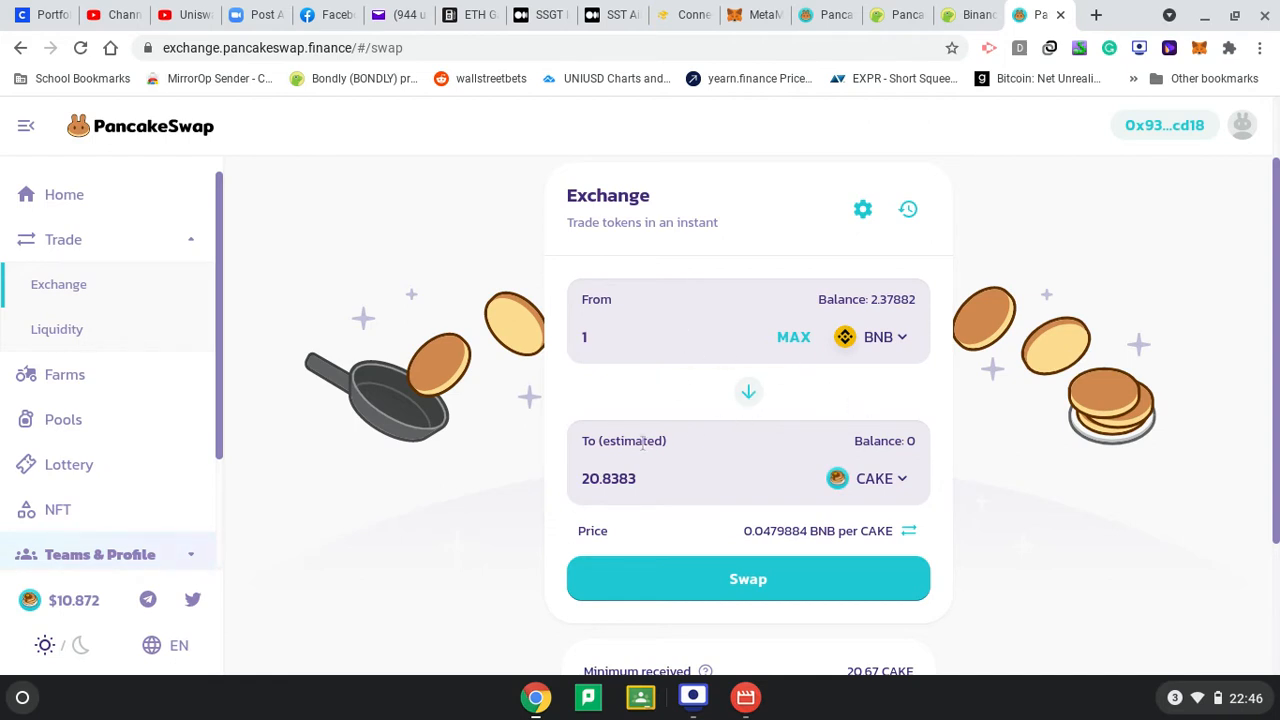
mouse_move(748, 579)
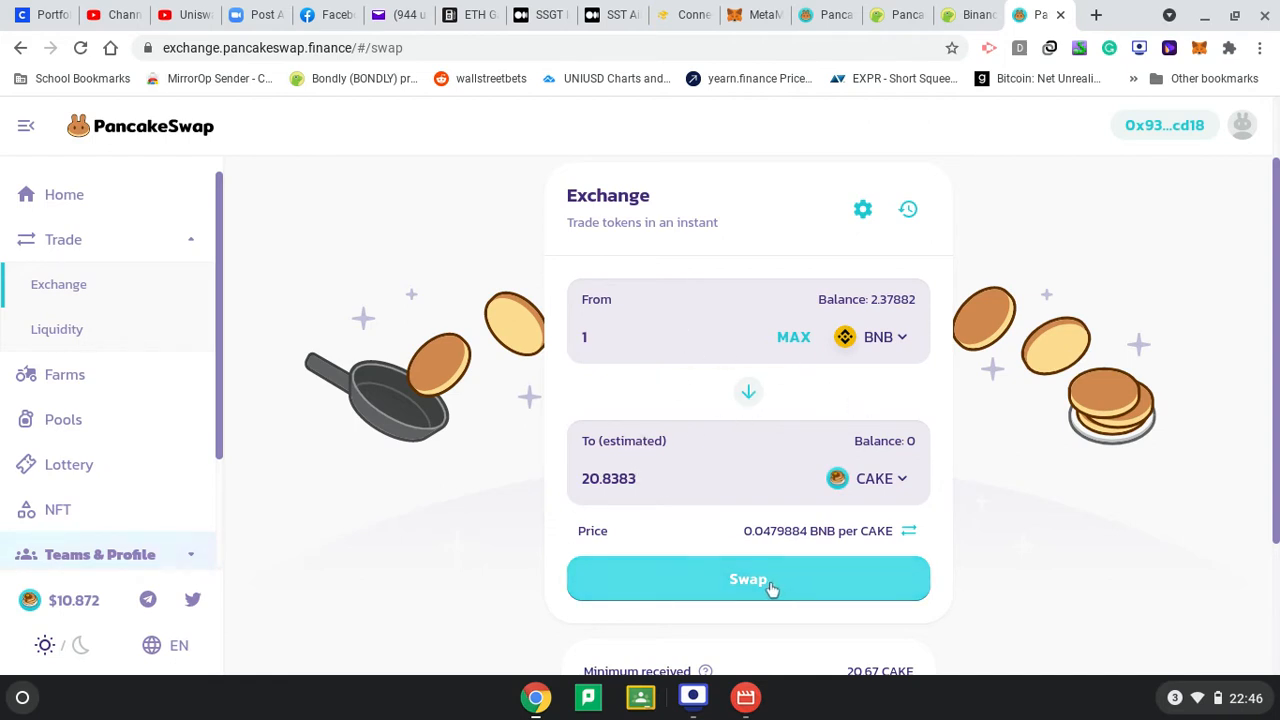
Confirm the 1 BNB for 20.8383 CAKE swap in PancakeSwap and MetaMask
click(748, 579)
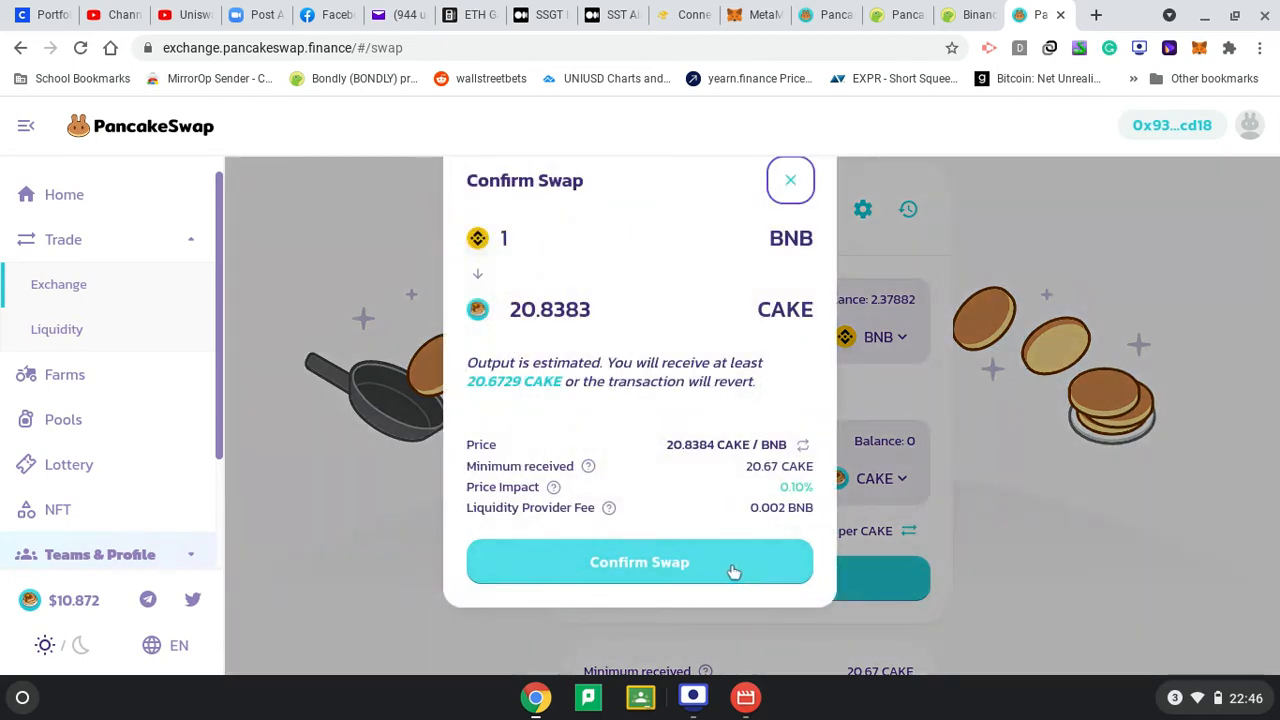
click(639, 561)
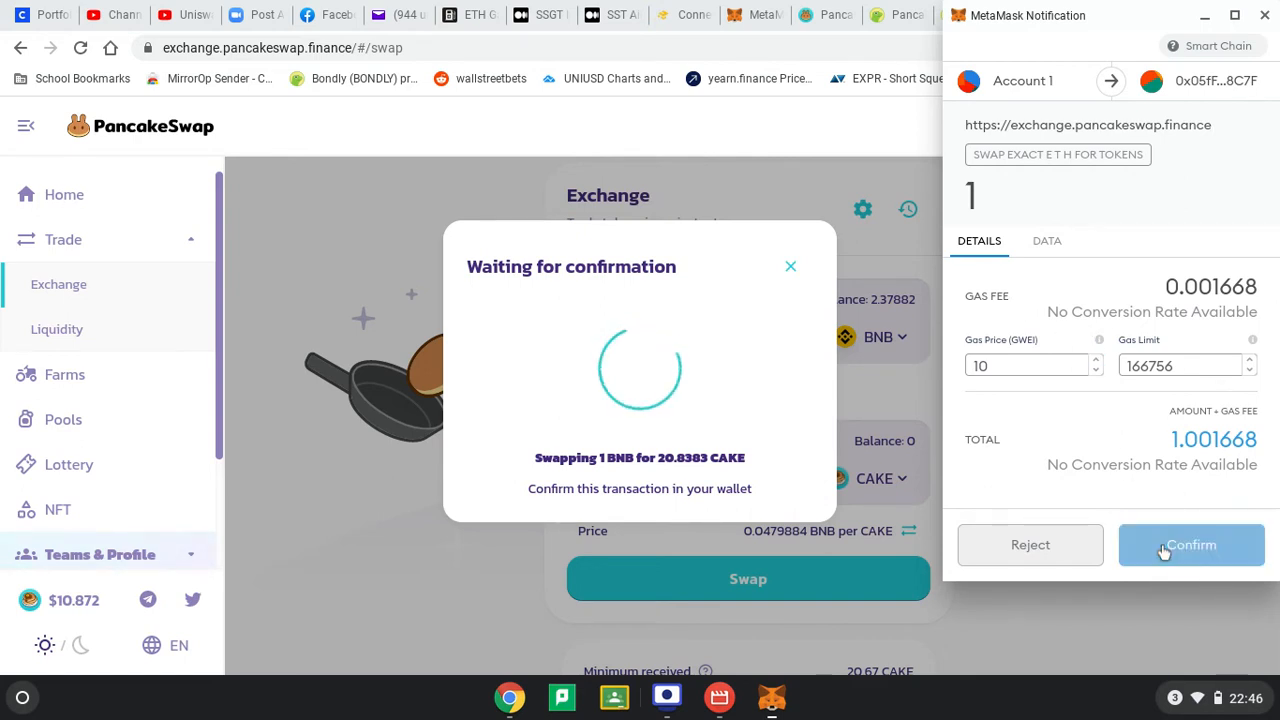
click(1191, 544)
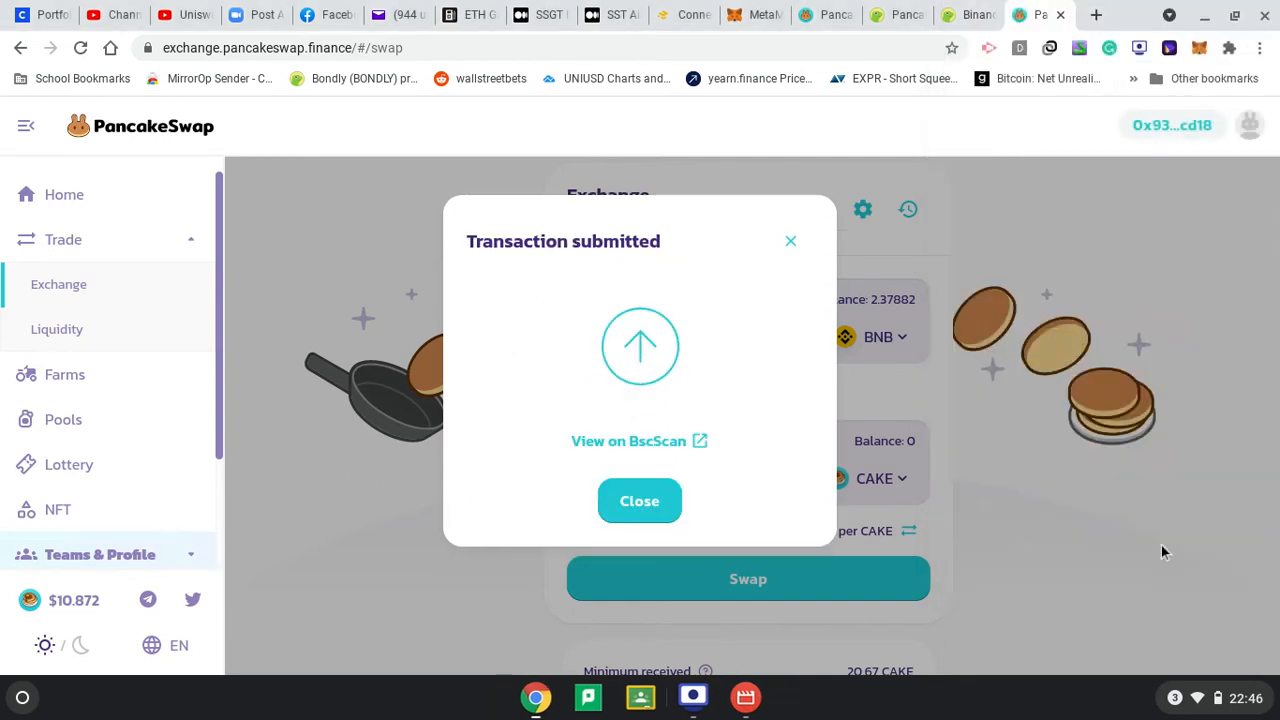
mouse_move(628, 441)
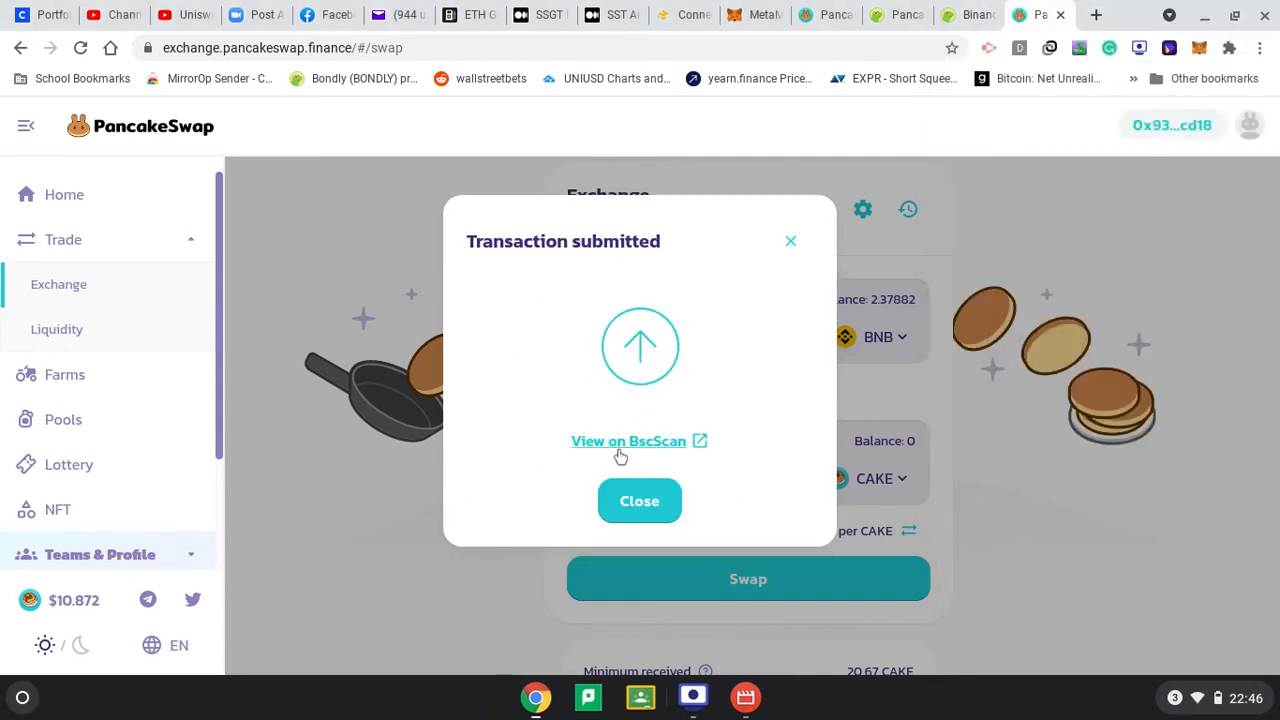
View the pending 1 BNB swap transaction on BscScan and dismiss the system notification
click(628, 441)
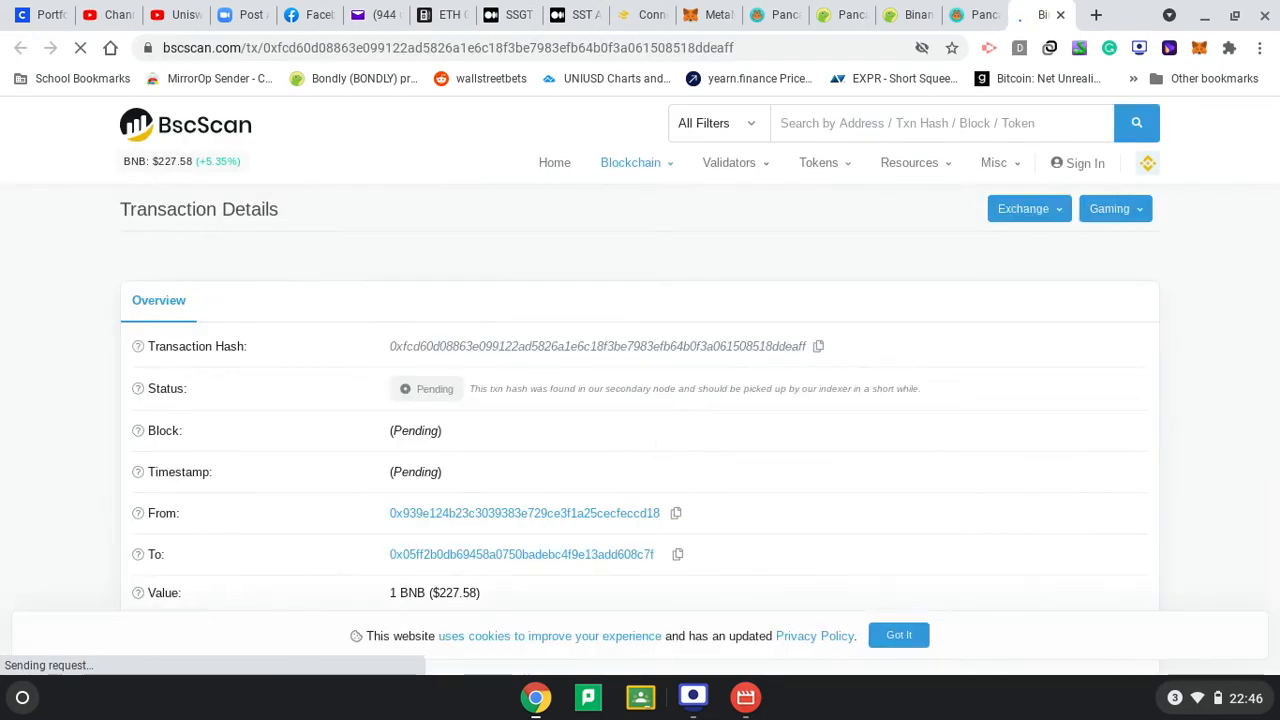
scroll(down, 3)
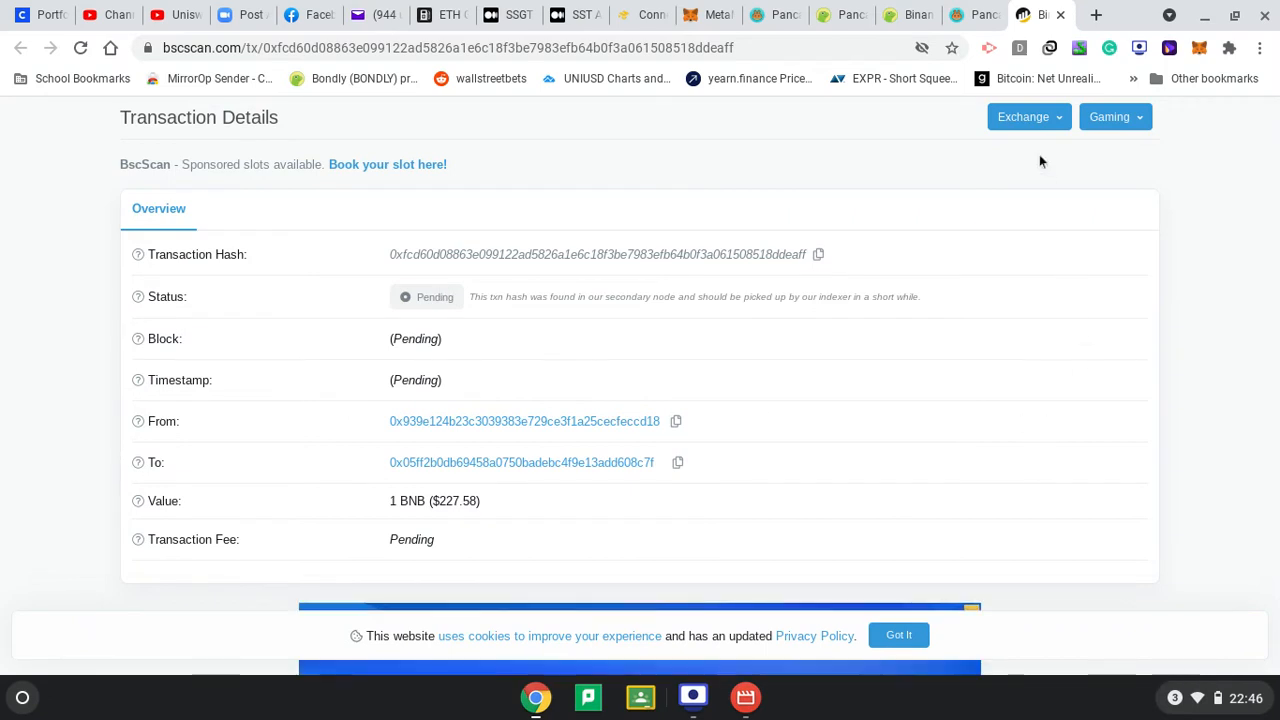
mouse_move(748, 279)
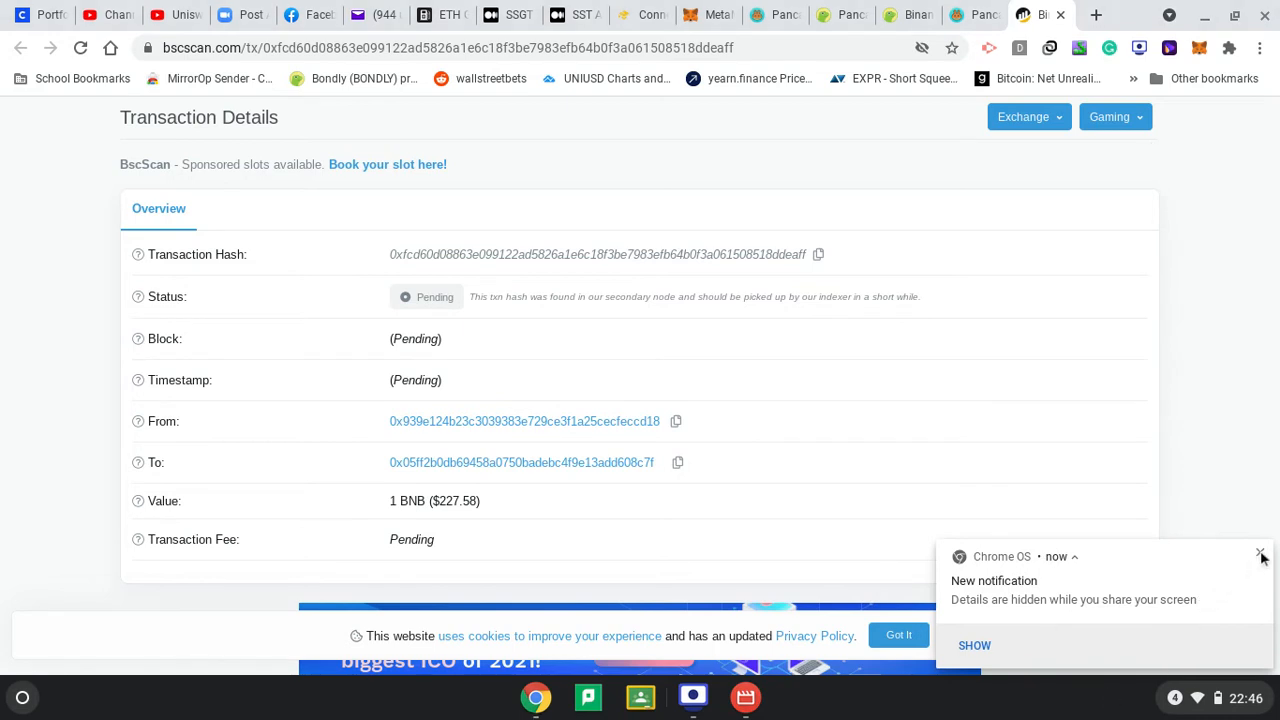
click(1261, 554)
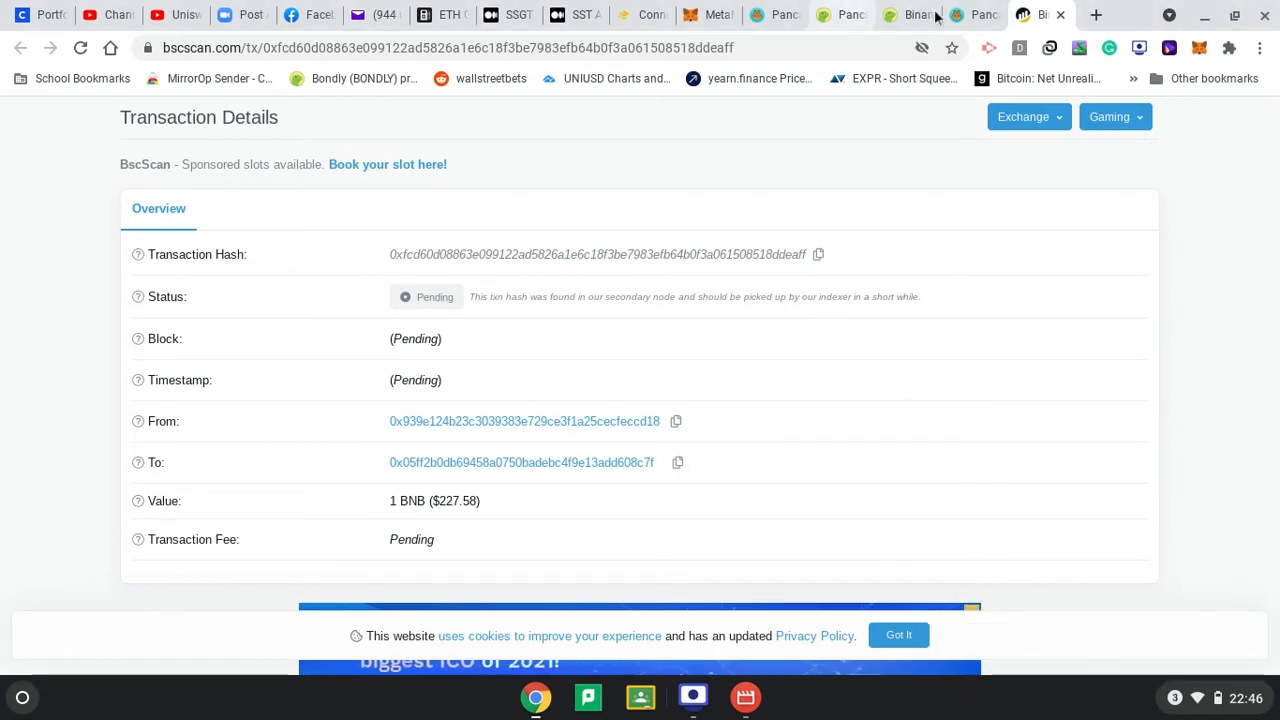
Close the transaction notice and check MetaMask for 1.3777 BNB and 20.859 CAKE
click(973, 14)
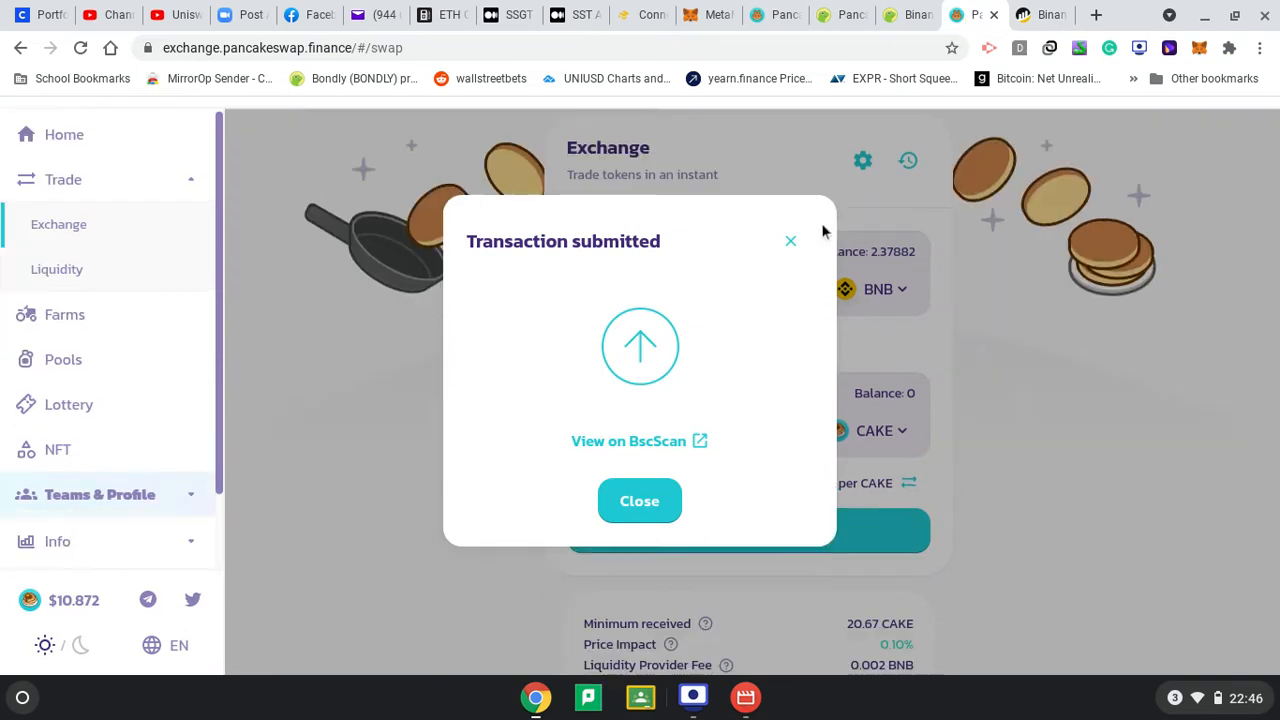
click(639, 500)
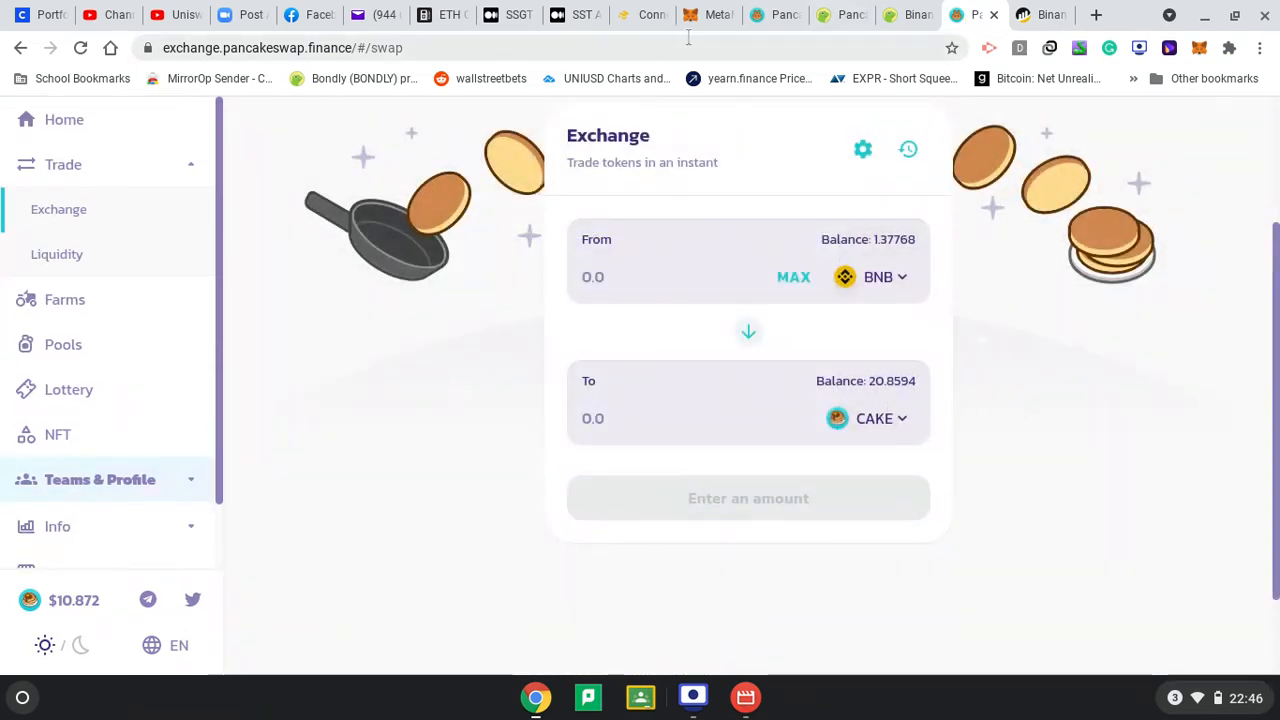
click(705, 14)
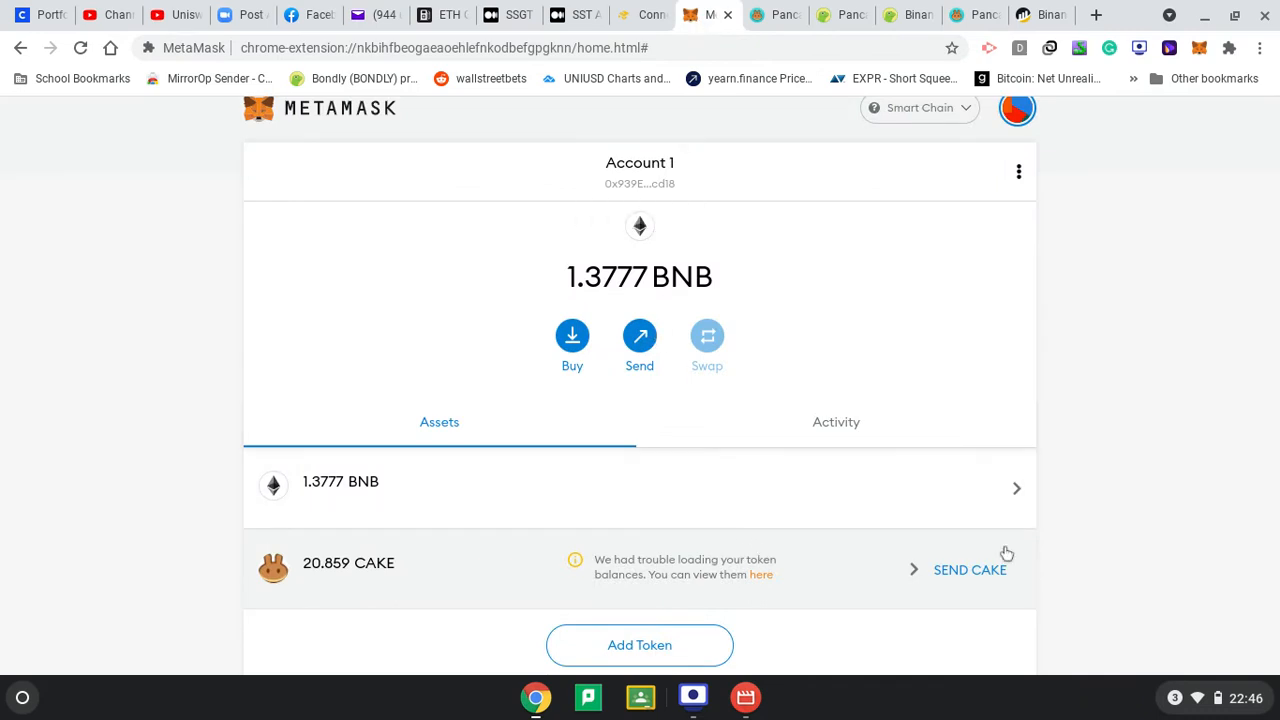
mouse_move(572, 310)
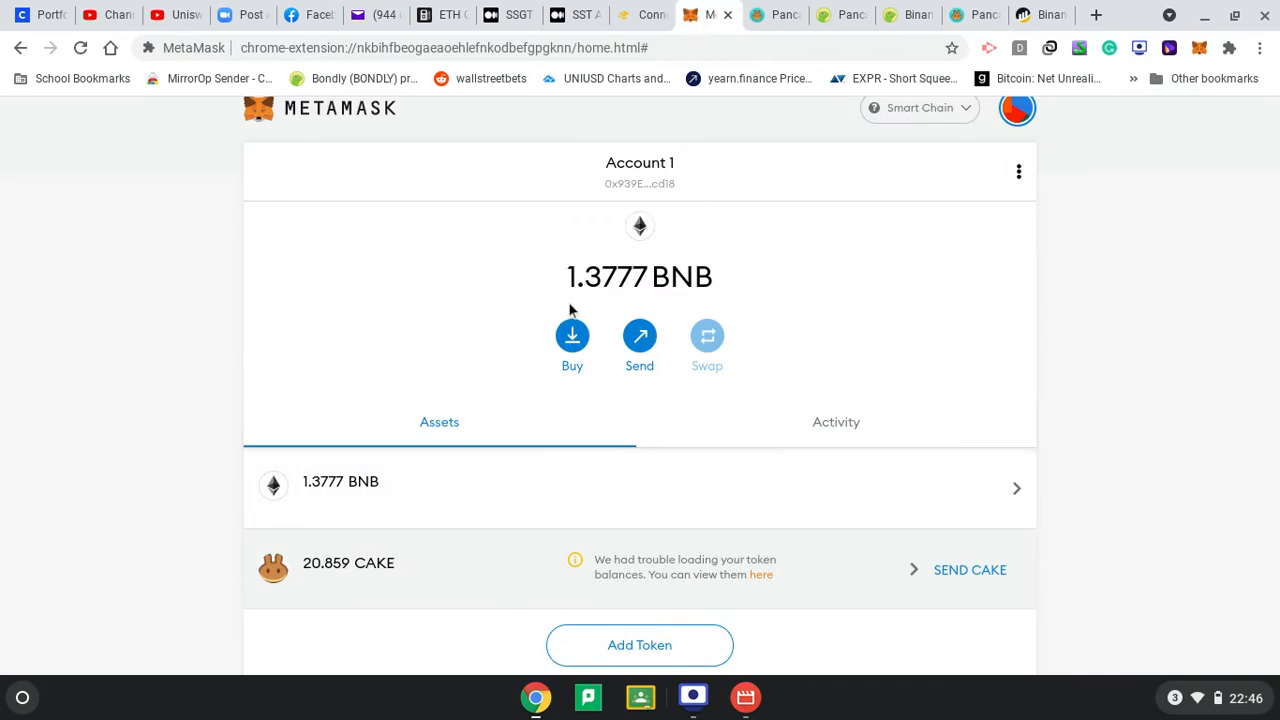
mouse_move(368, 508)
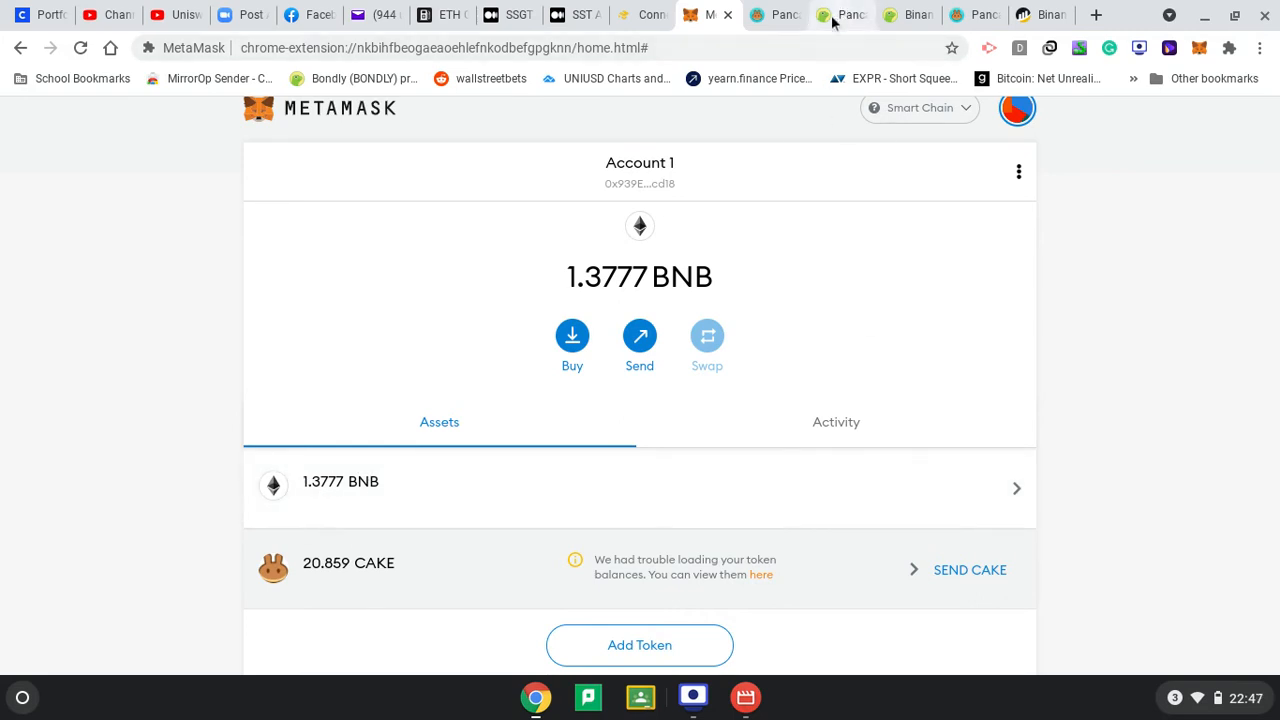
Connect MetaMask Account 1 to the PancakeSwap Farms page
click(775, 15)
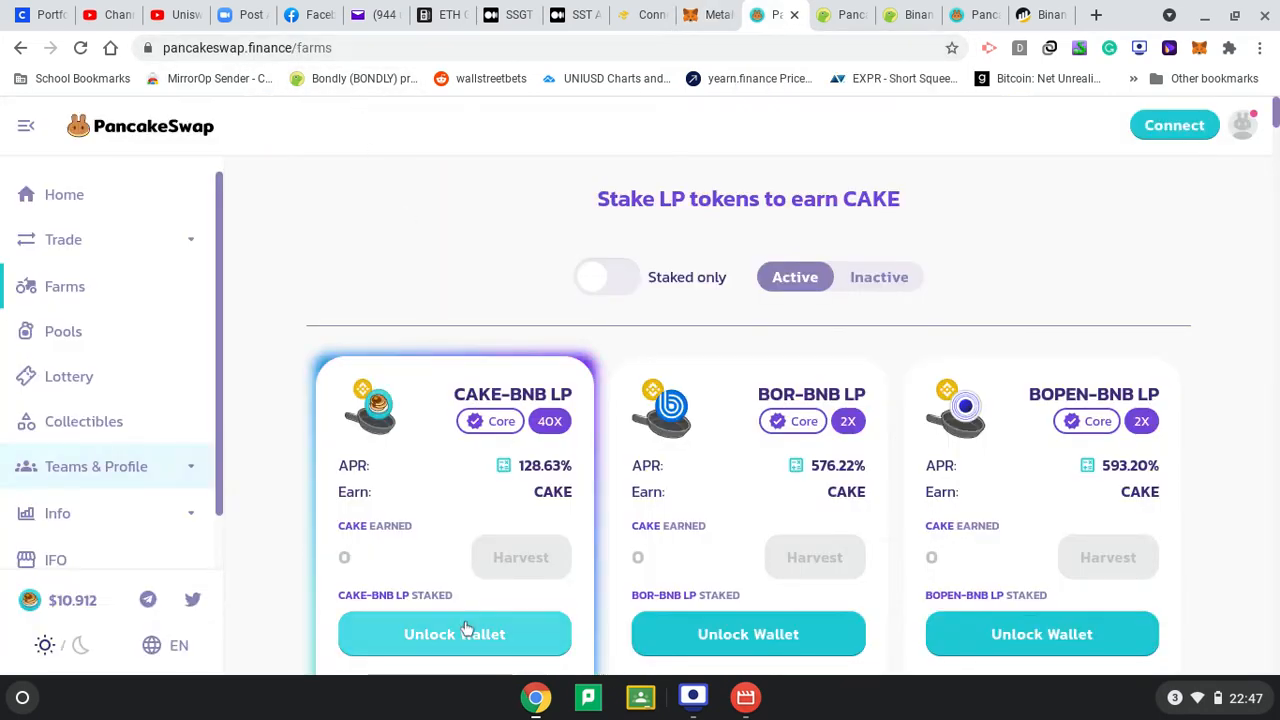
mouse_move(1186, 136)
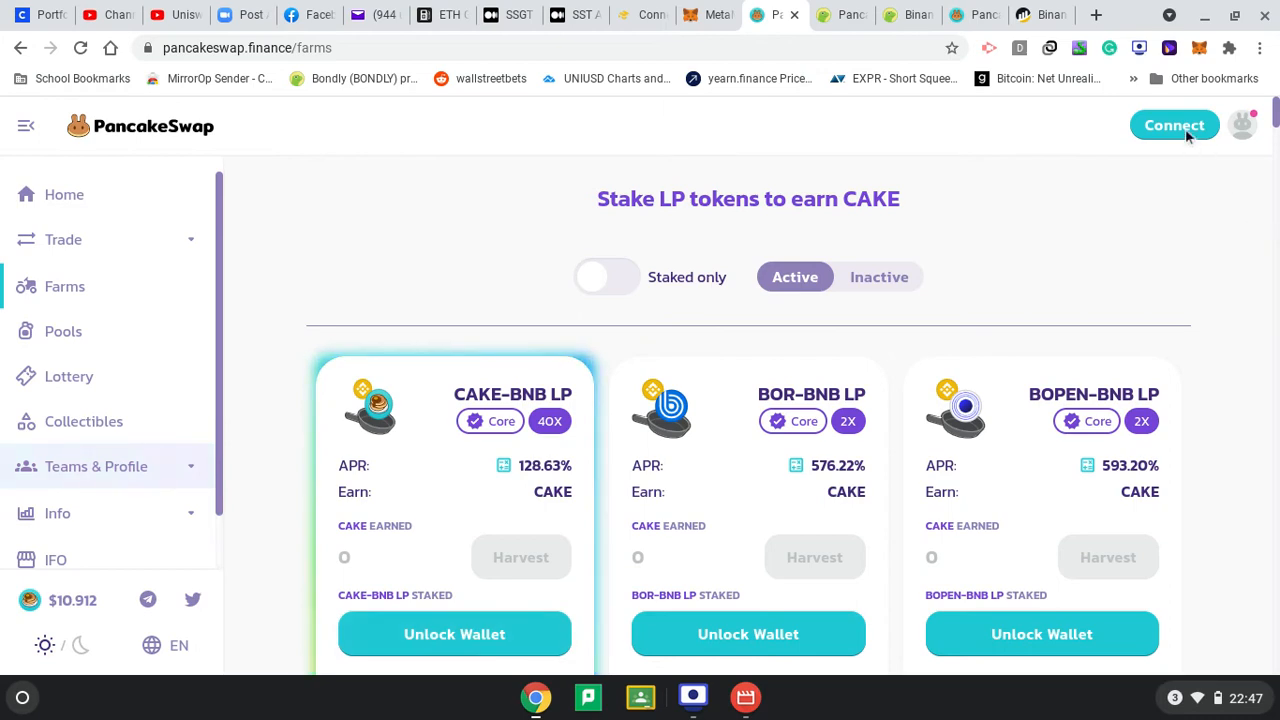
click(1174, 125)
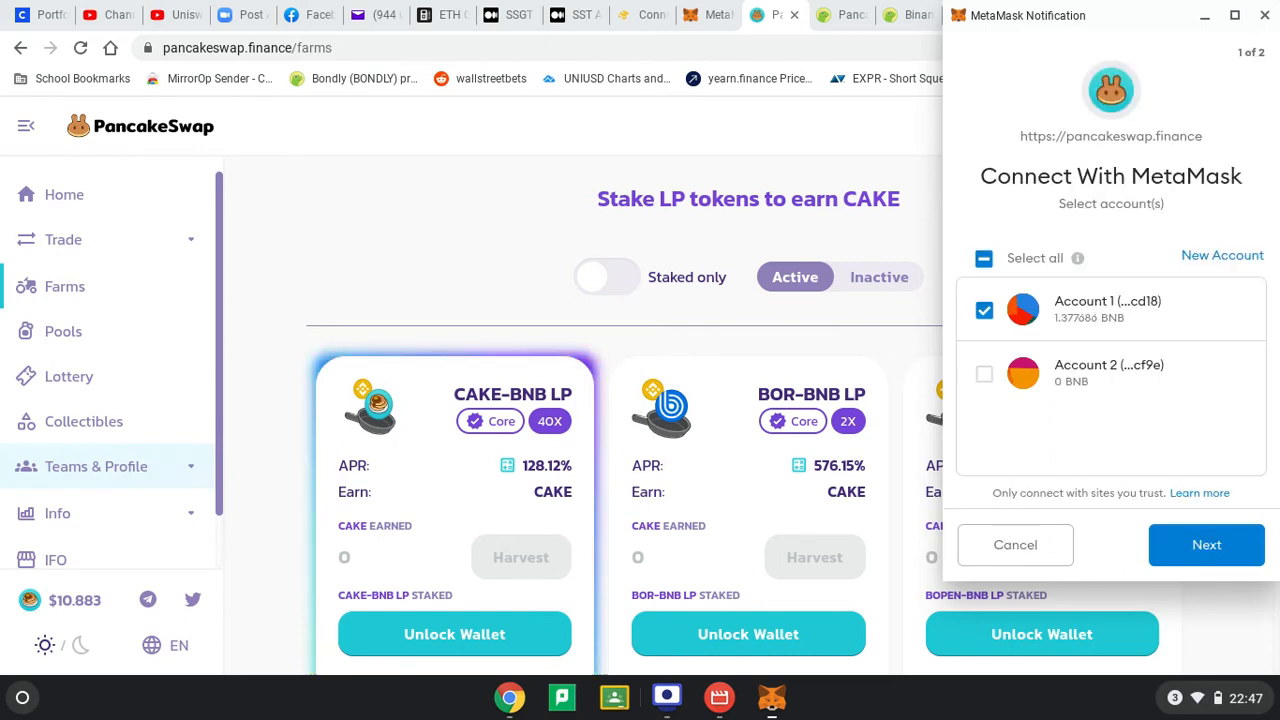
click(1206, 544)
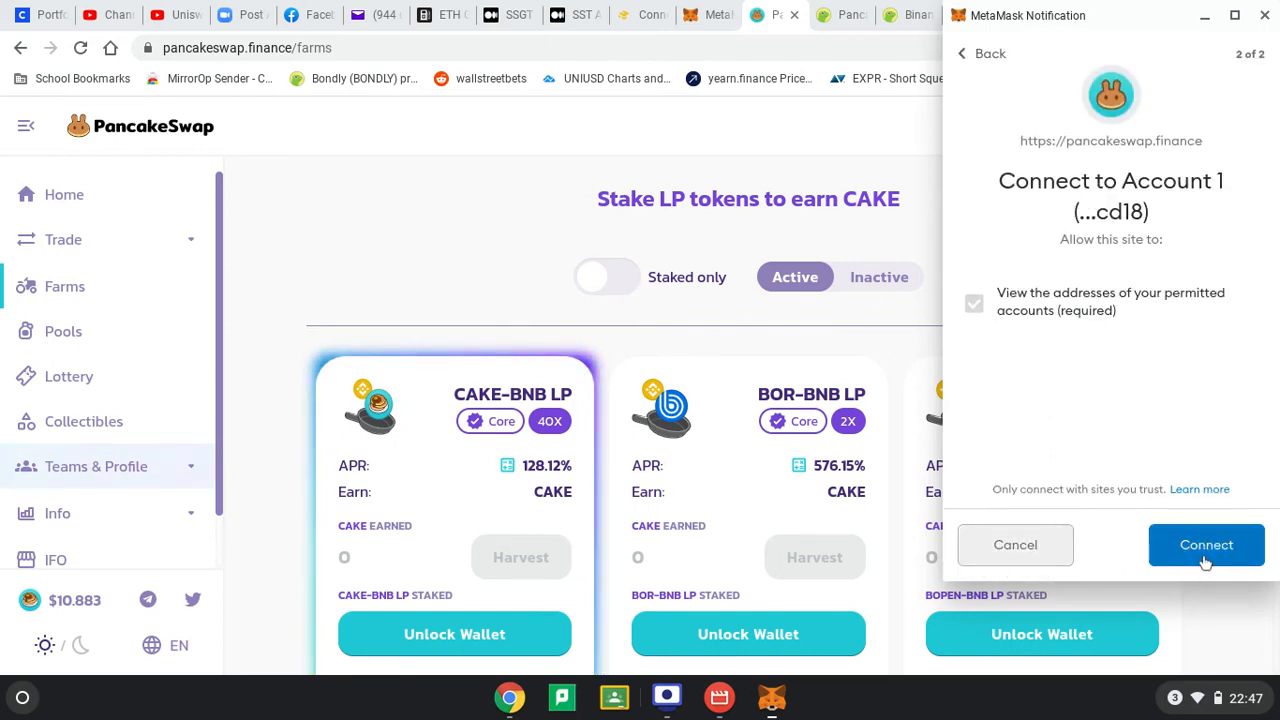
click(1206, 545)
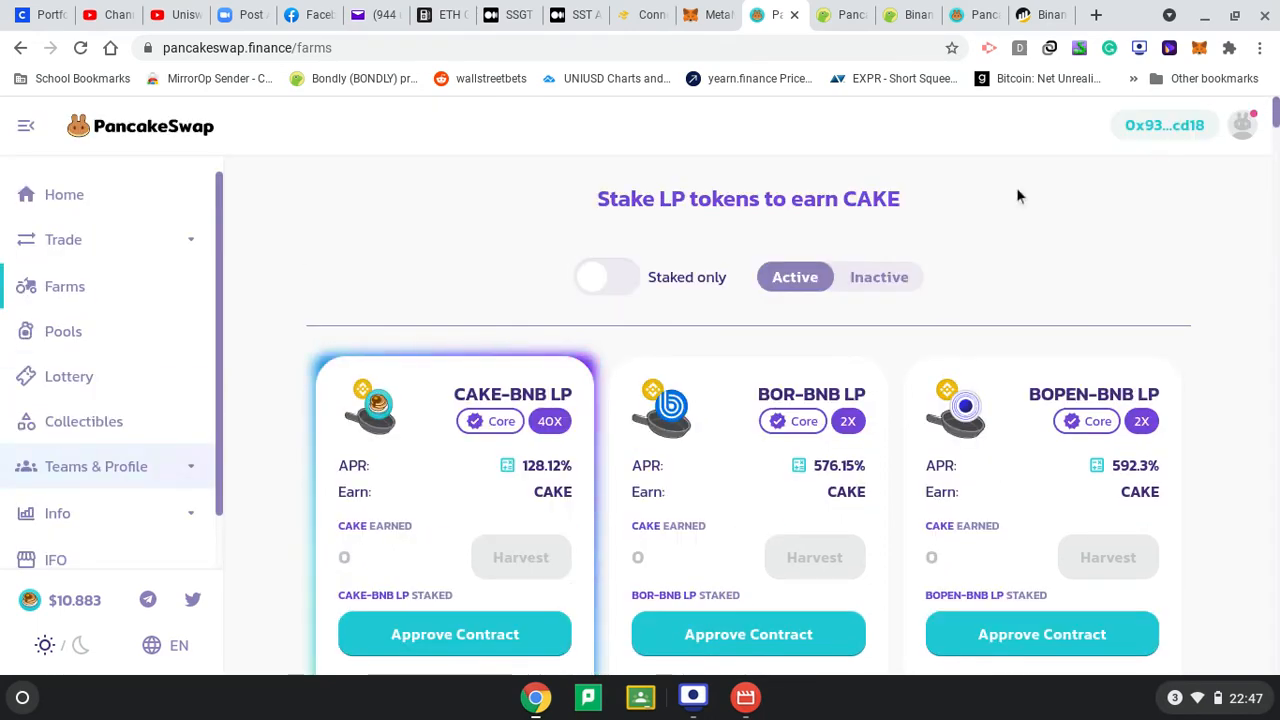
Request Approve Contract on the CAKE-BNB LP farm card
scroll(down, 3)
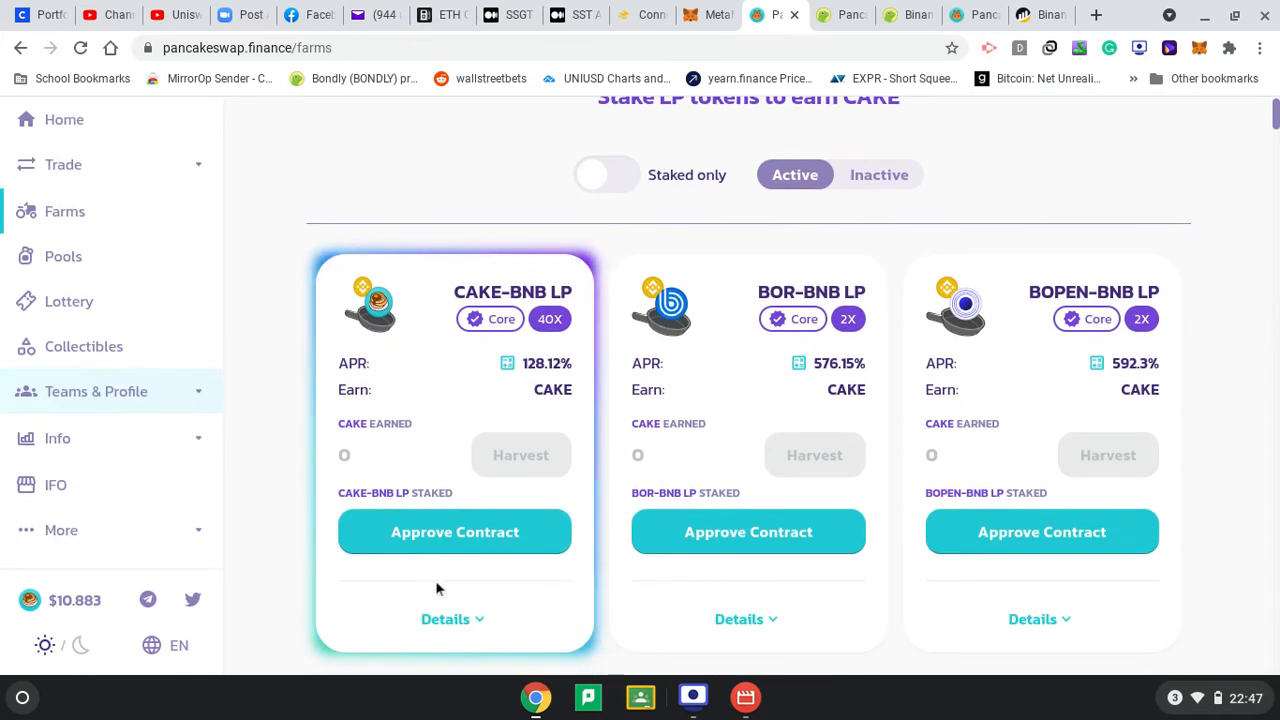
mouse_move(454, 531)
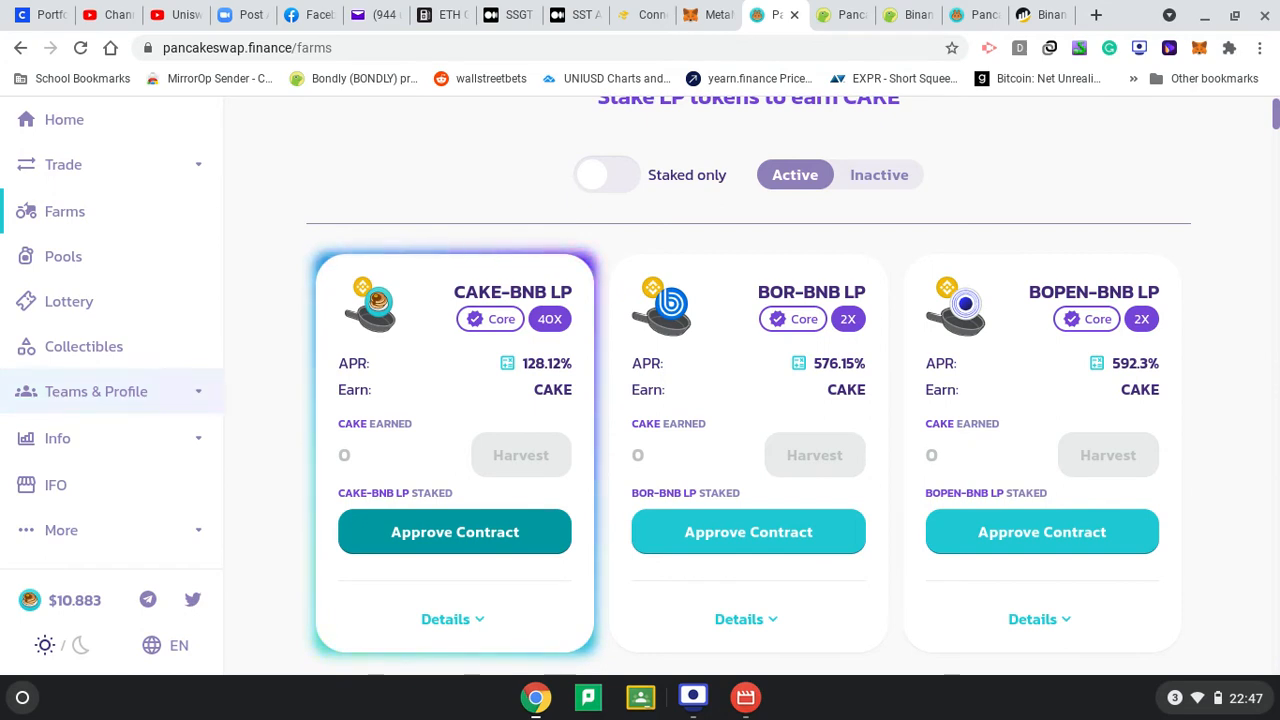
click(454, 531)
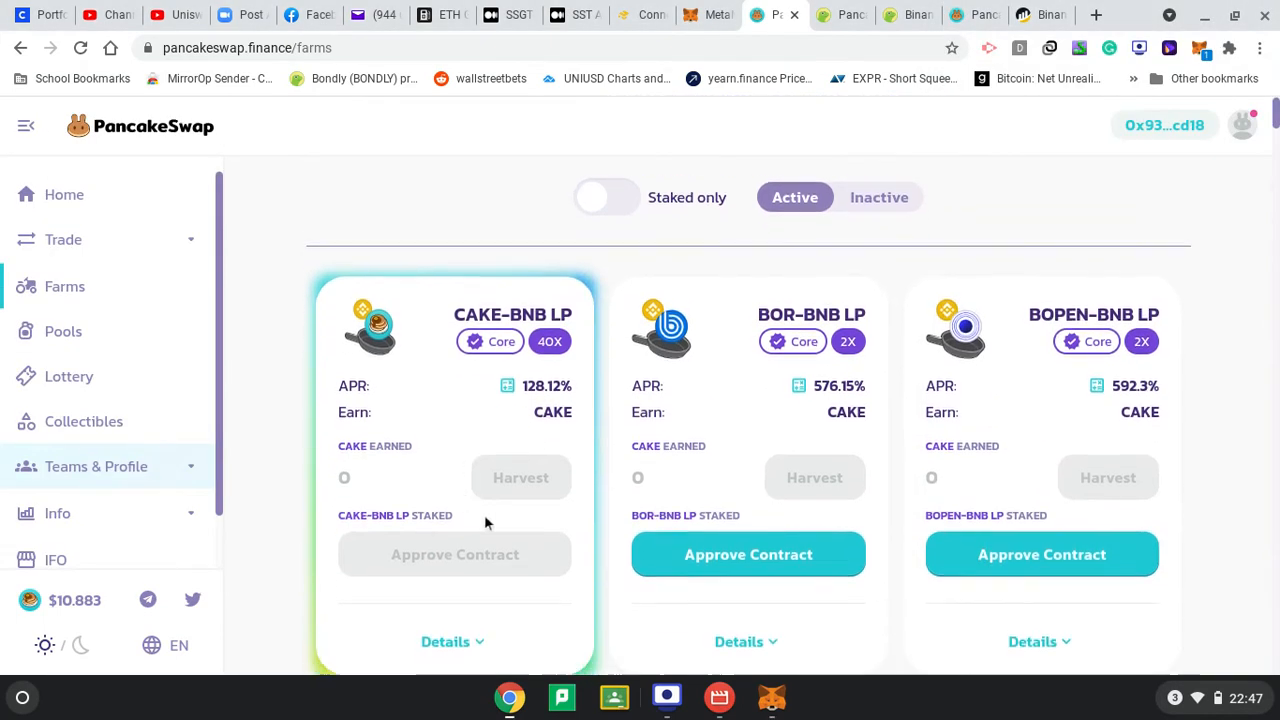
scroll(up, 3)
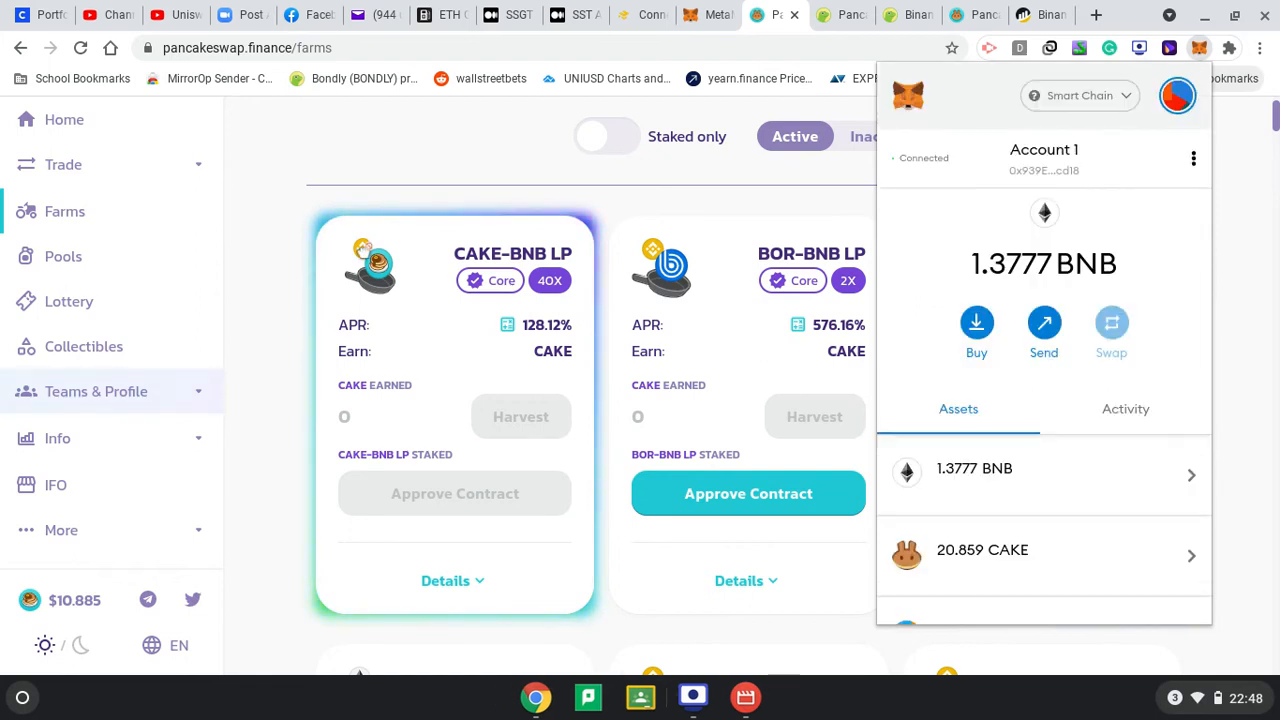
mouse_move(435, 388)
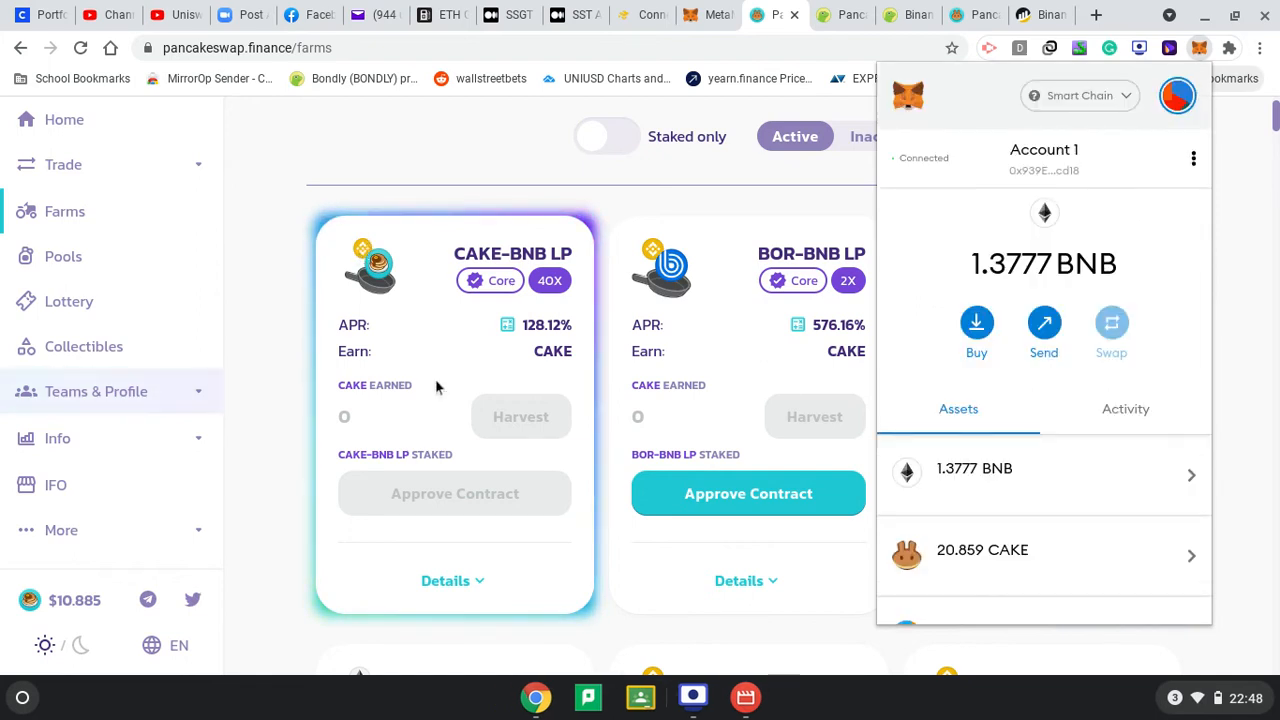
Complete the CAKE-BNB LP contract approval until the Stake LP button appears
scroll(down, 3)
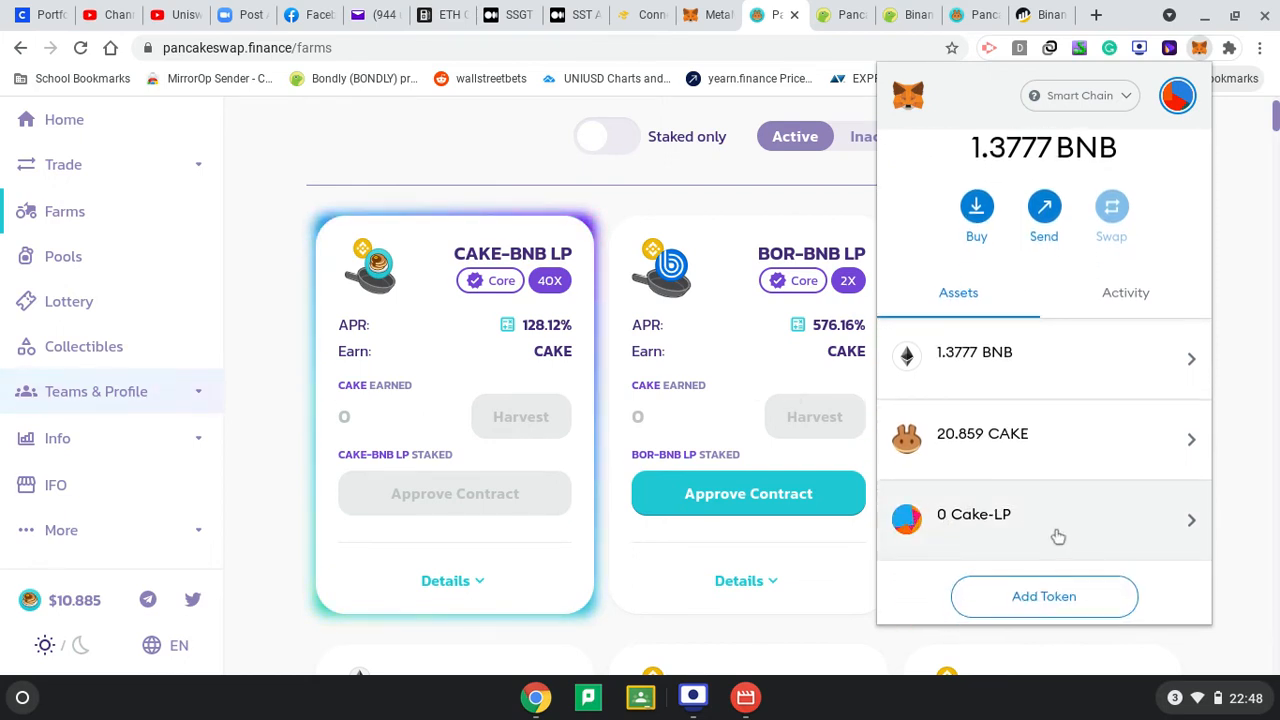
mouse_move(748, 493)
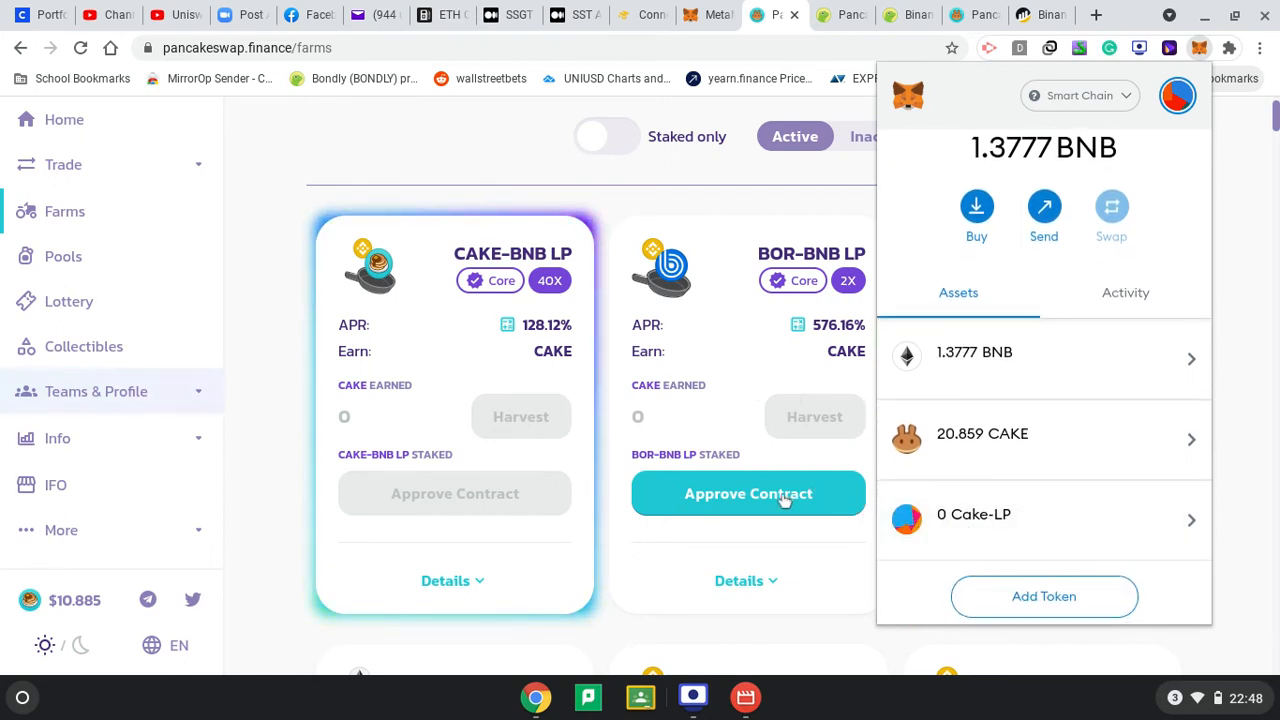
mouse_move(442, 455)
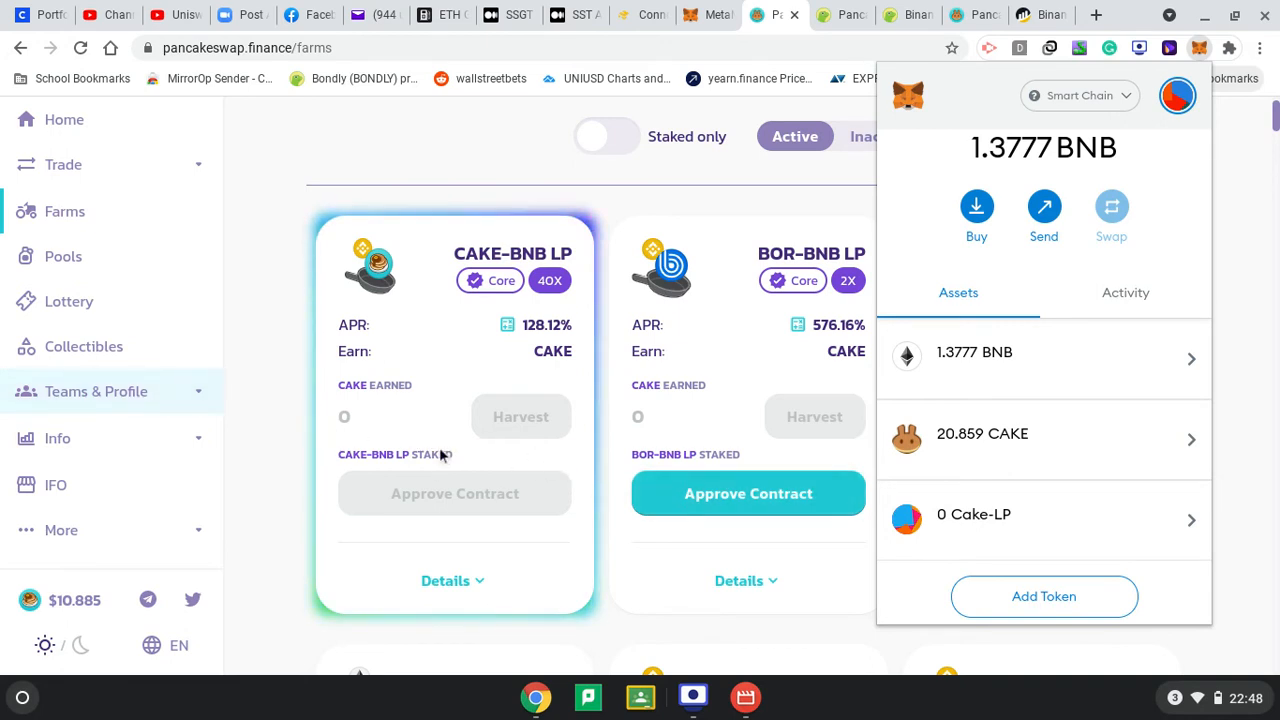
click(454, 493)
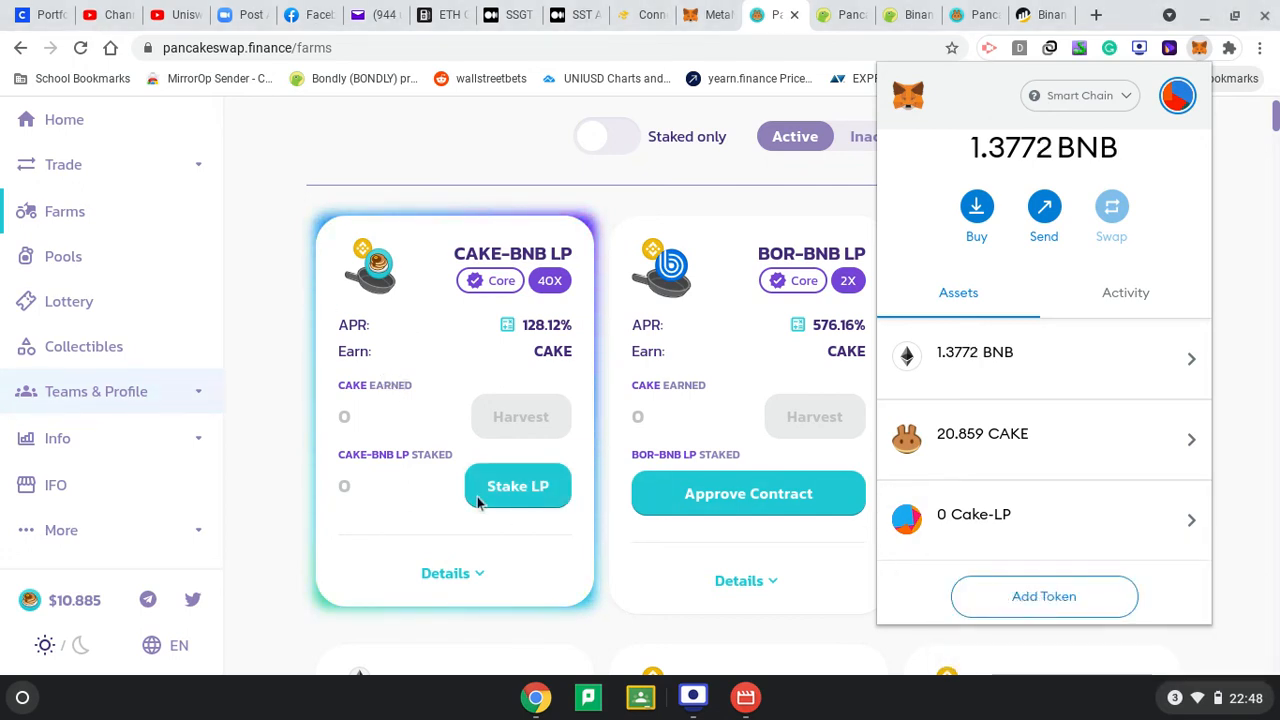
mouse_move(505, 495)
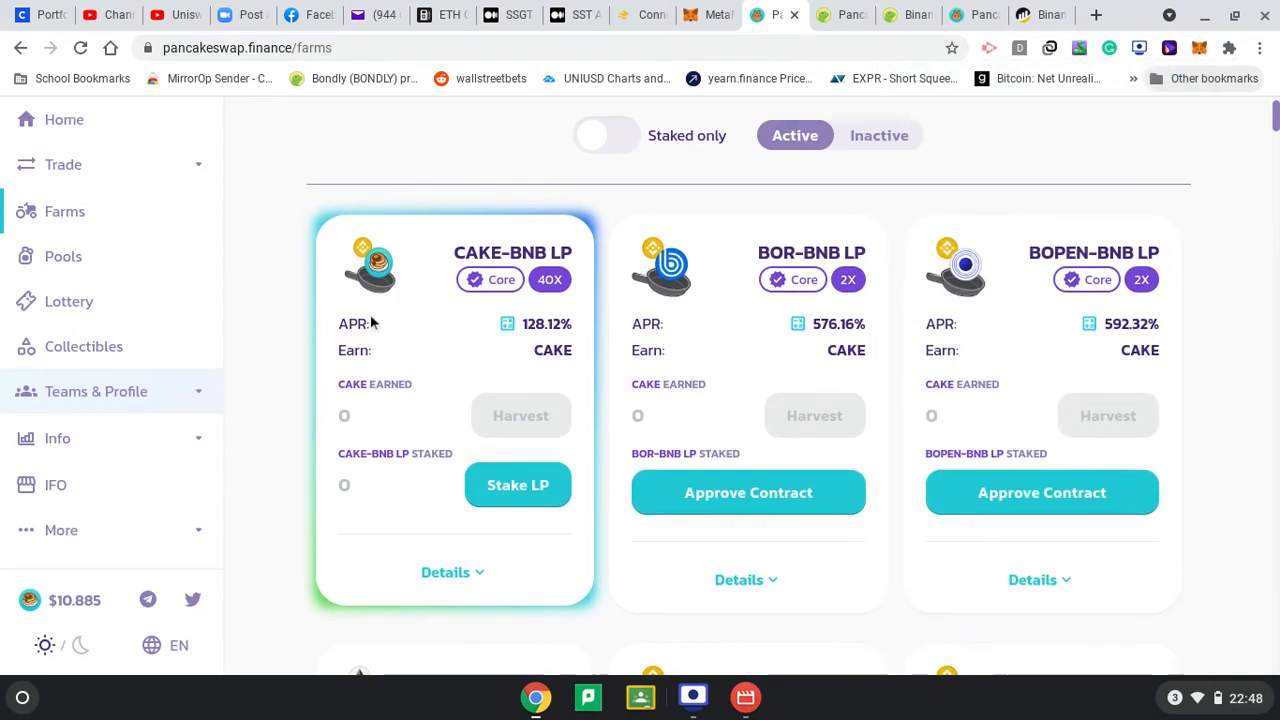
scroll(down, 3)
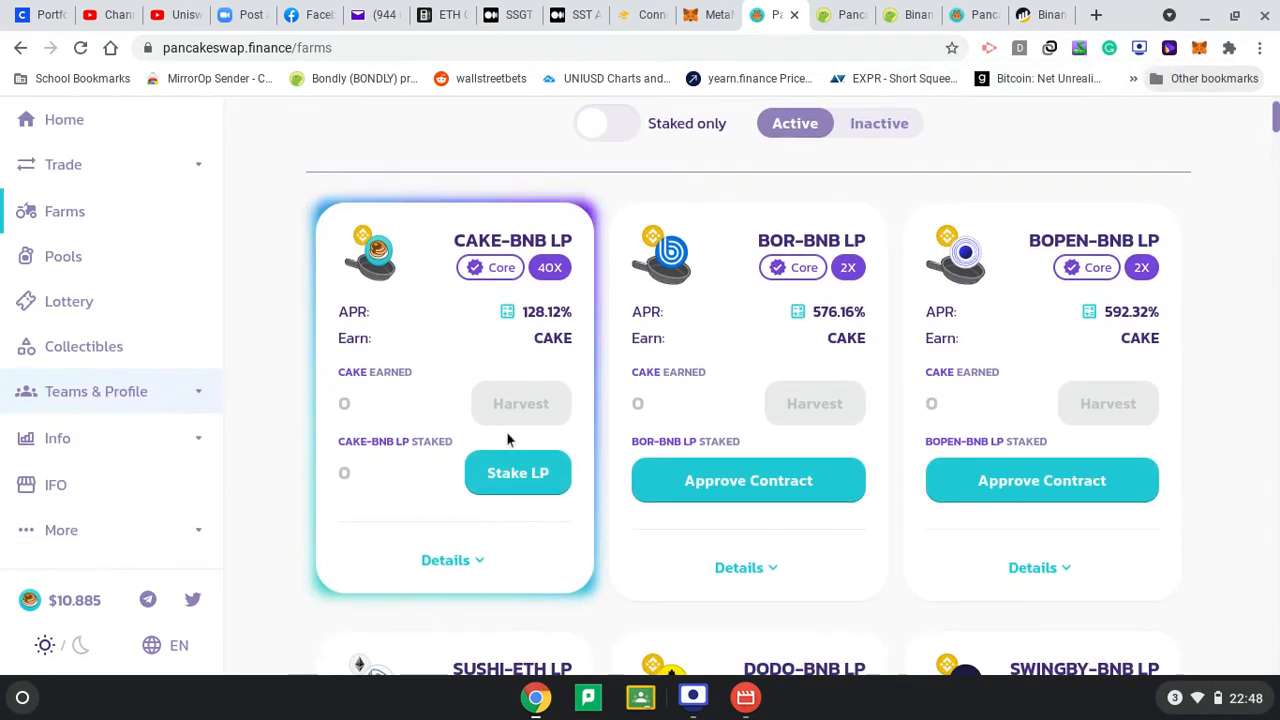
mouse_move(443, 477)
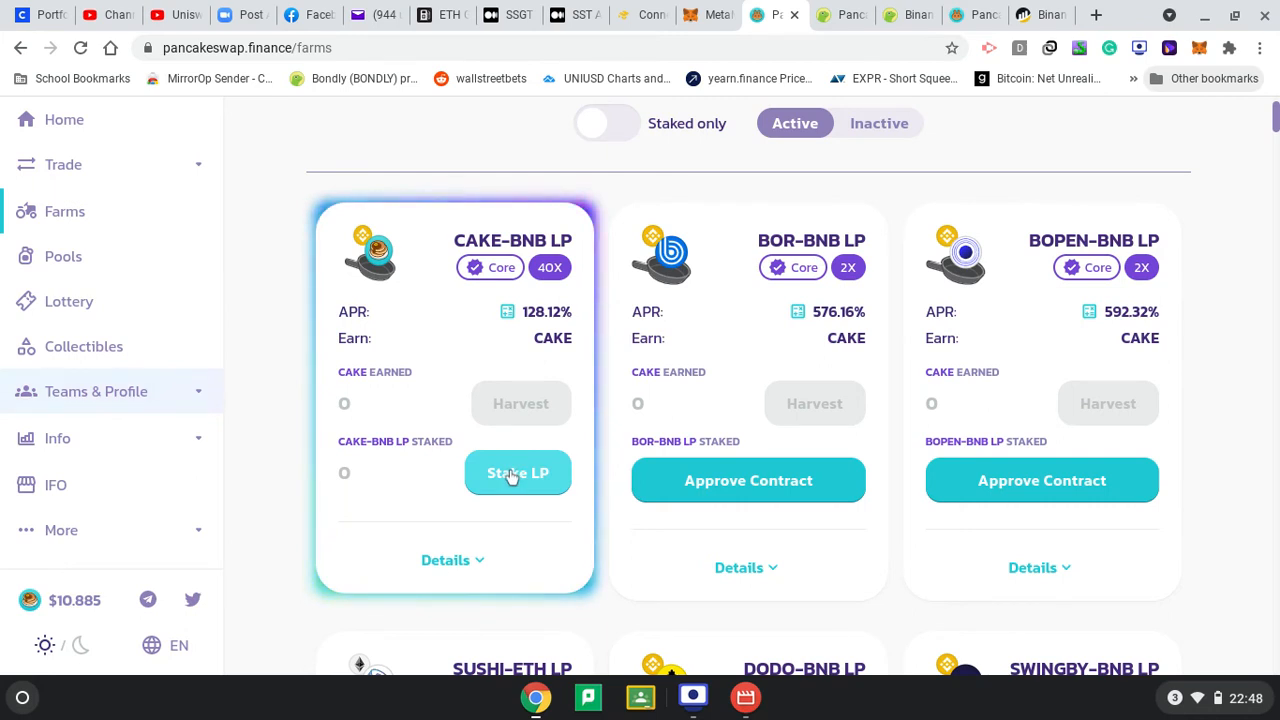
Check the CAKE-BNB Stake LP form shows a zero balance, then close it
click(517, 472)
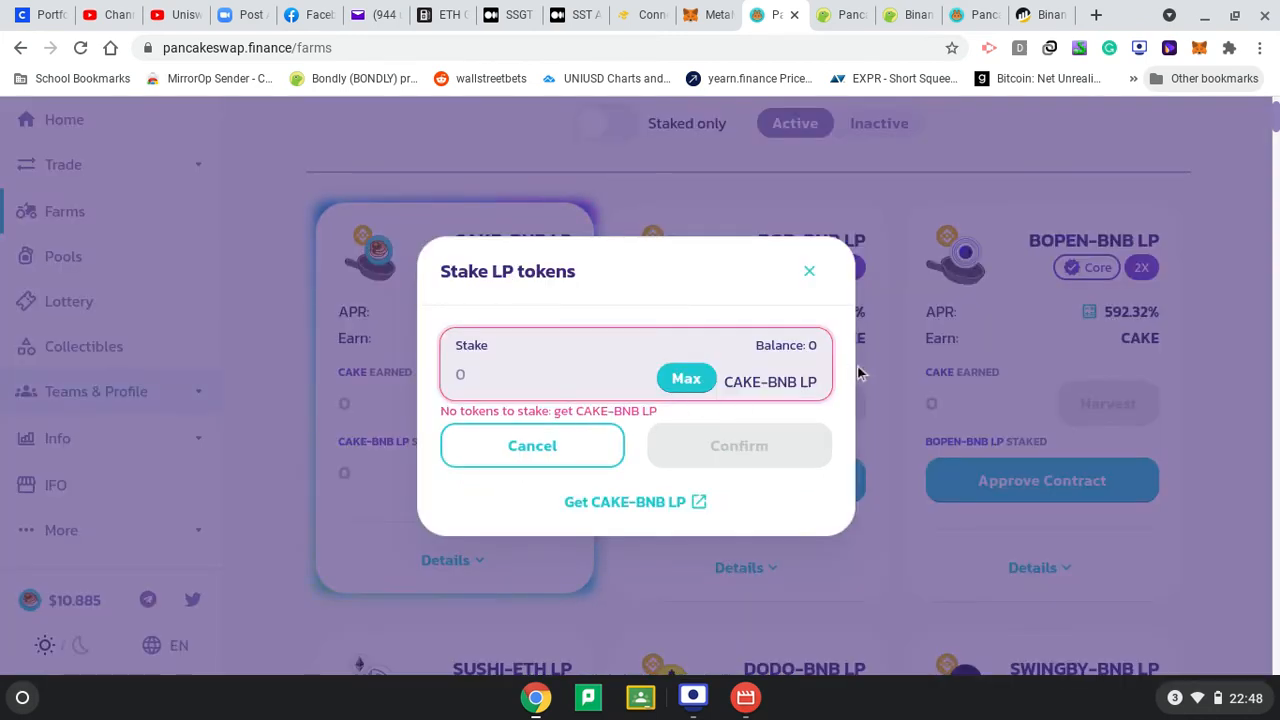
mouse_move(687, 380)
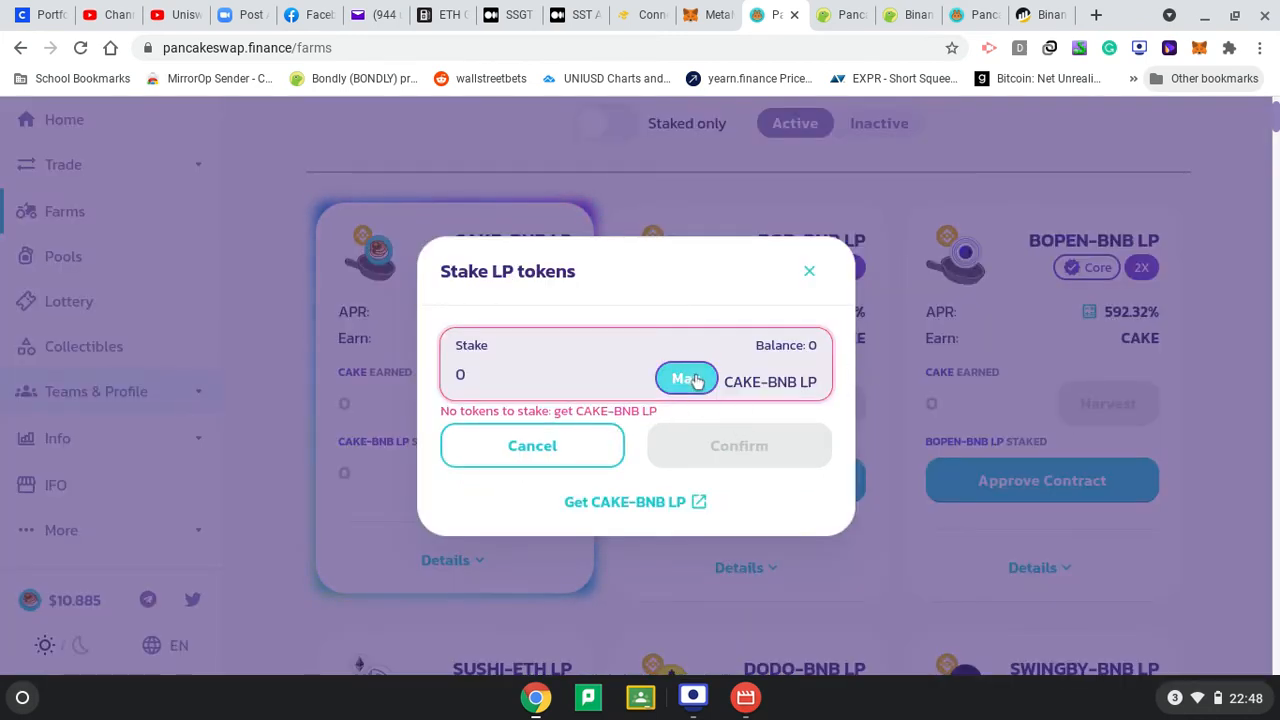
mouse_move(832, 297)
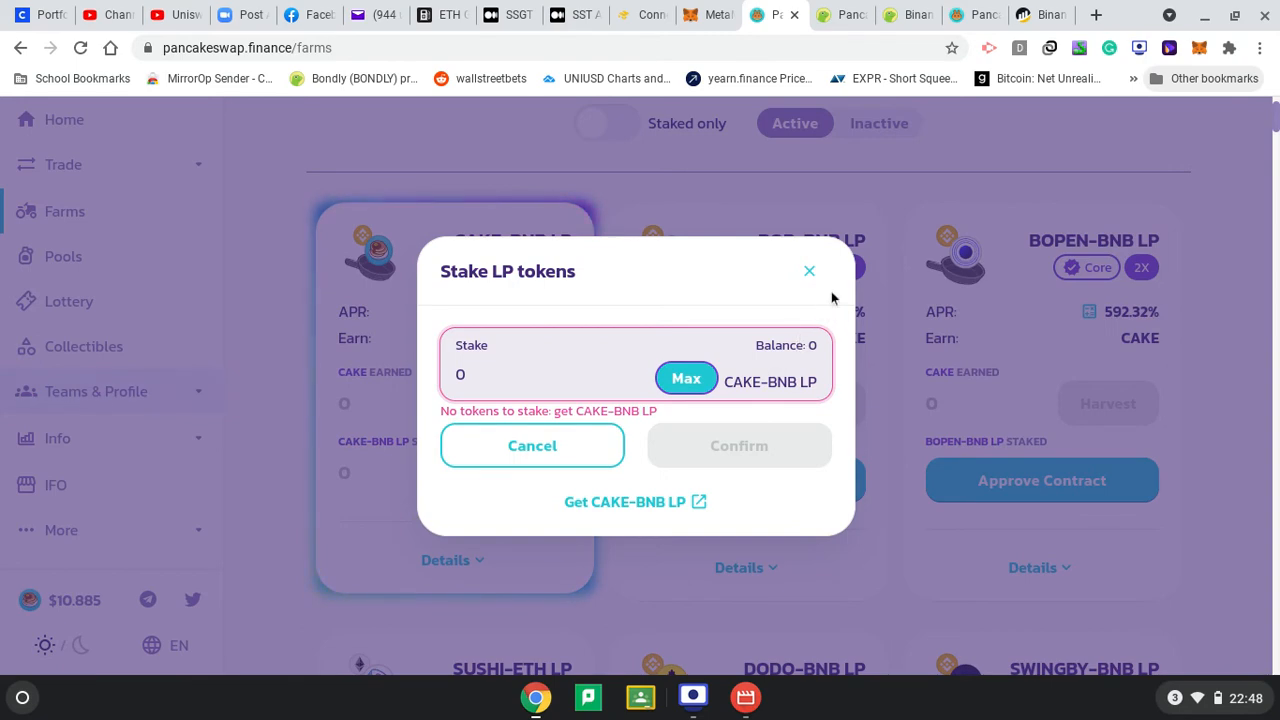
click(809, 270)
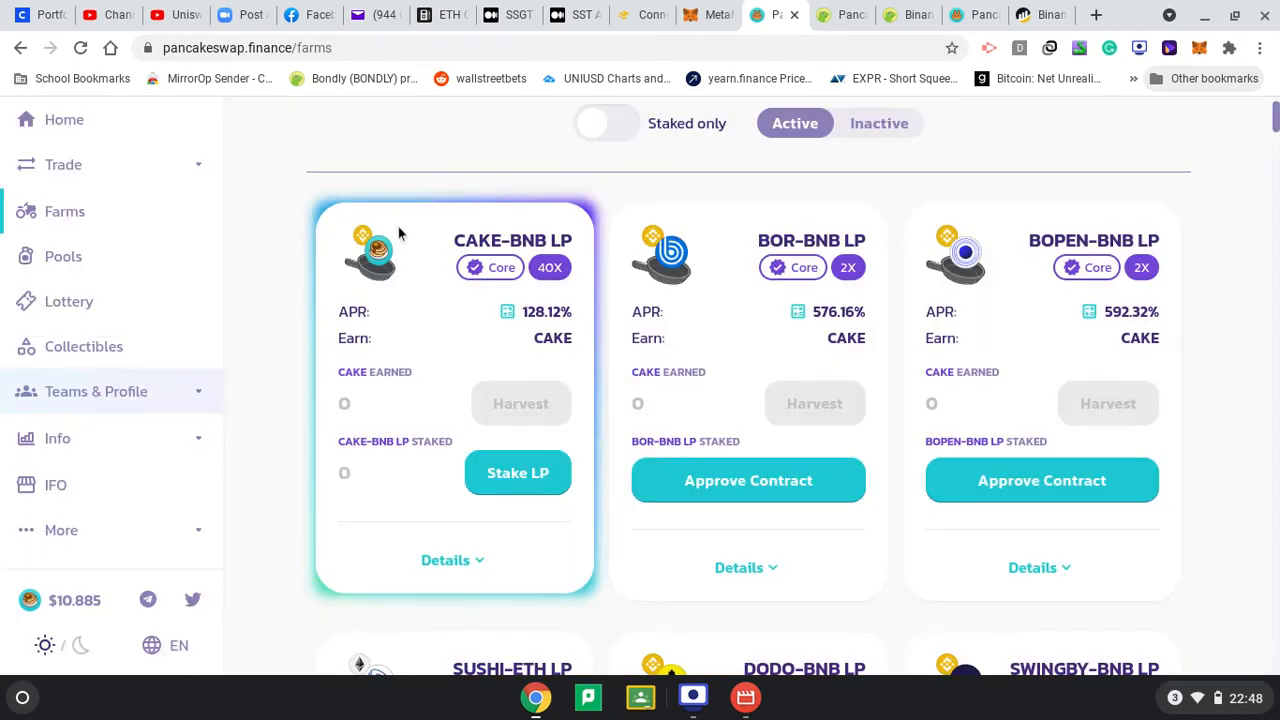
scroll(down, 3)
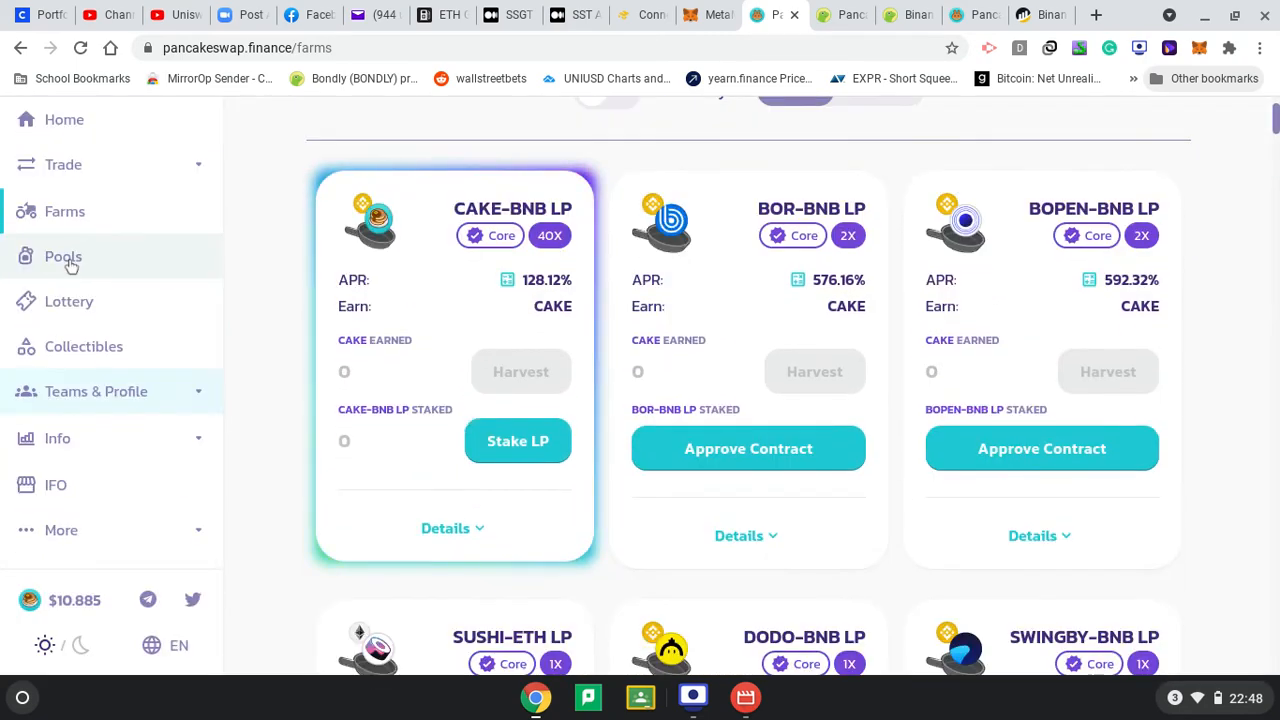
Go to Pools in the sidebar and scroll through the listings
click(63, 256)
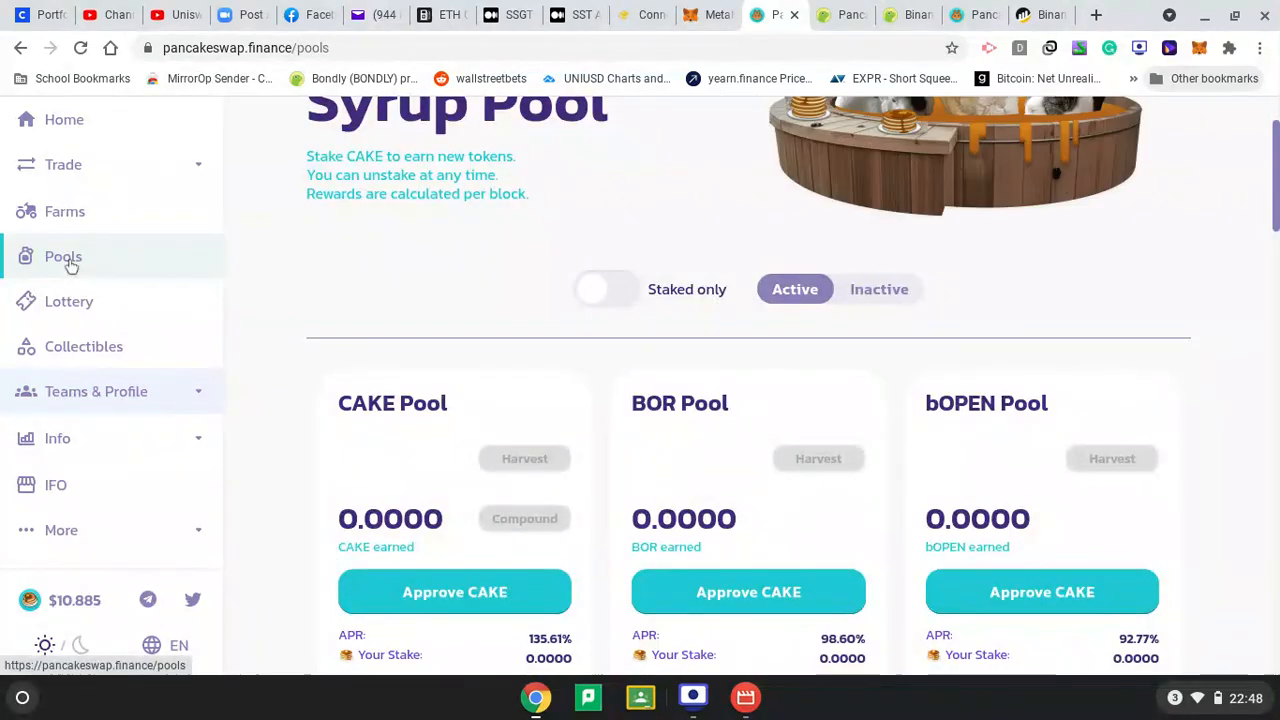
scroll(down, 3)
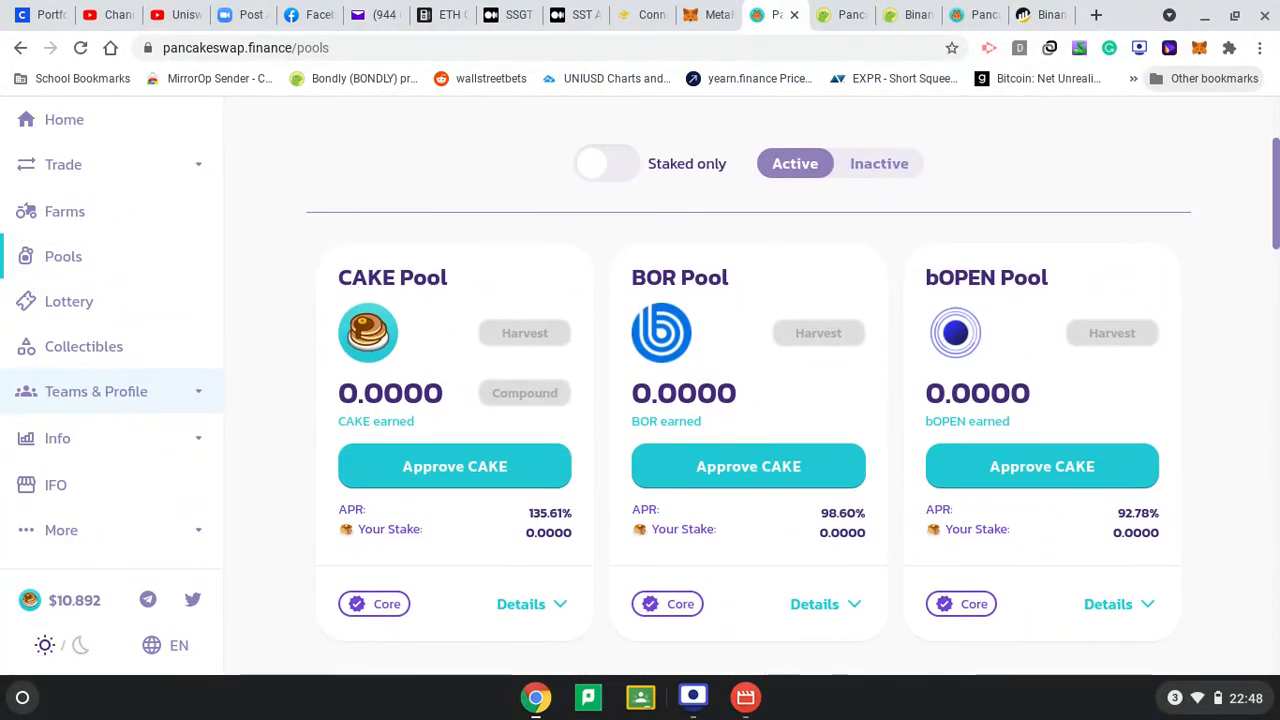
scroll(down, 3)
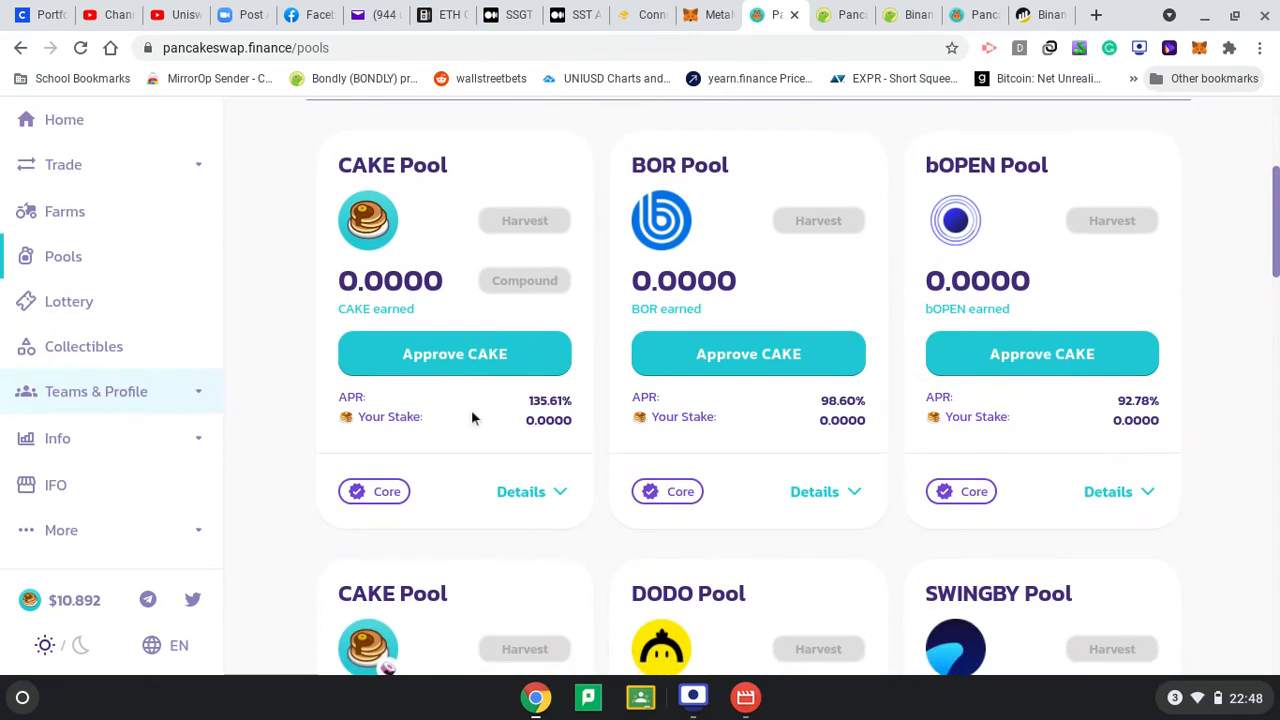
scroll(up, 3)
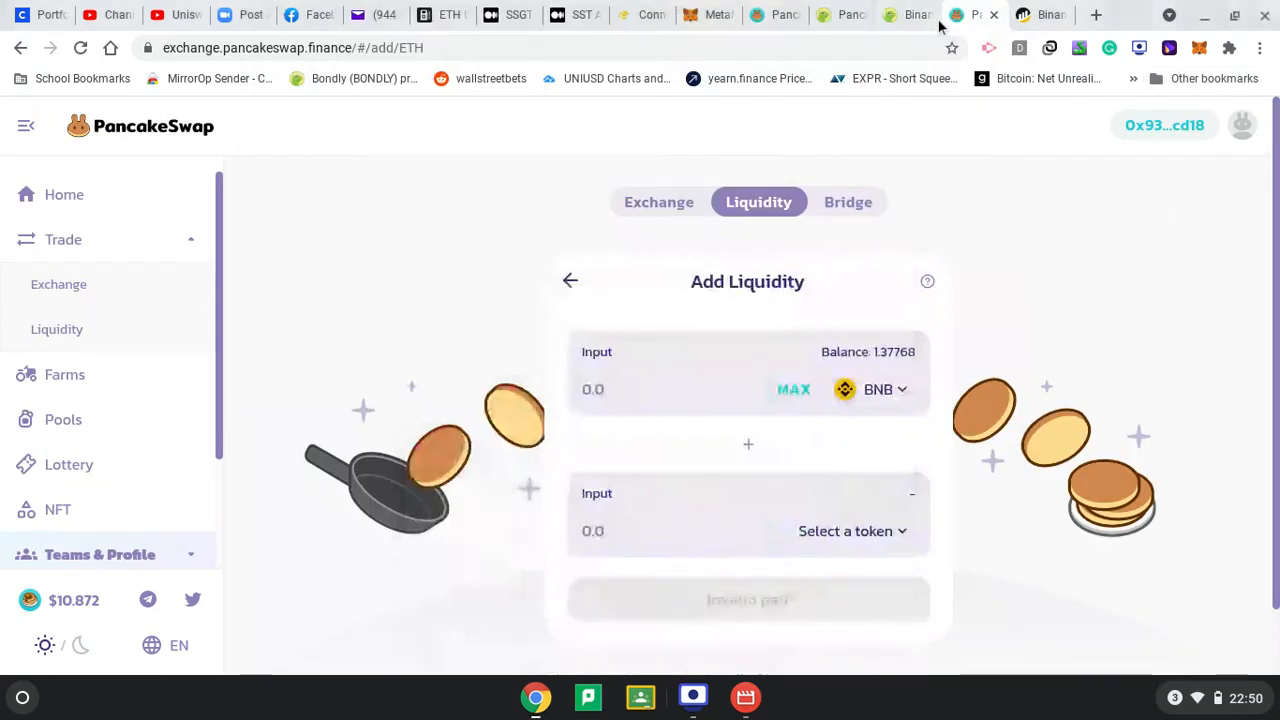
Start a new liquidity addition from Trade > Liquidity, pairing BNB with CAKE
click(658, 202)
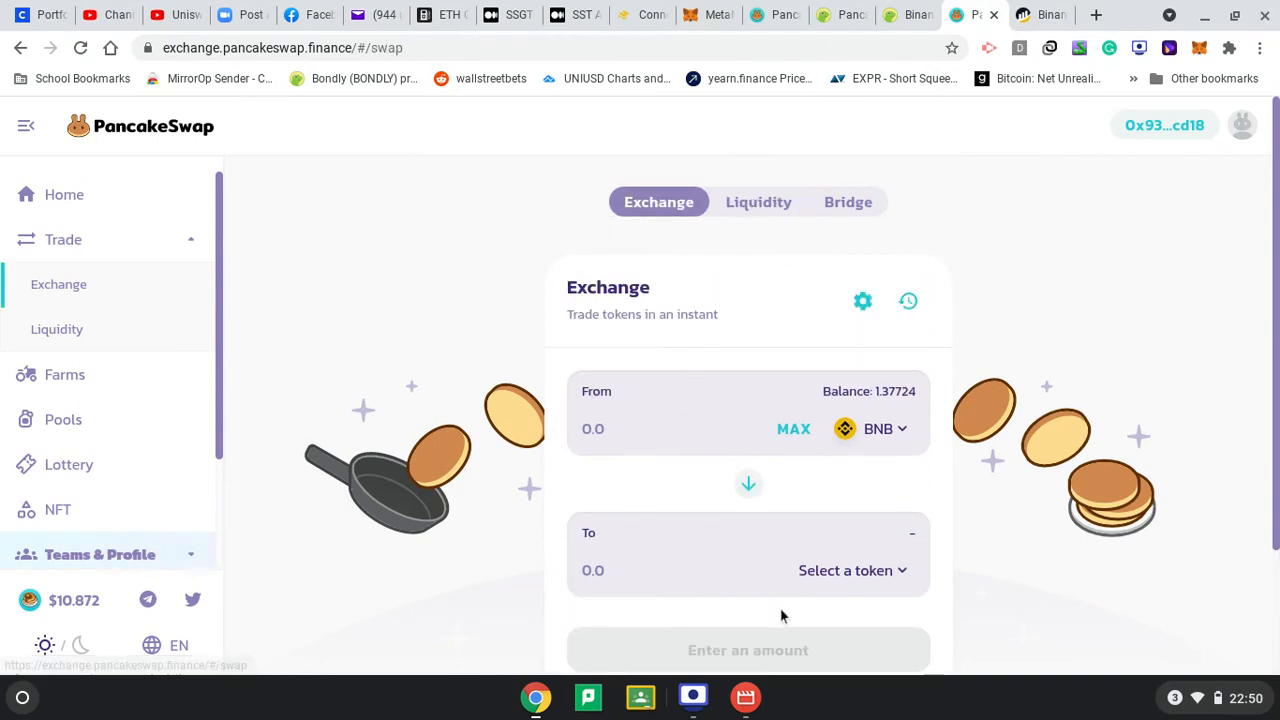
mouse_move(873, 404)
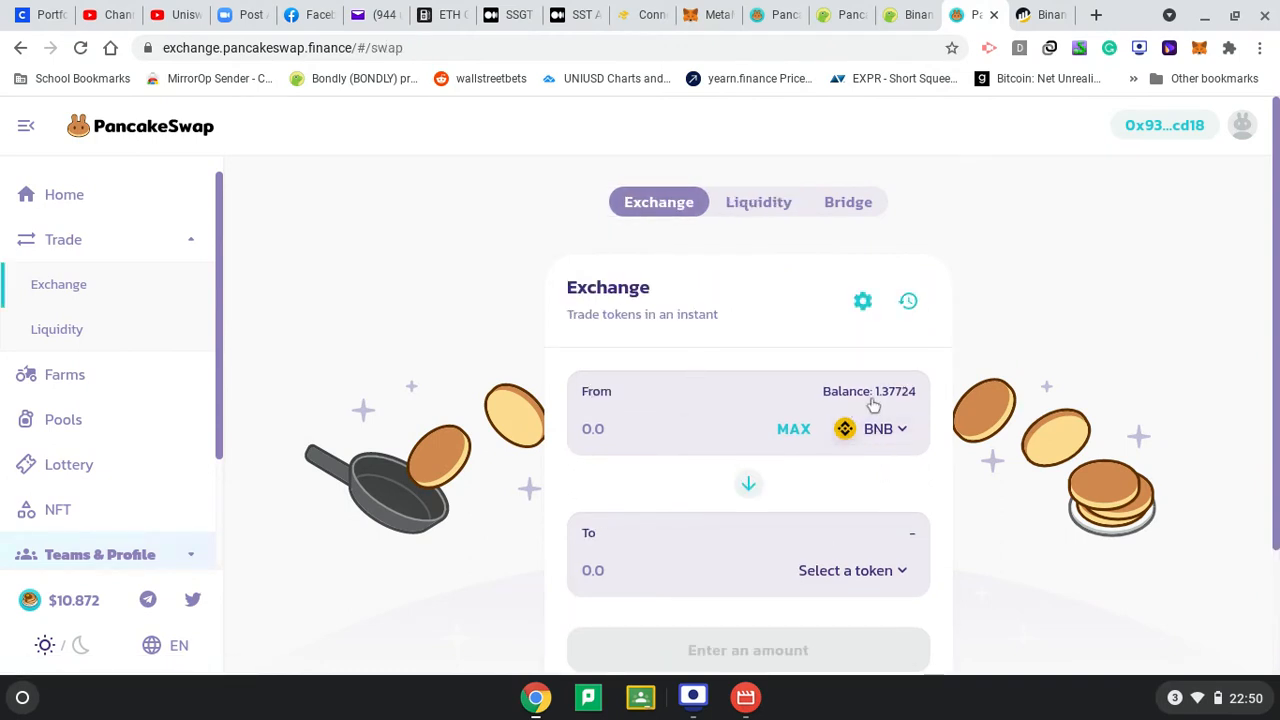
mouse_move(812, 540)
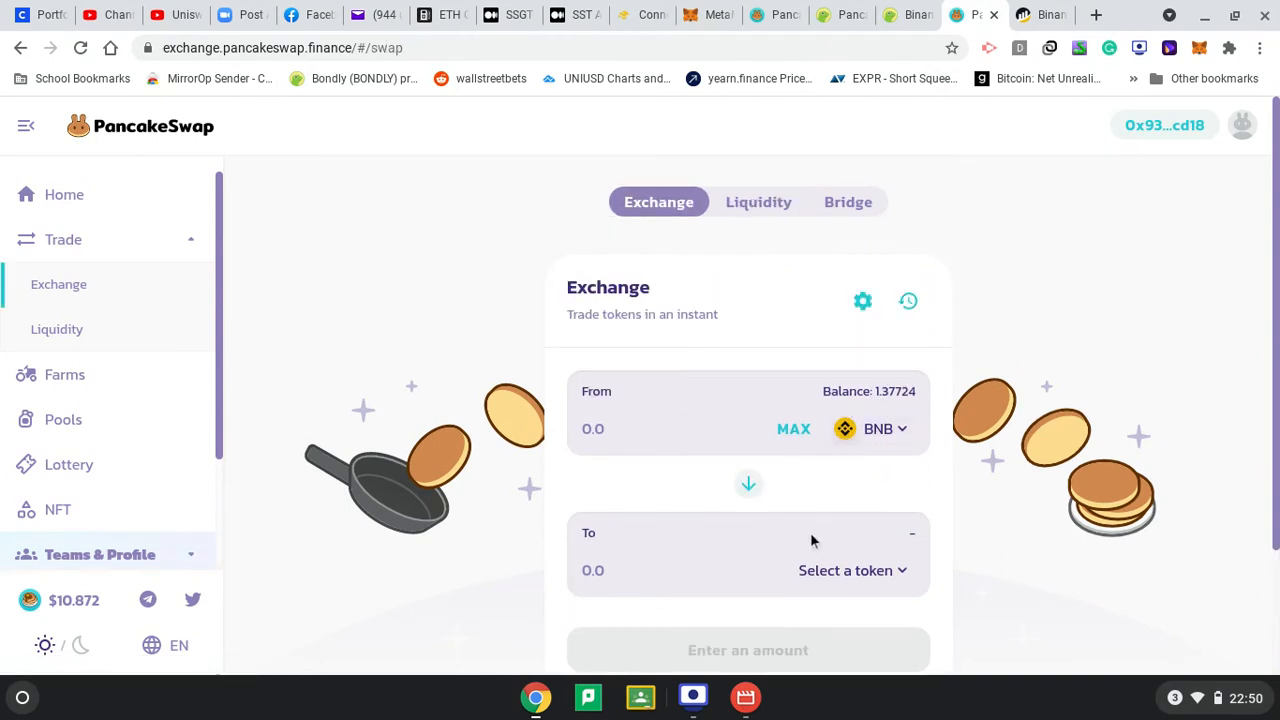
click(758, 201)
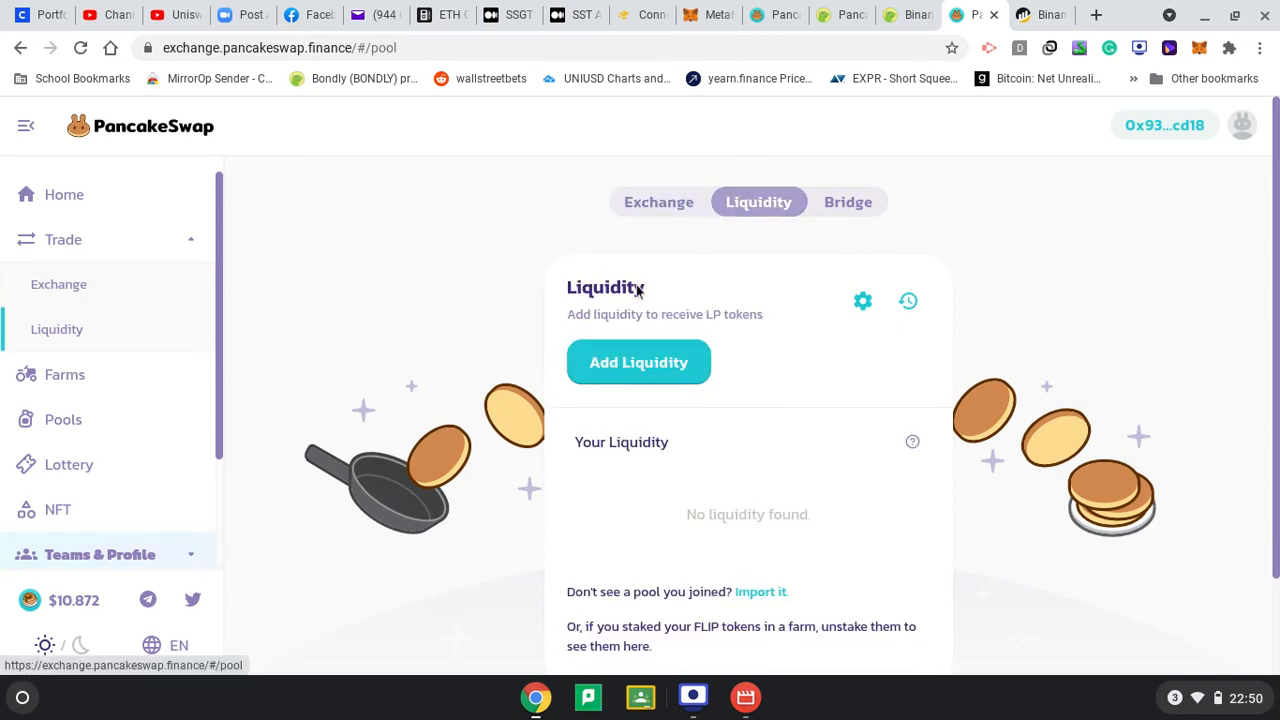
click(638, 362)
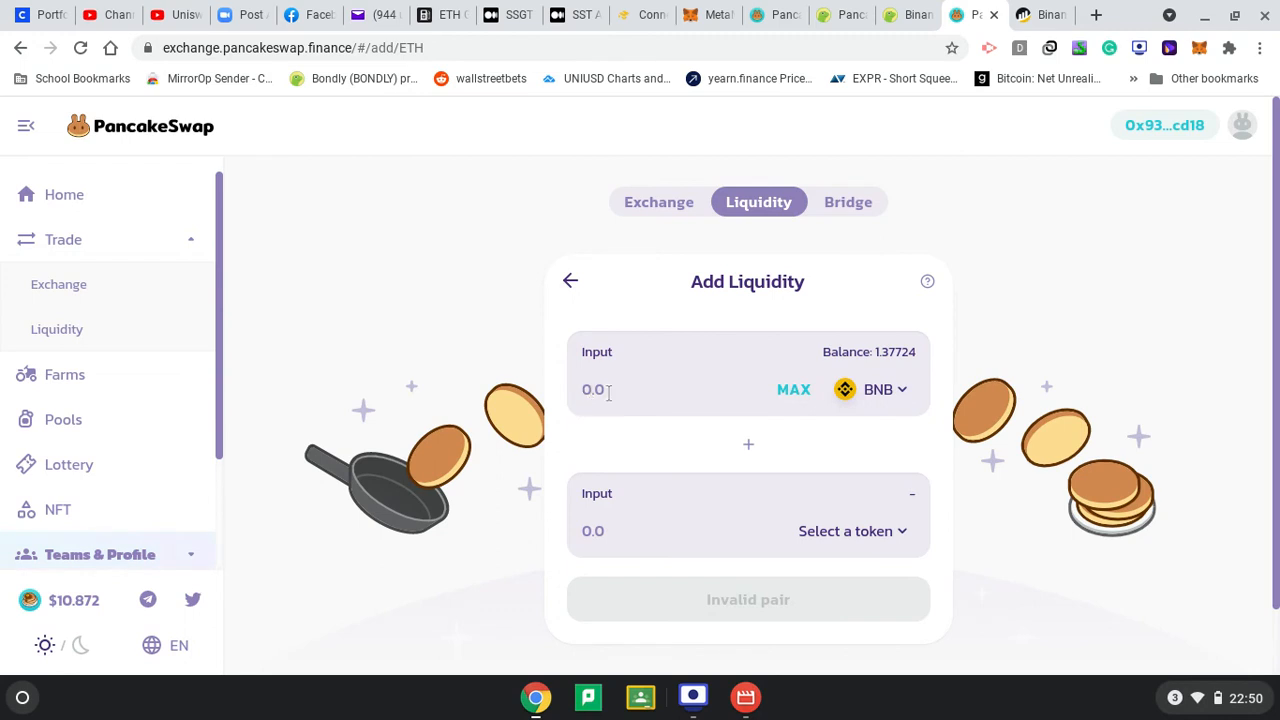
click(845, 531)
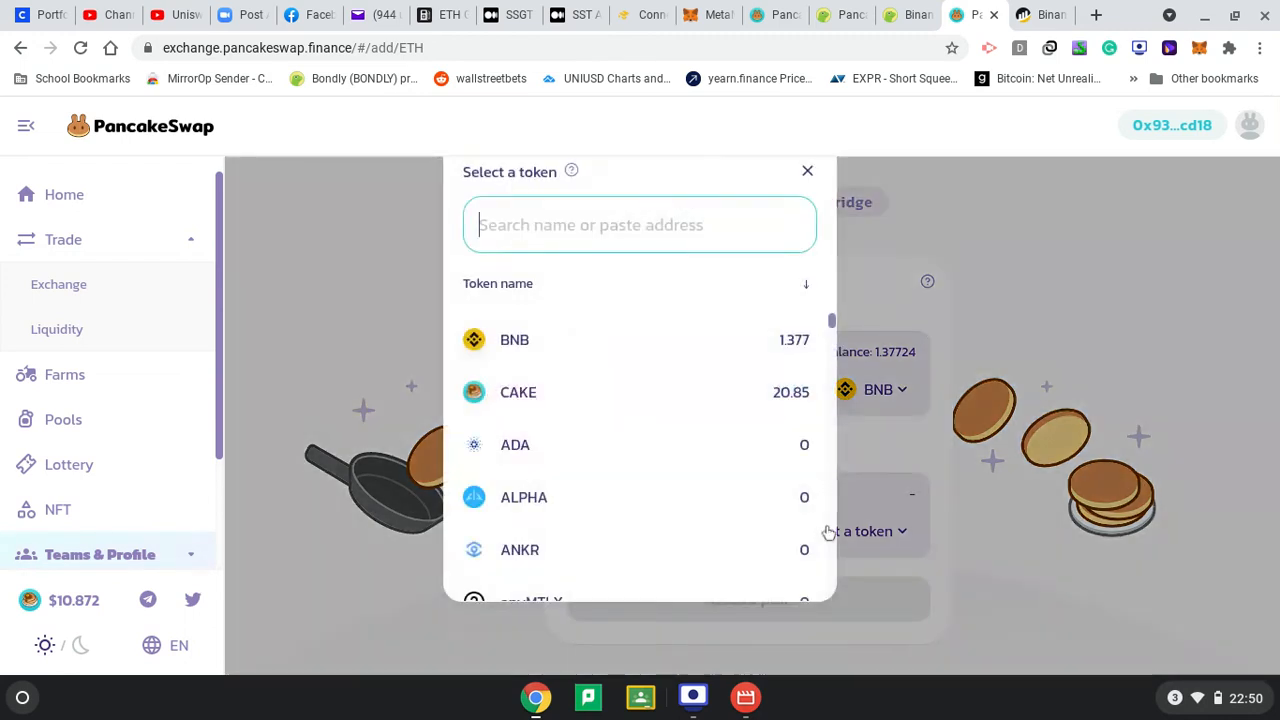
click(518, 392)
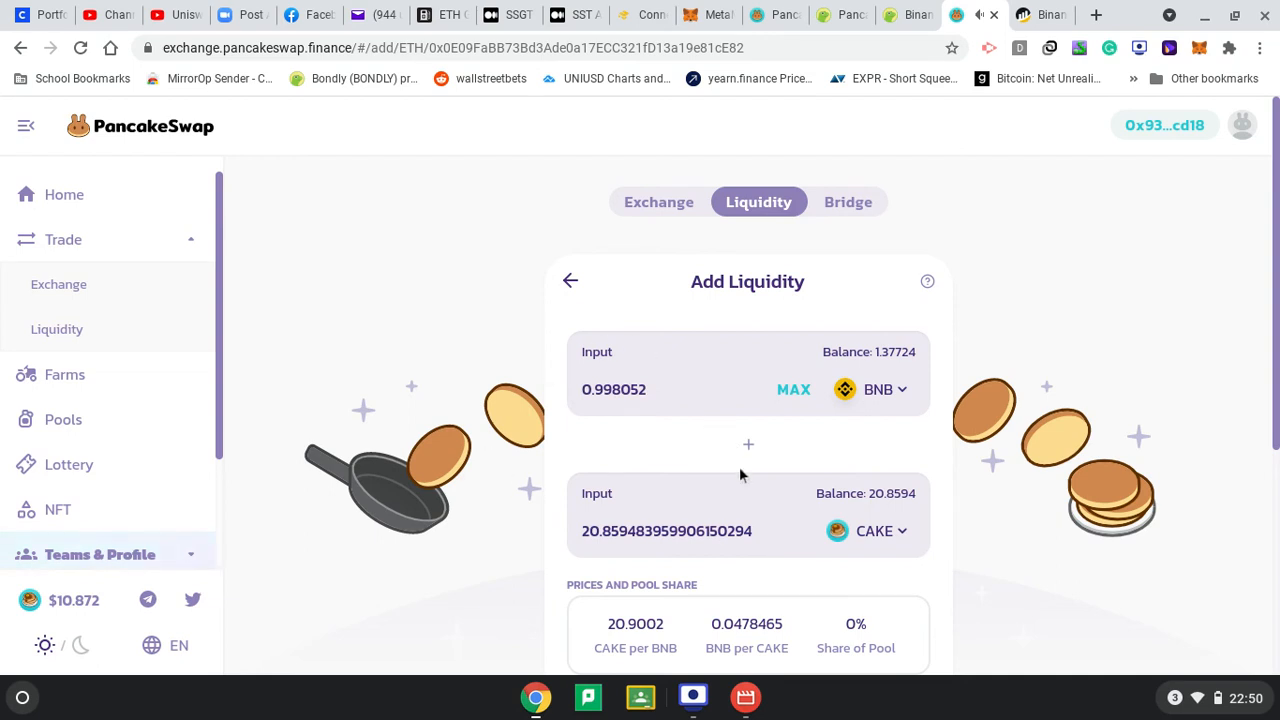
mouse_move(758, 410)
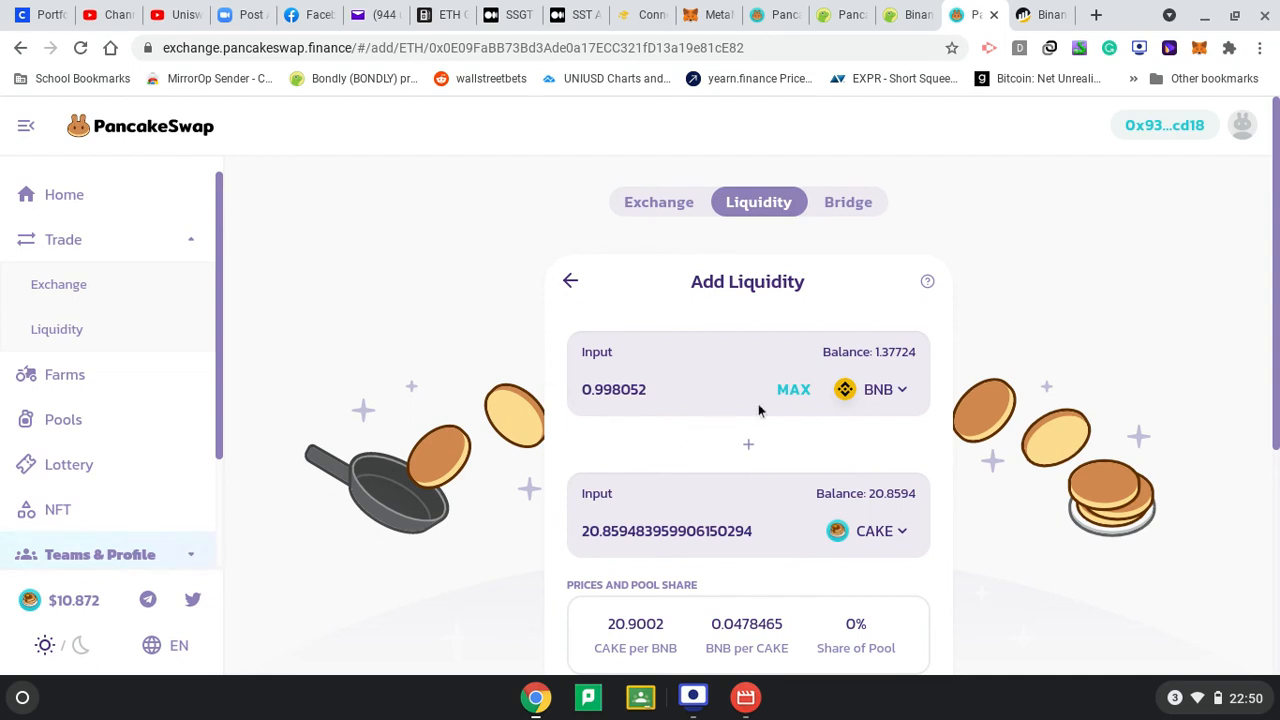
scroll(down, 3)
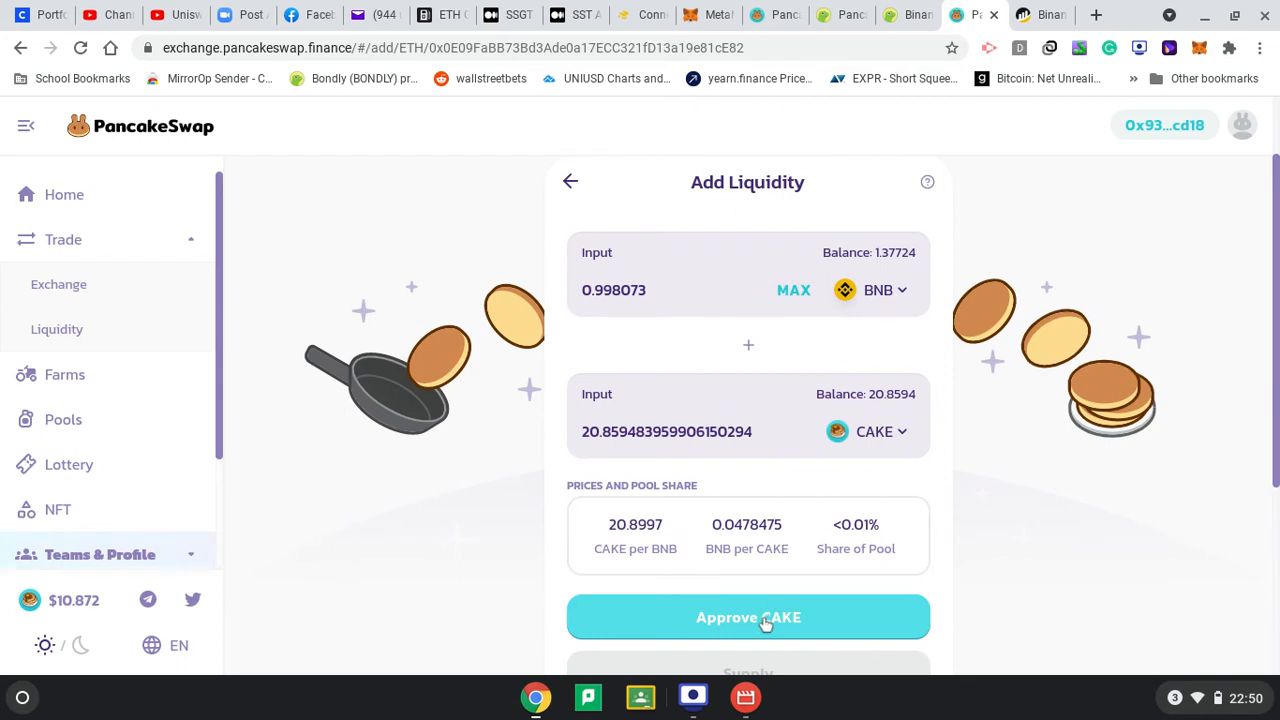
Approve the exchange to spend CAKE and confirm the permission in MetaMask
click(748, 617)
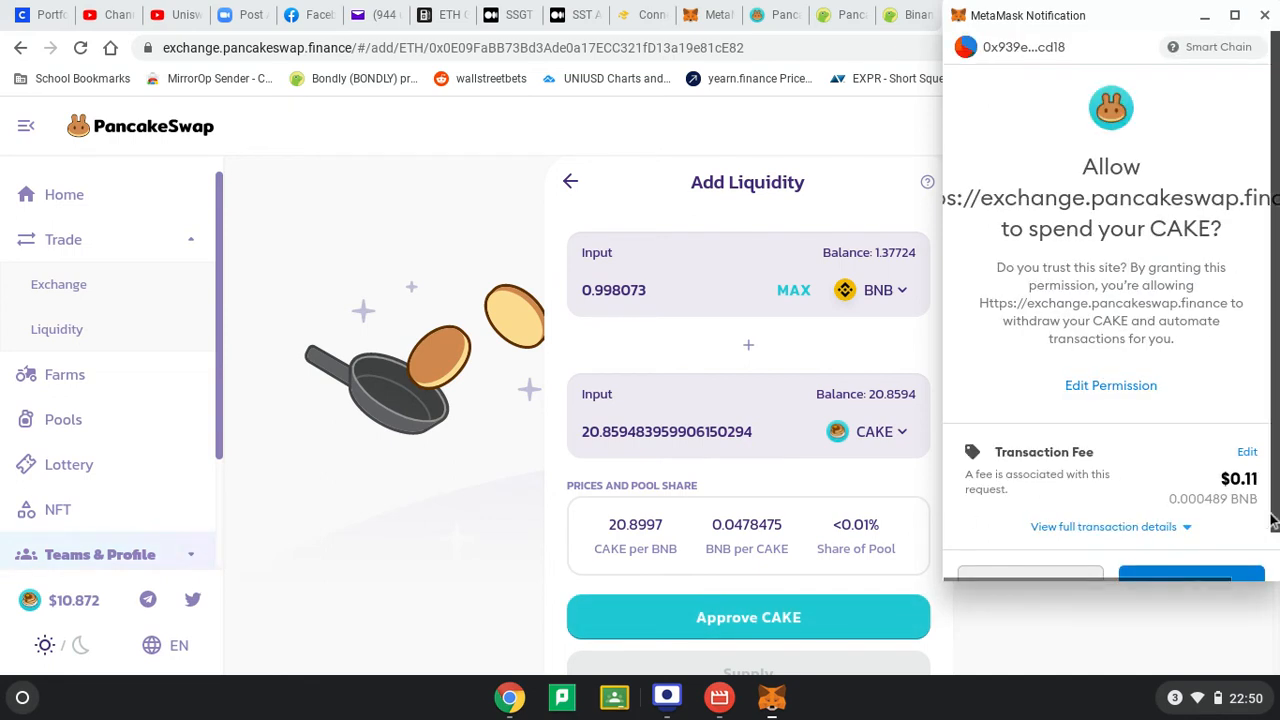
scroll(down, 3)
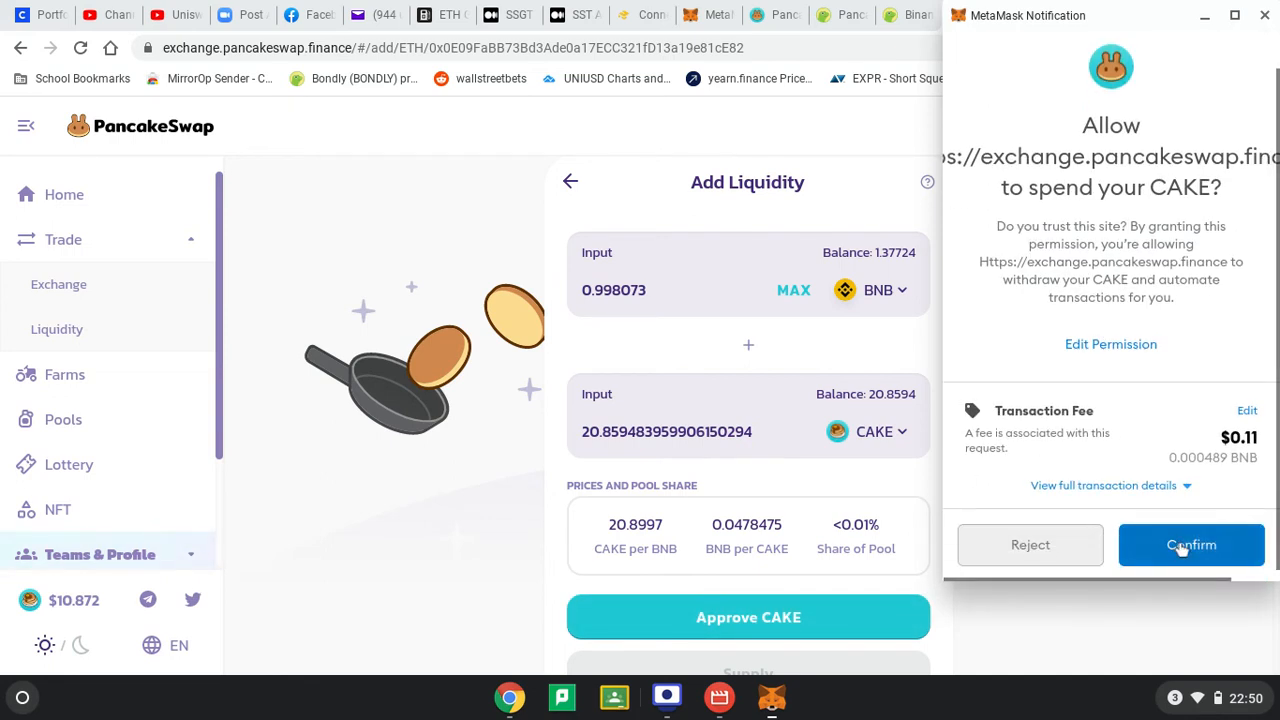
click(1191, 544)
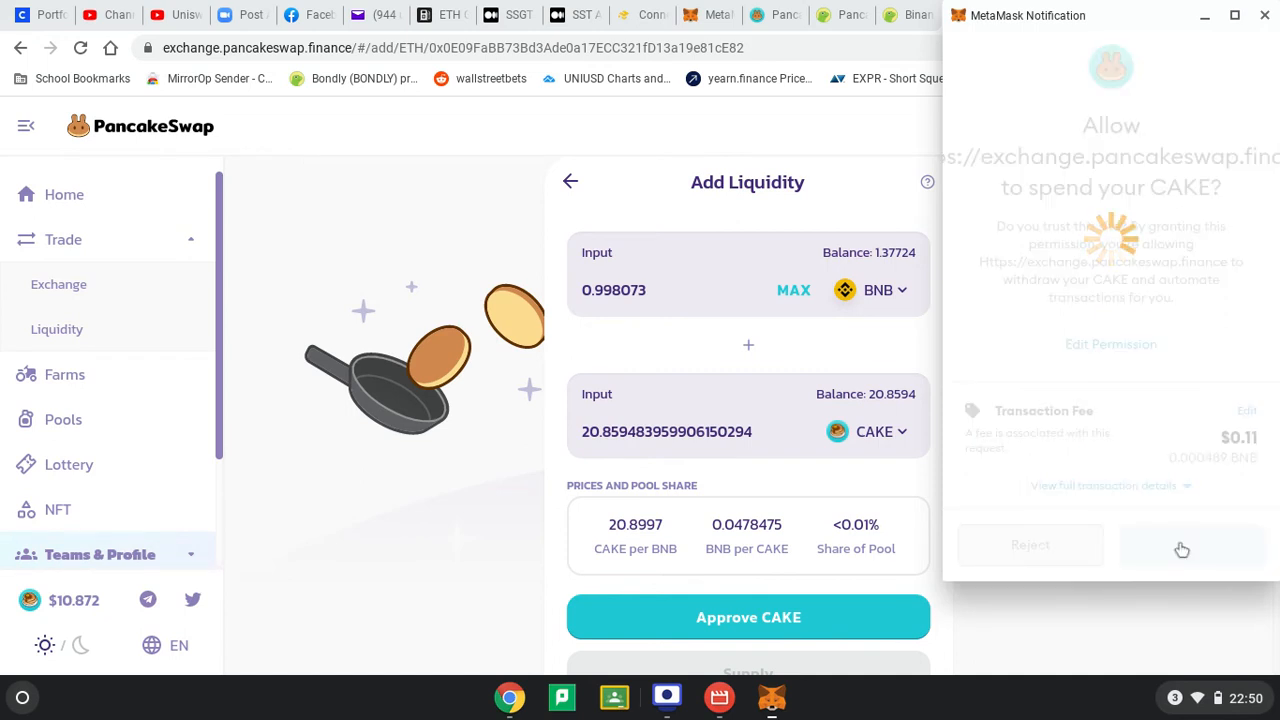
click(1182, 544)
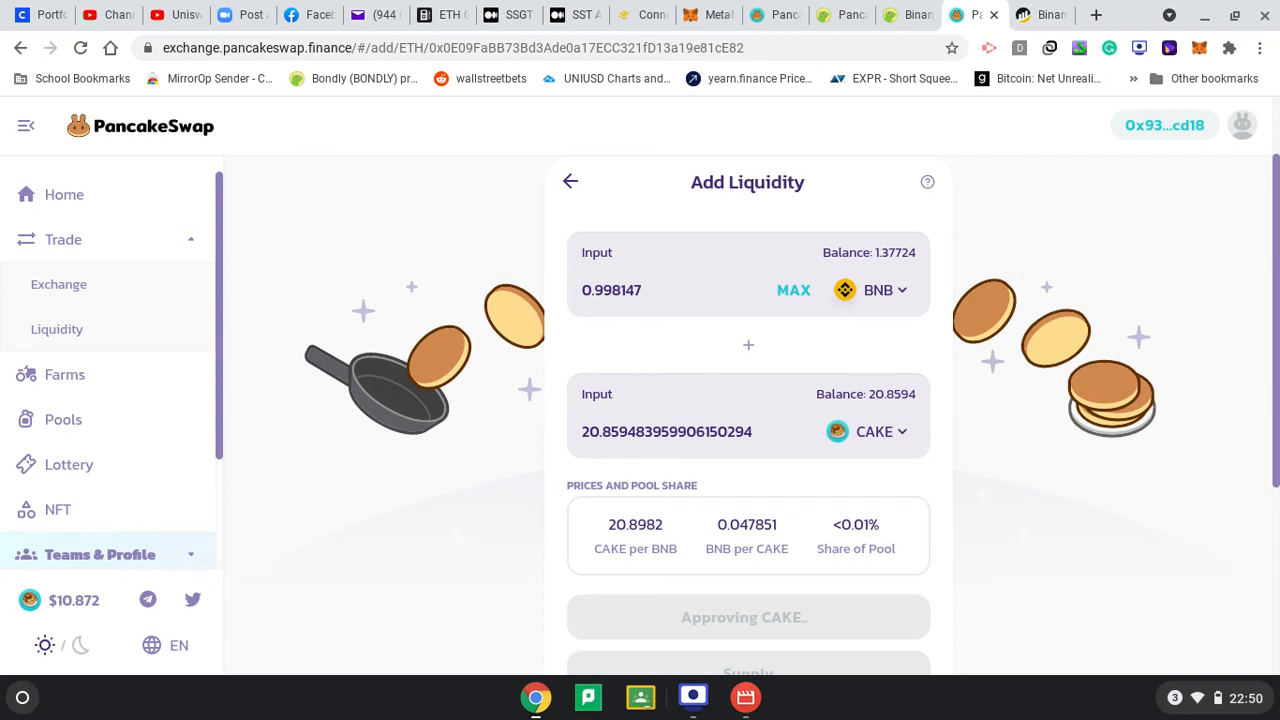
mouse_move(937, 427)
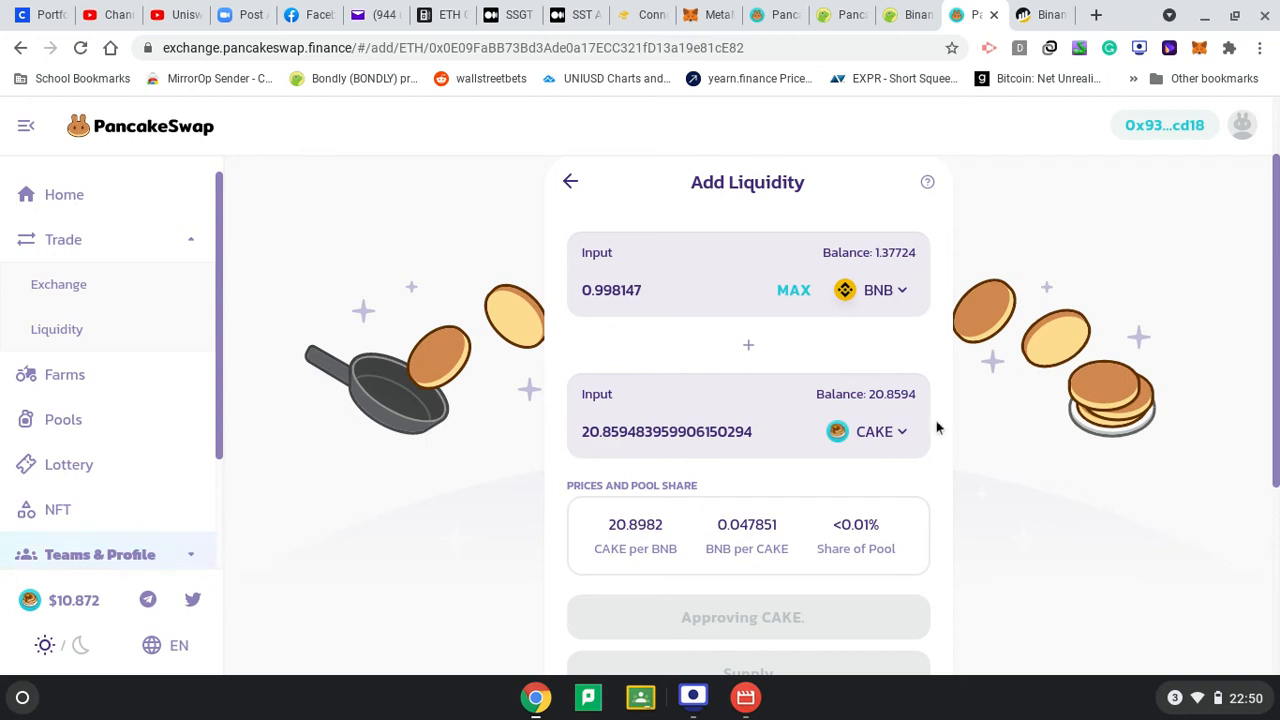
mouse_move(673, 33)
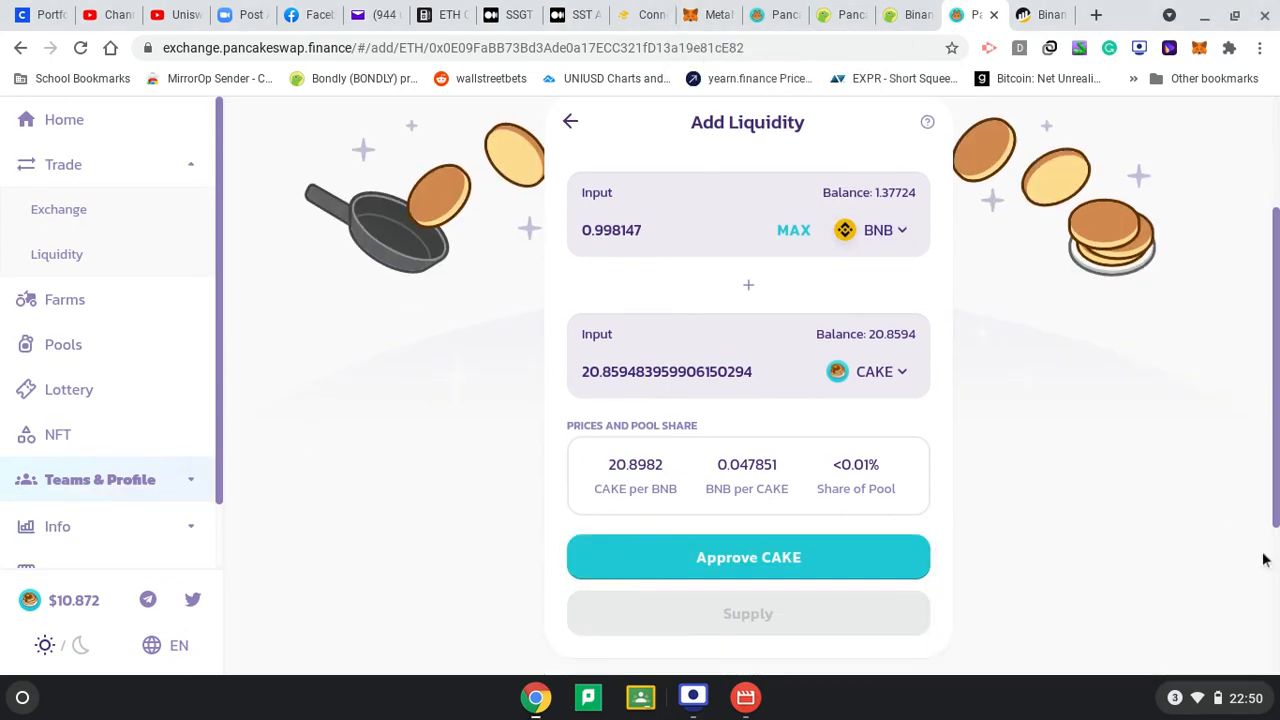
scroll(up, 3)
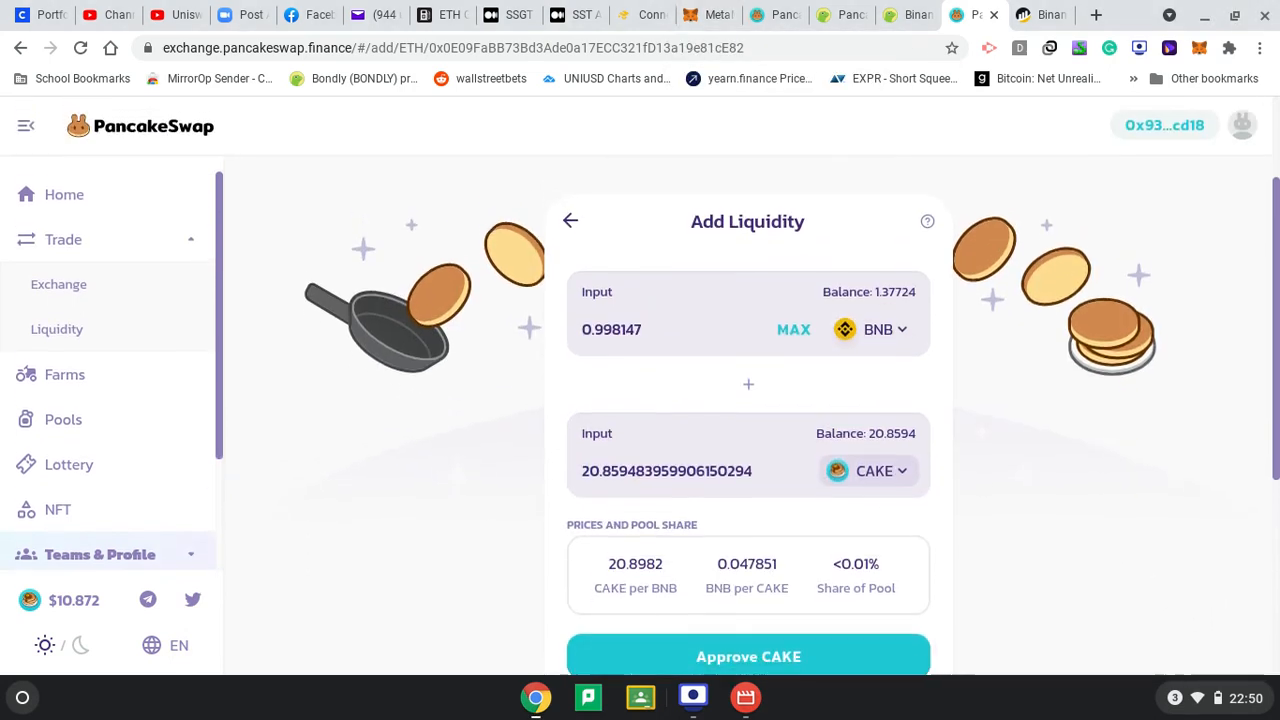
scroll(down, 3)
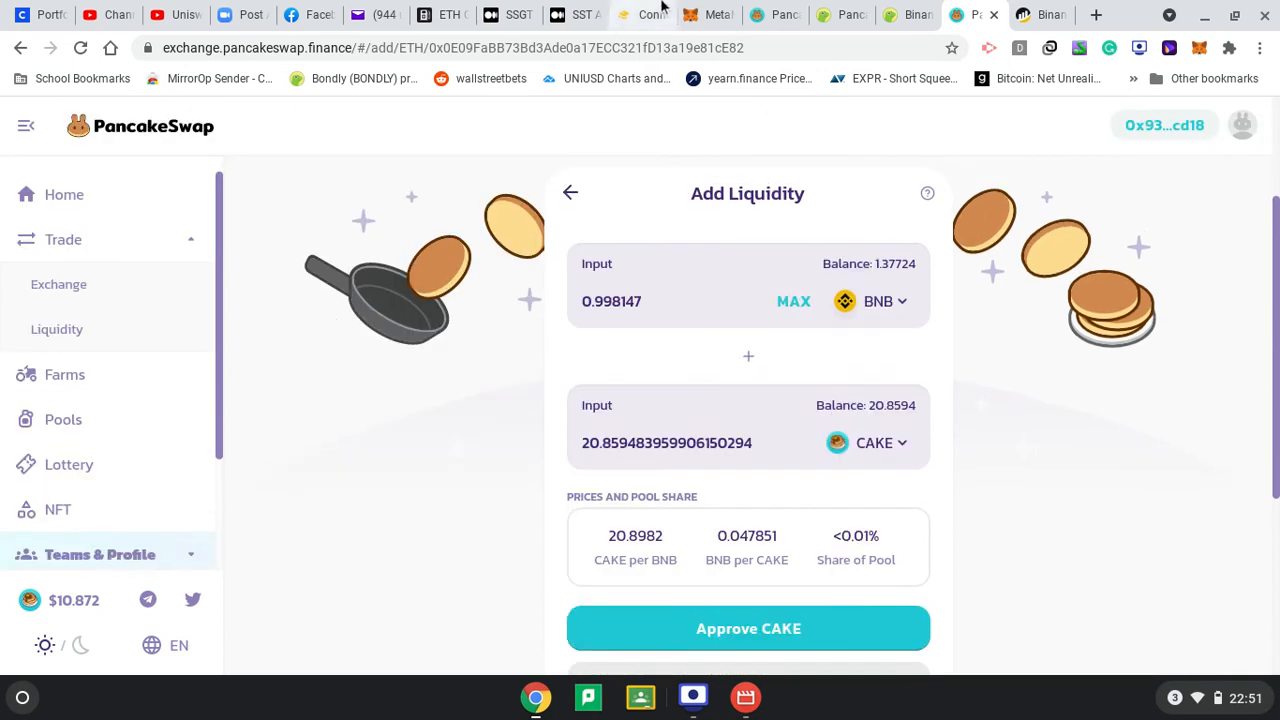
Check MetaMask's 1.3768 BNB, 20.859 CAKE and 0 Cake-LP balances, then return to PancakeSwap
click(707, 14)
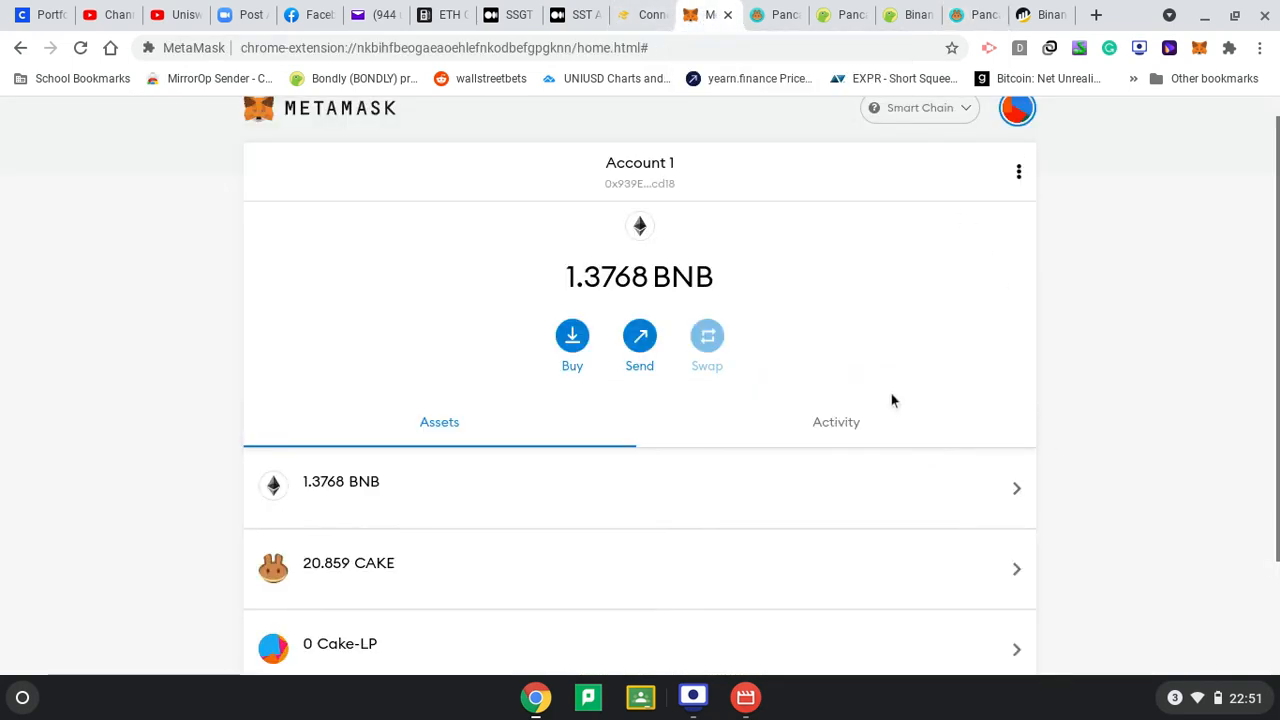
scroll(down, 3)
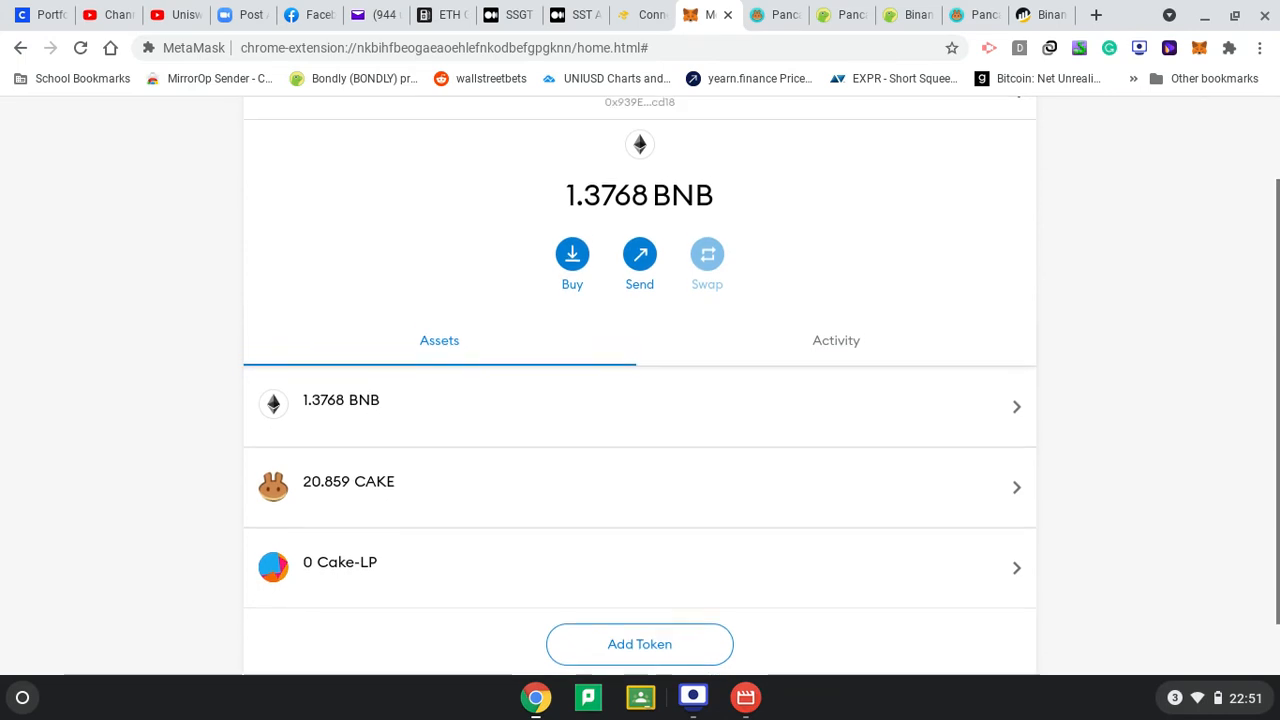
mouse_move(843, 14)
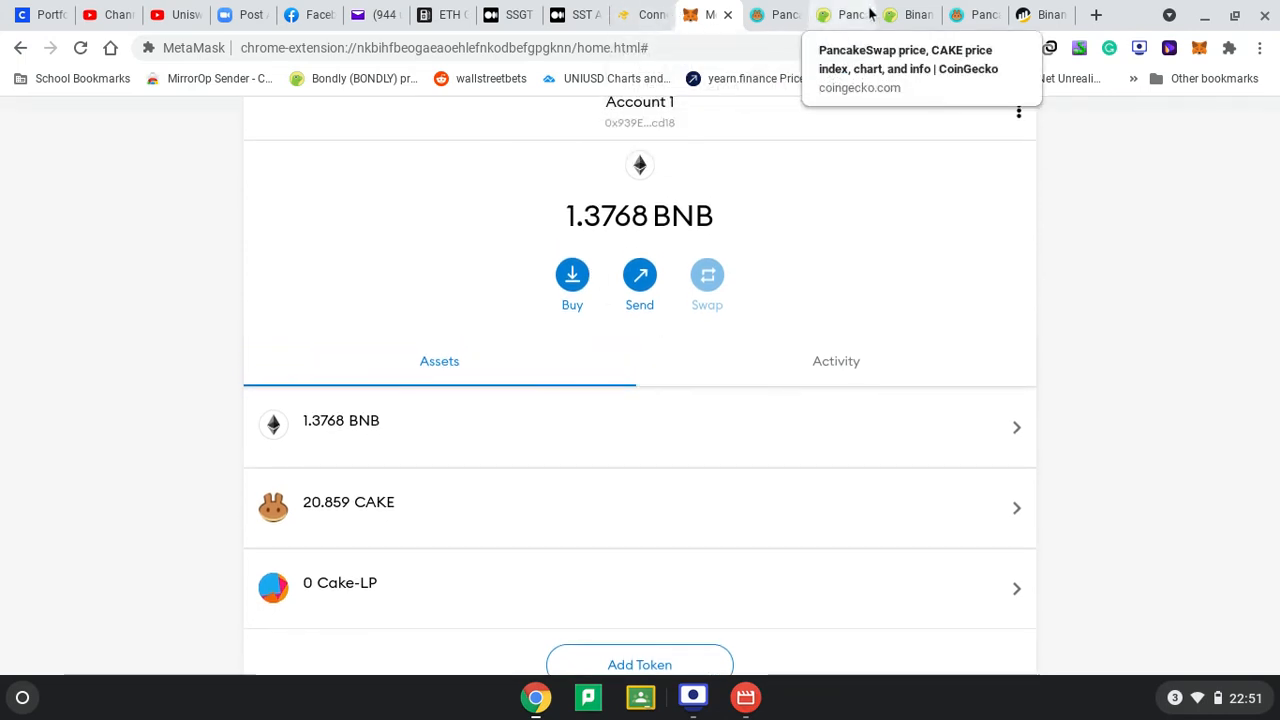
click(965, 14)
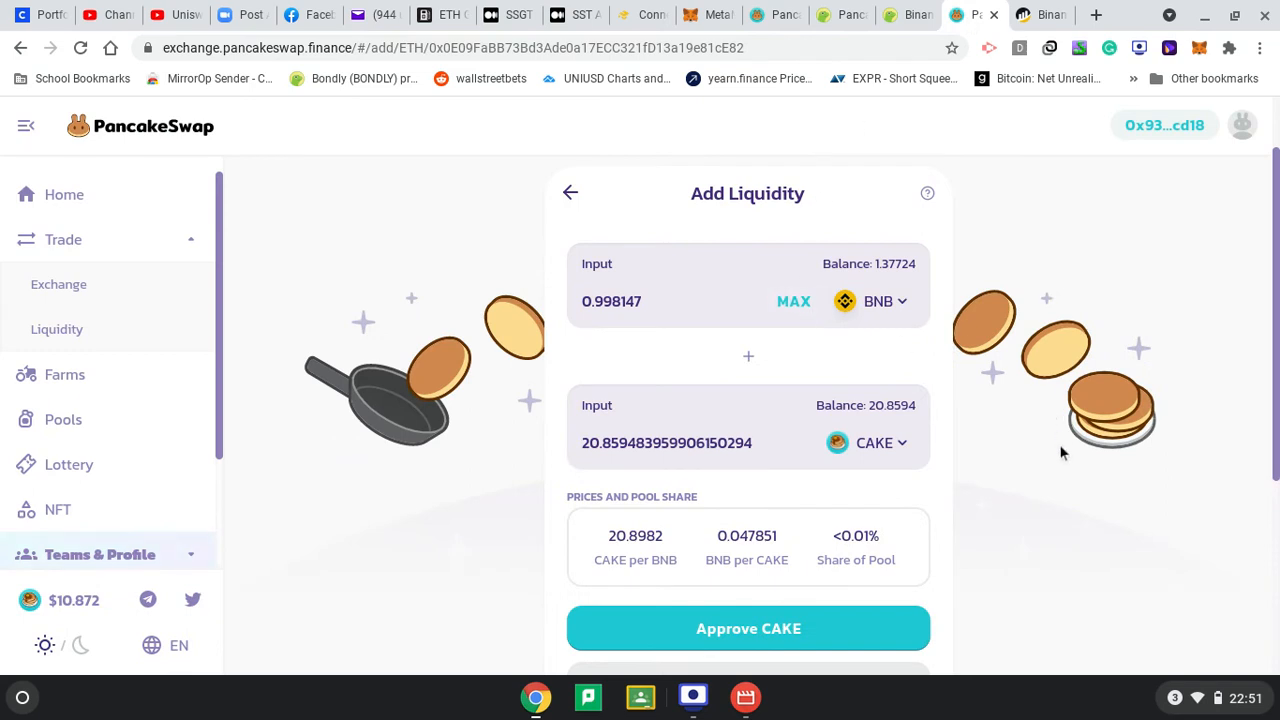
mouse_move(1093, 184)
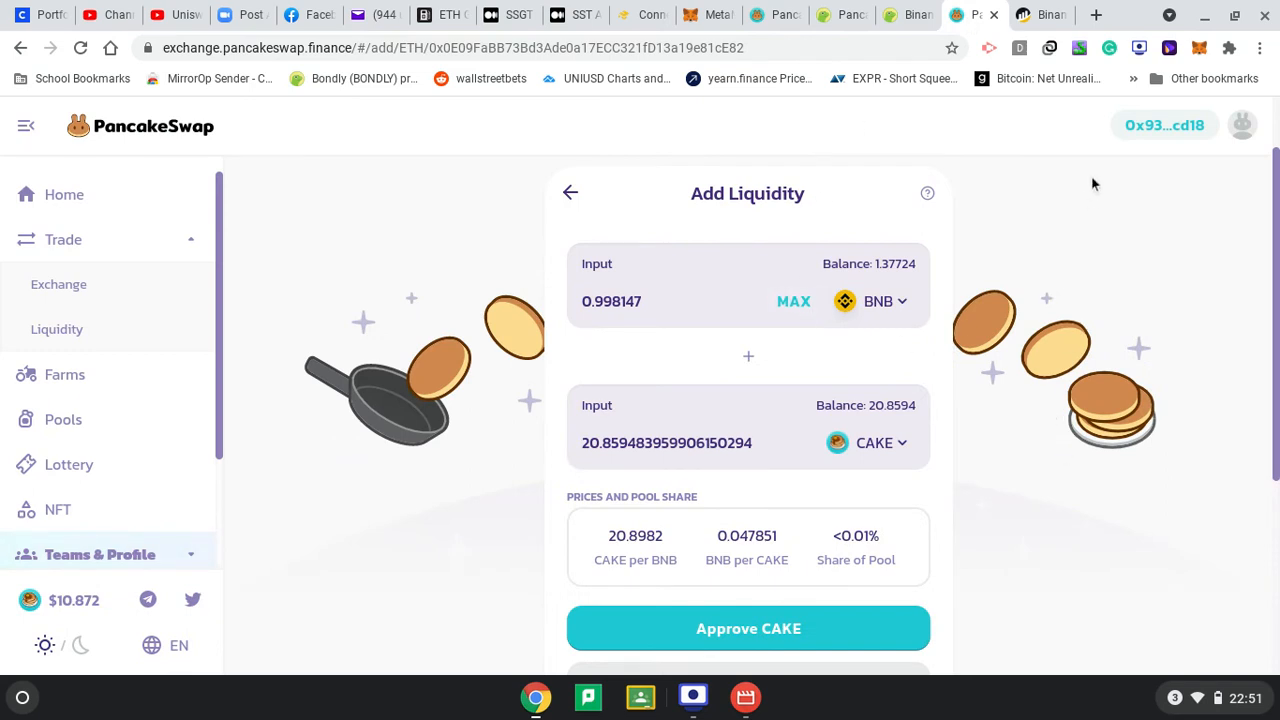
mouse_move(1030, 65)
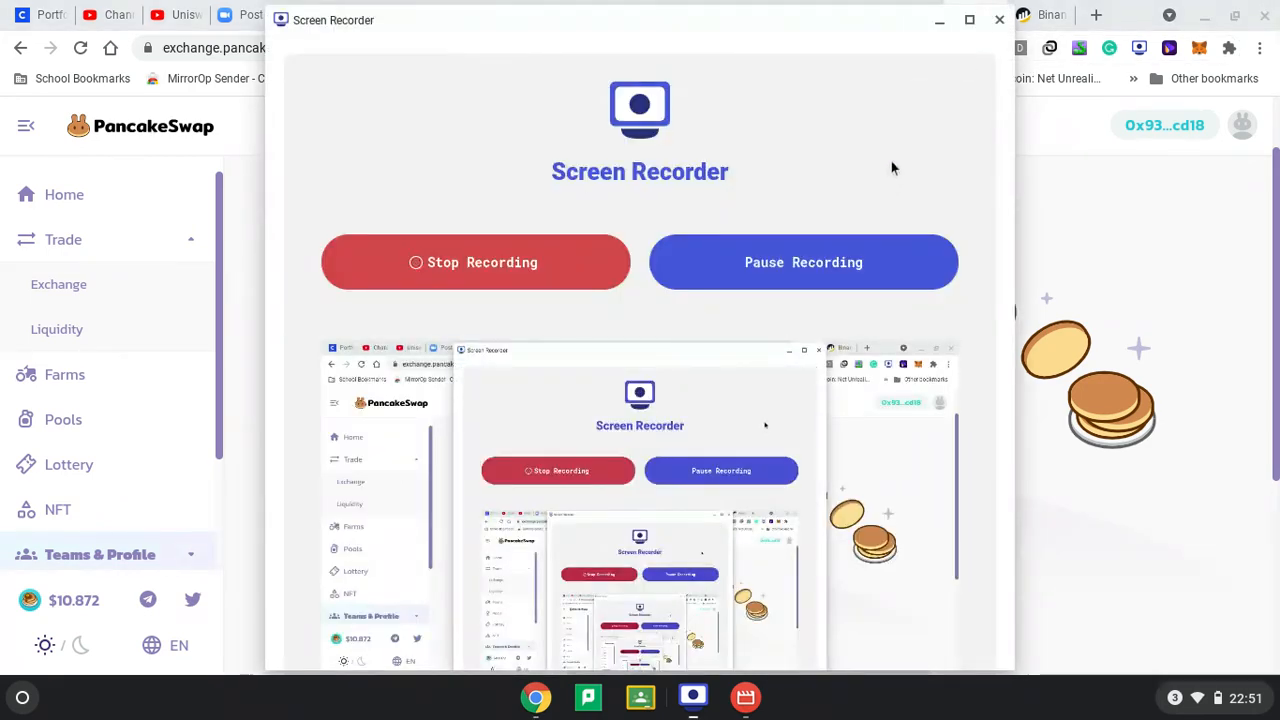
click(998, 19)
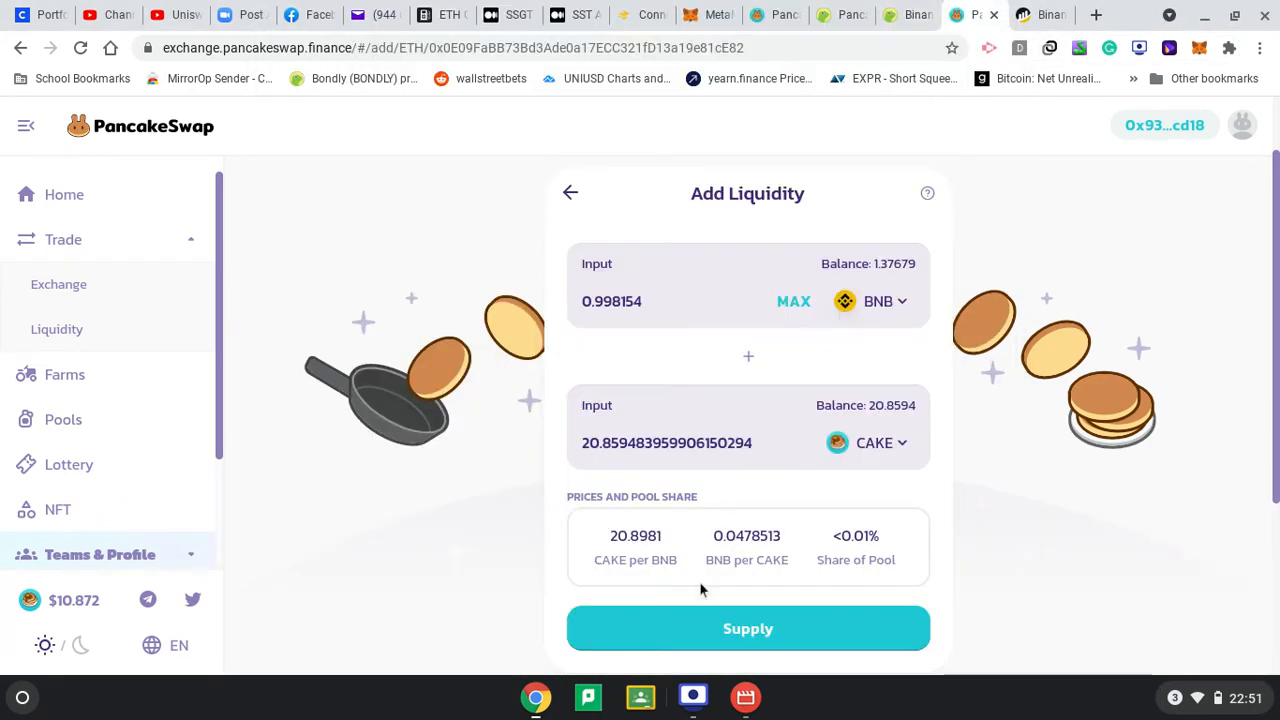
Supply 0.998154 BNB with 20.8594 CAKE for 4.05089 pool tokens, confirming in MetaMask
click(748, 628)
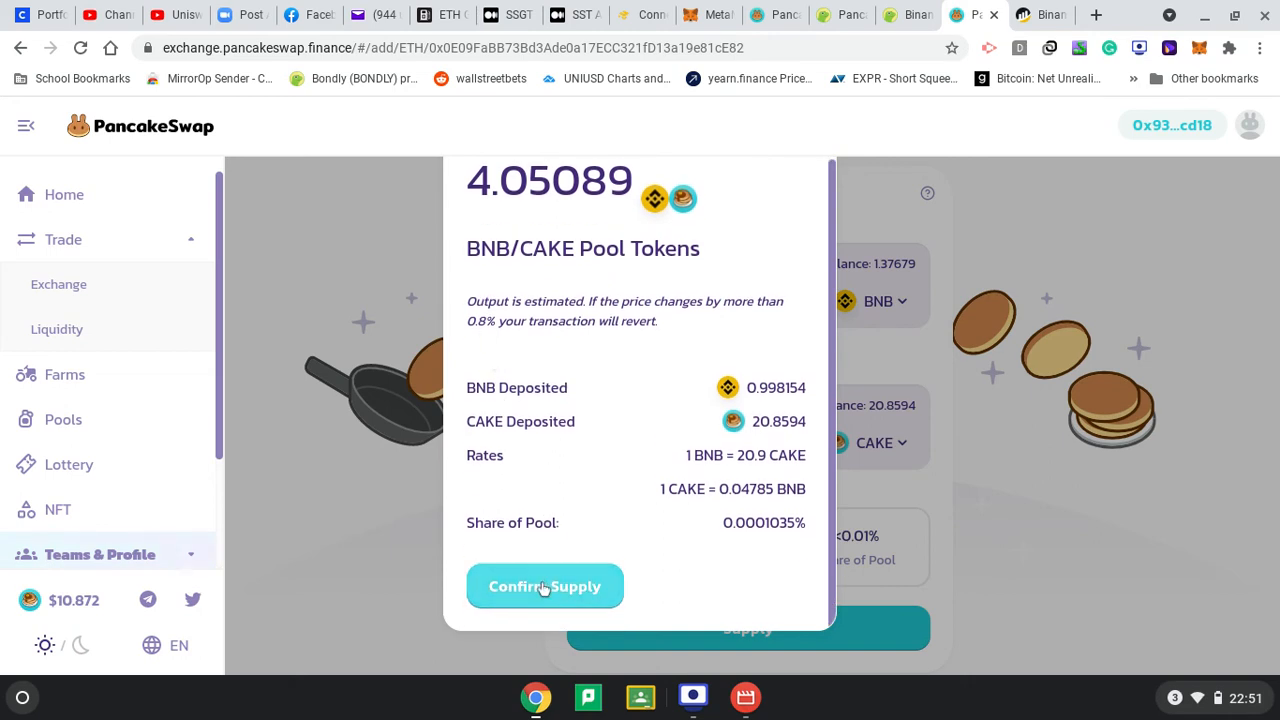
click(545, 586)
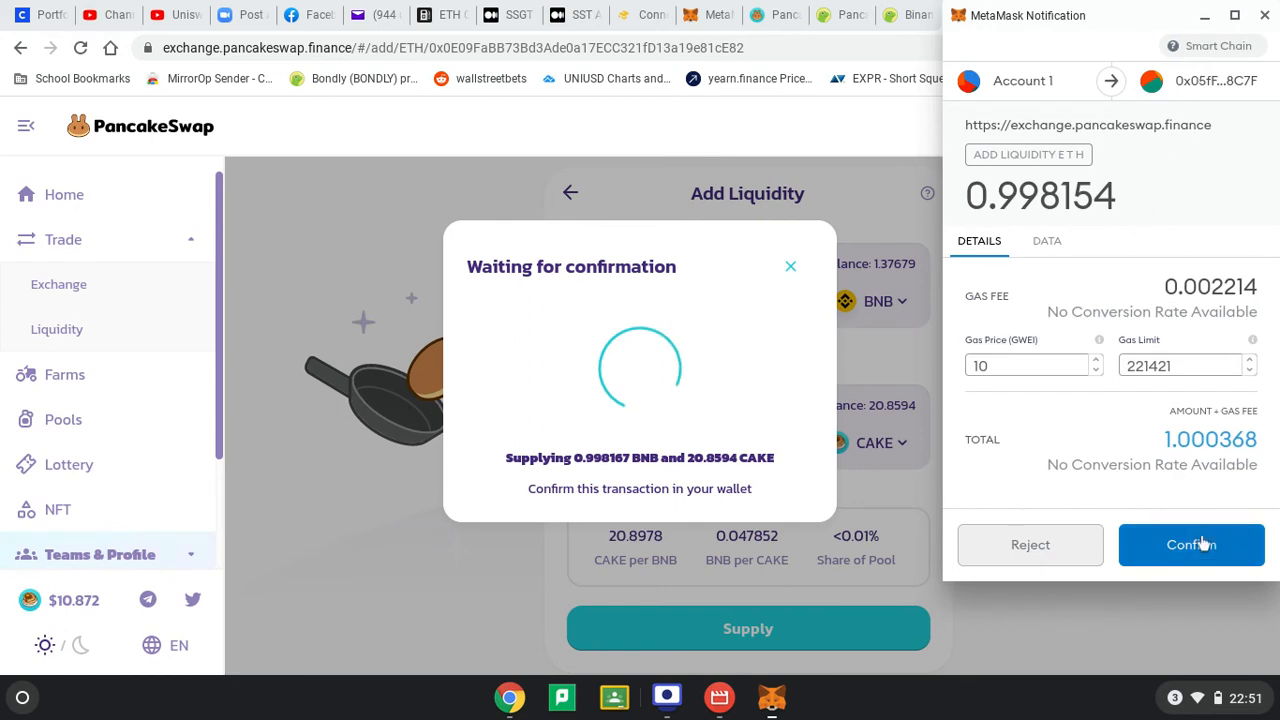
click(1191, 544)
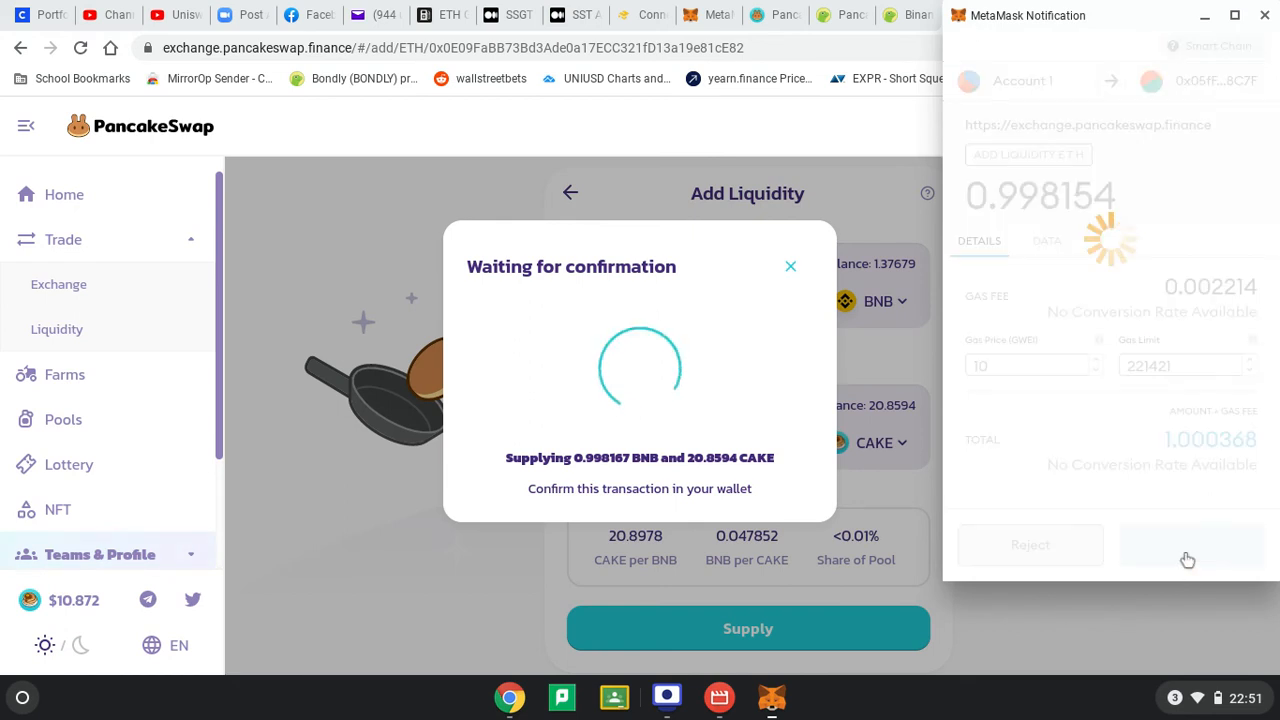
click(1188, 545)
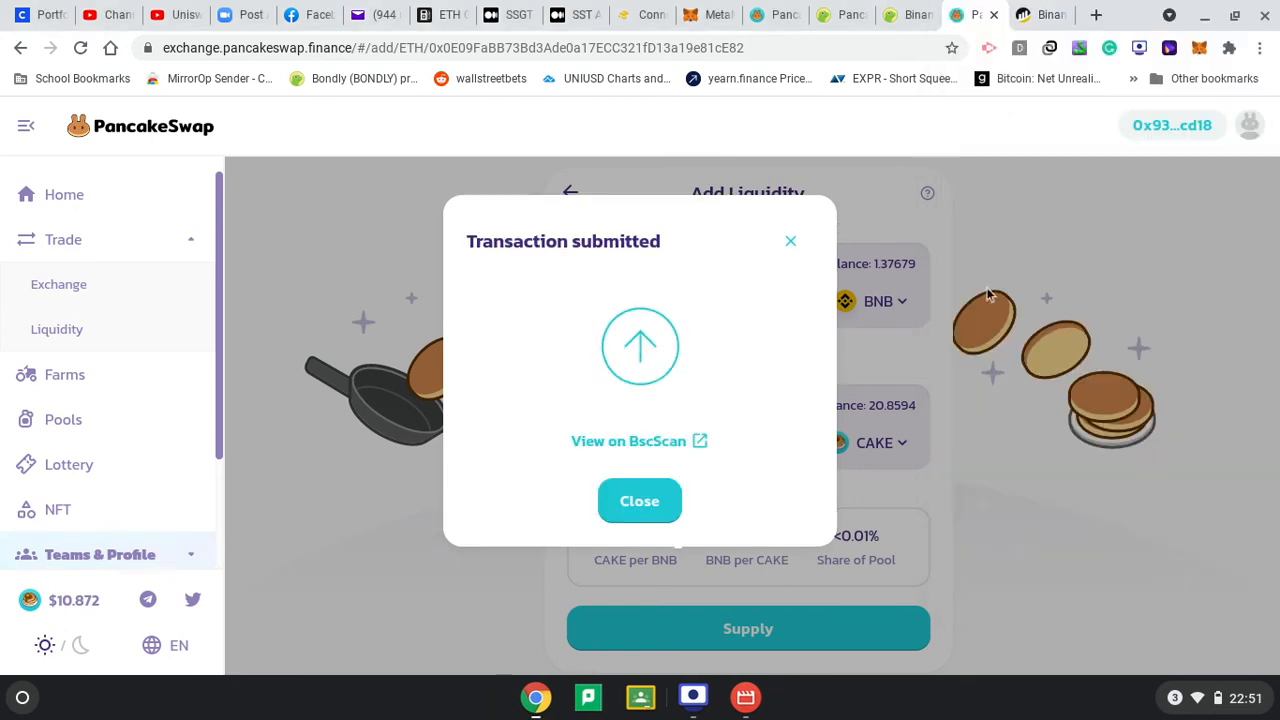
mouse_move(790, 241)
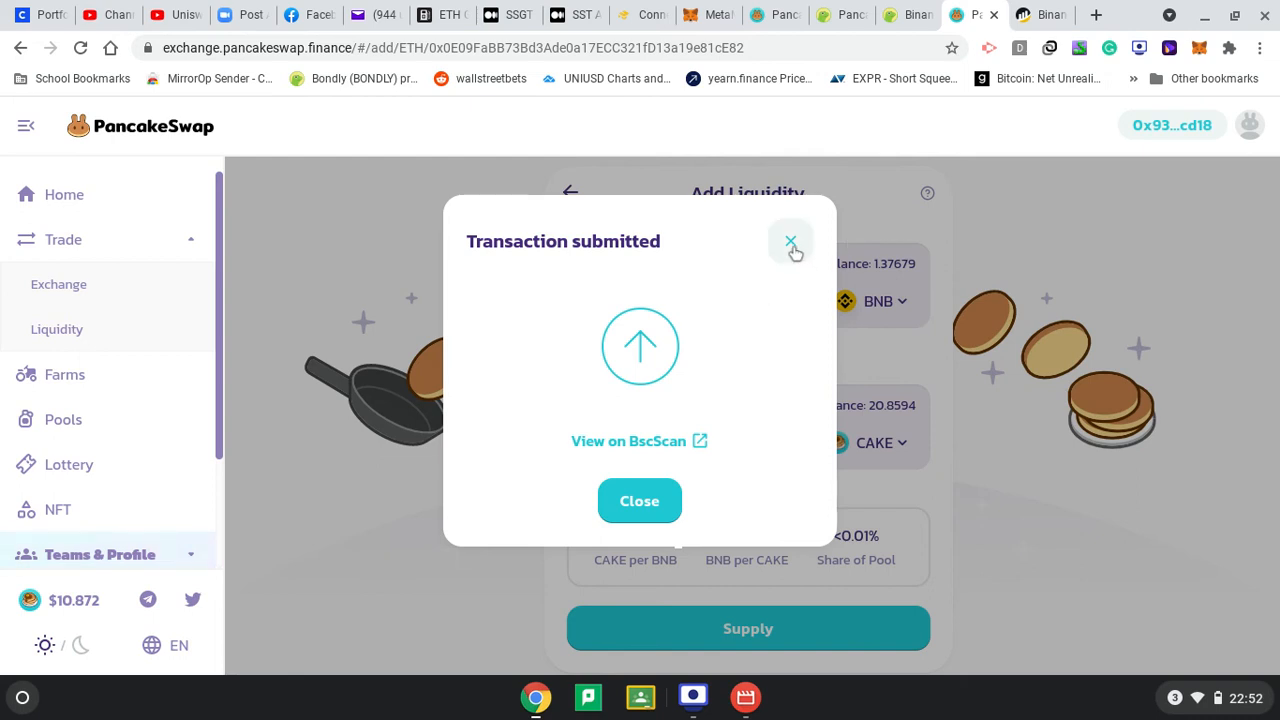
click(791, 242)
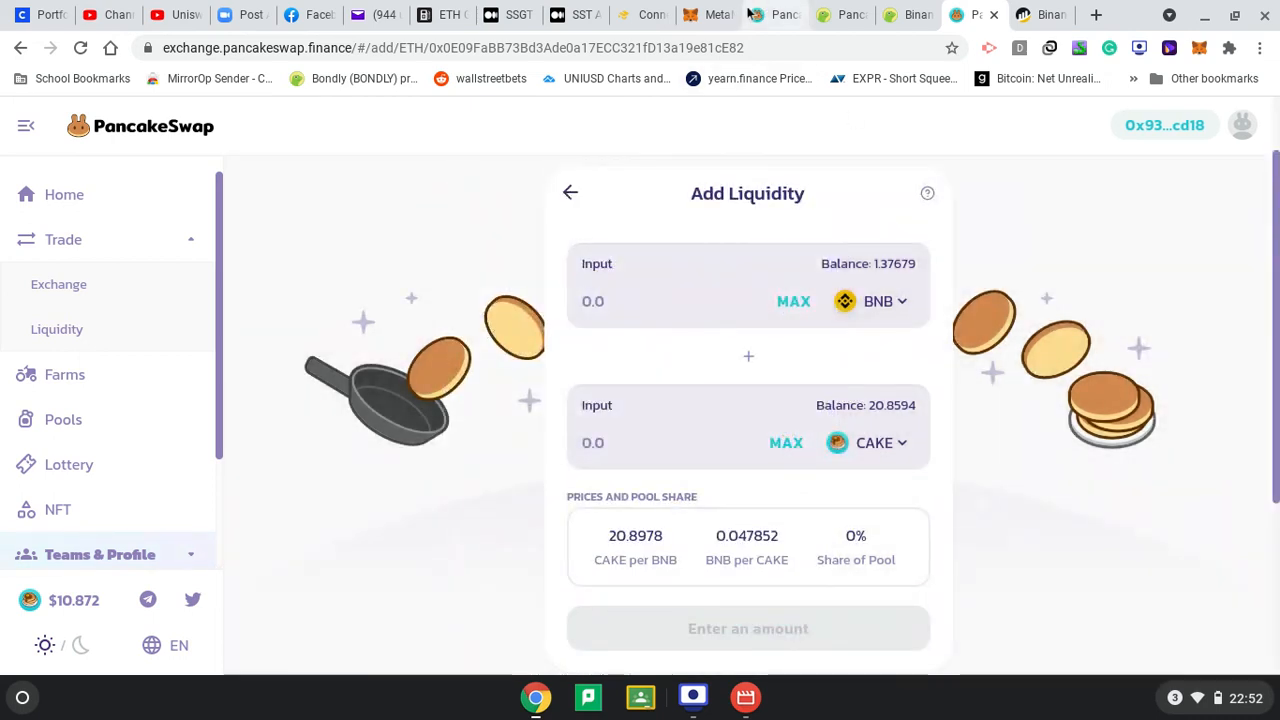
Verify in MetaMask that the wallet holds 4.0508 Cake-LP, trace CAKE and 0.3768 BNB
click(700, 15)
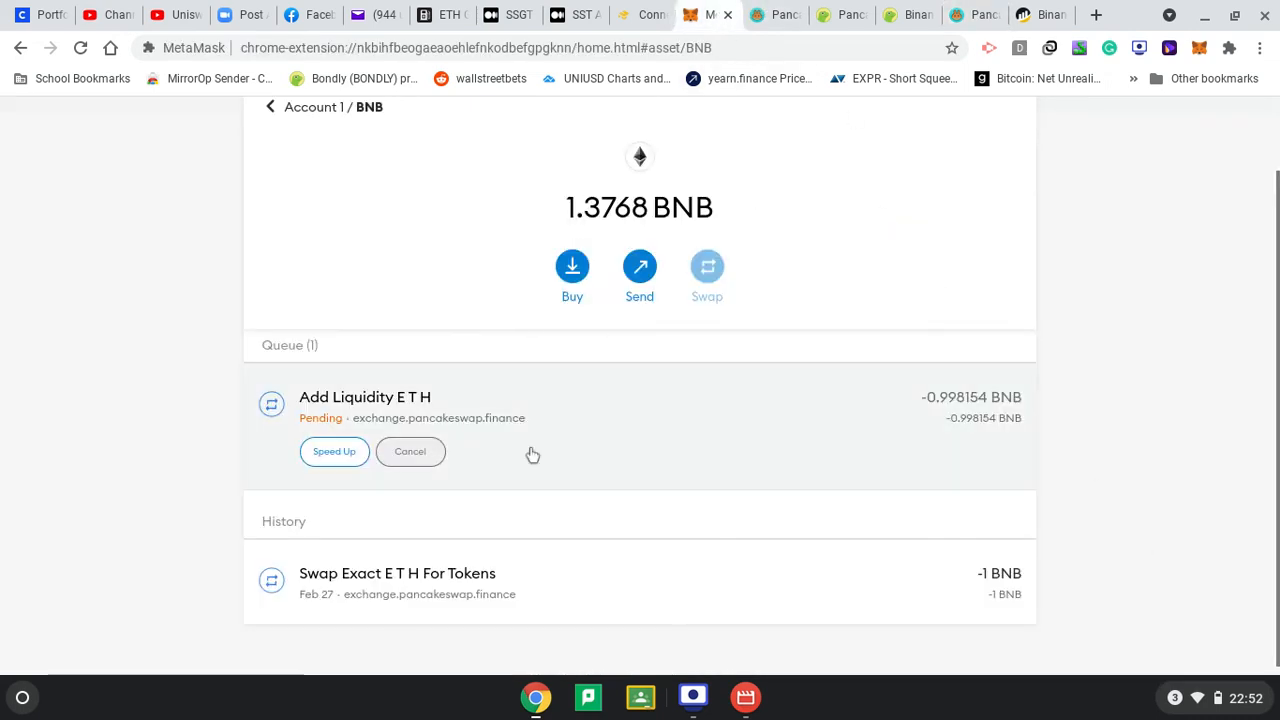
mouse_move(889, 434)
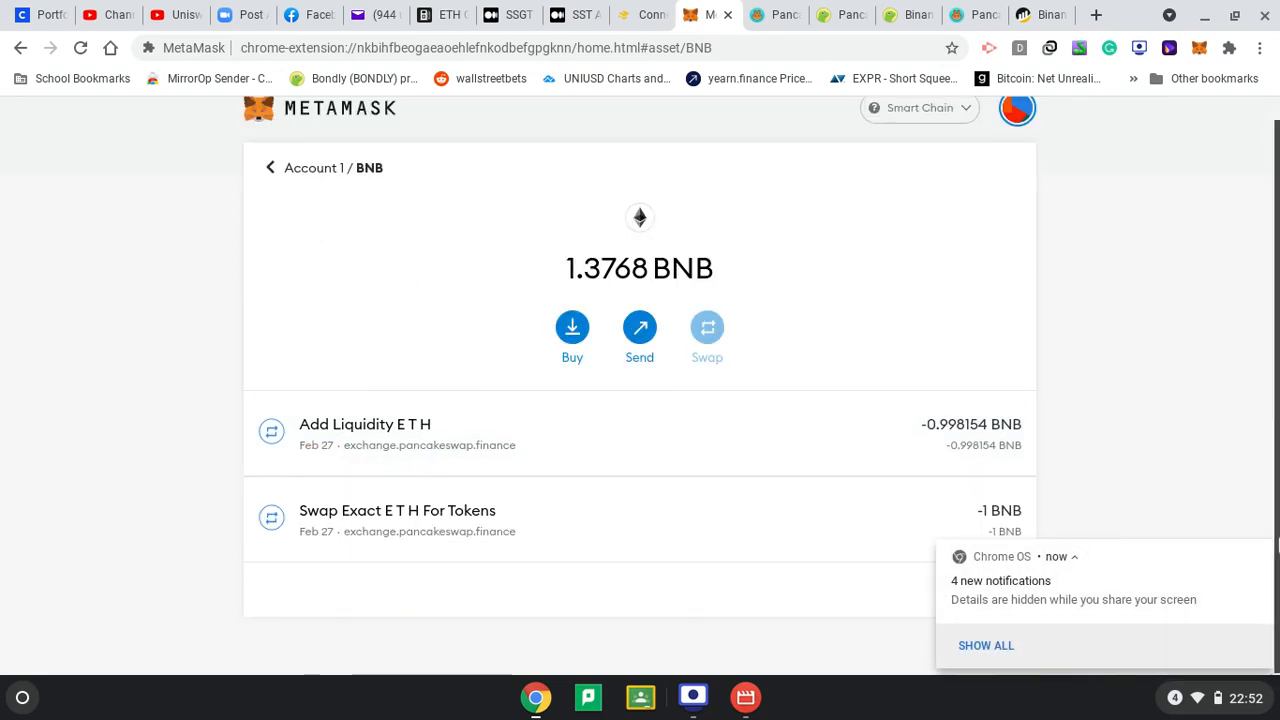
mouse_move(707, 328)
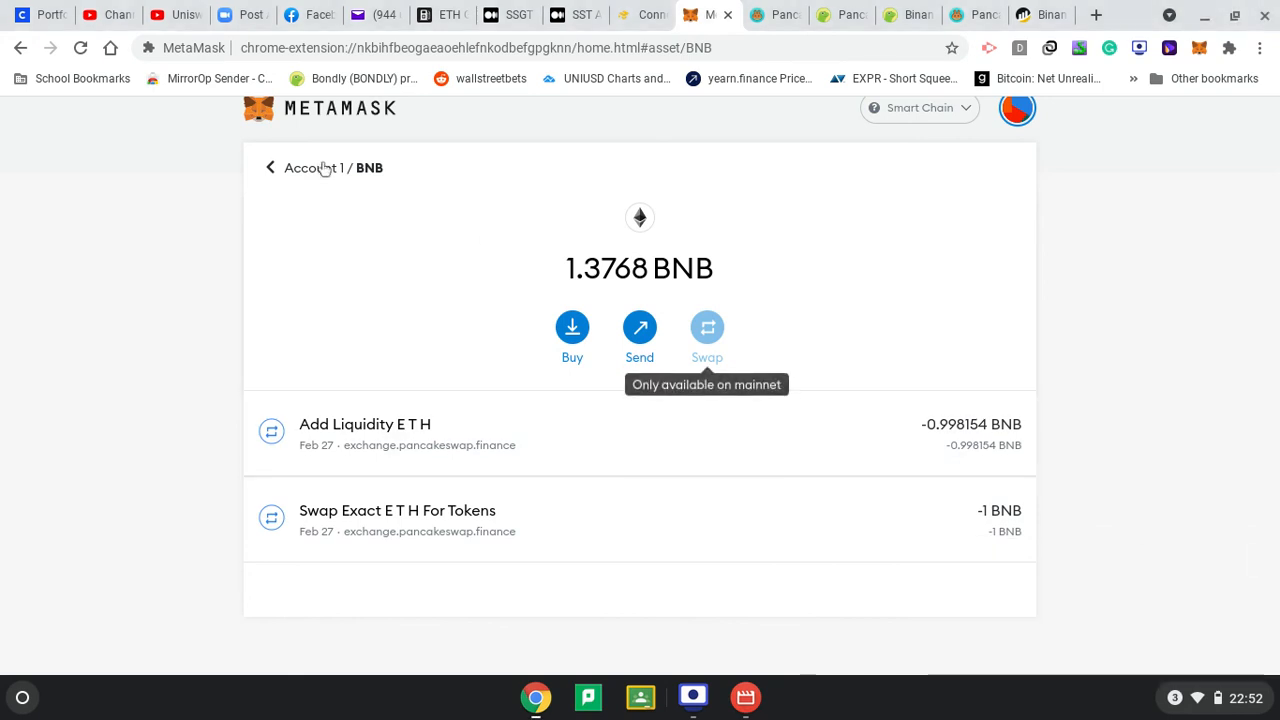
click(270, 167)
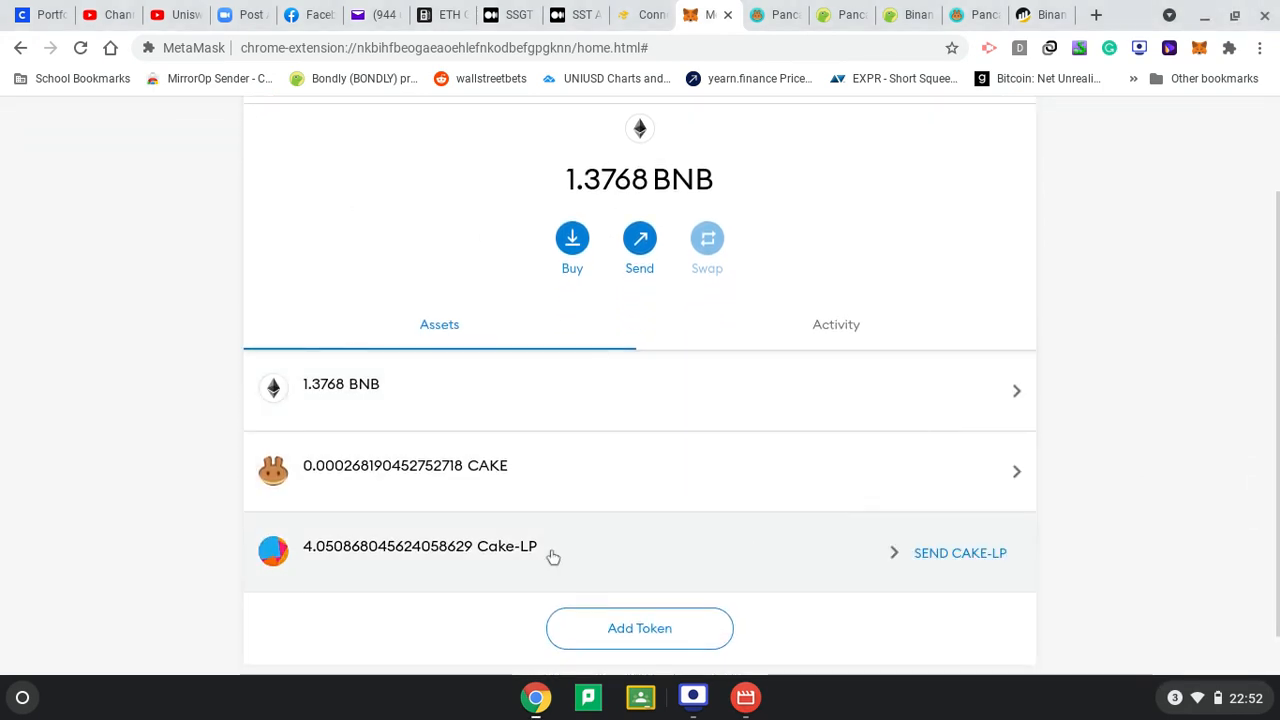
mouse_move(409, 576)
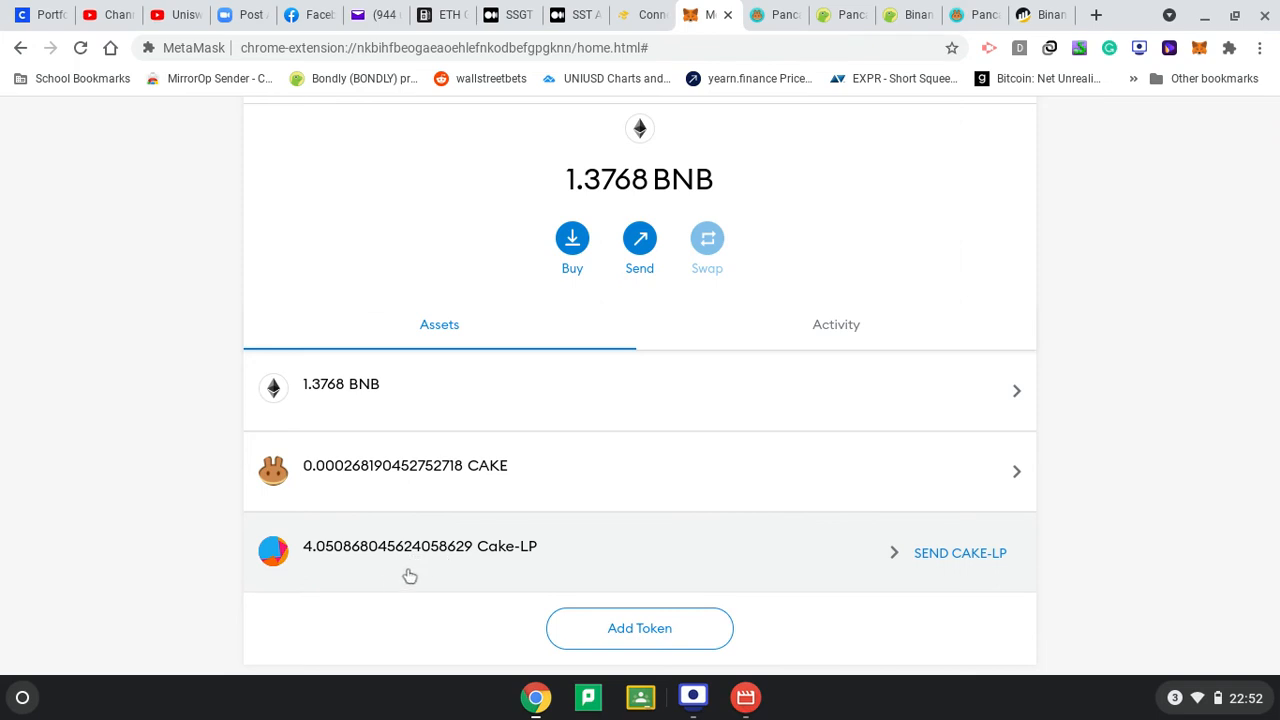
mouse_move(529, 413)
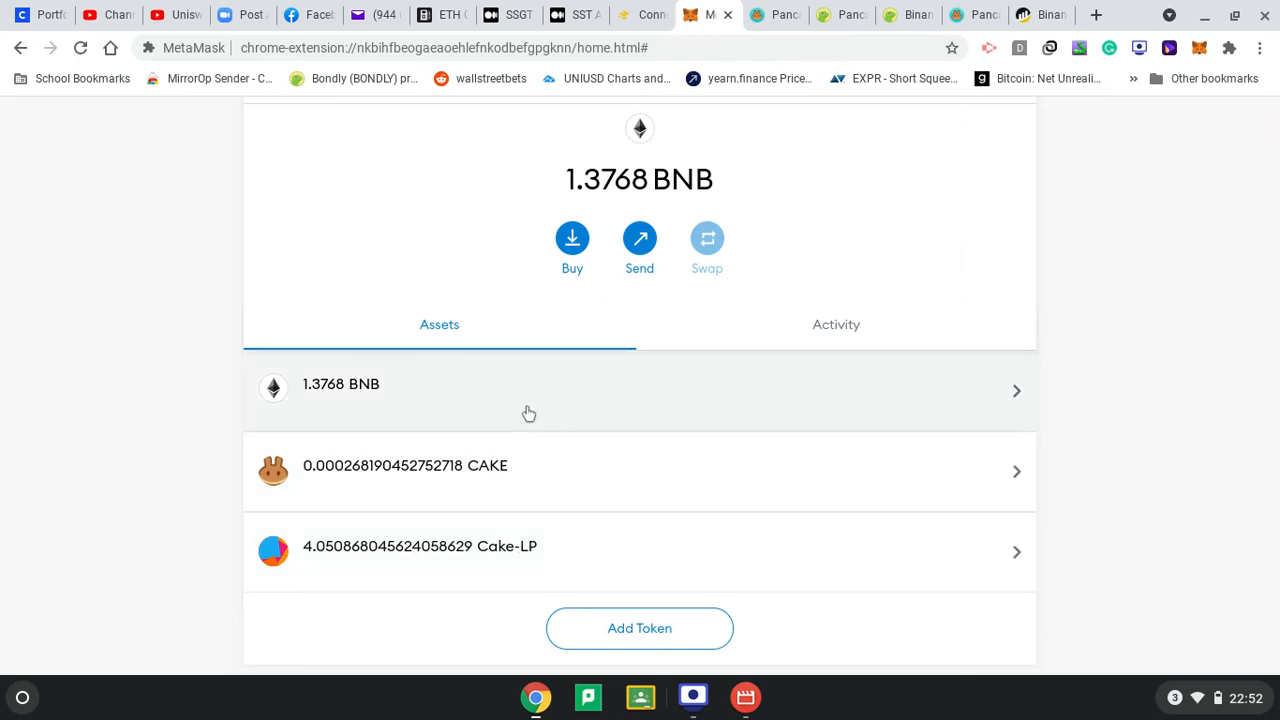
mouse_move(400, 393)
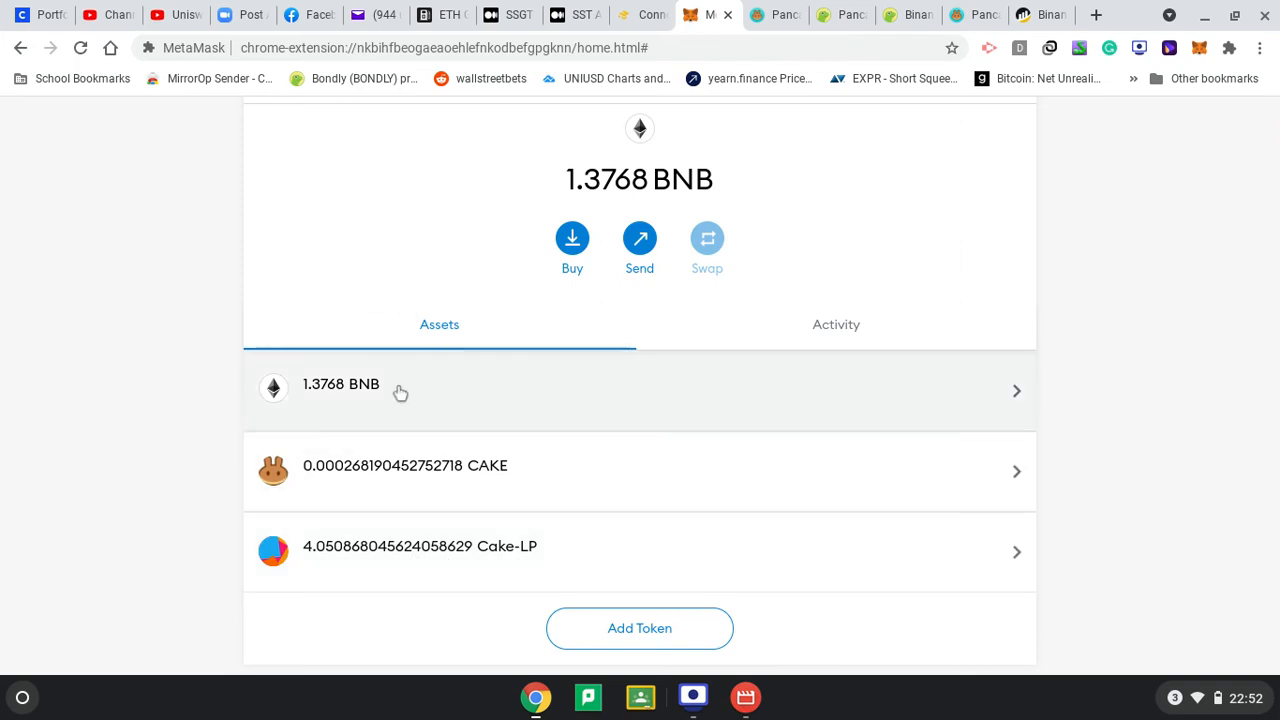
mouse_move(532, 400)
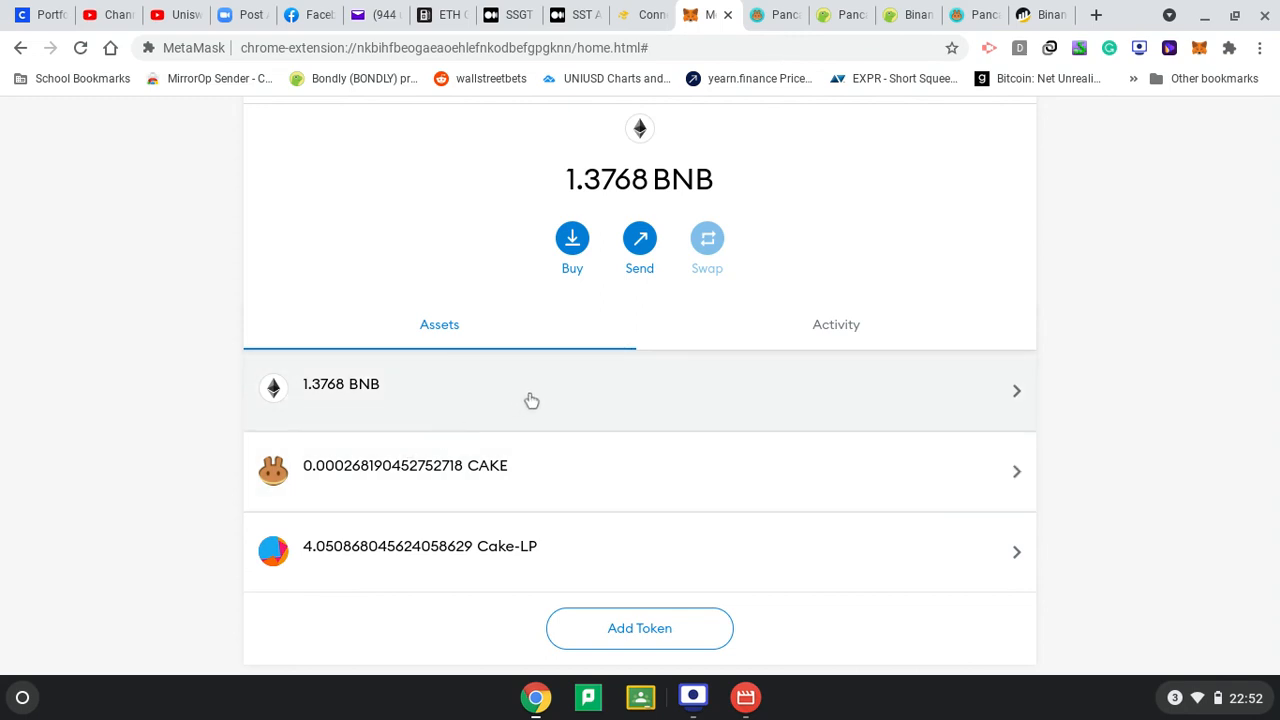
scroll(up, 3)
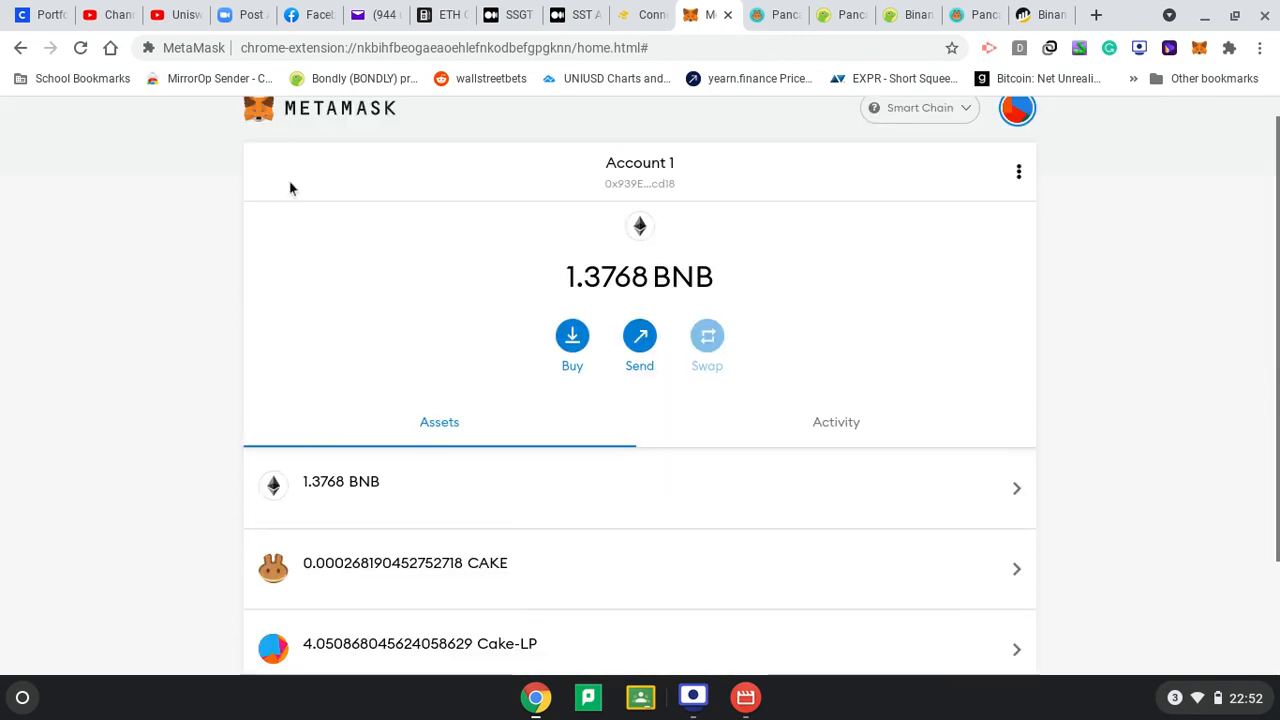
scroll(down, 3)
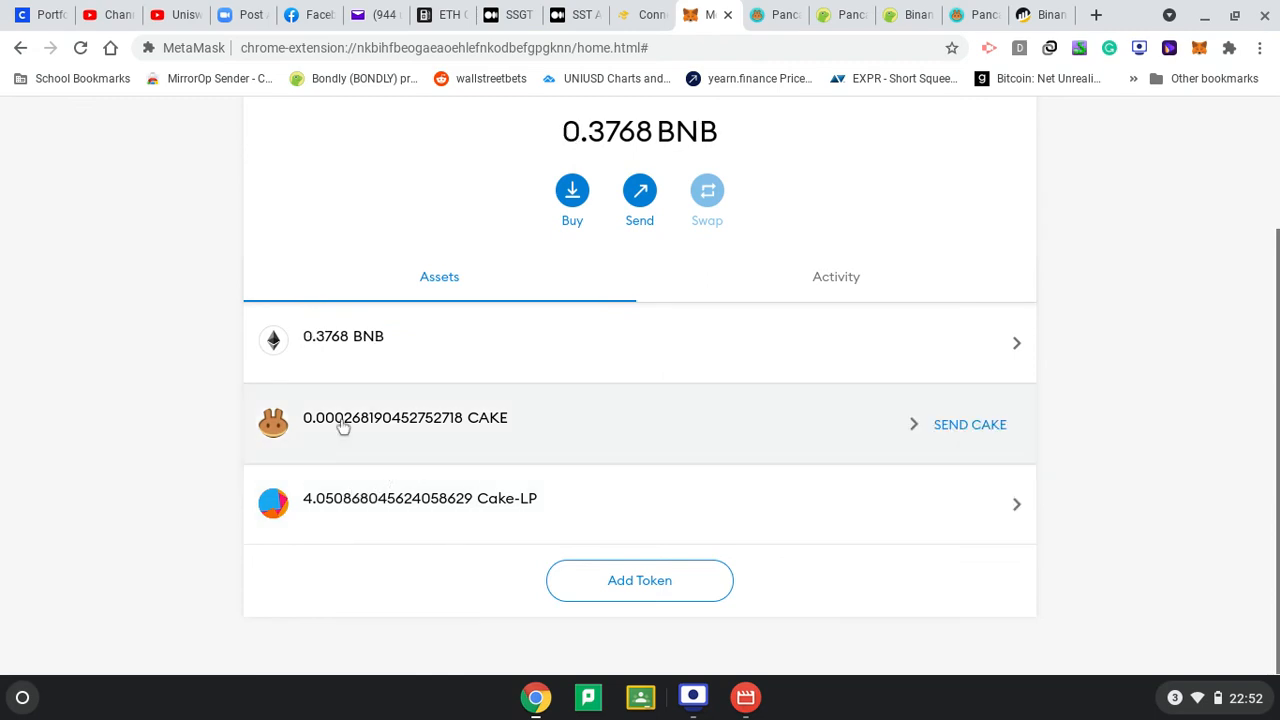
mouse_move(657, 489)
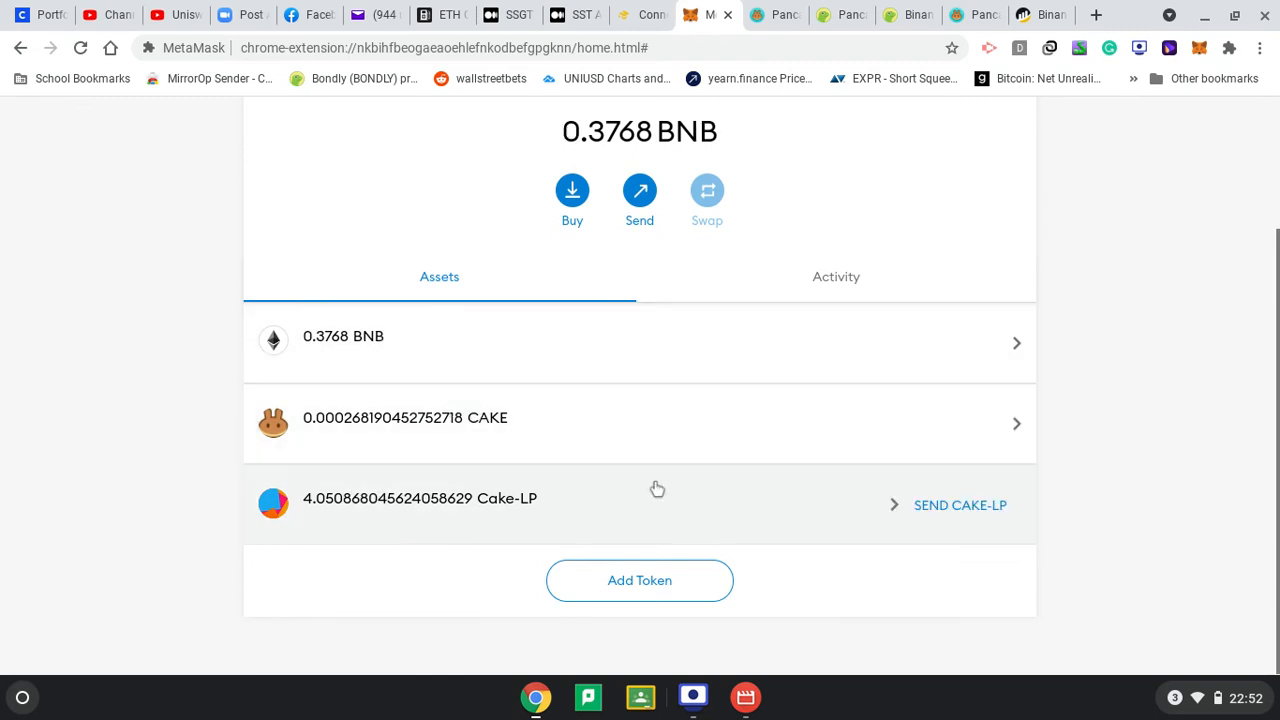
mouse_move(610, 195)
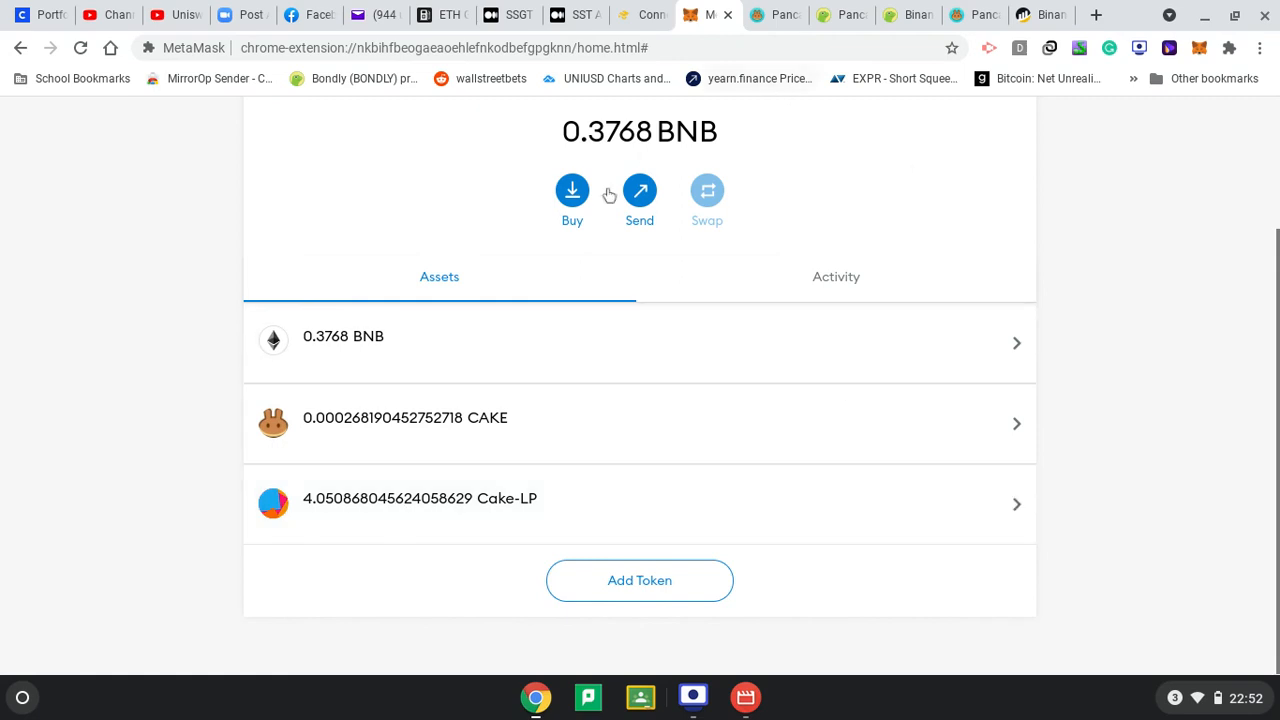
mouse_move(505, 504)
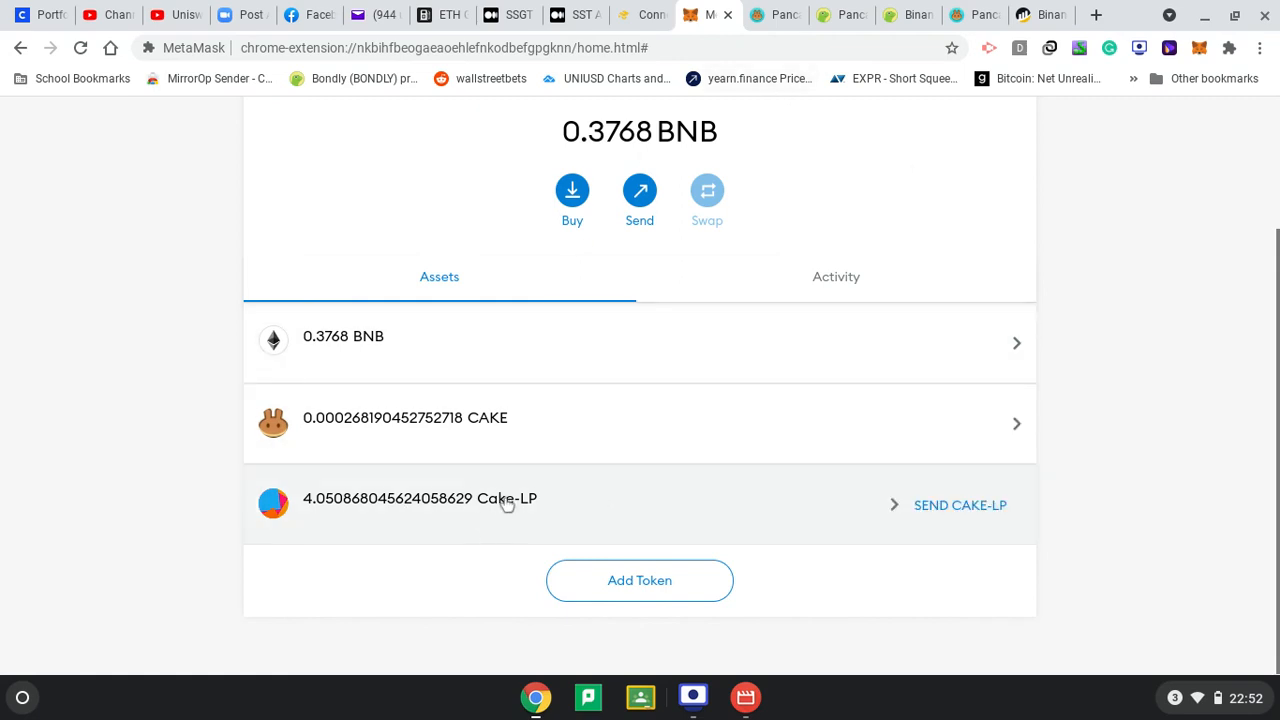
mouse_move(823, 25)
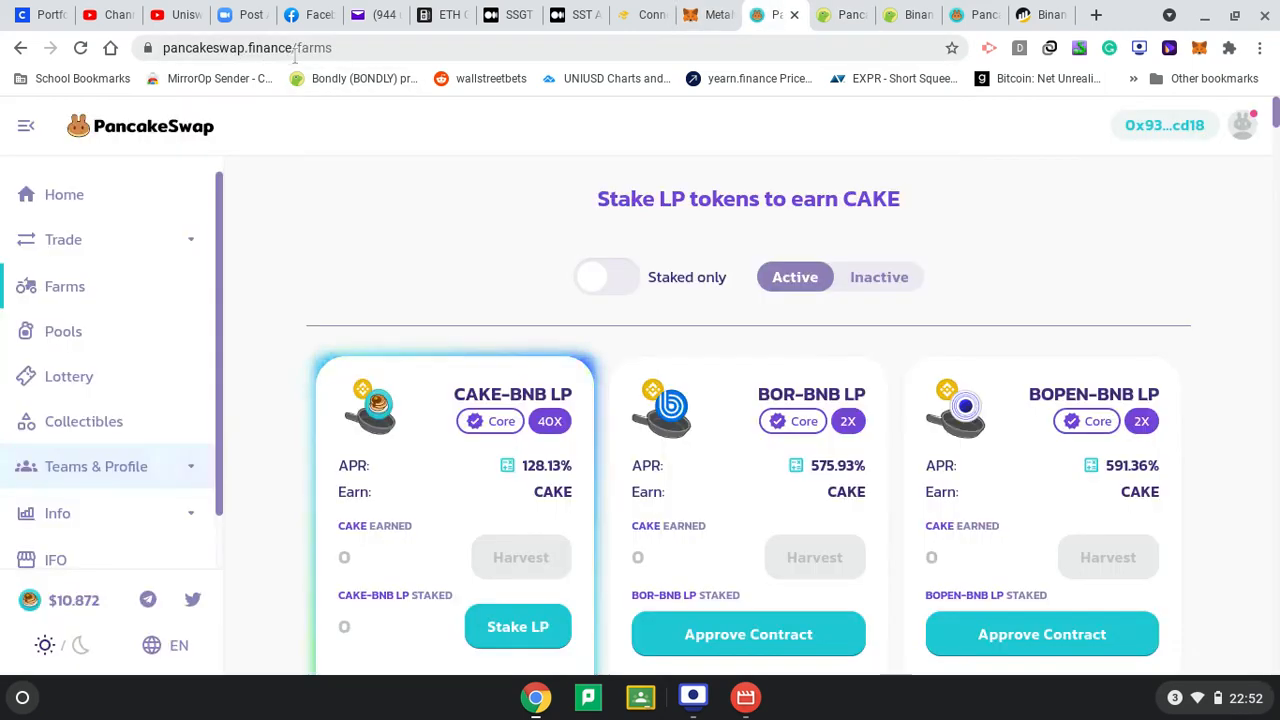
Reload the Farms page and scroll to the CAKE-BNB LP card asking to unlock a wallet
scroll(down, 3)
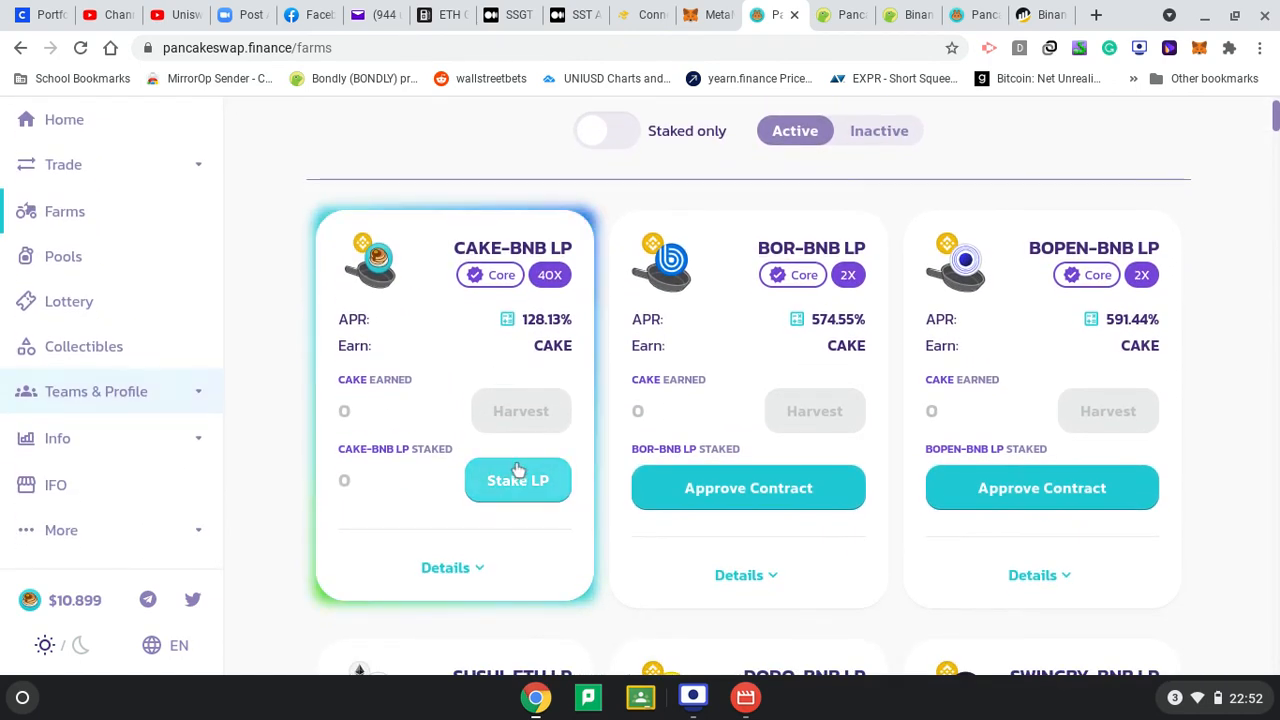
click(518, 480)
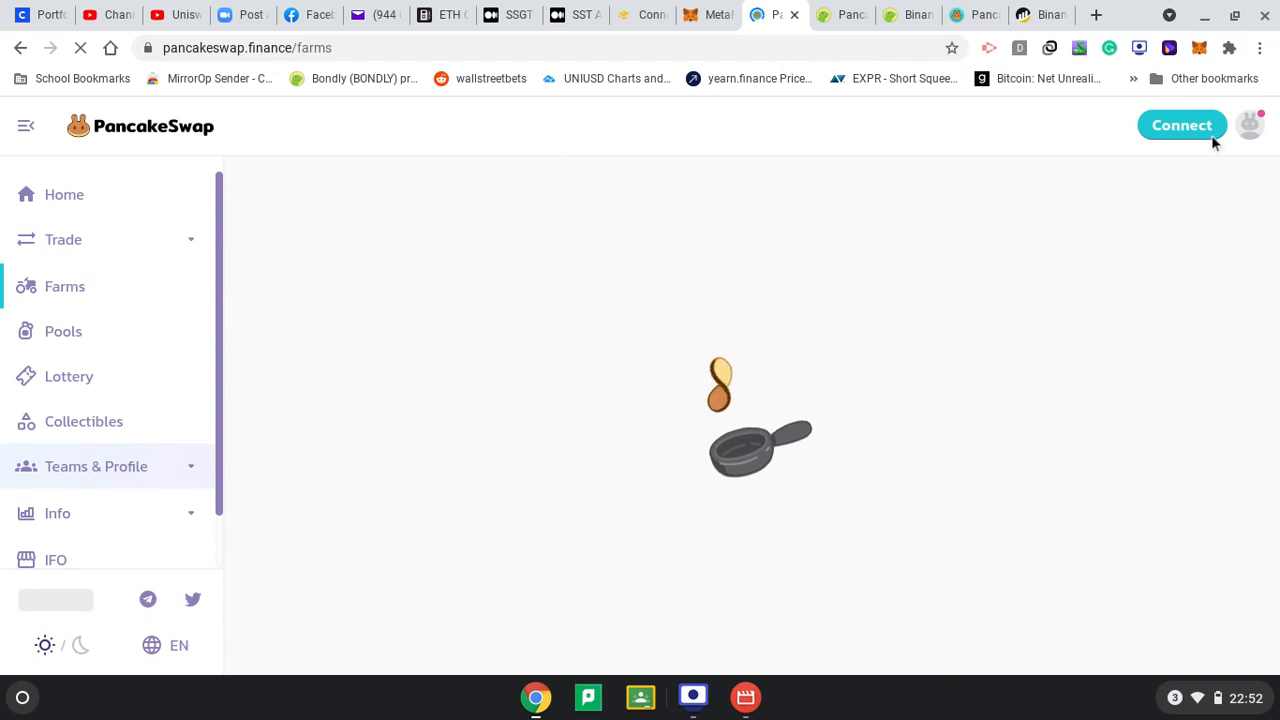
mouse_move(697, 434)
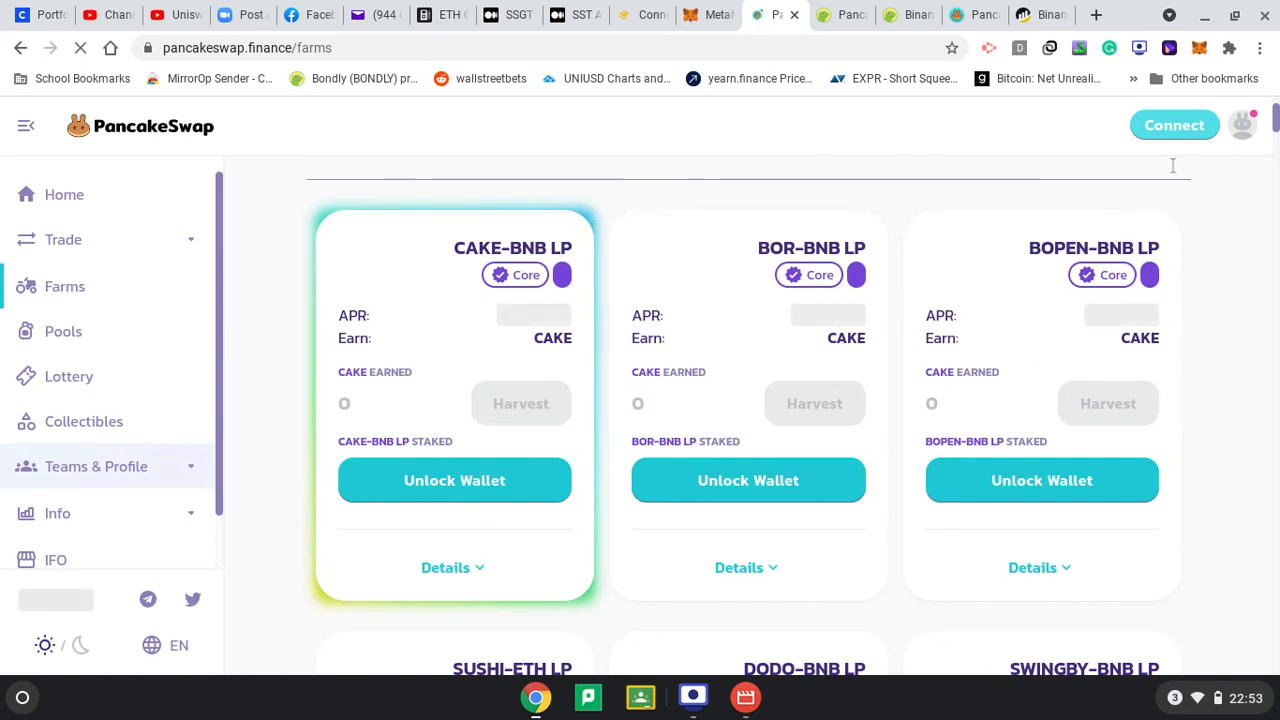
scroll(up, 3)
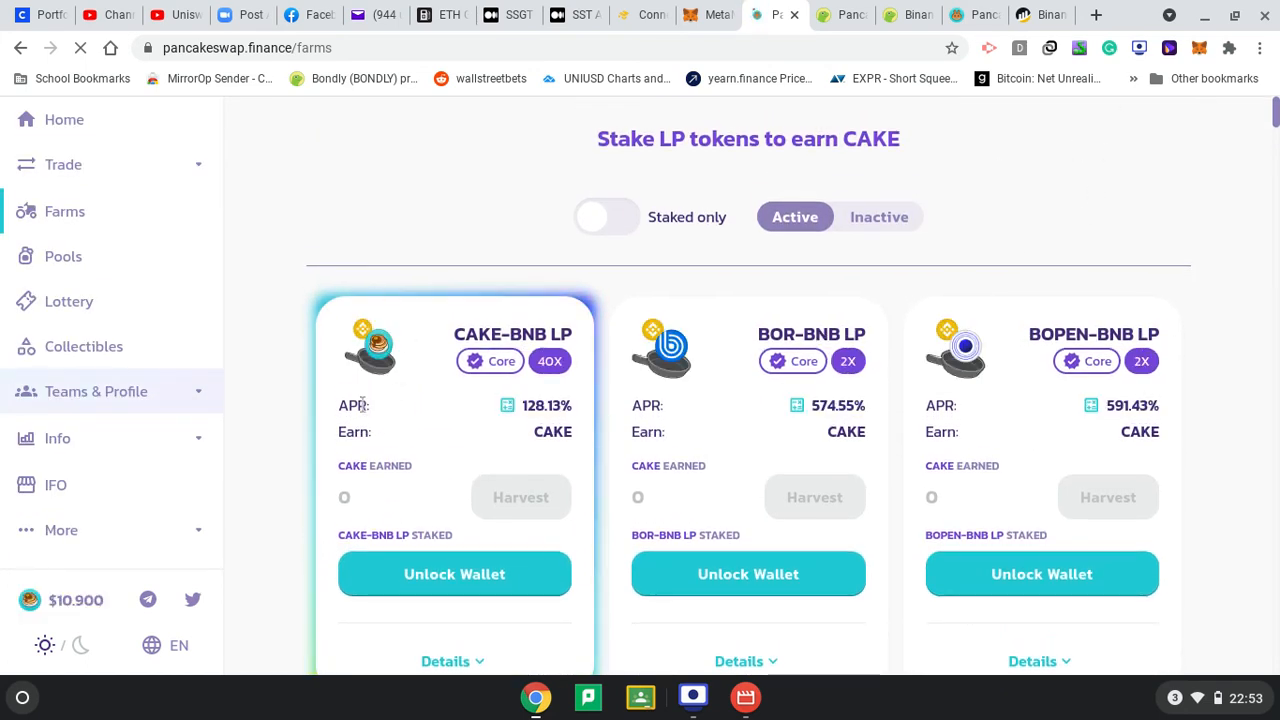
scroll(up, 3)
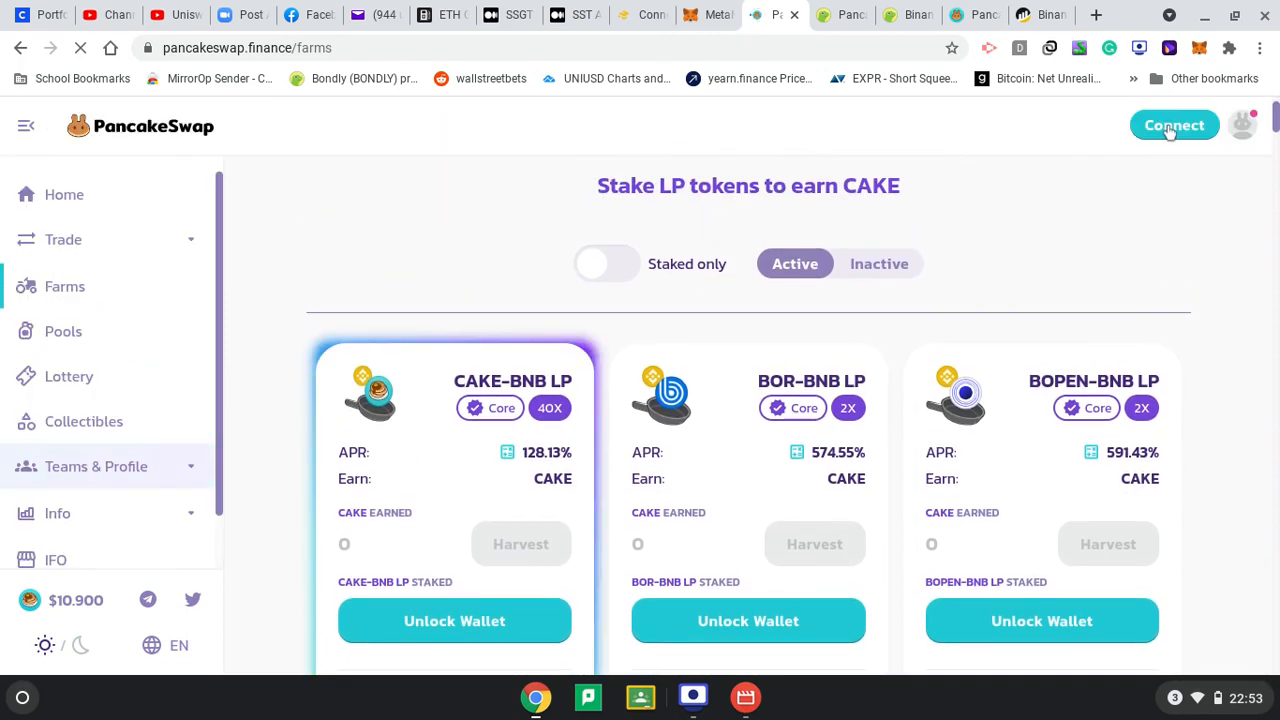
Connect the wallet on the Farms page and approve the CAKE-BNB LP farm contract
click(1174, 125)
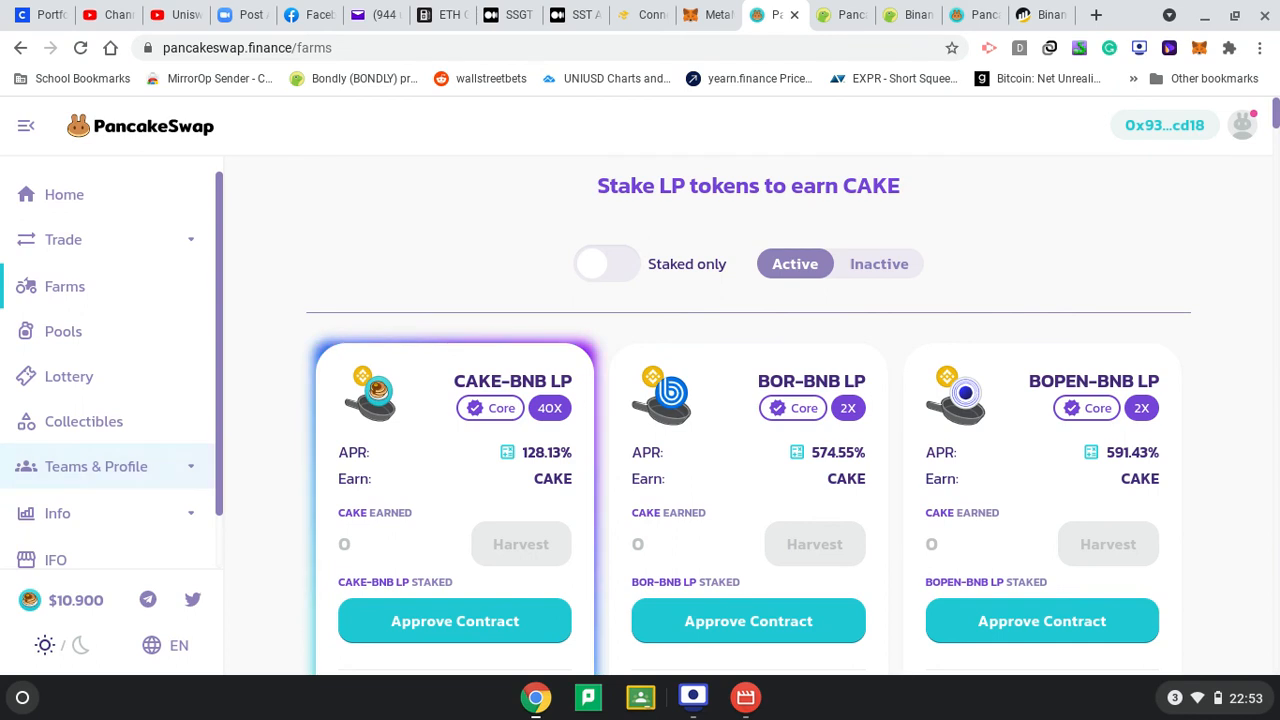
scroll(down, 3)
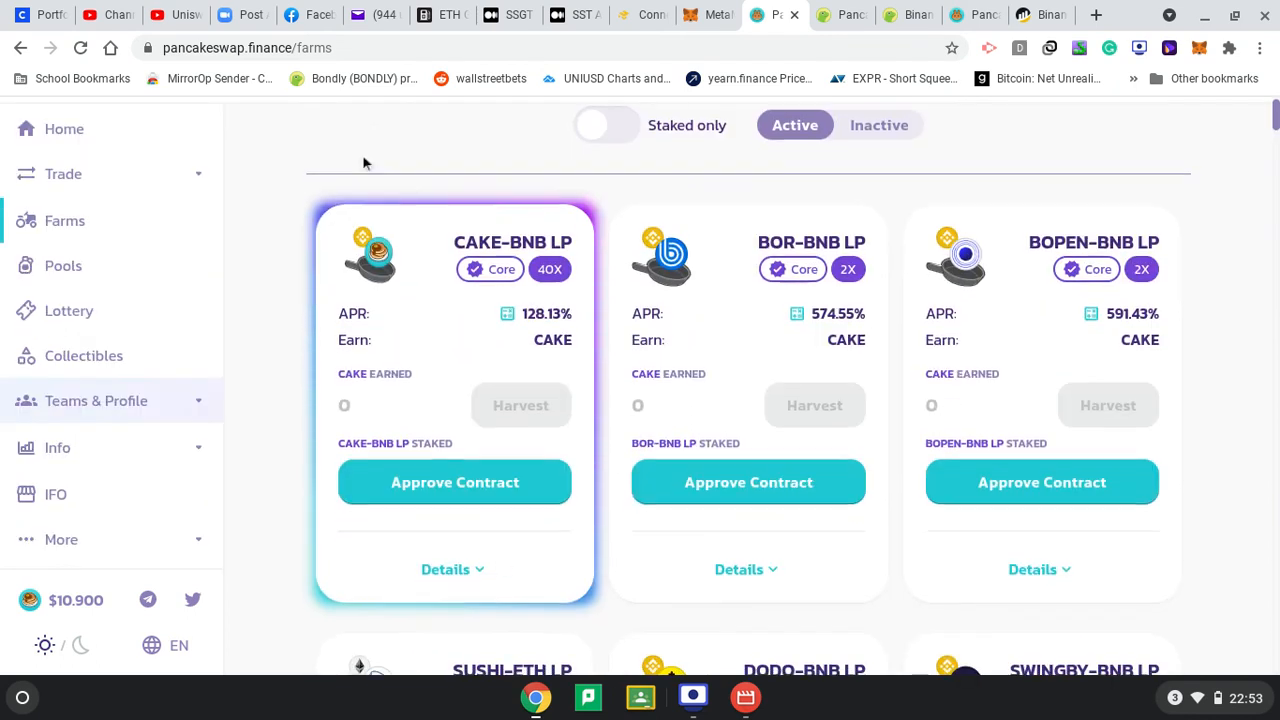
click(454, 482)
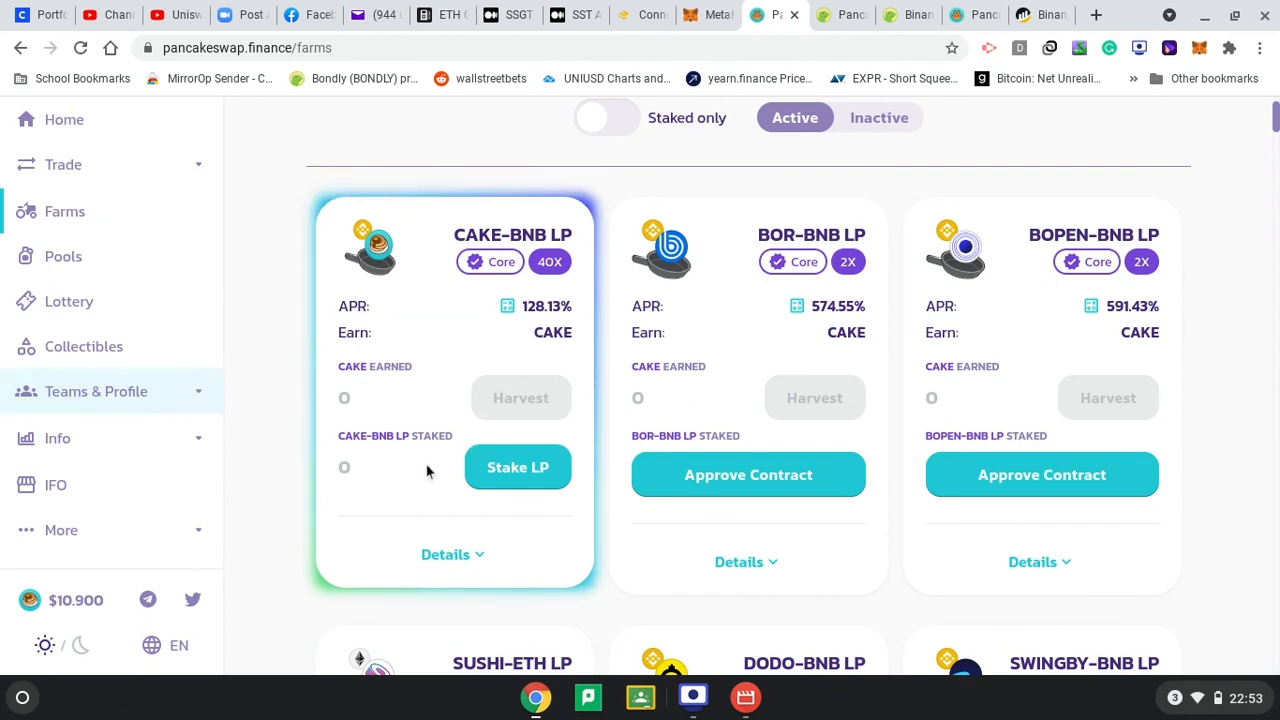
Stake the full 4.0509 CAKE-BNB LP balance using Max and confirm the deposit in MetaMask
click(518, 467)
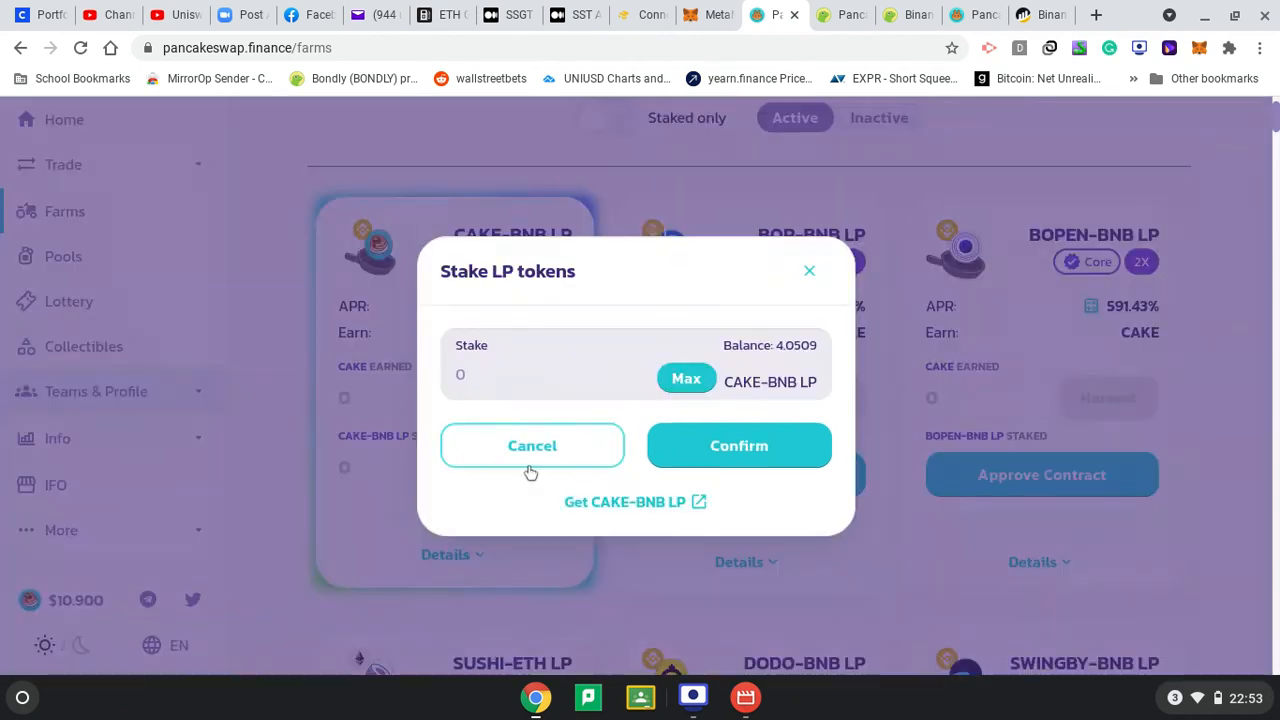
click(686, 378)
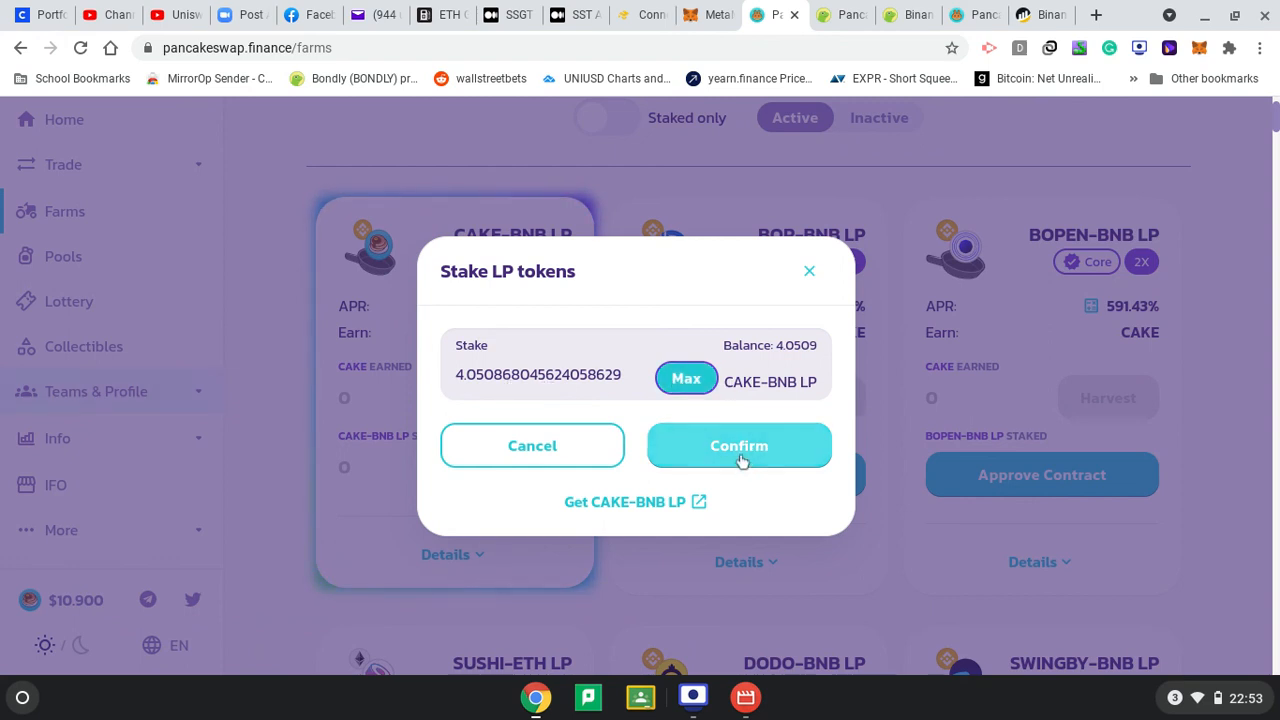
click(739, 445)
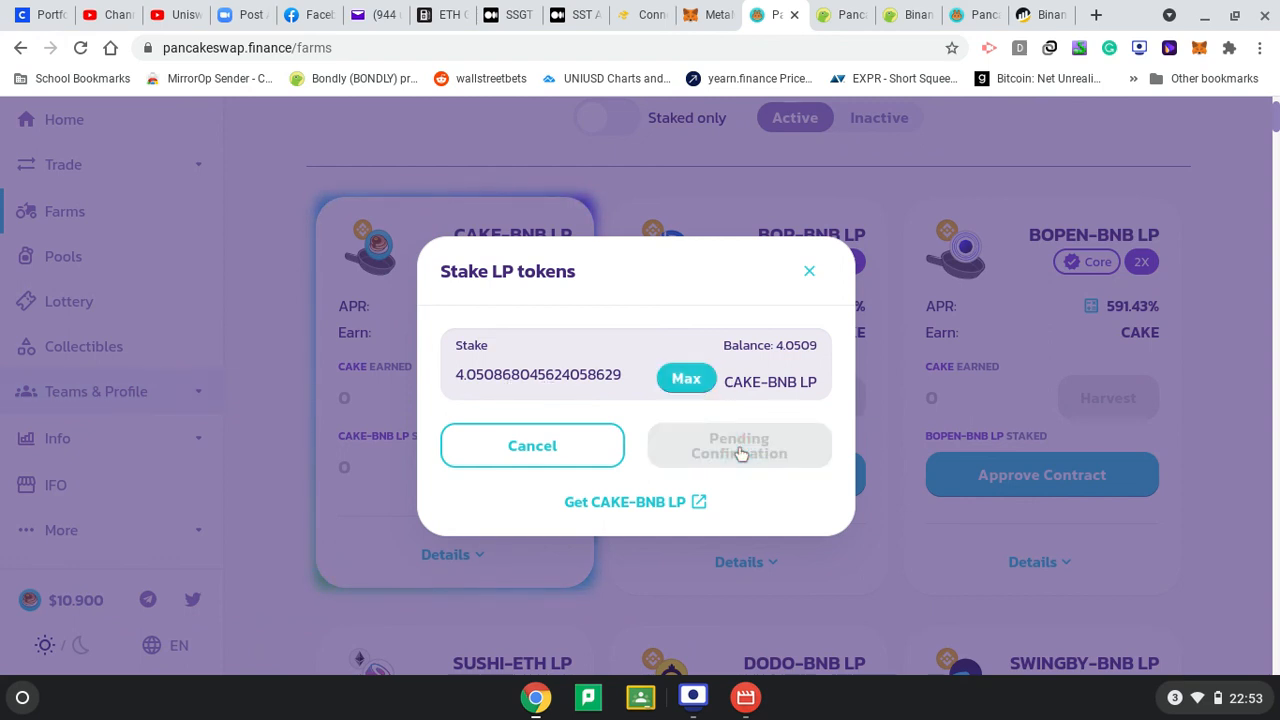
click(738, 445)
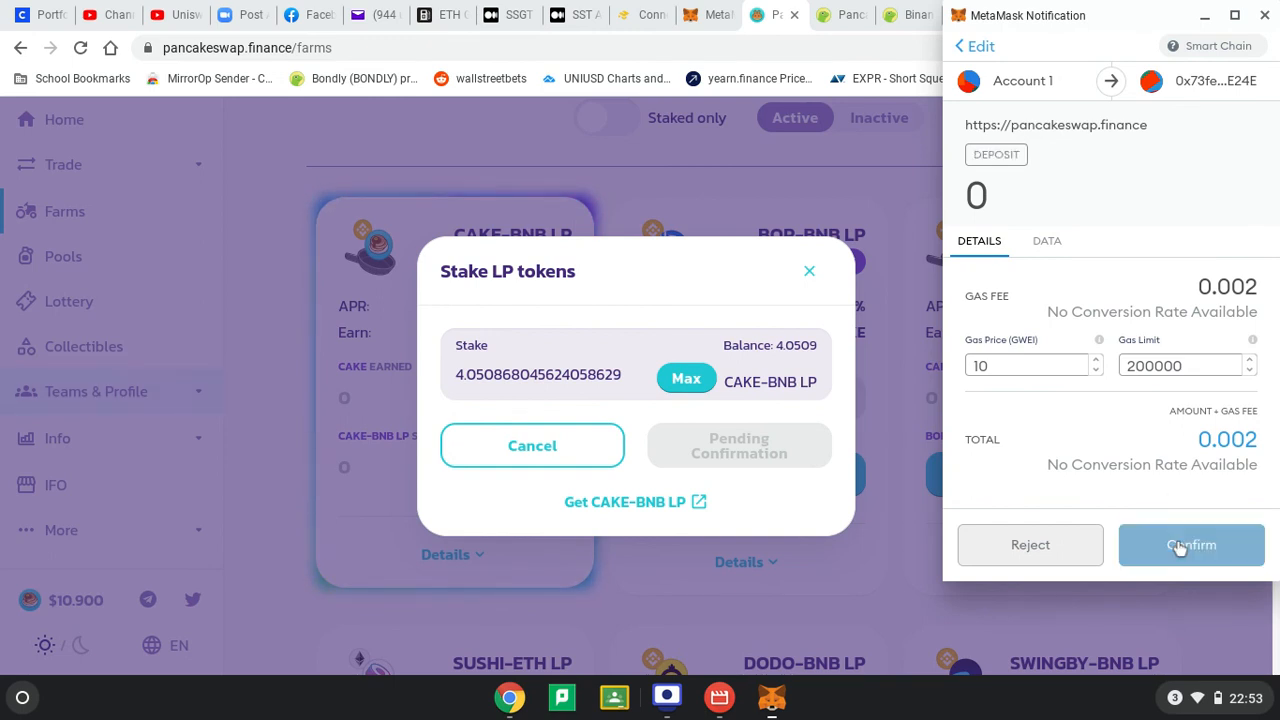
click(1191, 544)
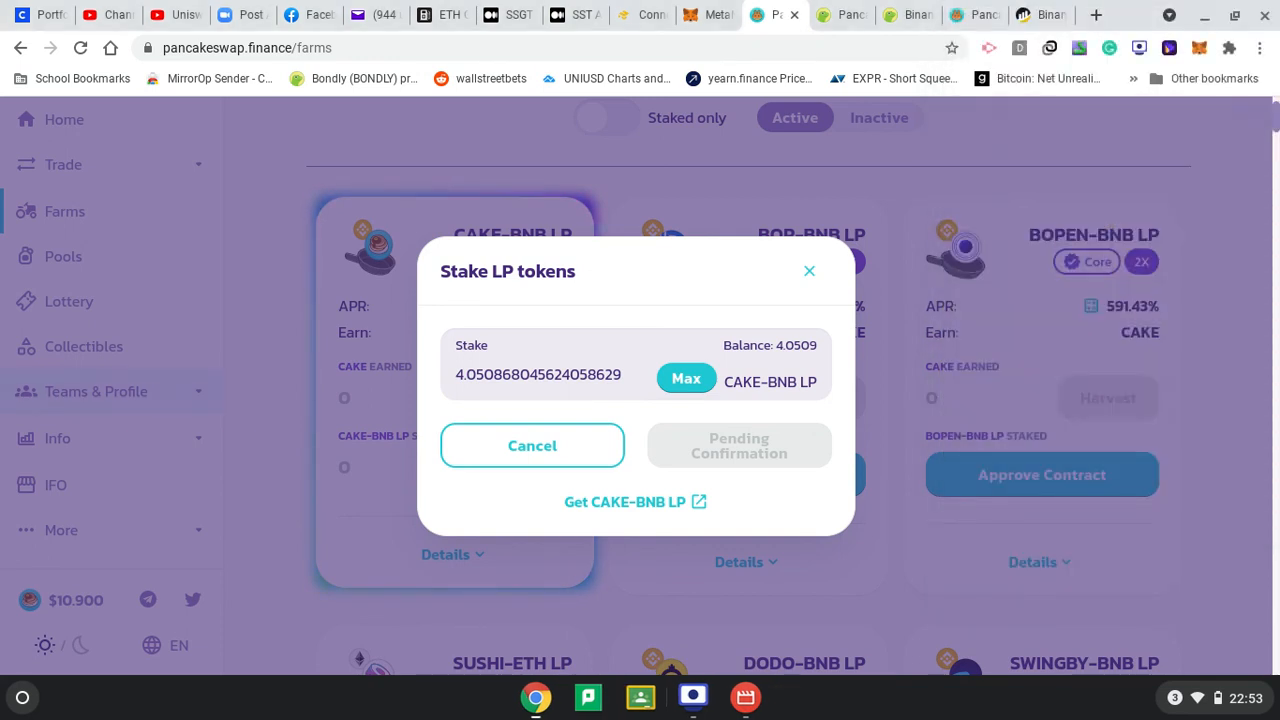
mouse_move(701, 485)
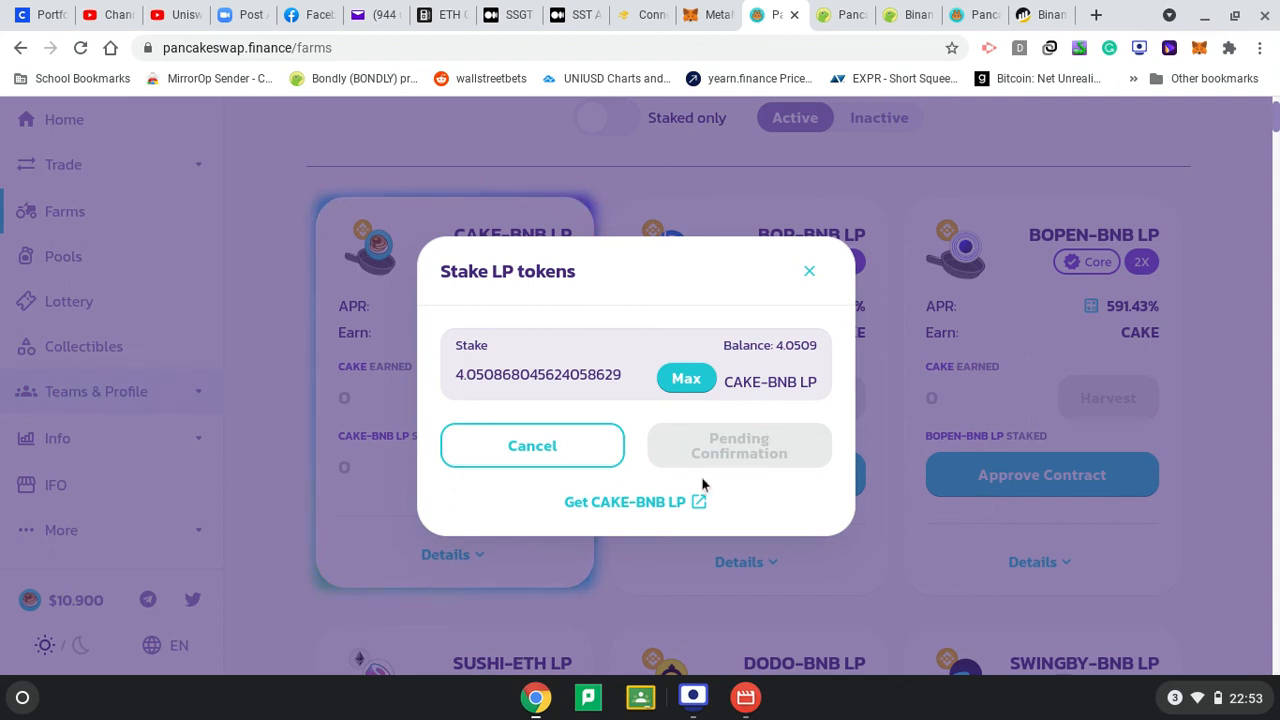
mouse_move(430, 413)
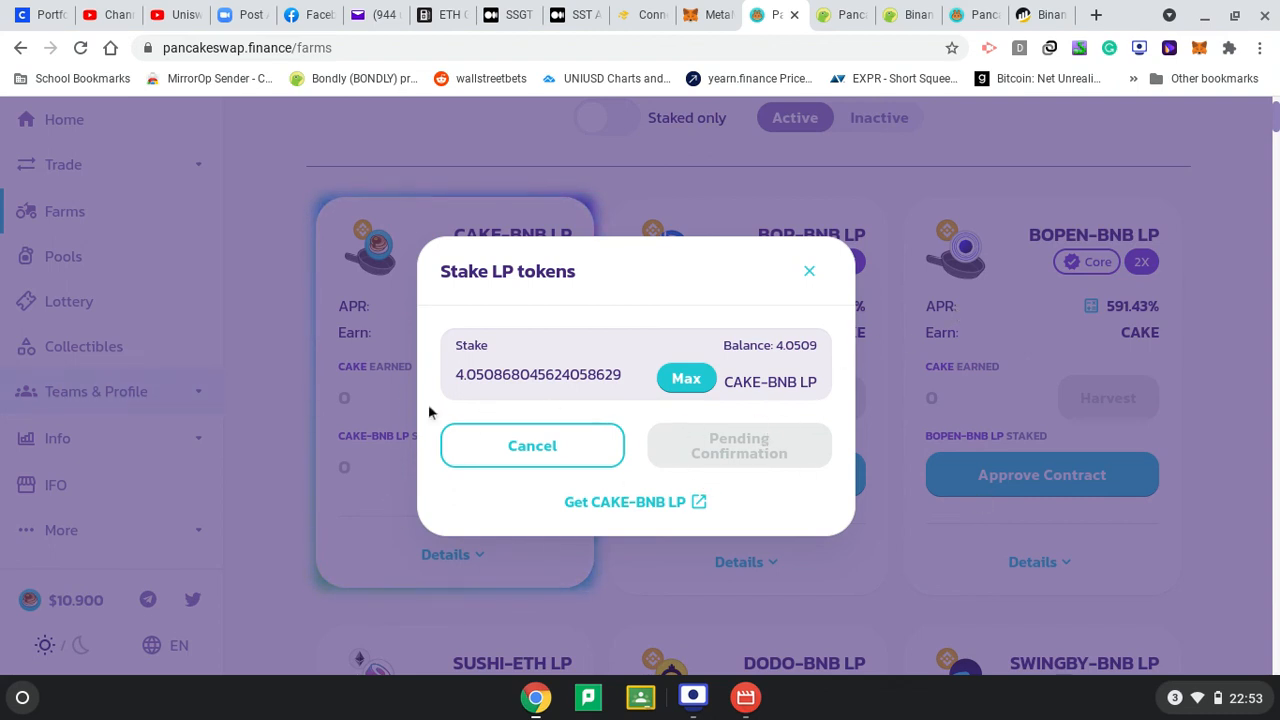
mouse_move(357, 424)
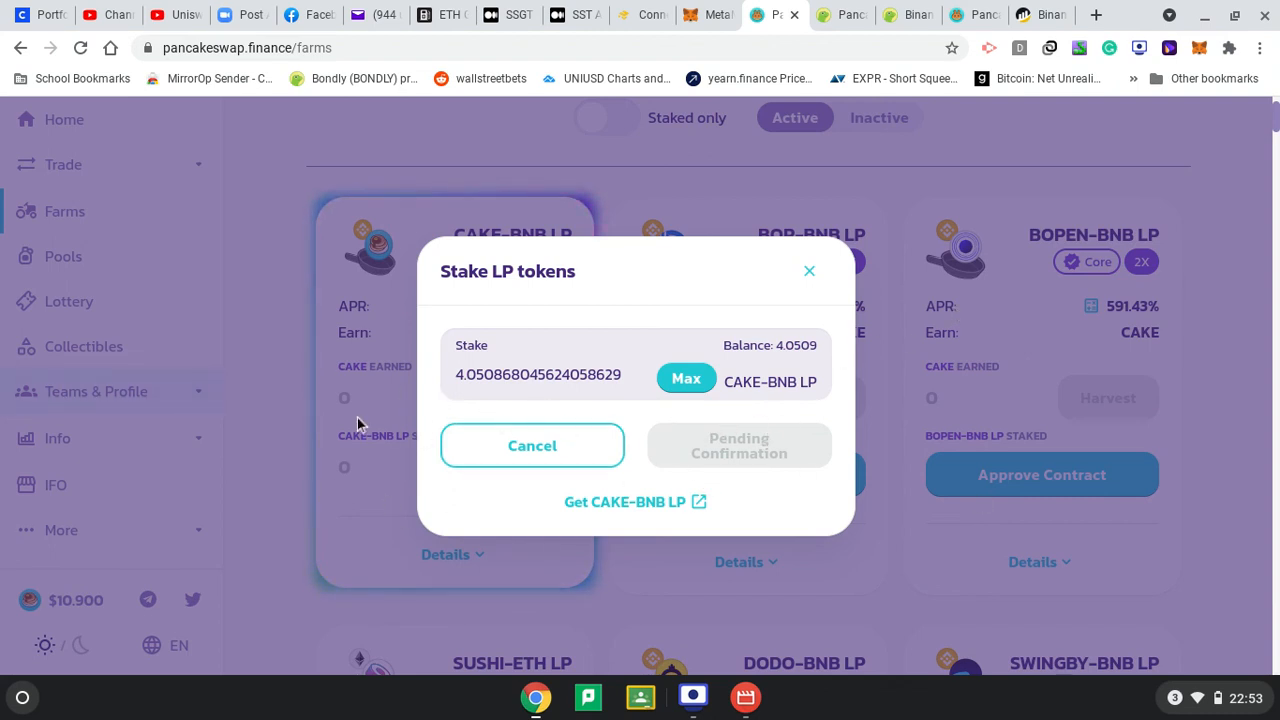
mouse_move(370, 350)
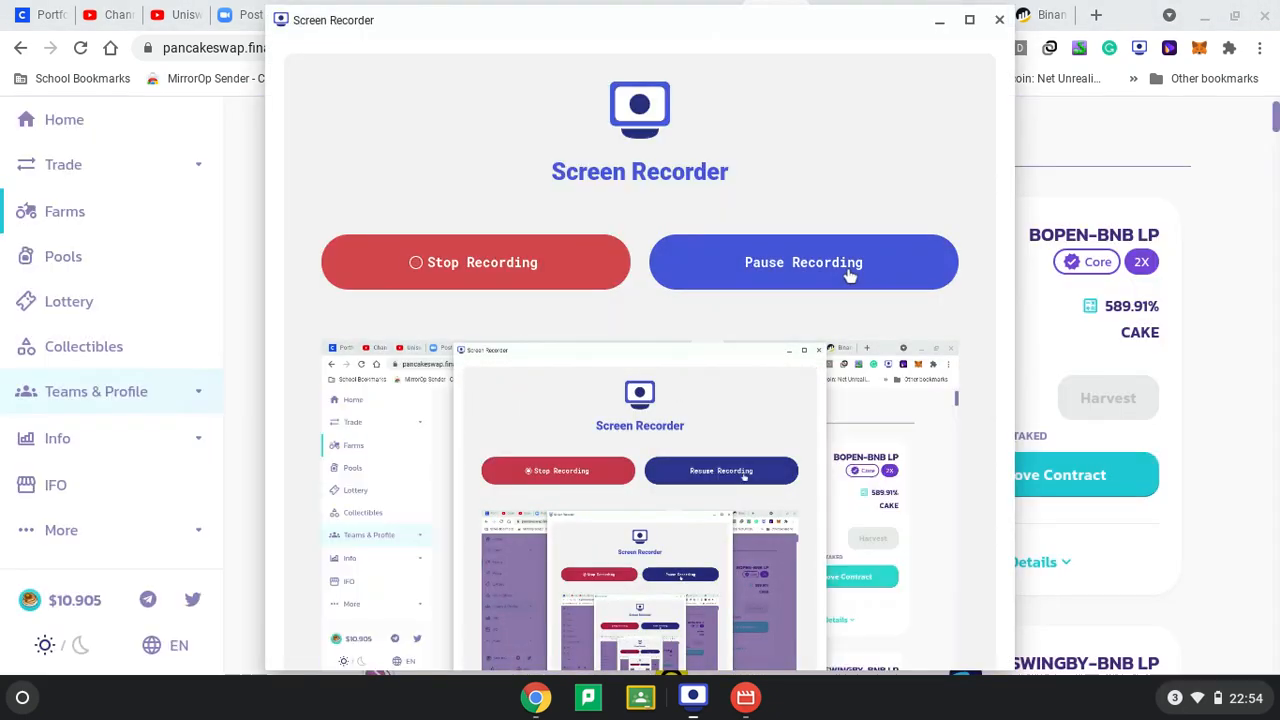
click(998, 19)
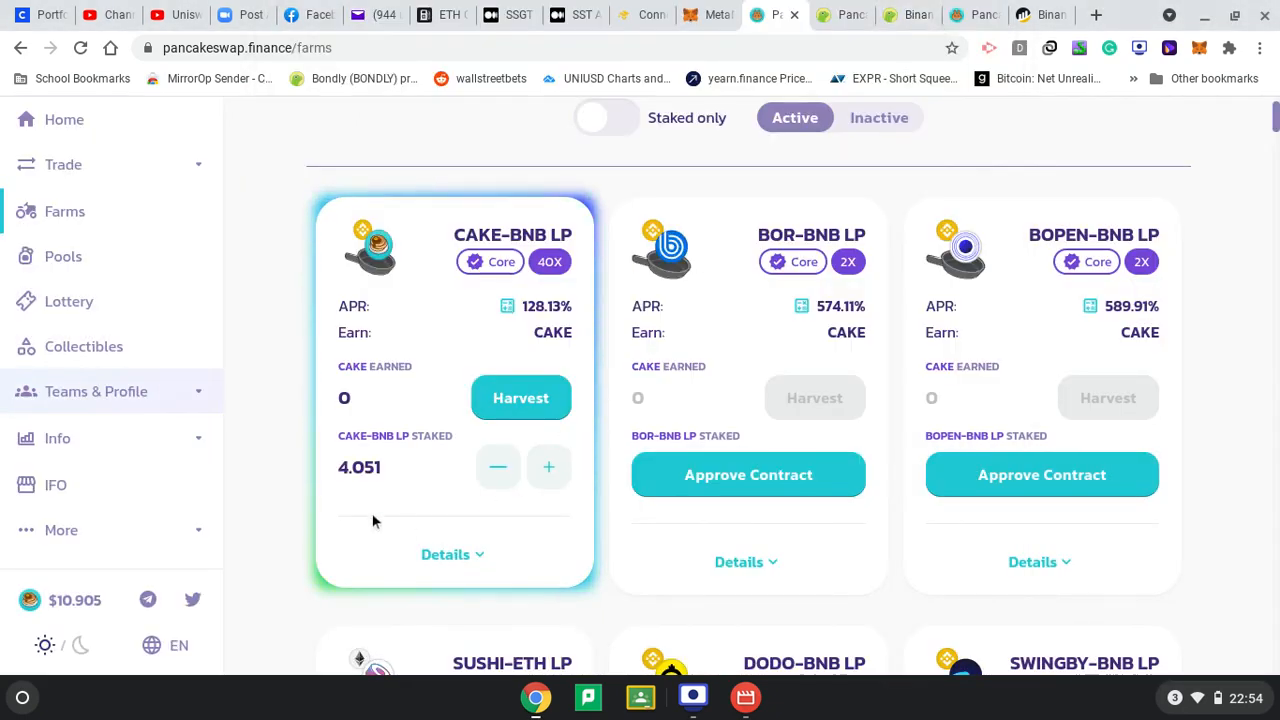
mouse_move(371, 493)
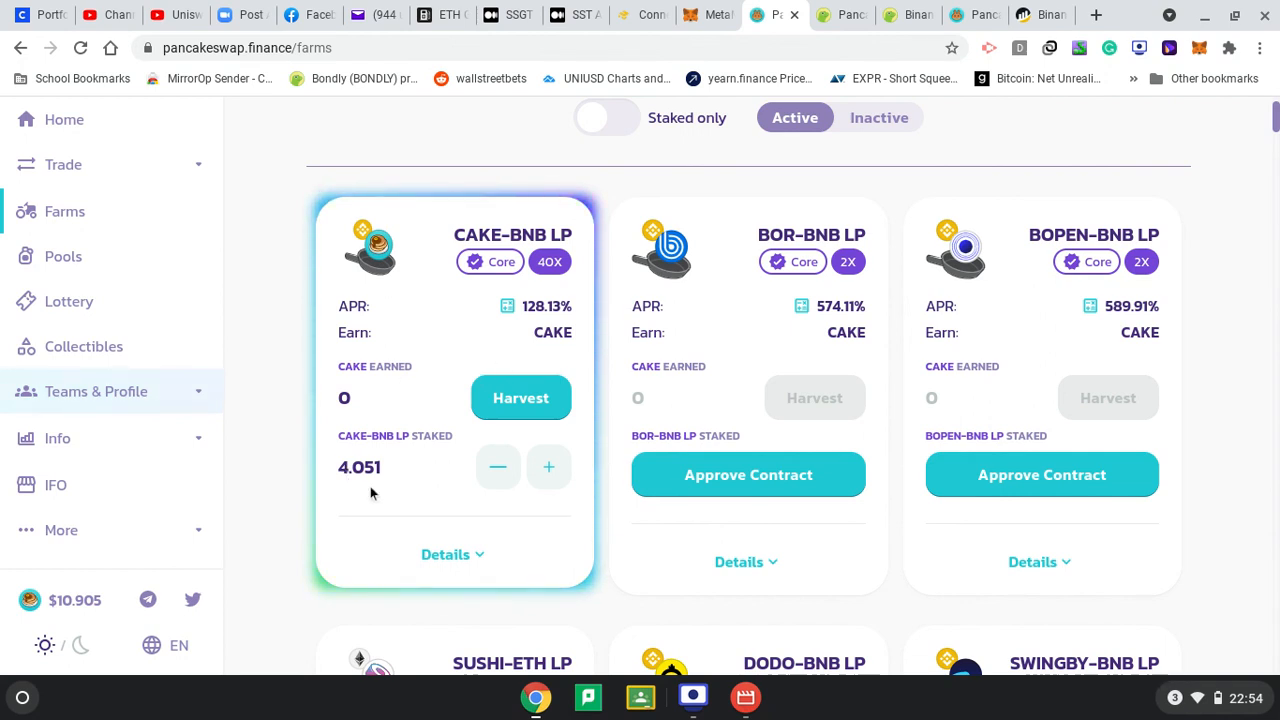
mouse_move(365, 397)
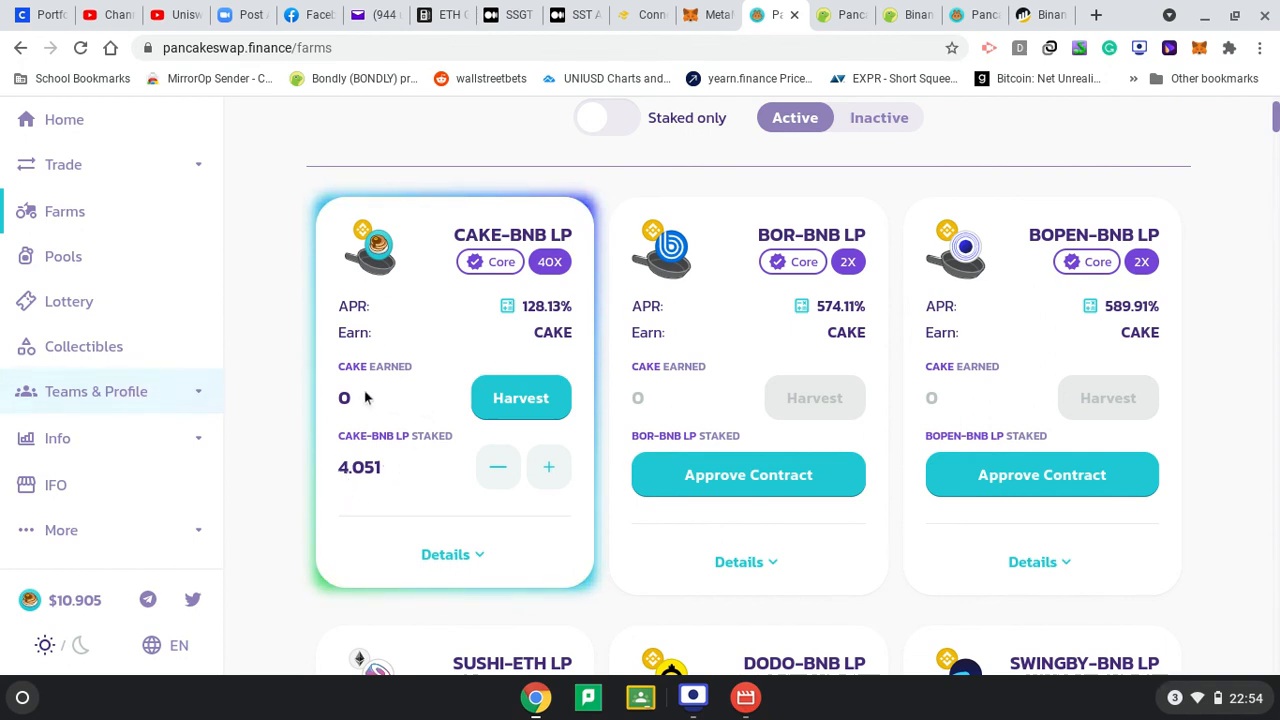
mouse_move(521, 410)
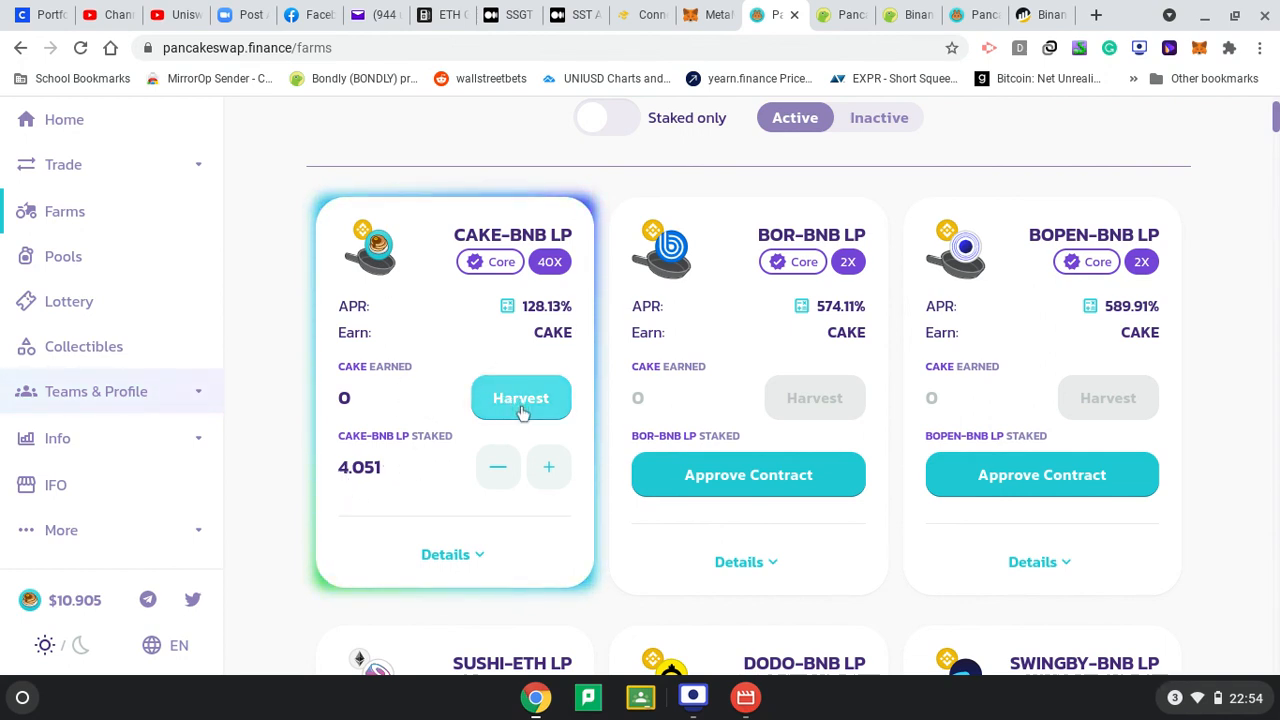
mouse_move(493, 410)
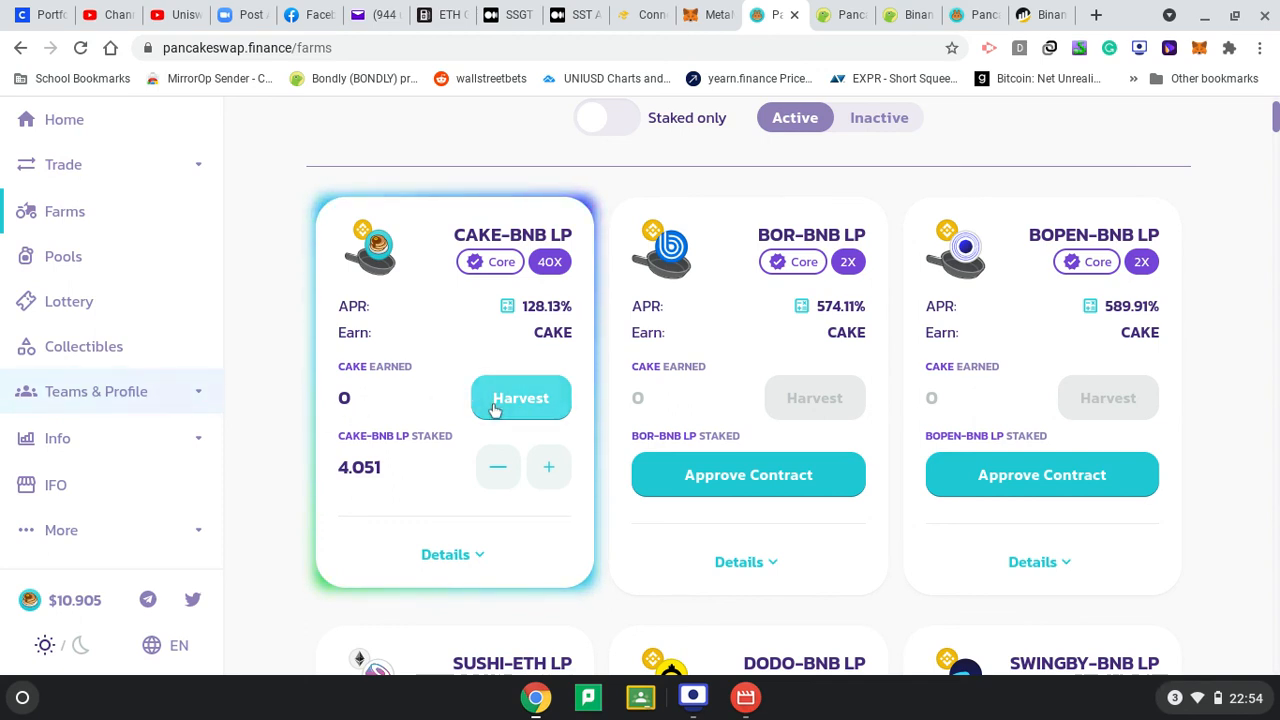
mouse_move(383, 263)
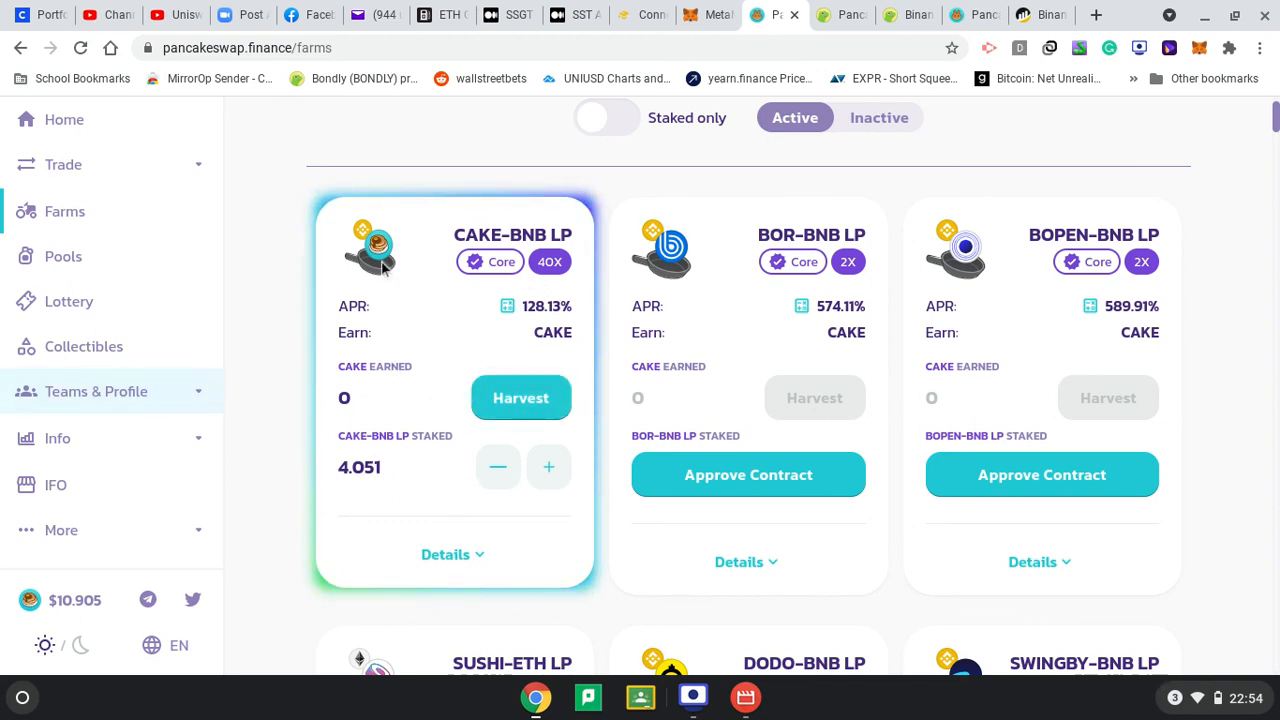
mouse_move(852, 519)
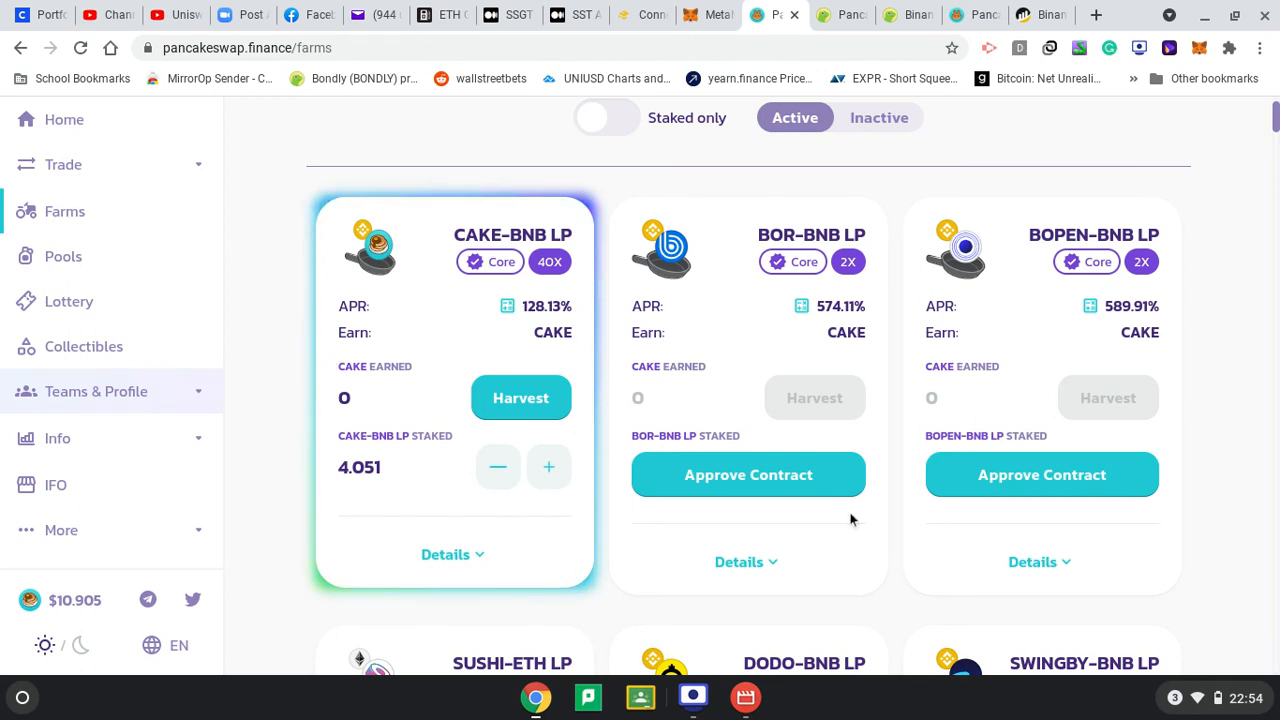
mouse_move(483, 245)
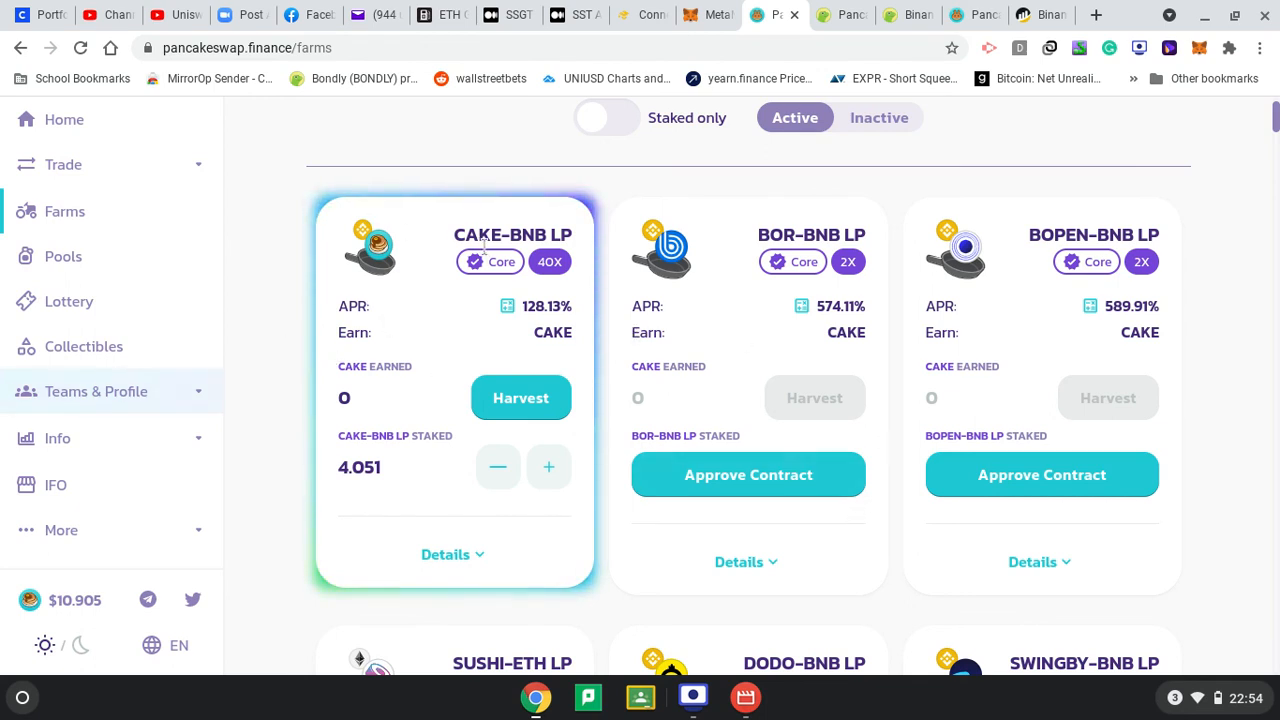